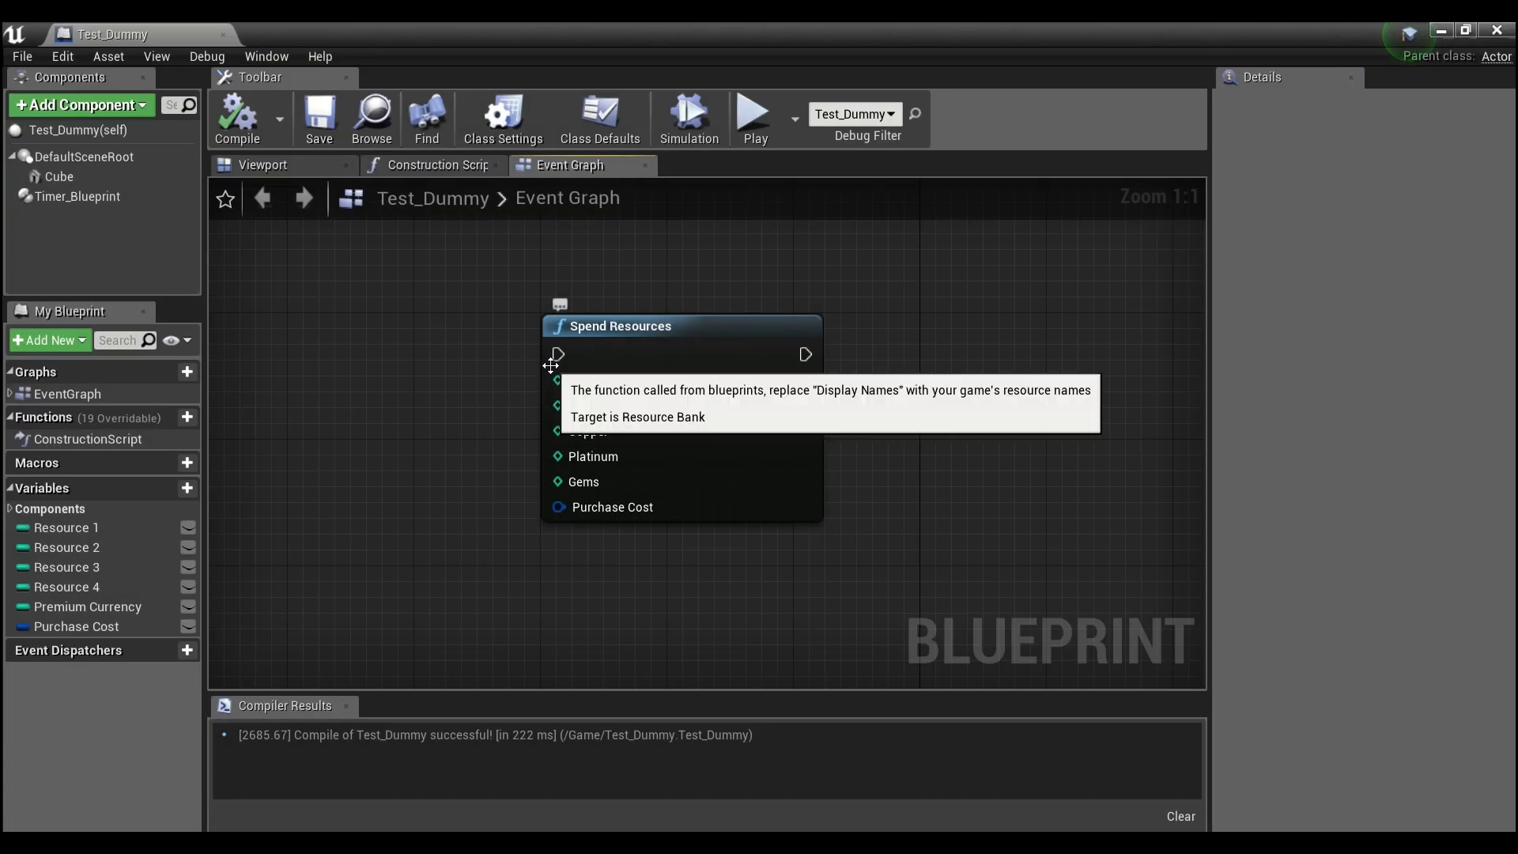
pyautogui.moveTo(771, 278)
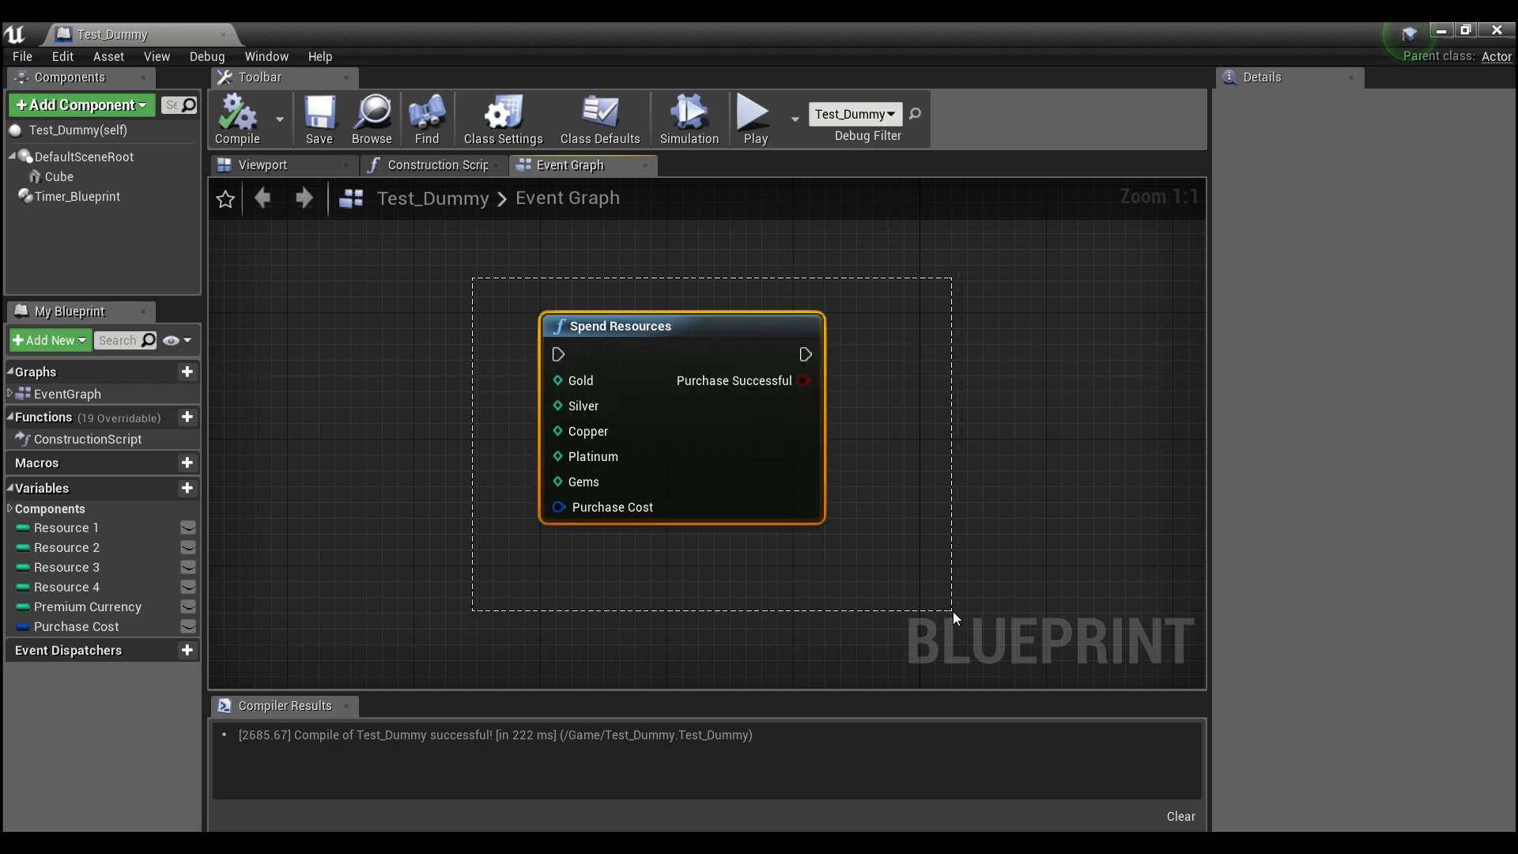
pyautogui.moveTo(641, 378)
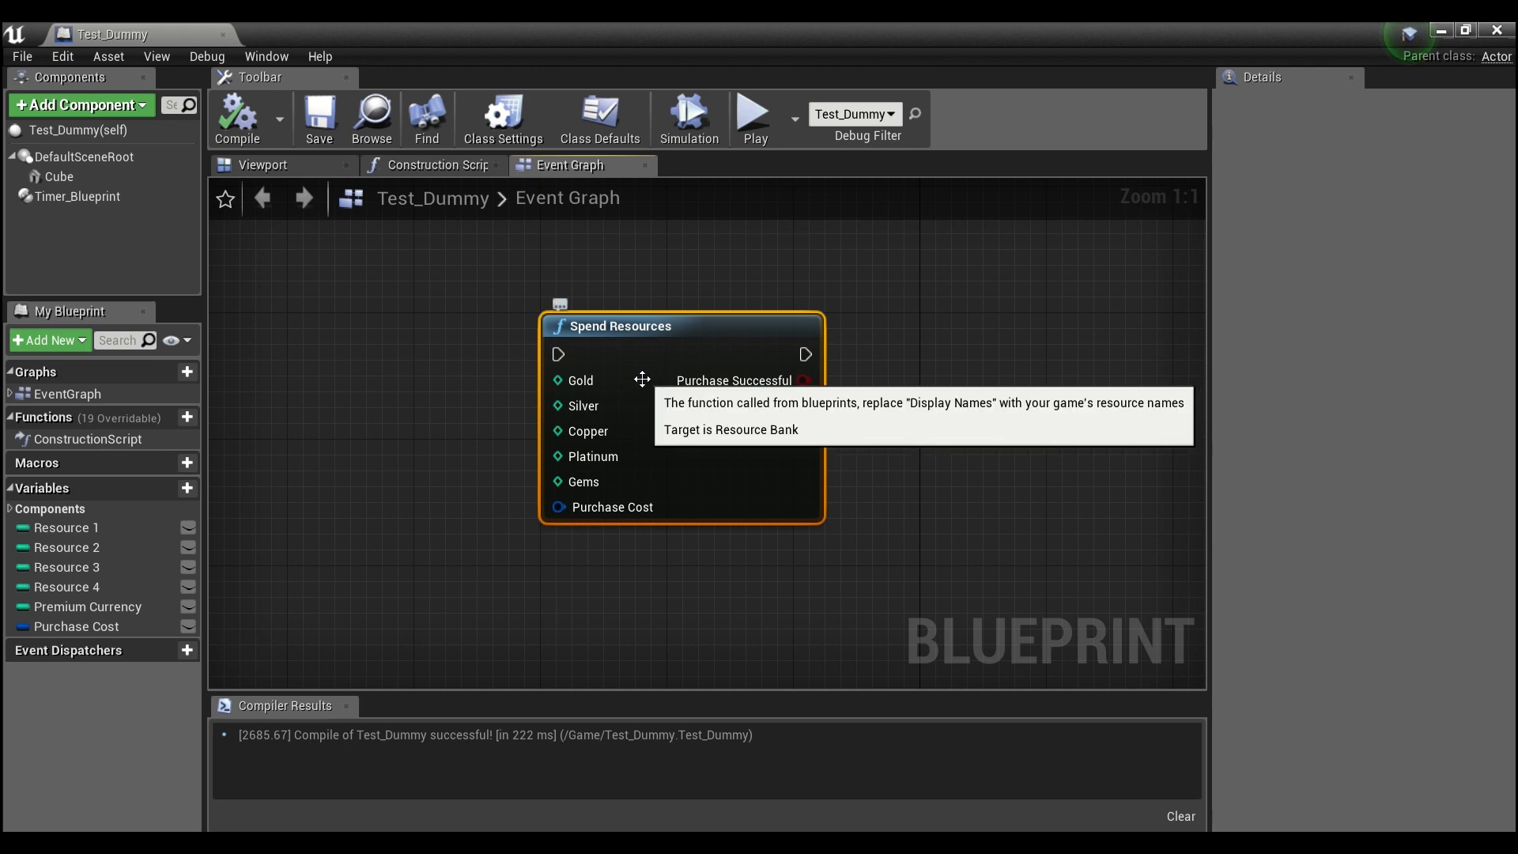
pyautogui.moveTo(583, 405)
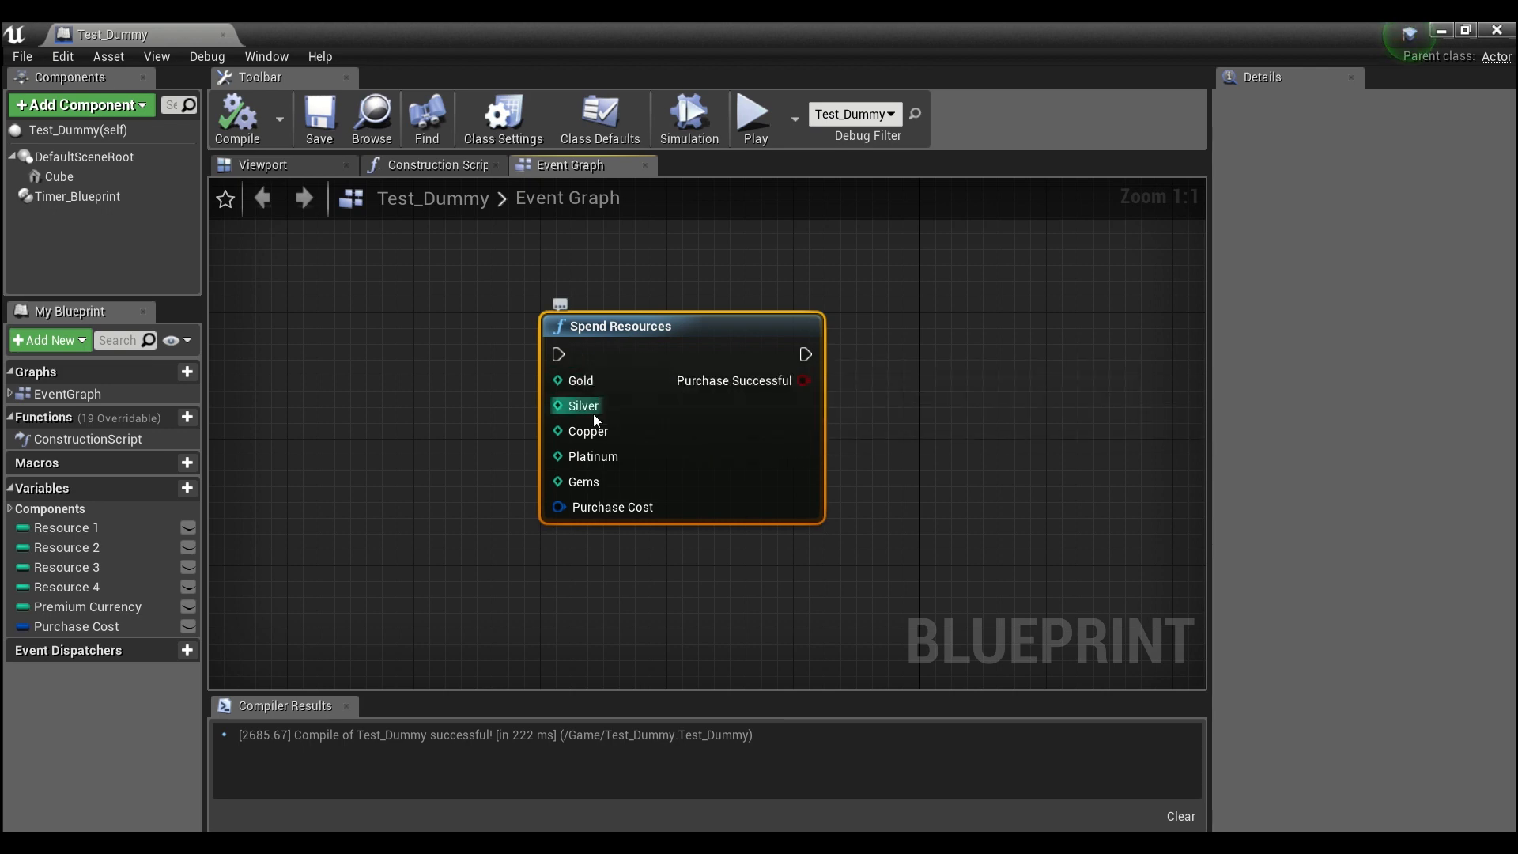
pyautogui.moveTo(589, 430)
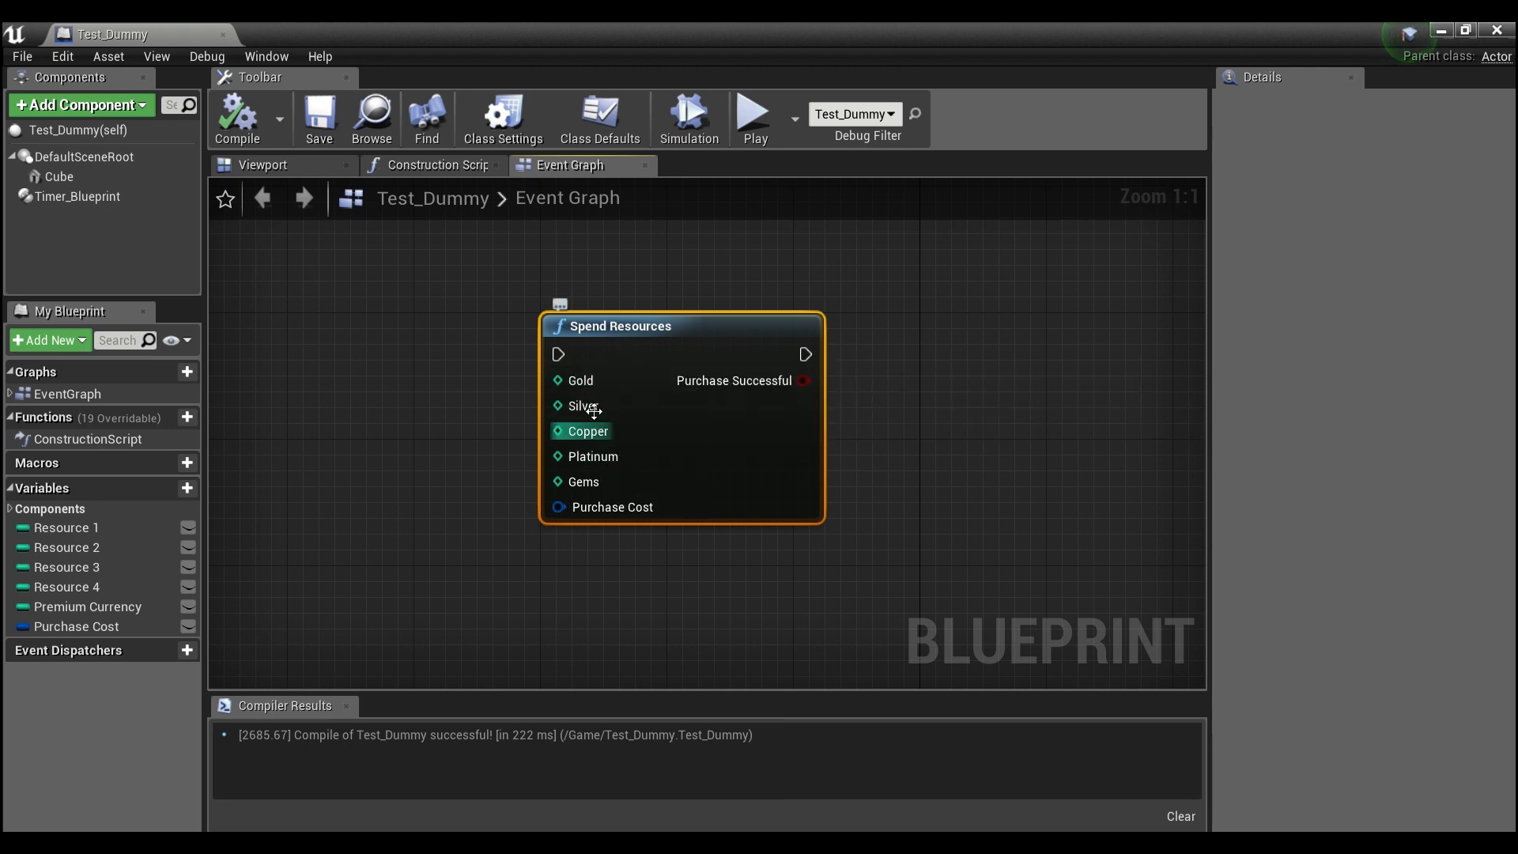
pyautogui.moveTo(572, 481)
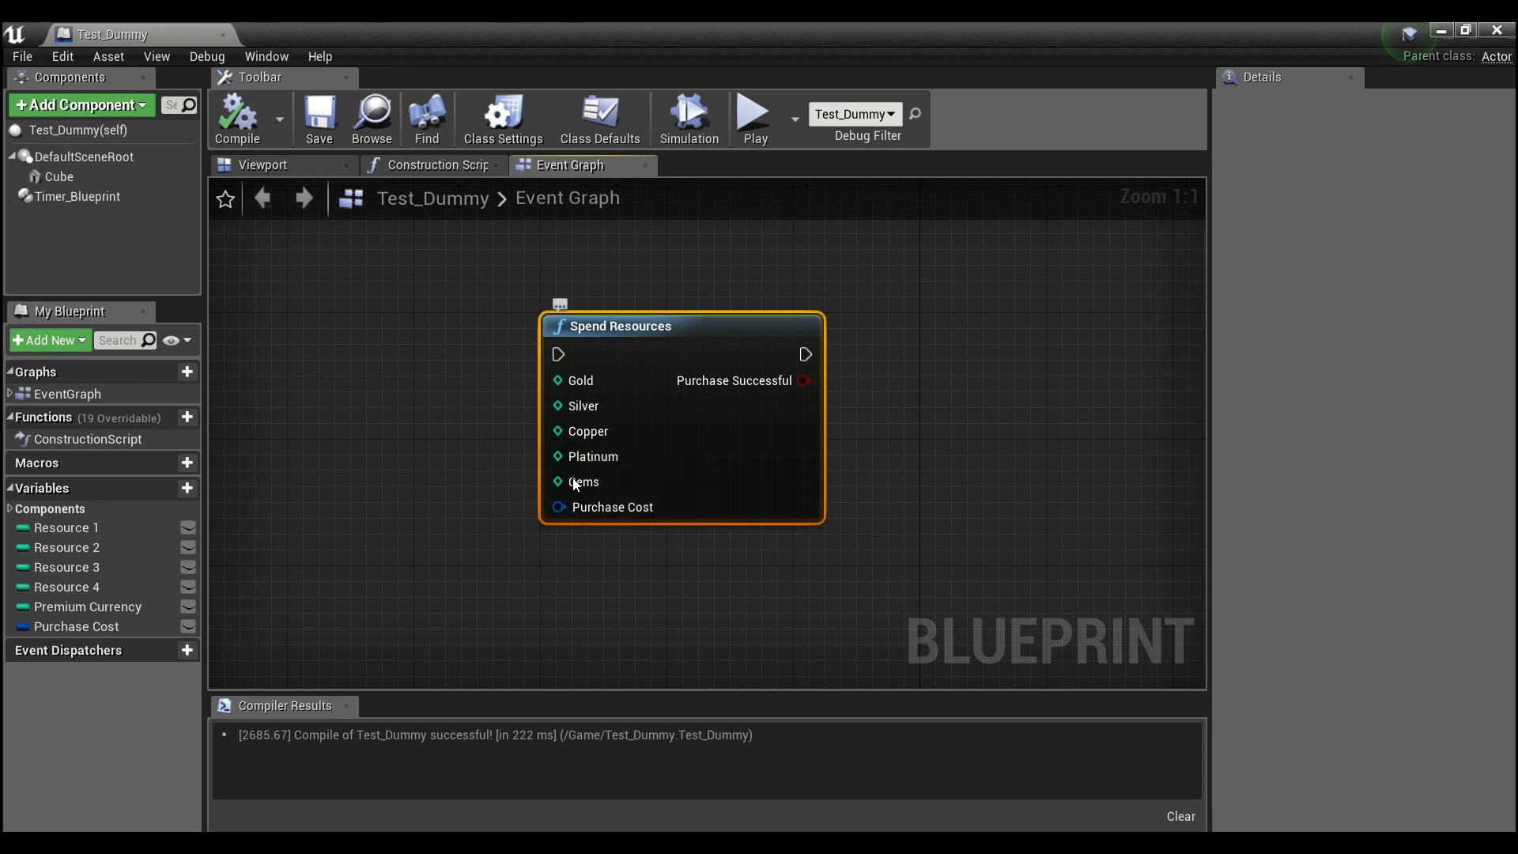
pyautogui.moveTo(484, 517)
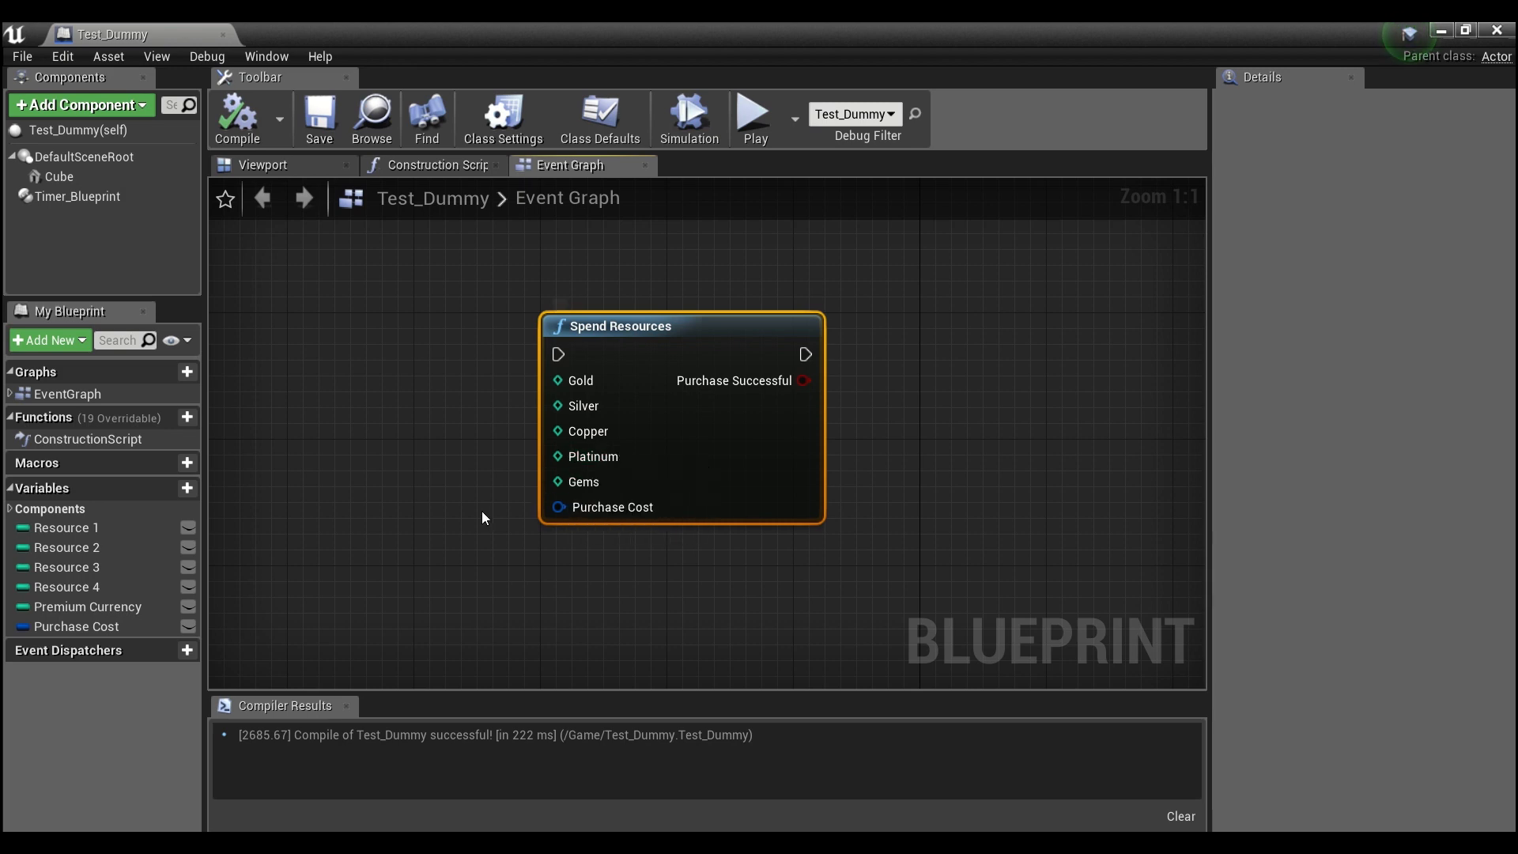
# Step: Select the Purchase Cost variable to show defaults Gold 1550, Silver 1250, Copper 500, Platinum 250
pyautogui.click(433, 499)
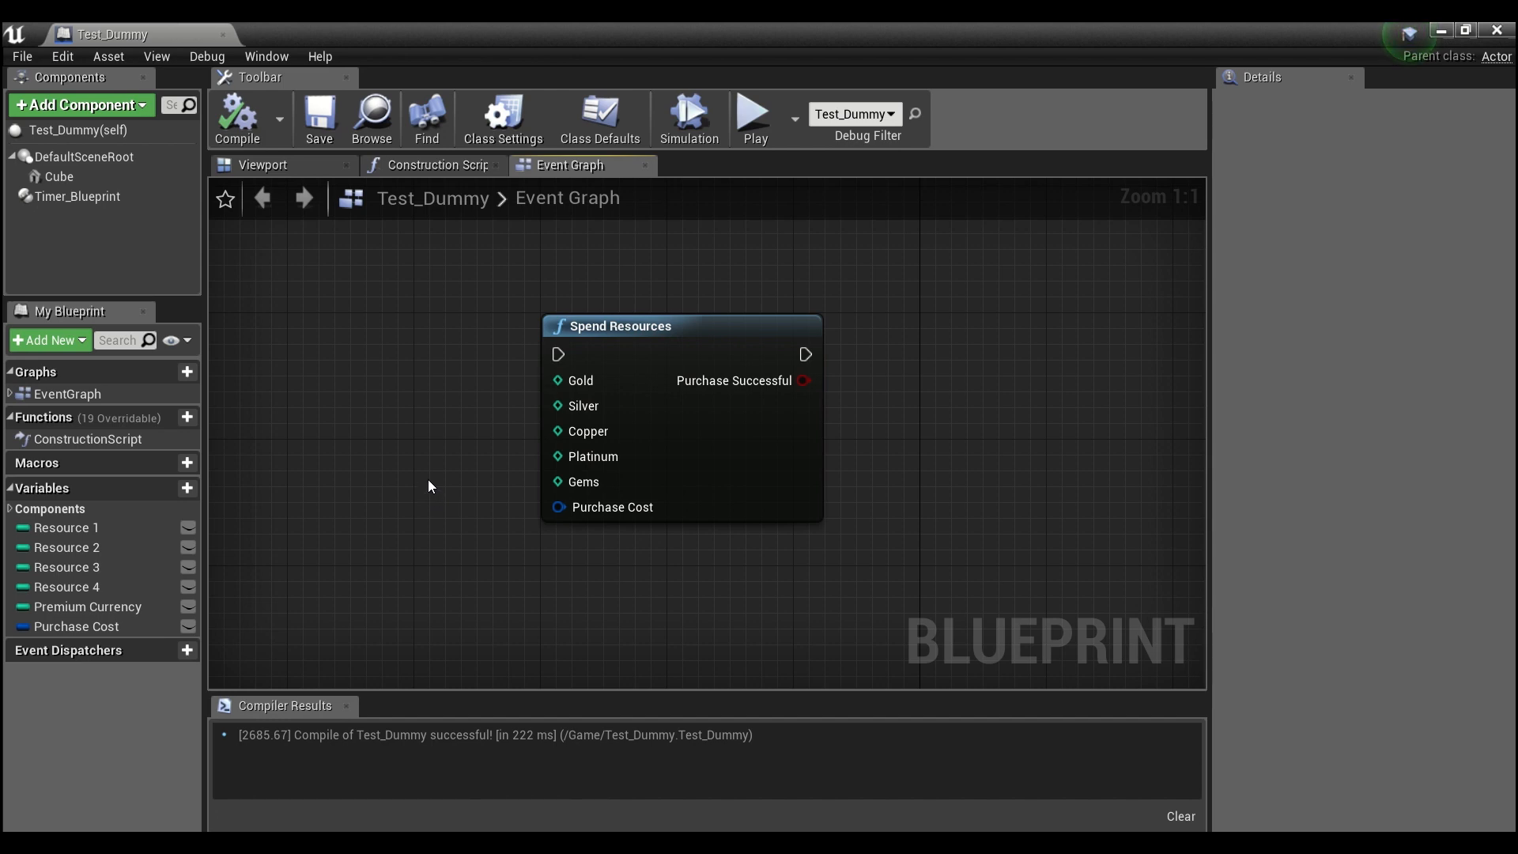
pyautogui.moveTo(430, 465)
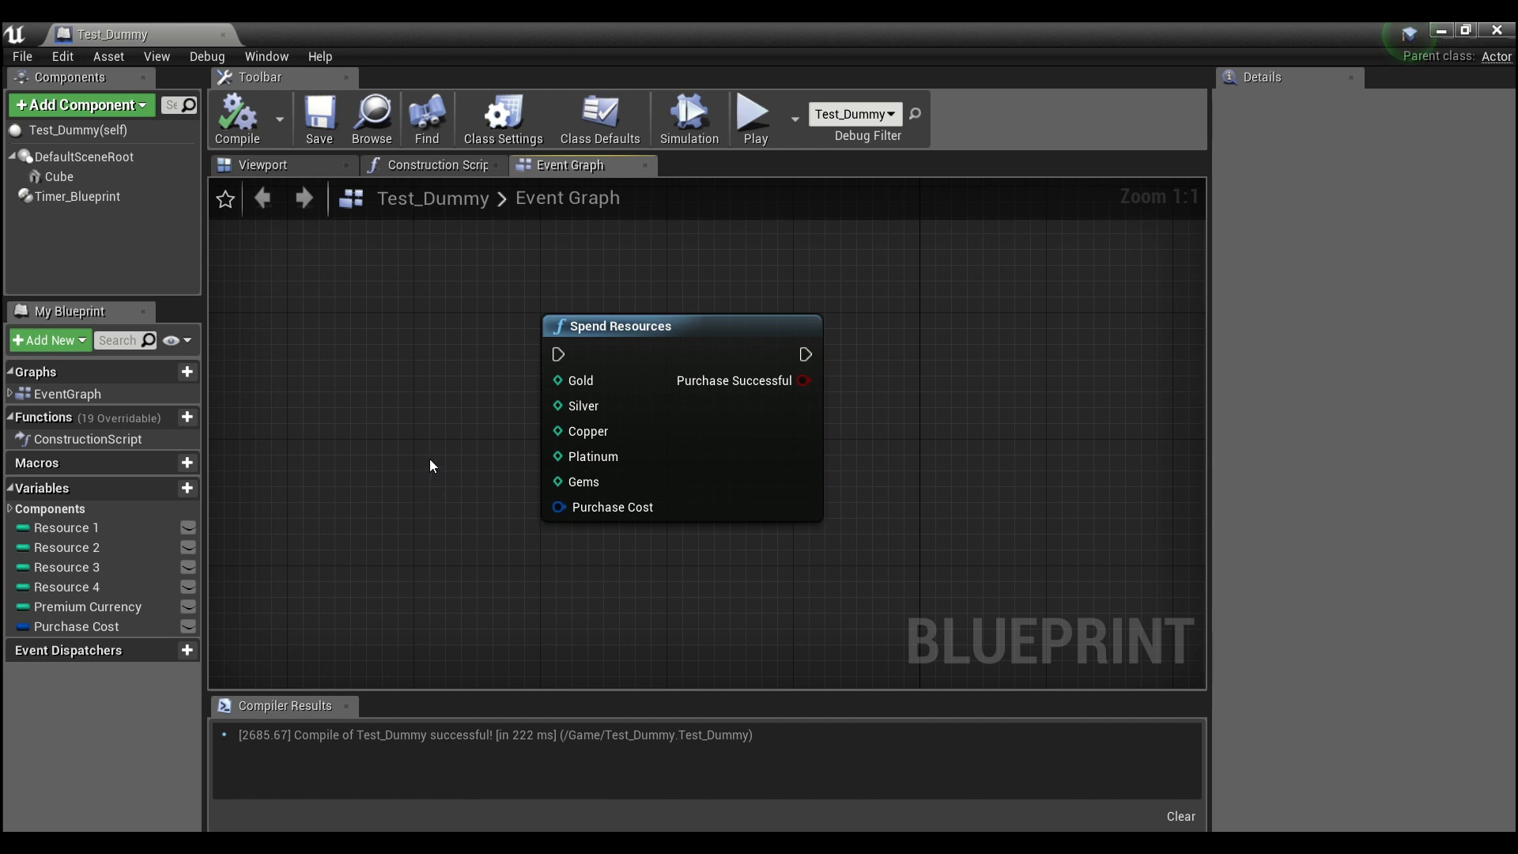
pyautogui.moveTo(447, 353)
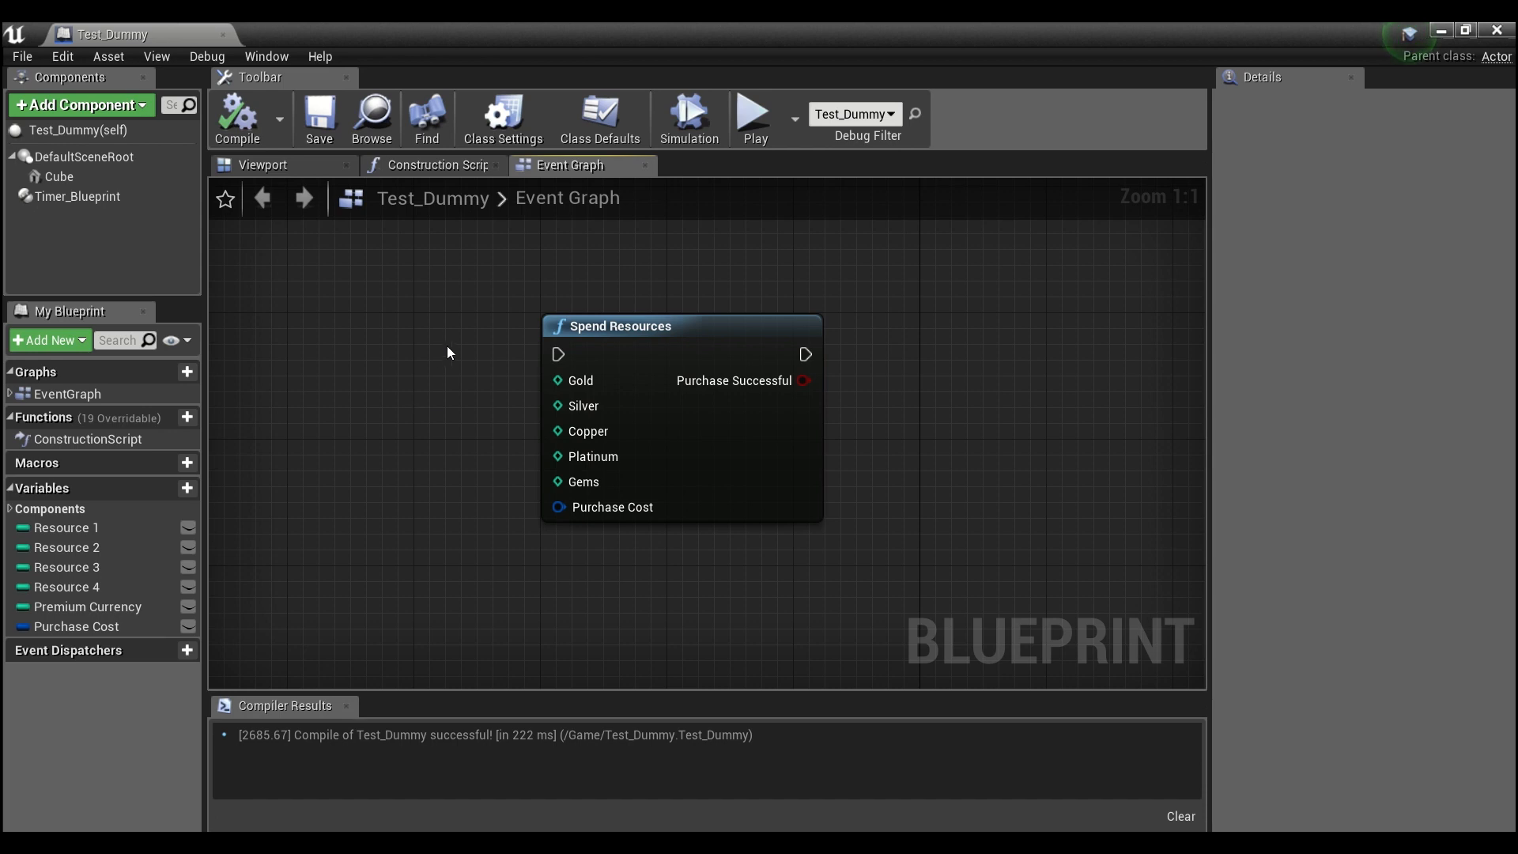
pyautogui.moveTo(651, 326)
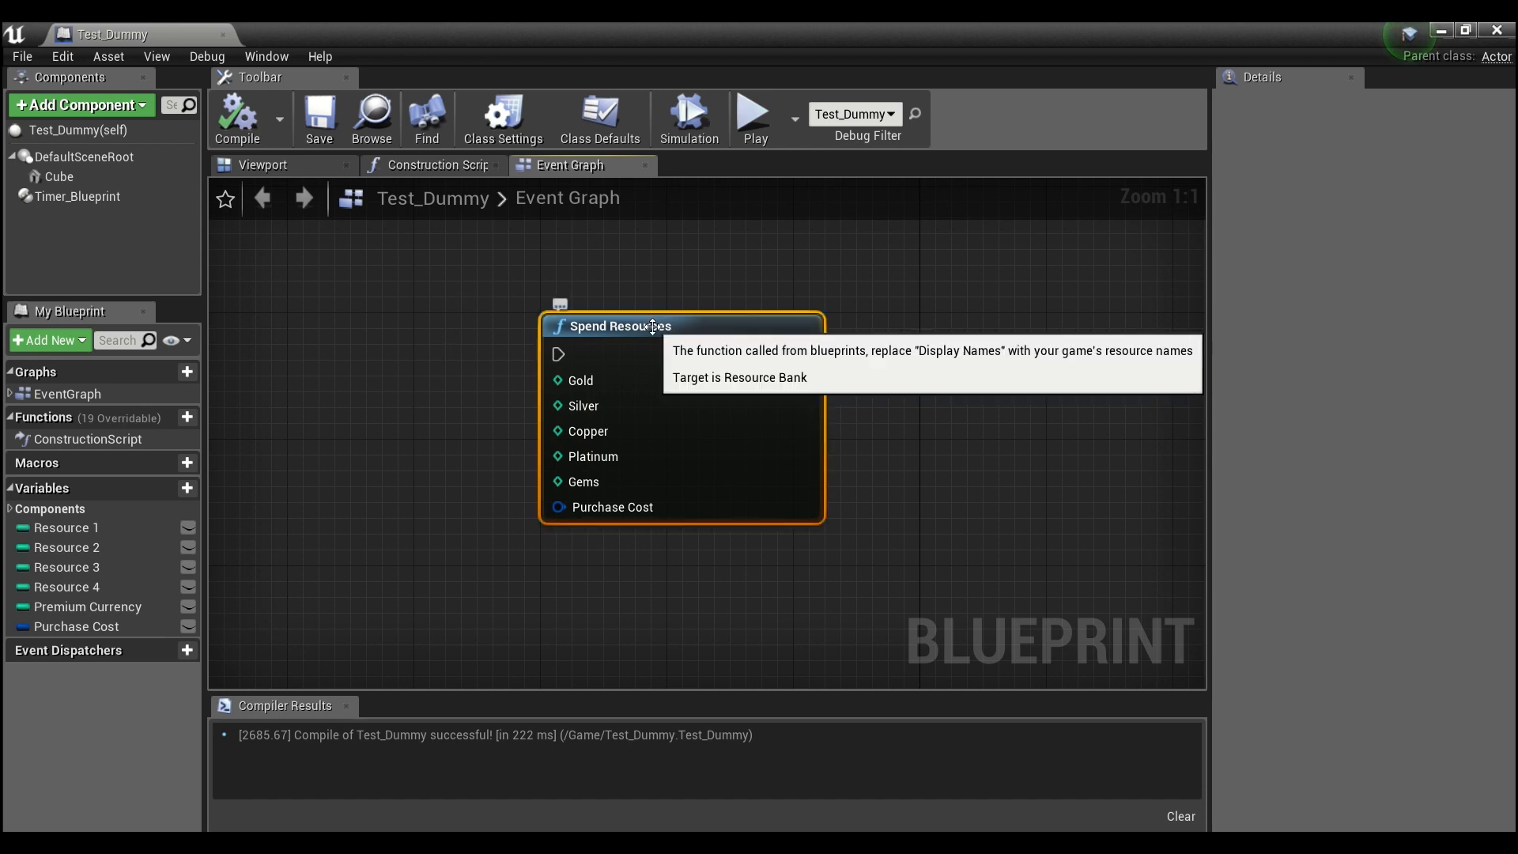
pyautogui.moveTo(582, 387)
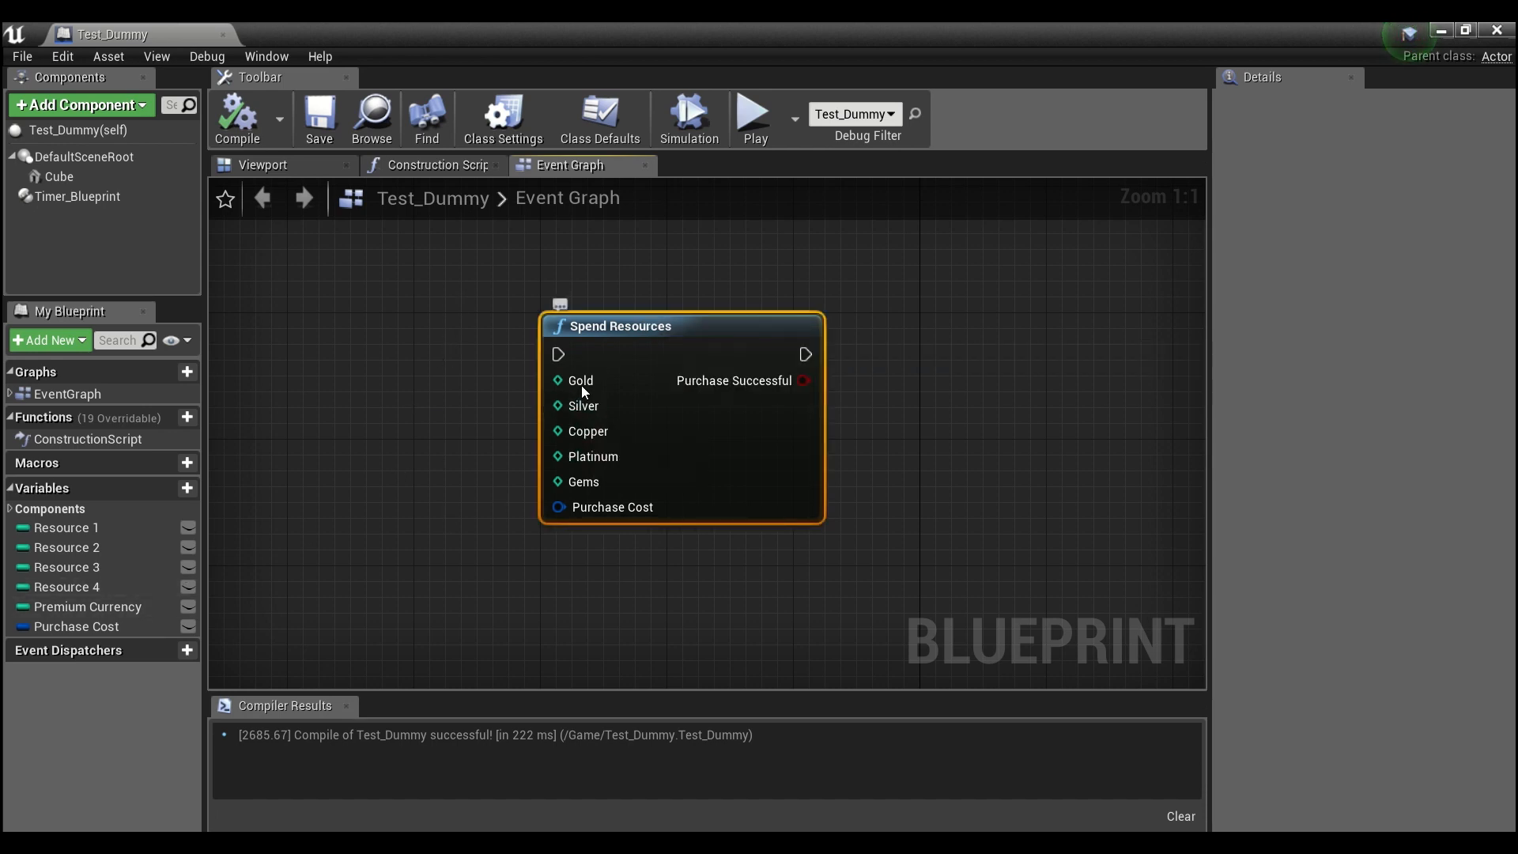
pyautogui.moveTo(592, 455)
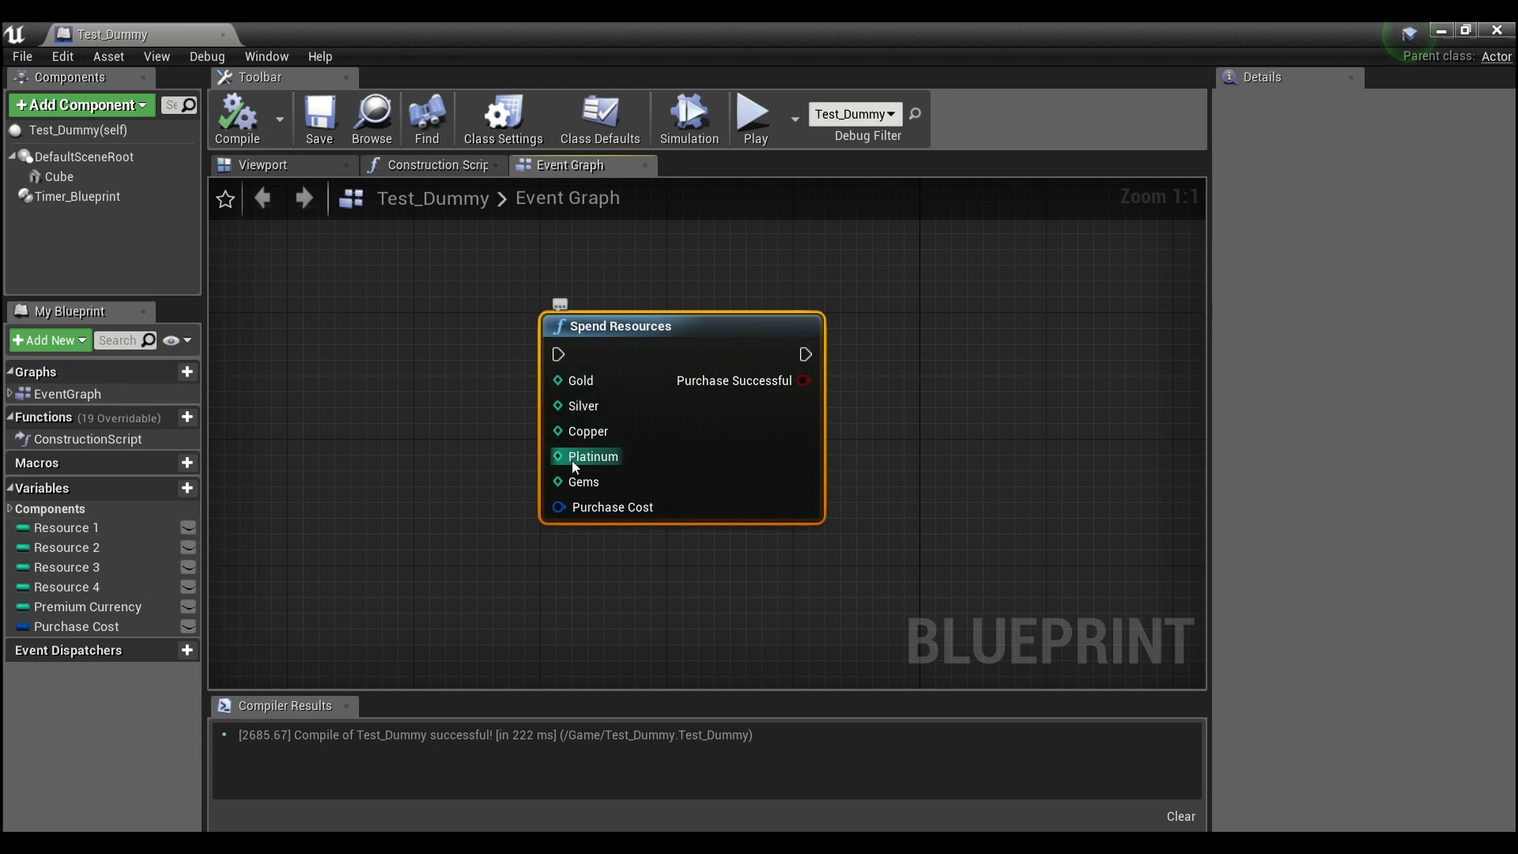
pyautogui.moveTo(575, 468)
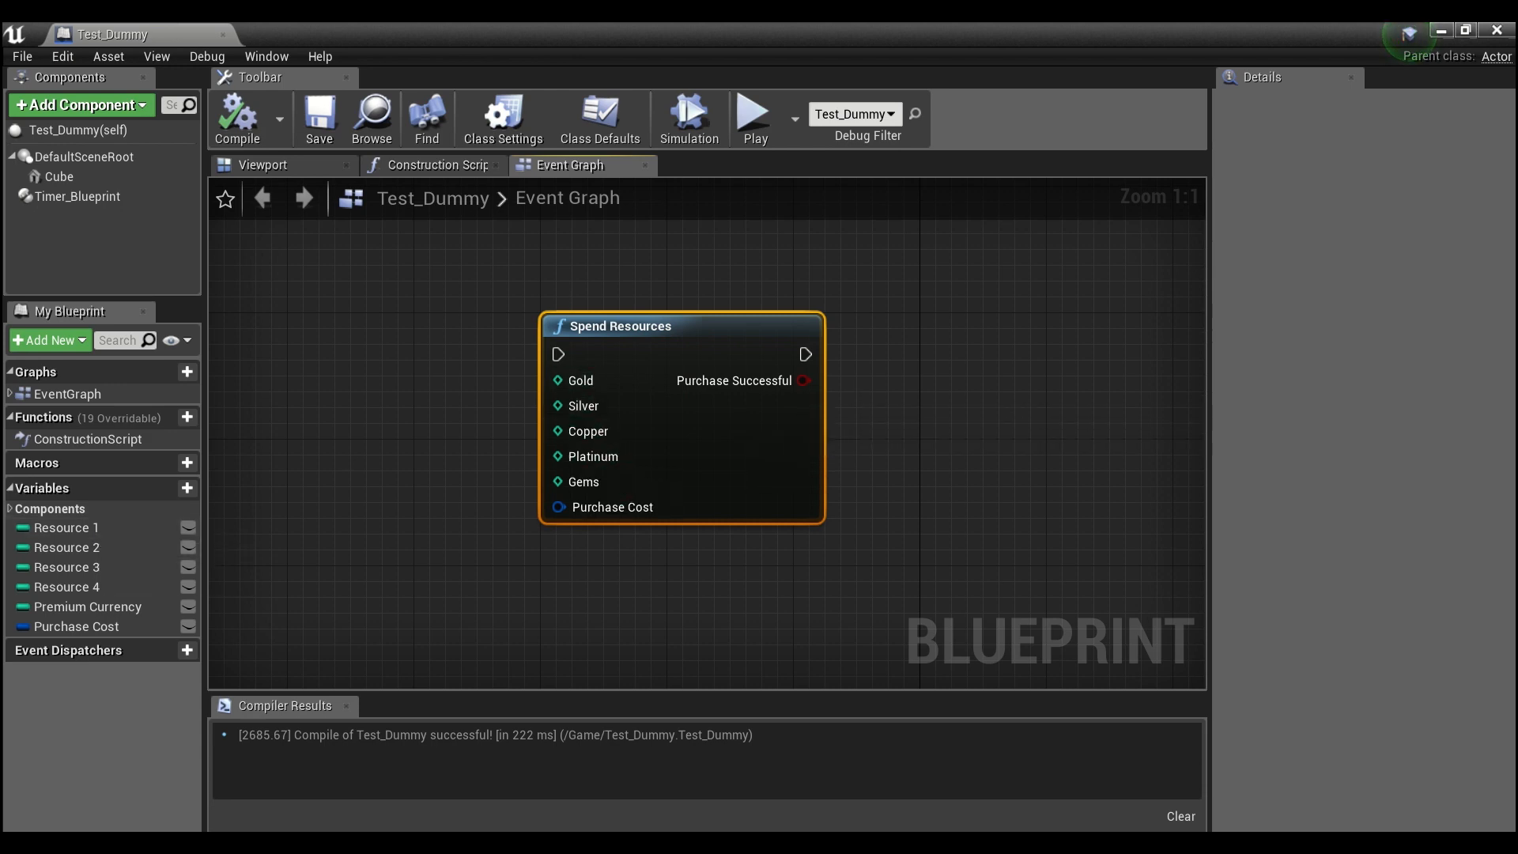
pyautogui.click(75, 626)
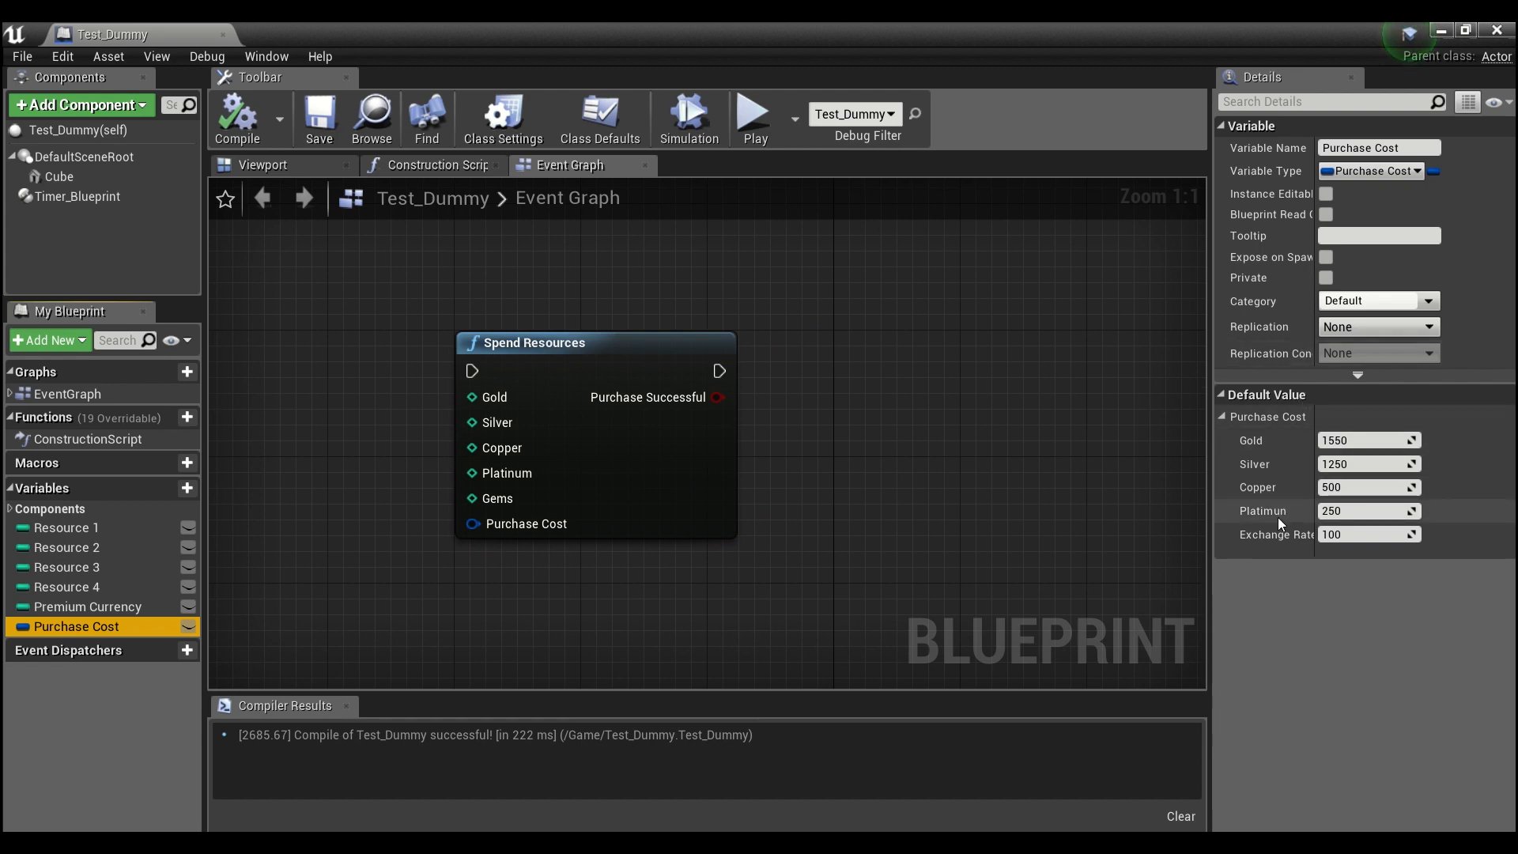
pyautogui.moveTo(939, 512)
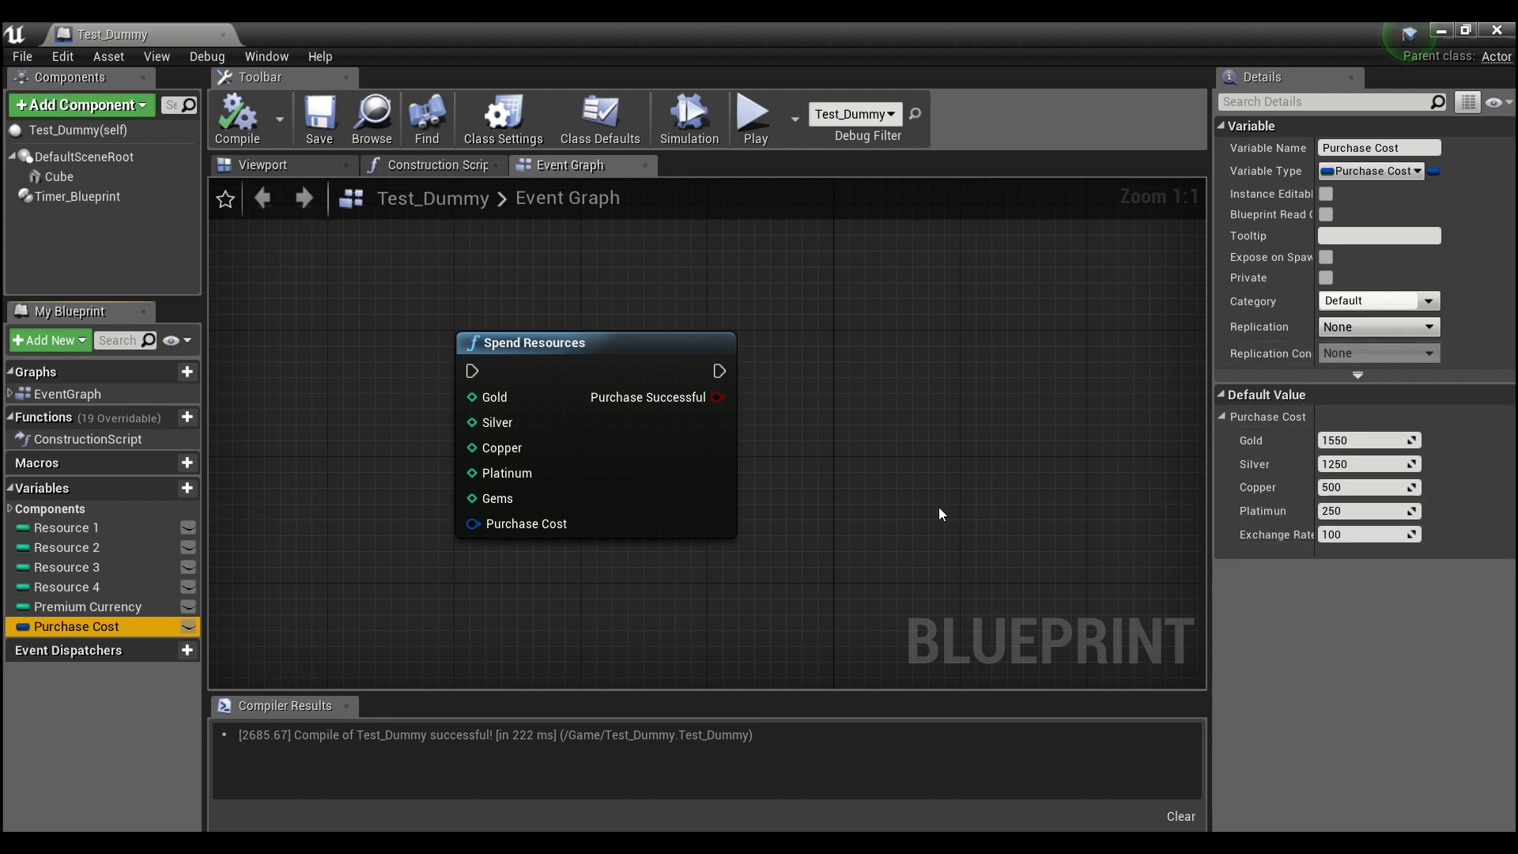
pyautogui.moveTo(860, 392)
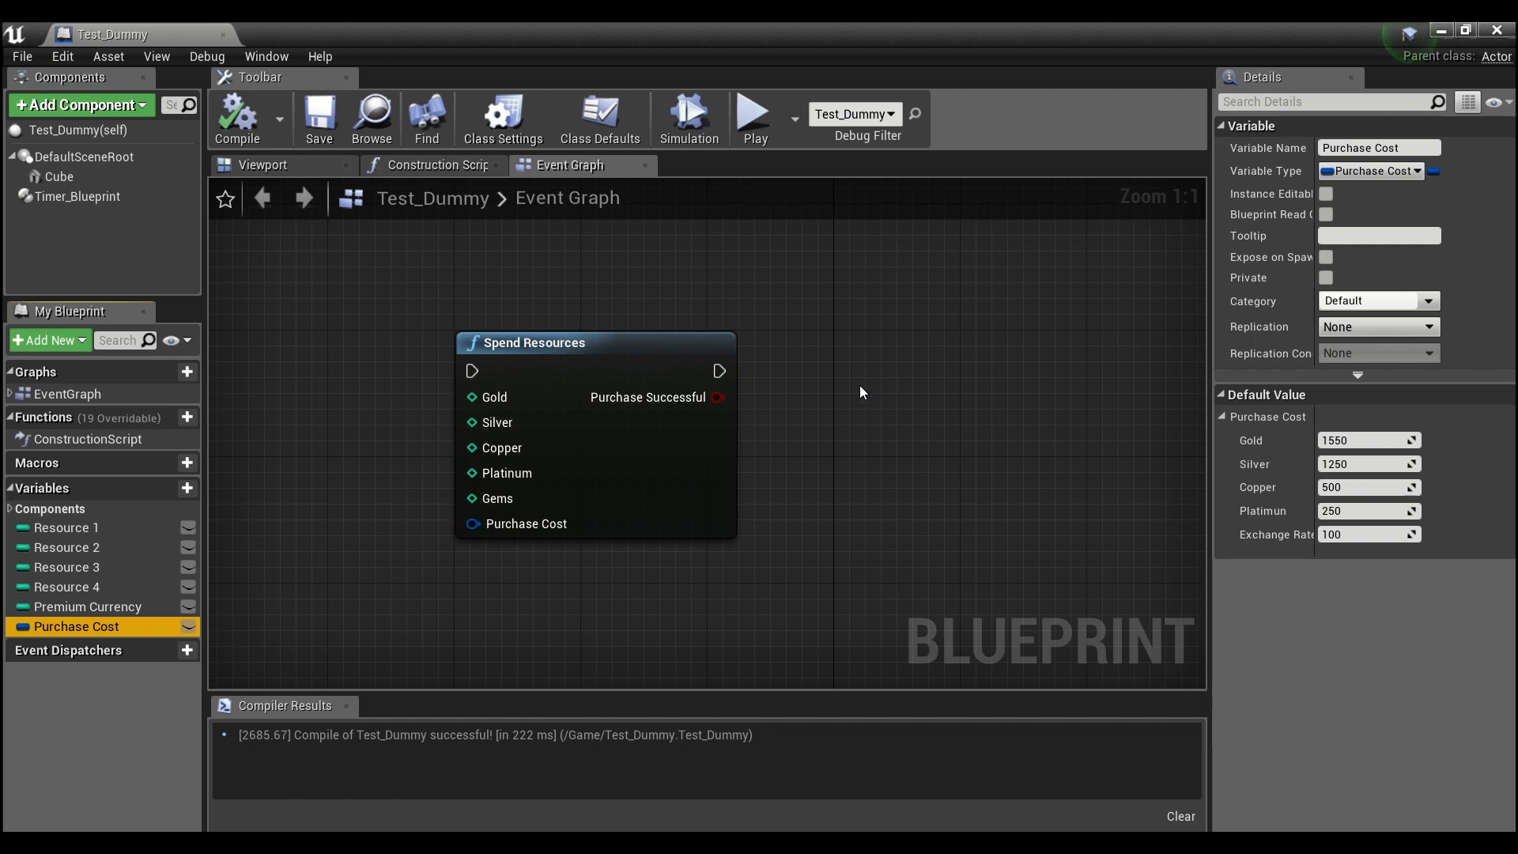
pyautogui.moveTo(852, 403)
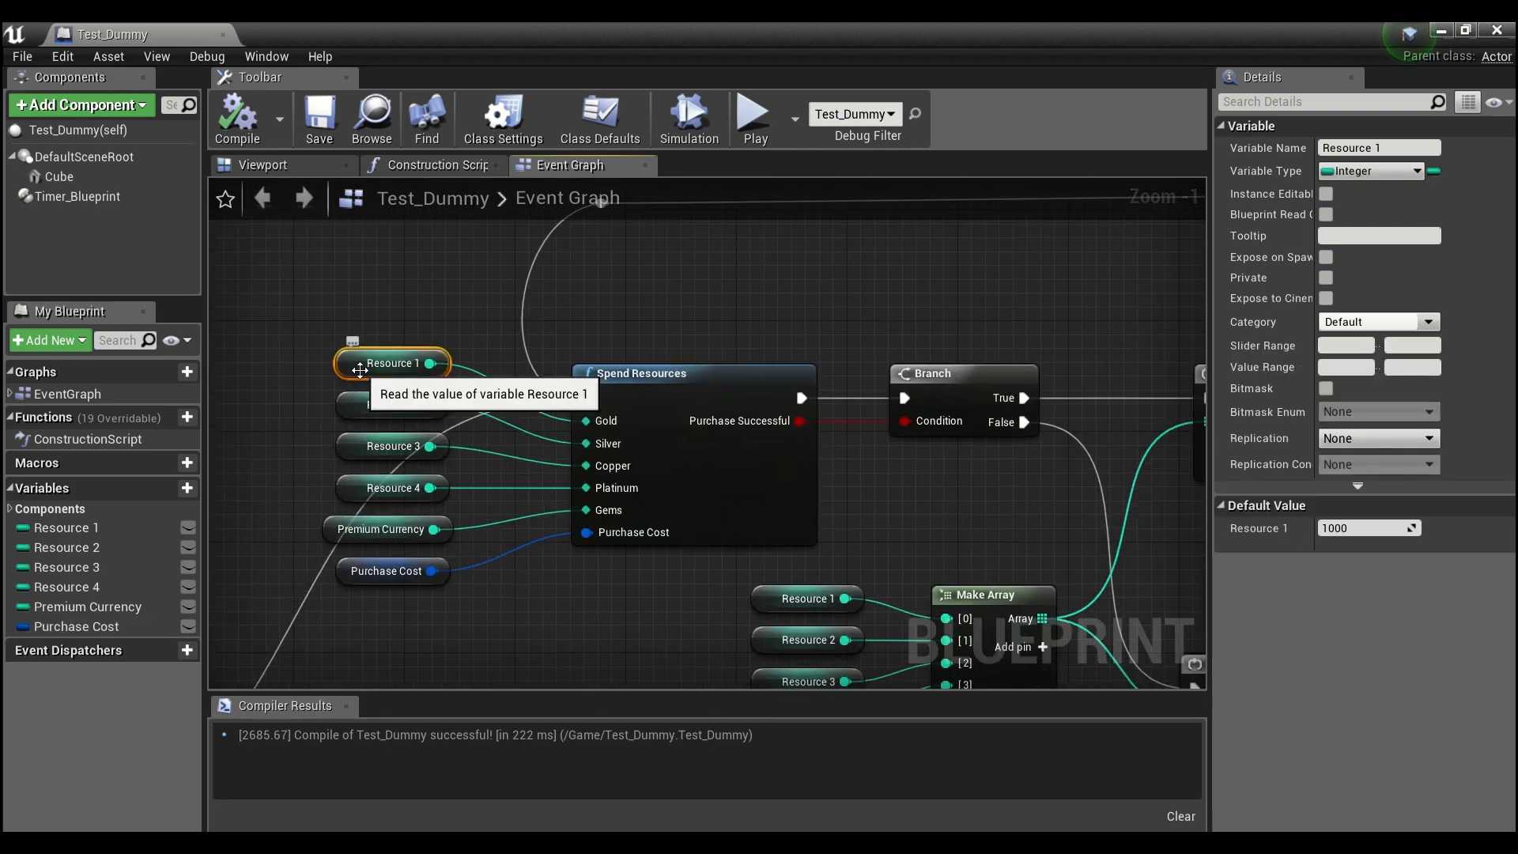
# Step: Check the defaults of the Resource 1, Resource 2 and Purchase Cost getter nodes
pyautogui.click(390, 403)
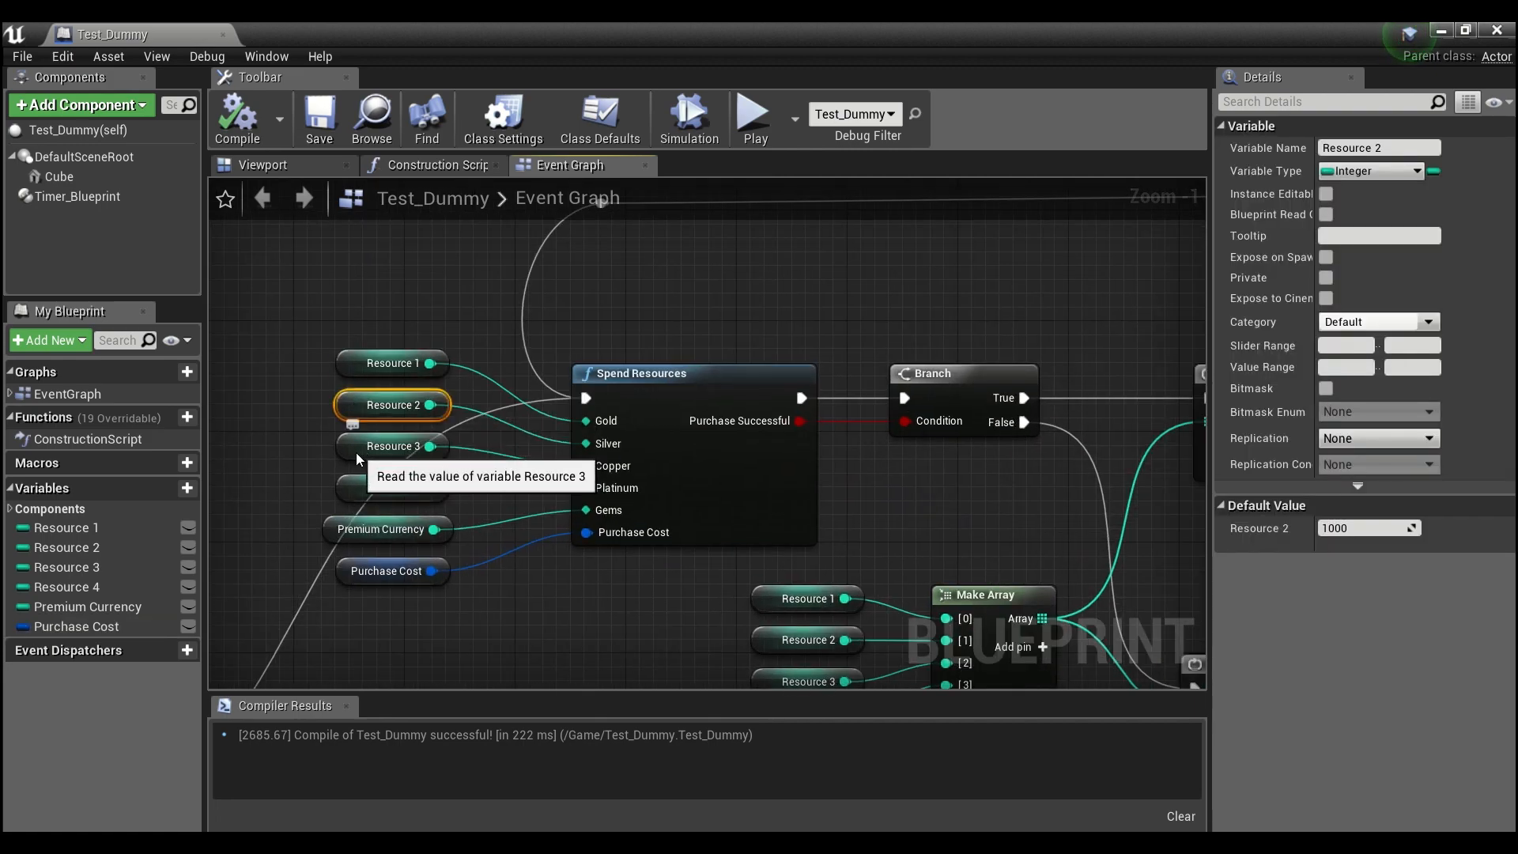
pyautogui.click(386, 528)
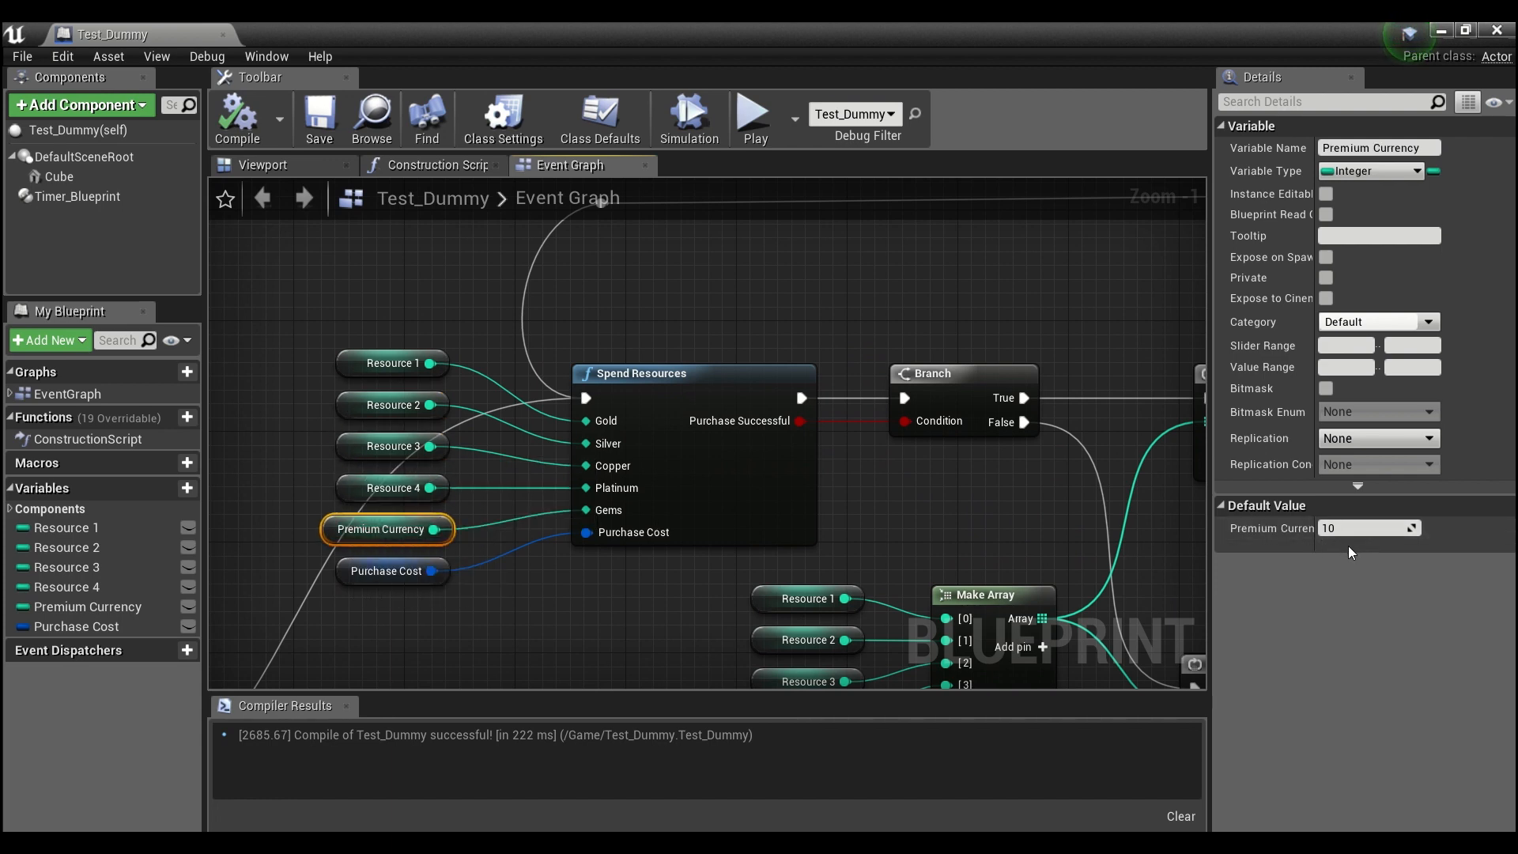
pyautogui.click(391, 571)
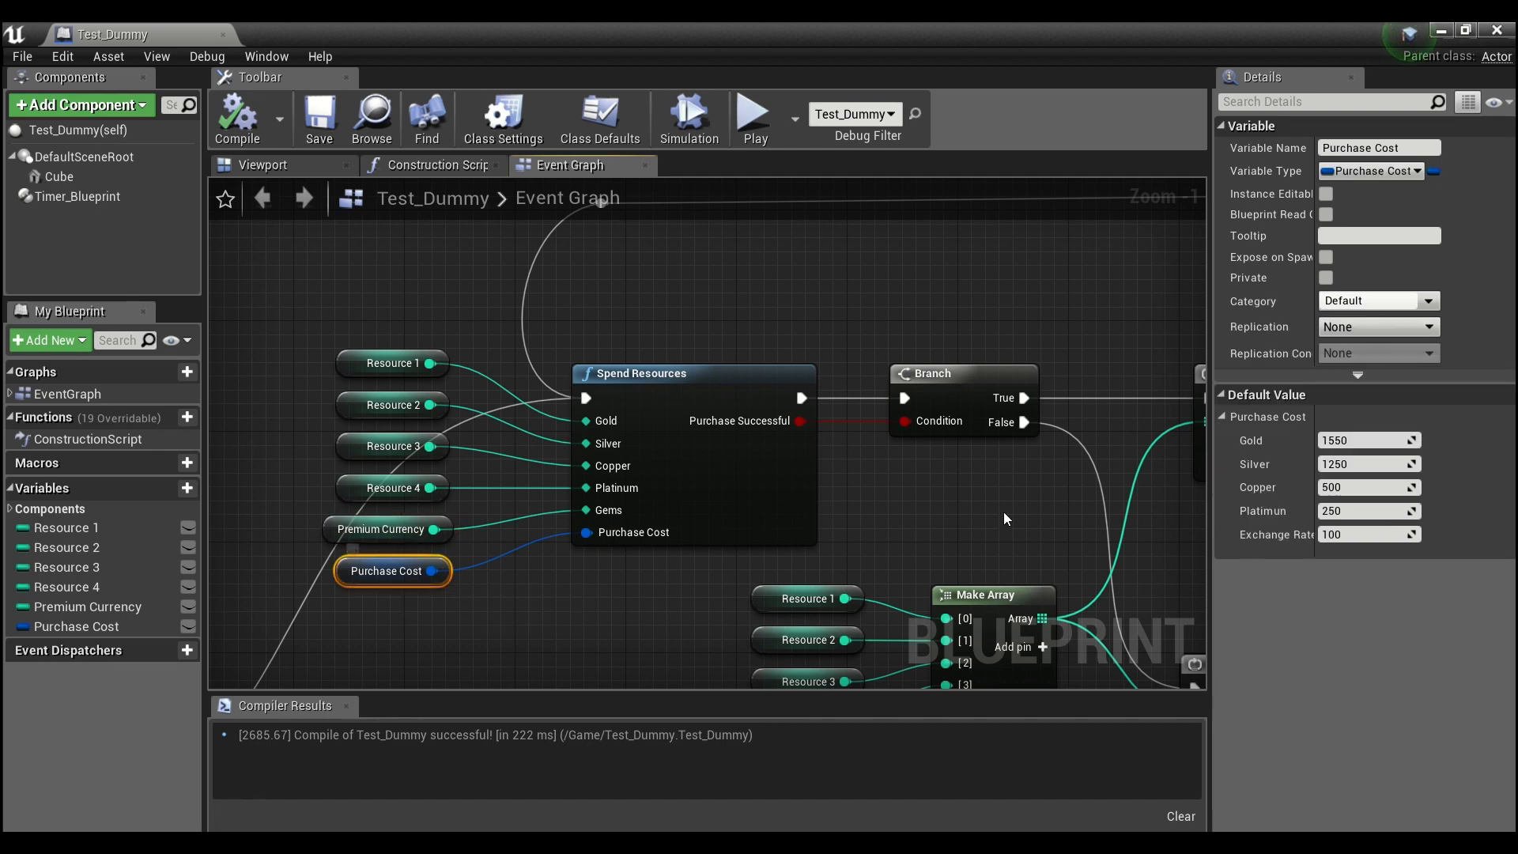
pyautogui.moveTo(1412, 615)
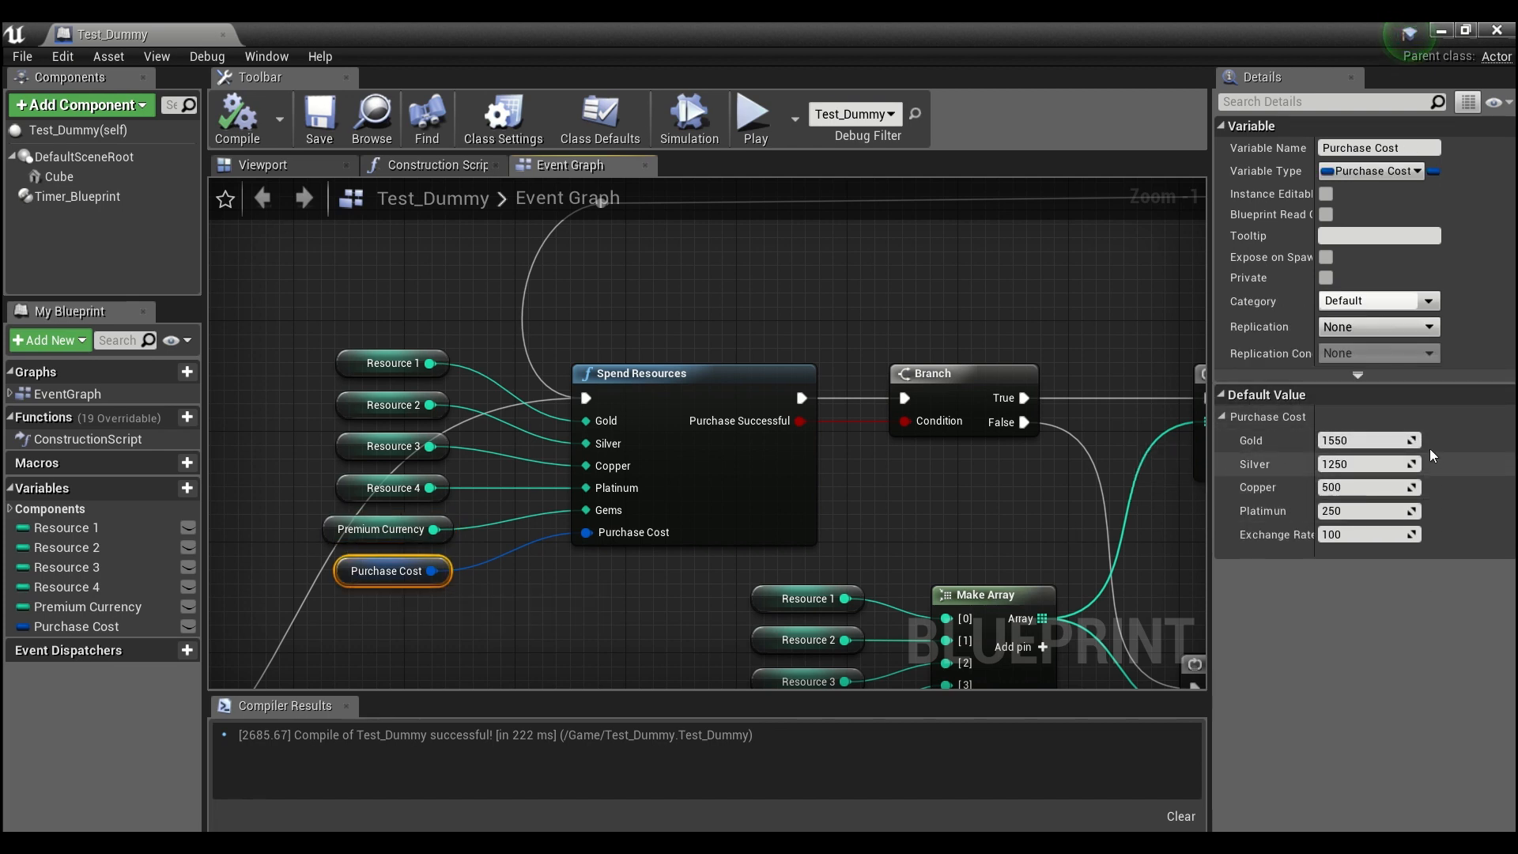
pyautogui.moveTo(1404, 439)
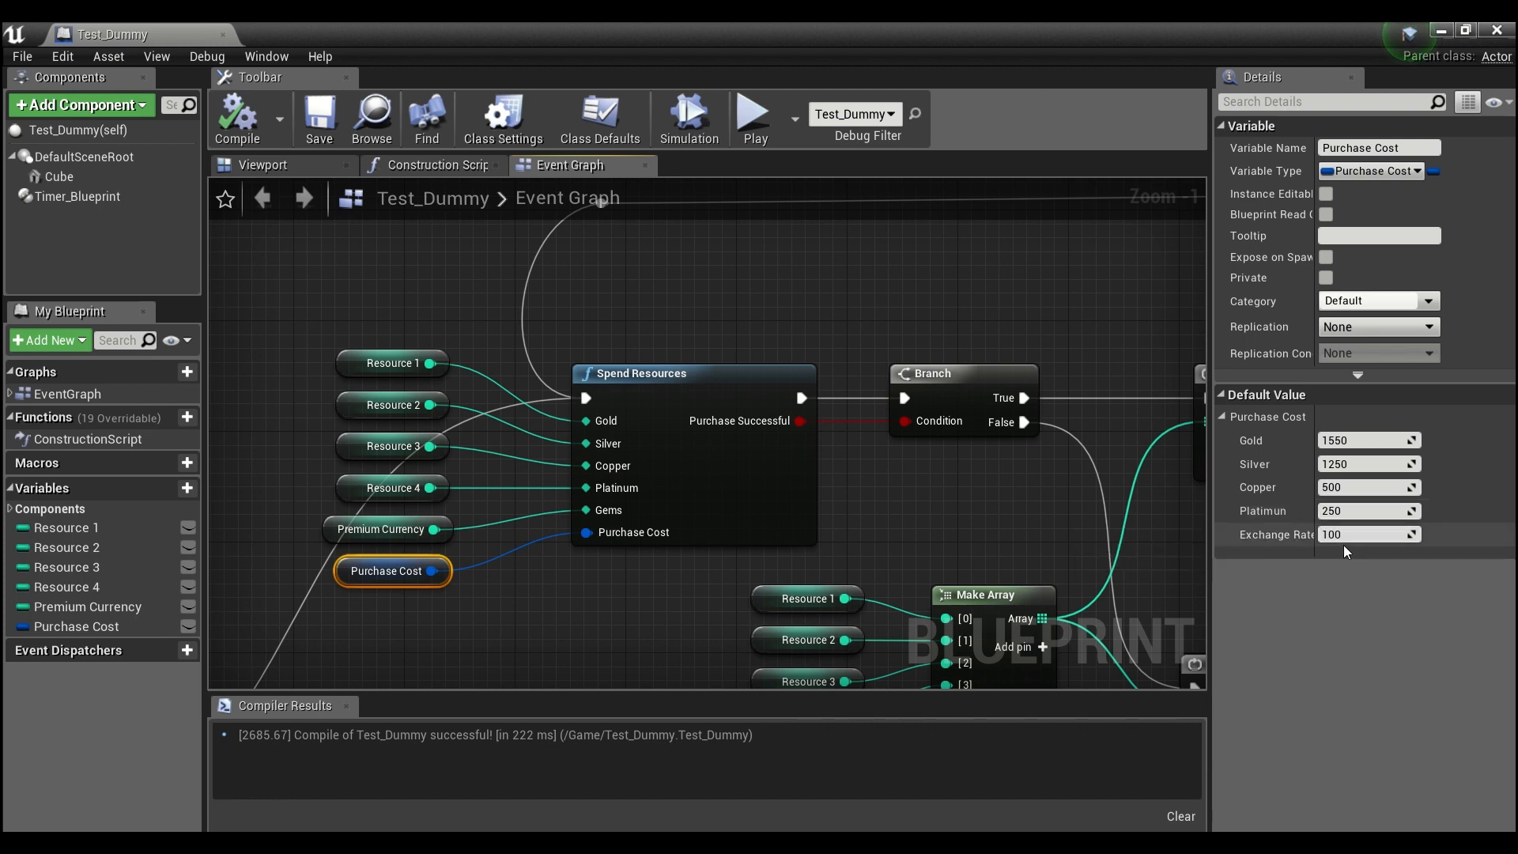
pyautogui.moveTo(1345, 542)
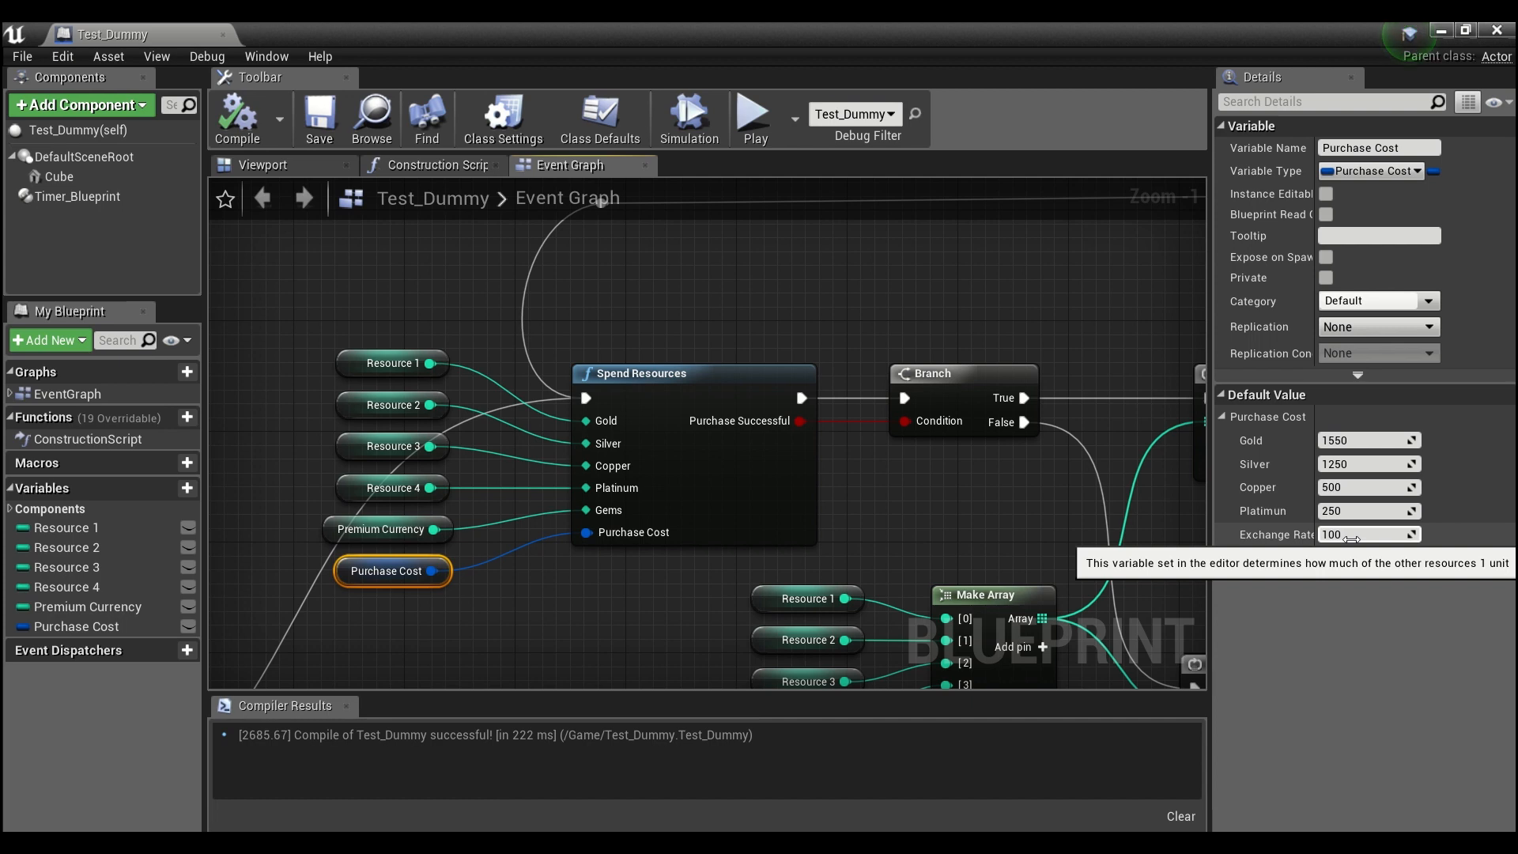
pyautogui.moveTo(1360, 487)
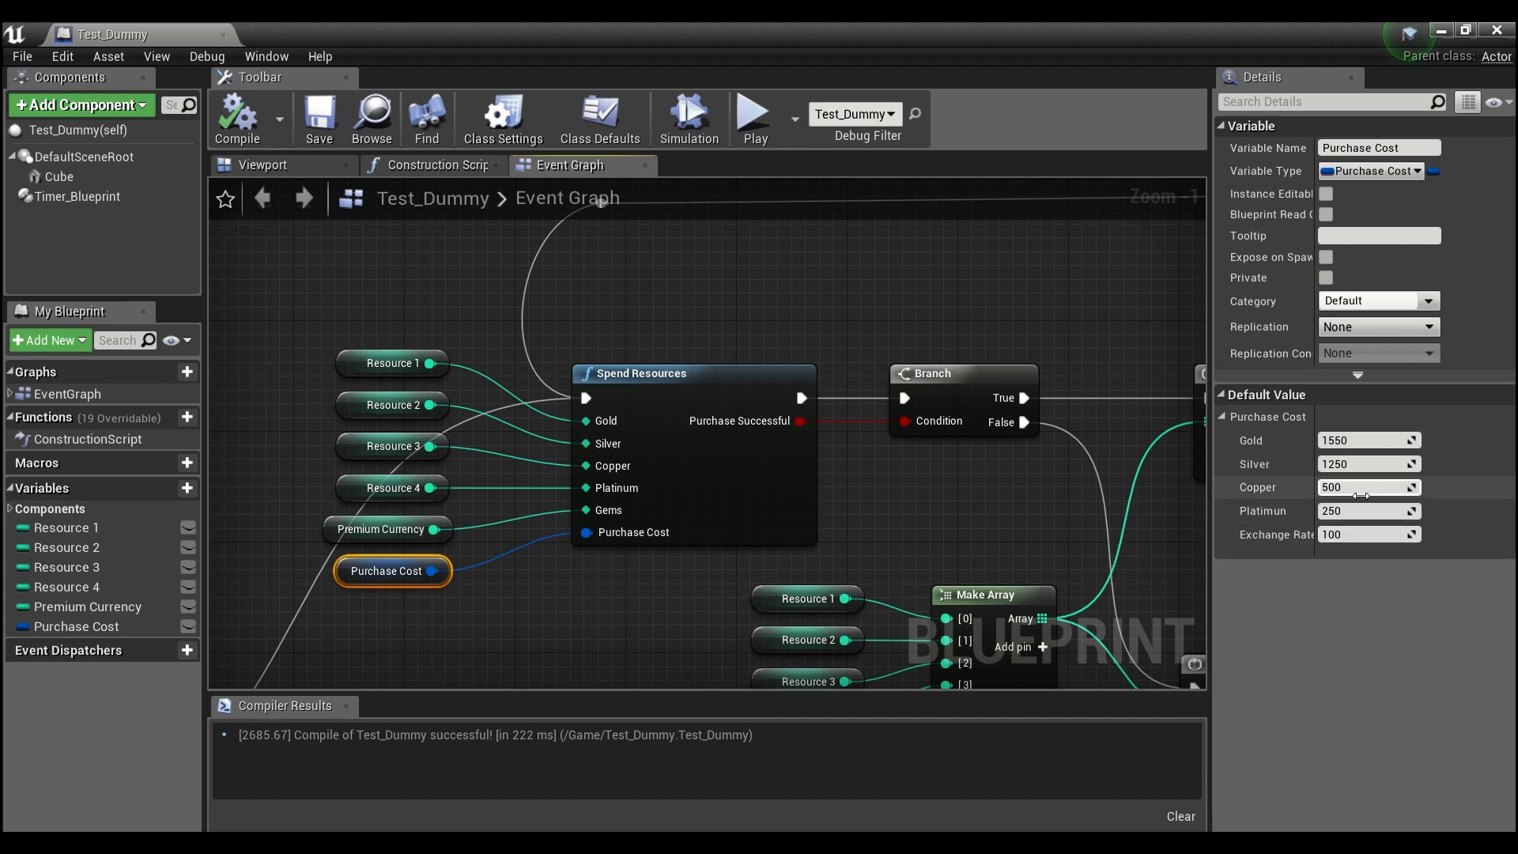
pyautogui.moveTo(1364, 533)
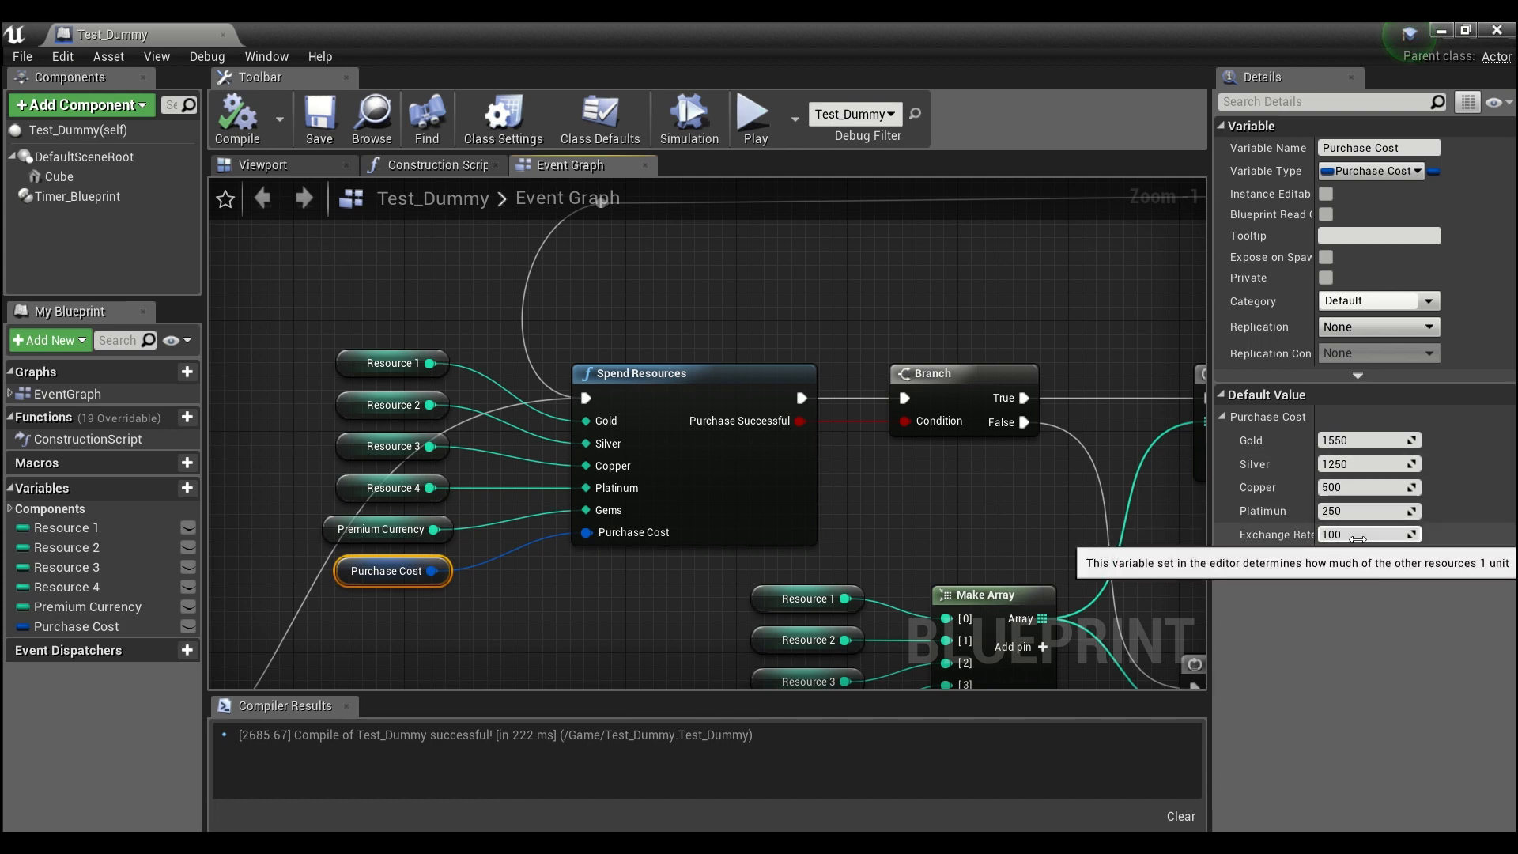
pyautogui.moveTo(1200, 607)
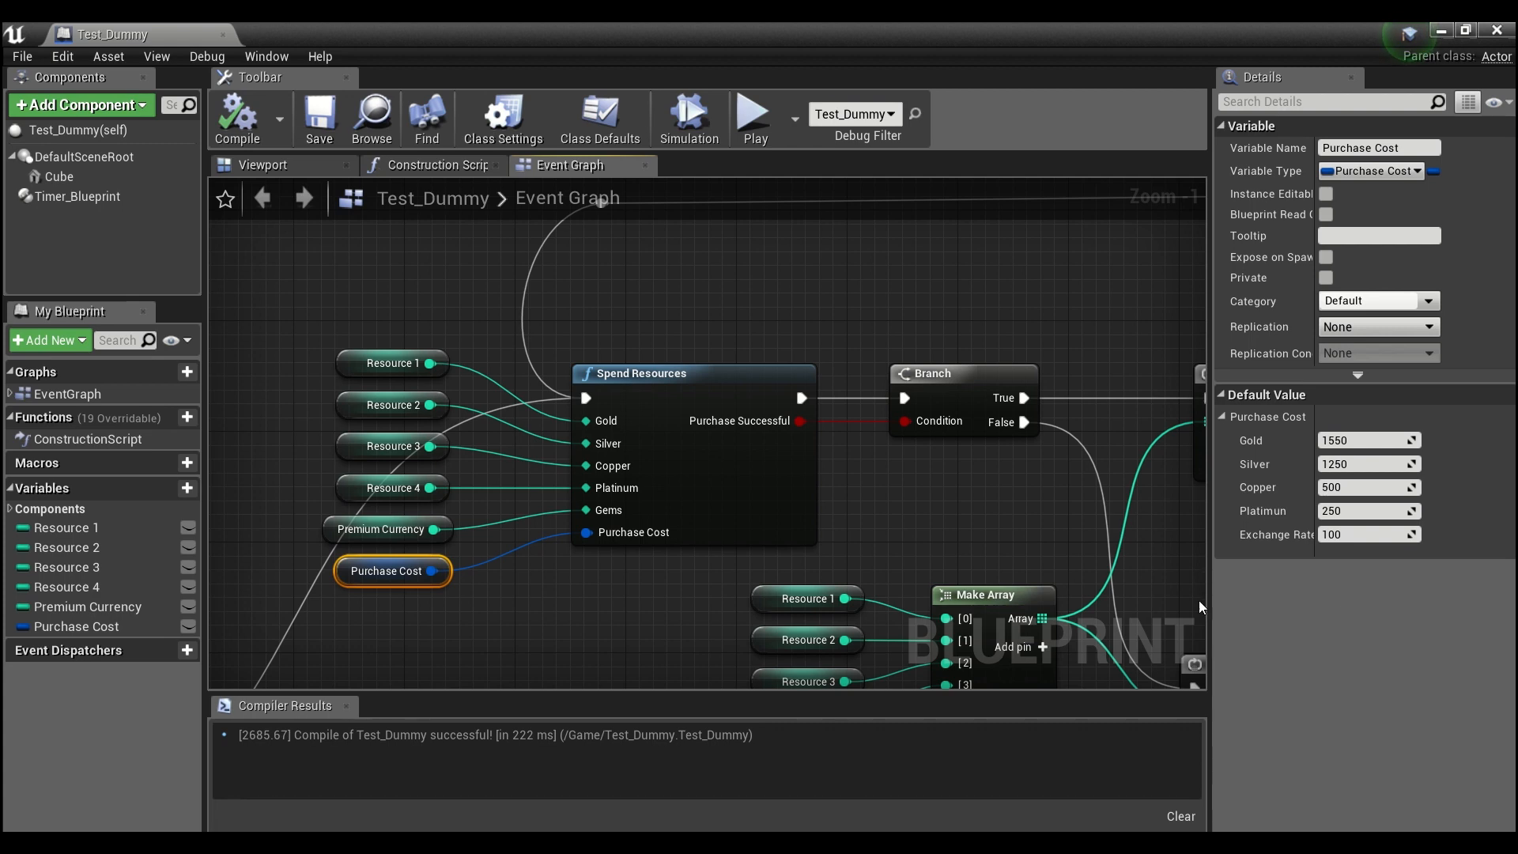
pyautogui.moveTo(606, 524)
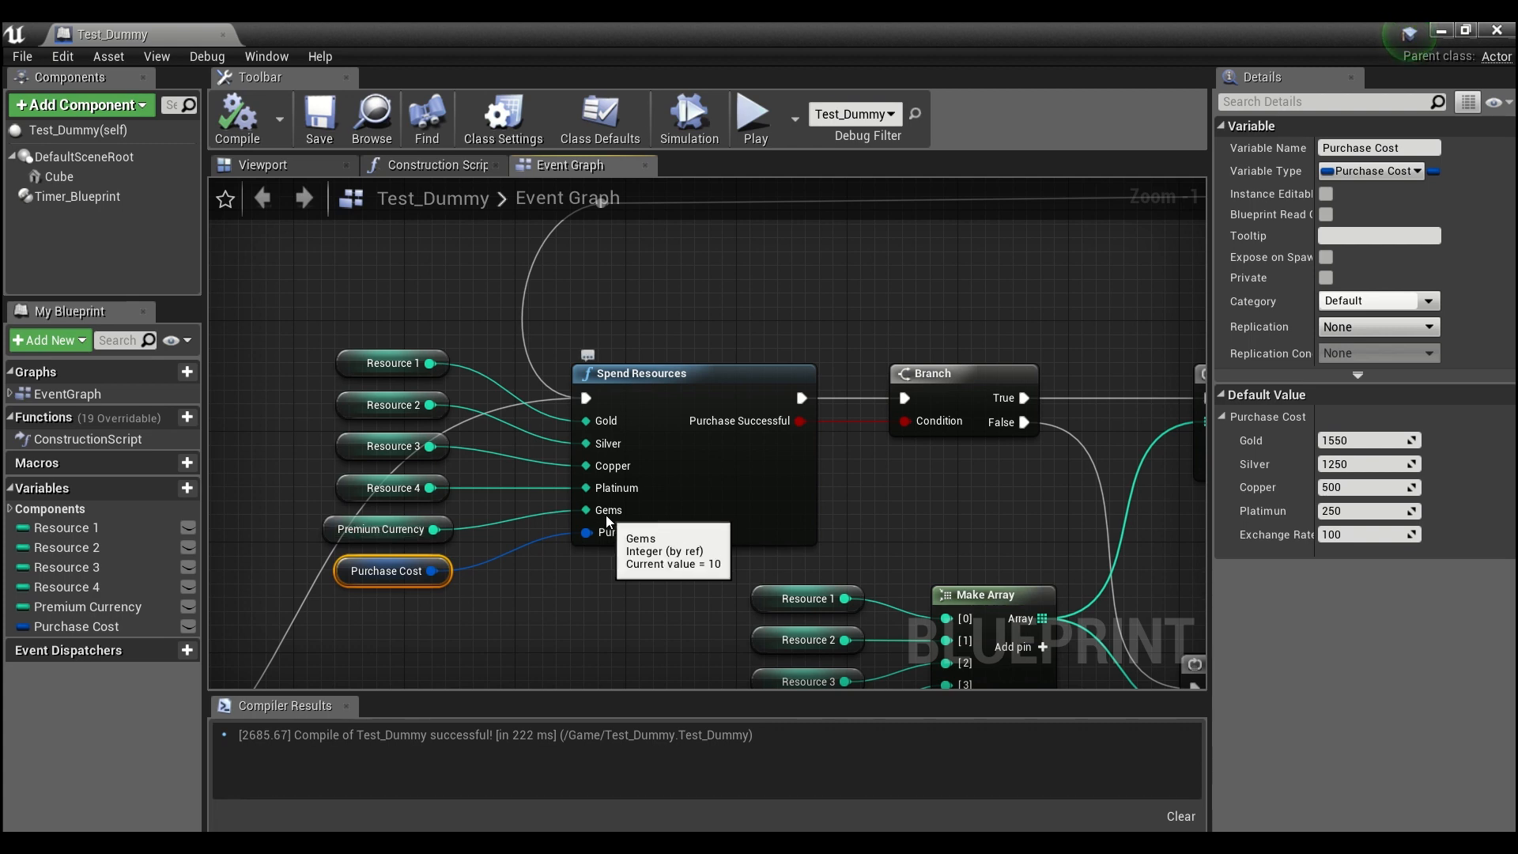
pyautogui.moveTo(1278, 564)
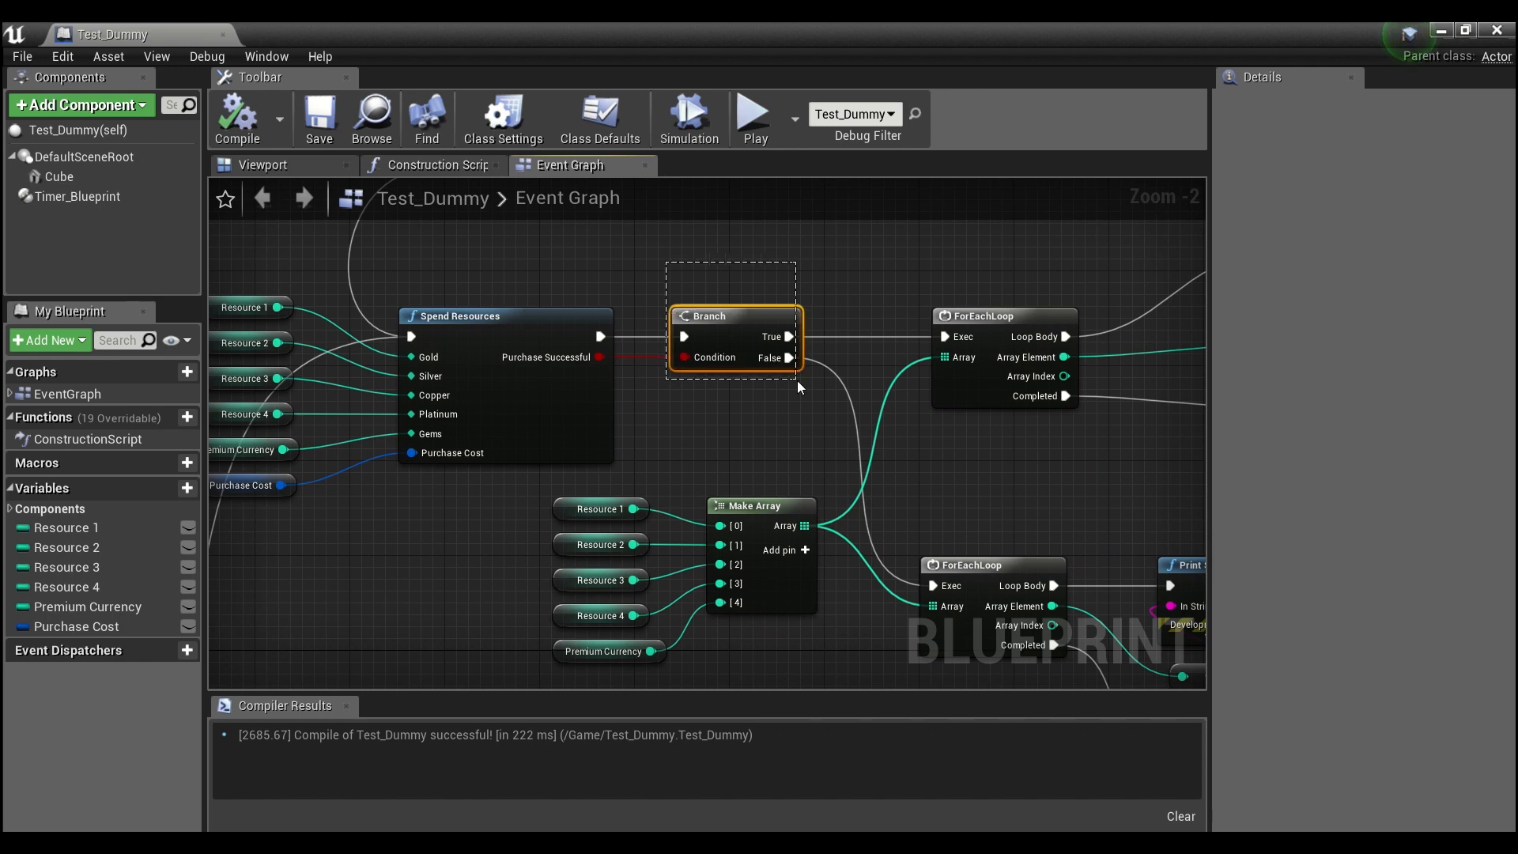
pyautogui.moveTo(596, 358)
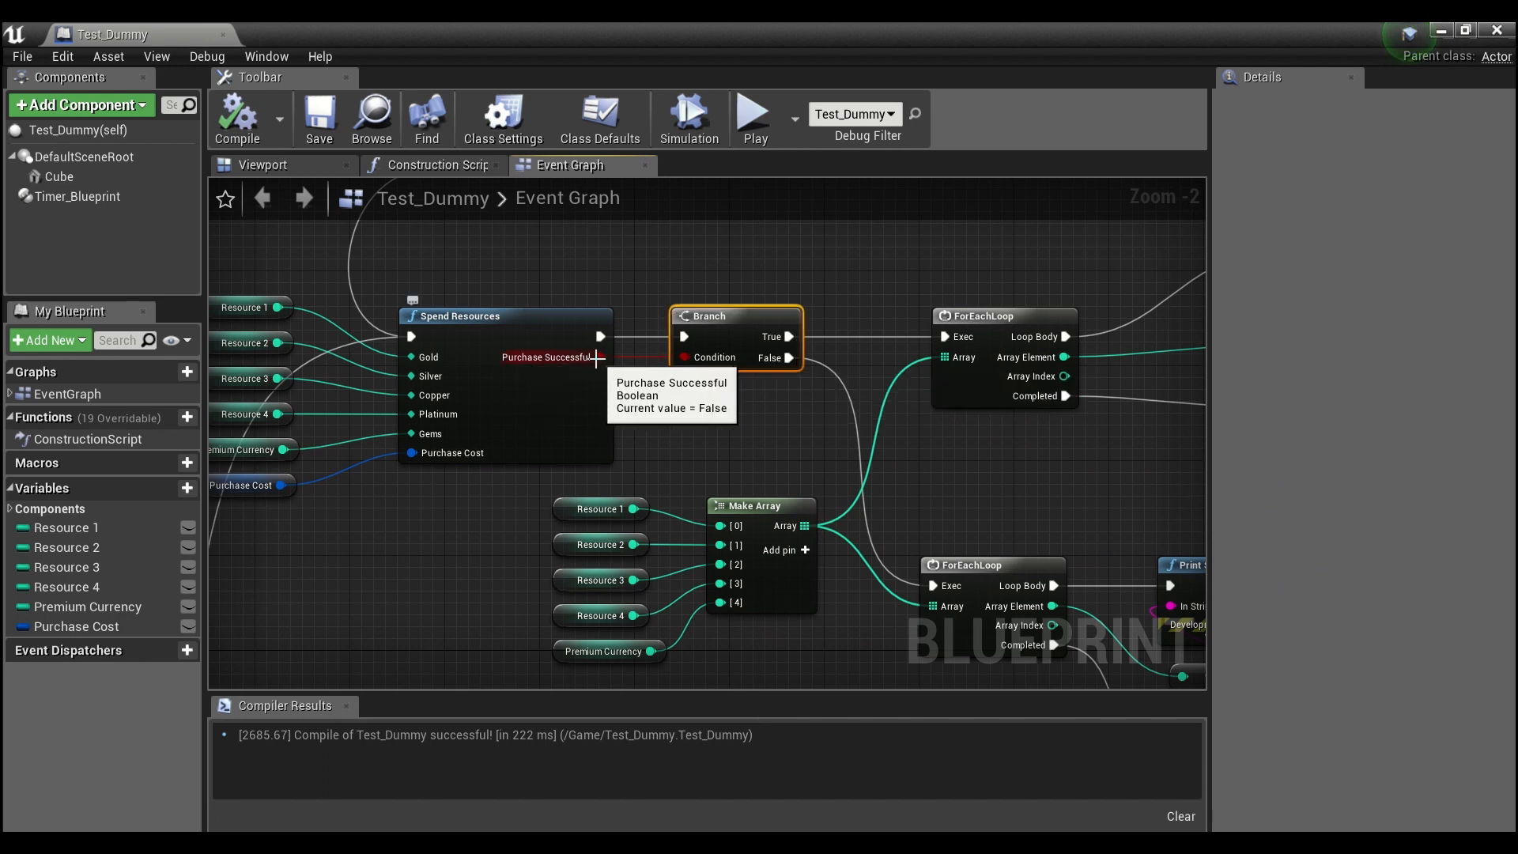
pyautogui.scroll(-3)
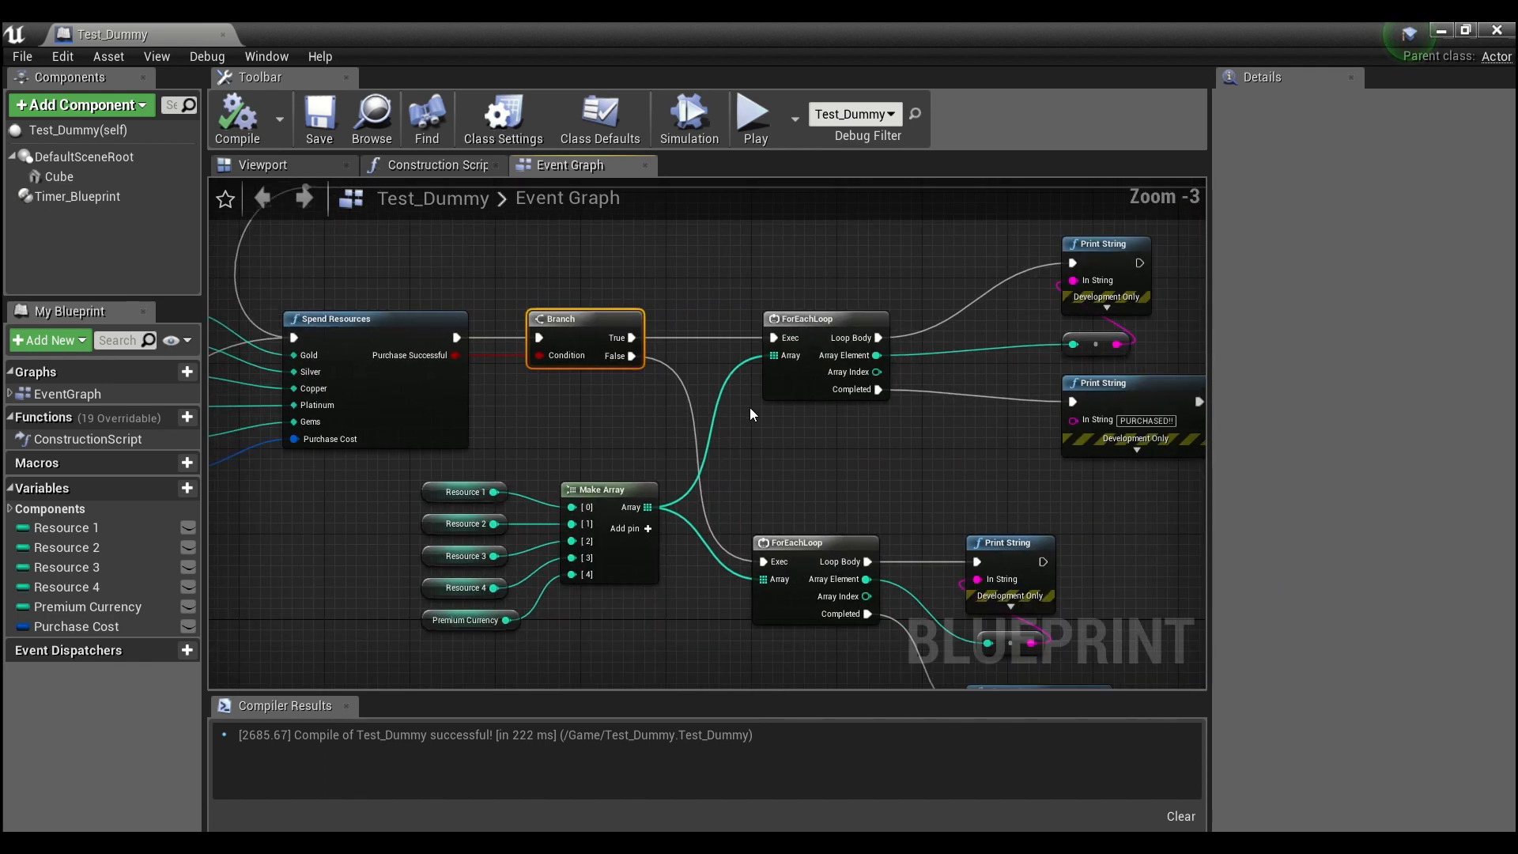
pyautogui.scroll(-3)
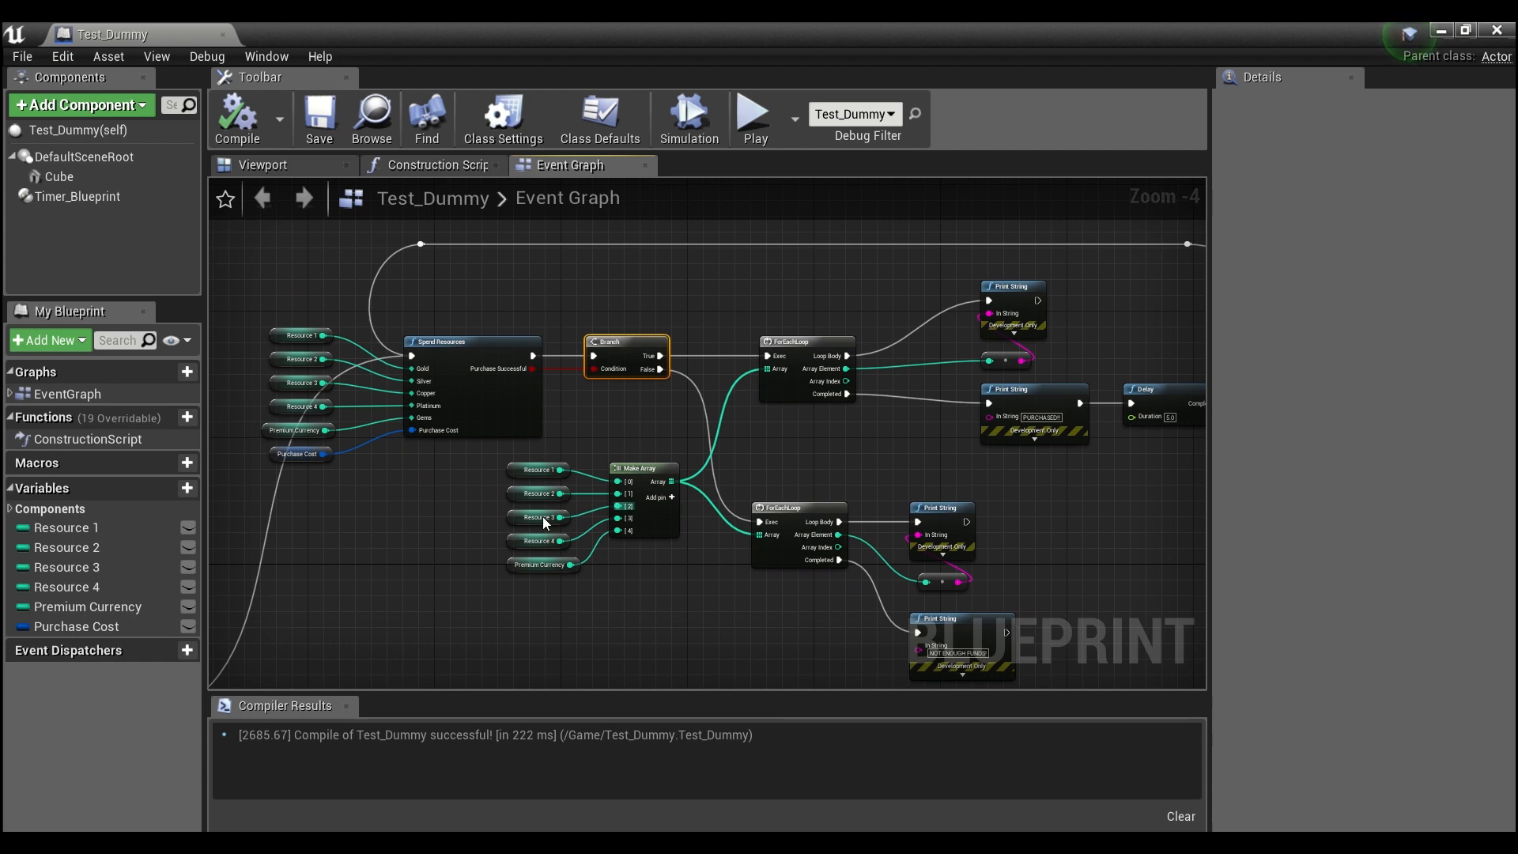
pyautogui.scroll(3)
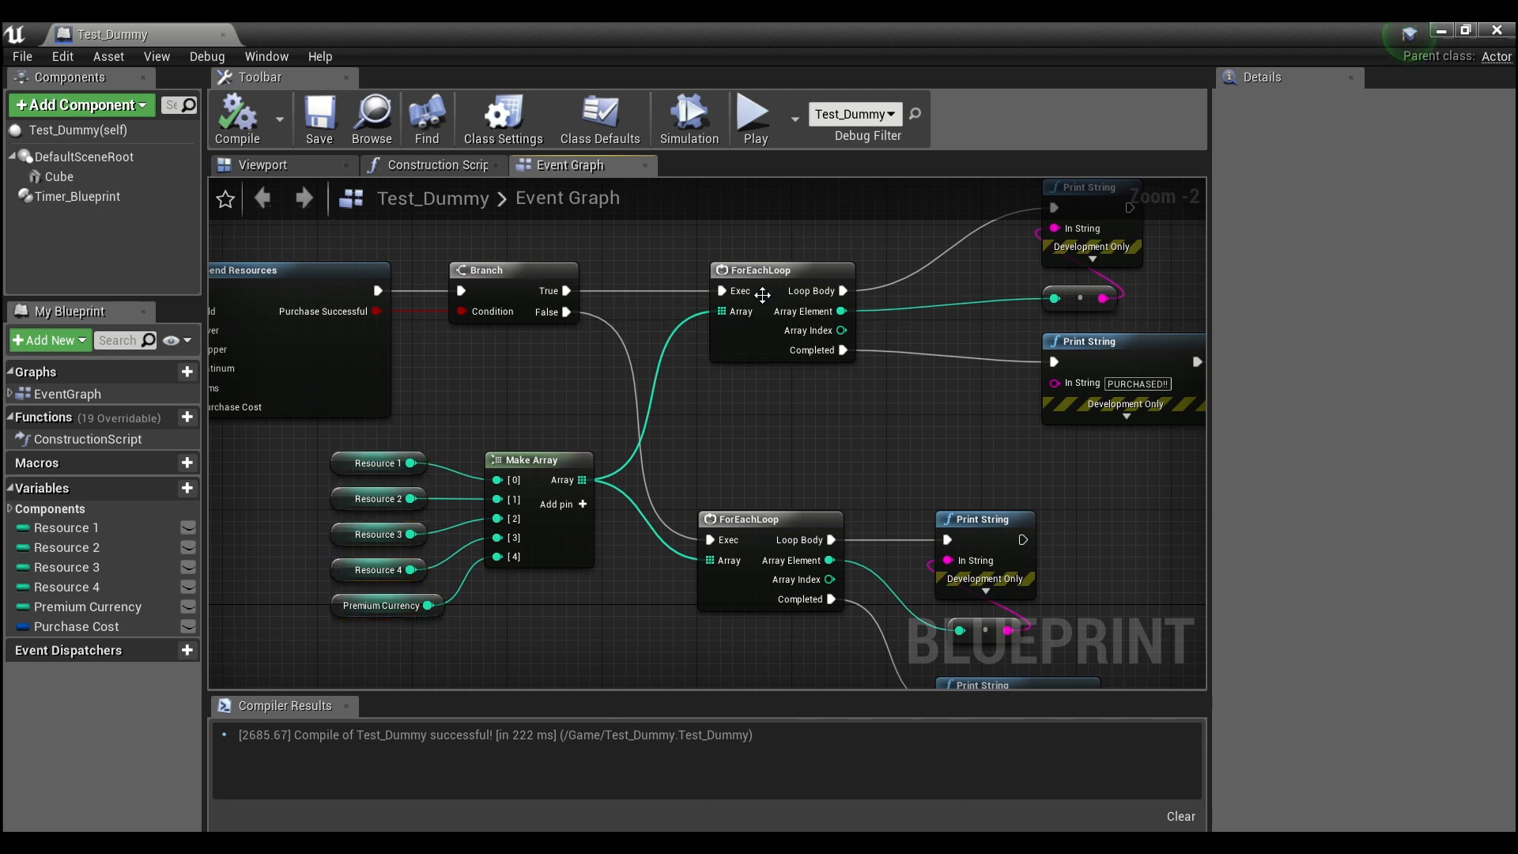
pyautogui.moveTo(786, 484)
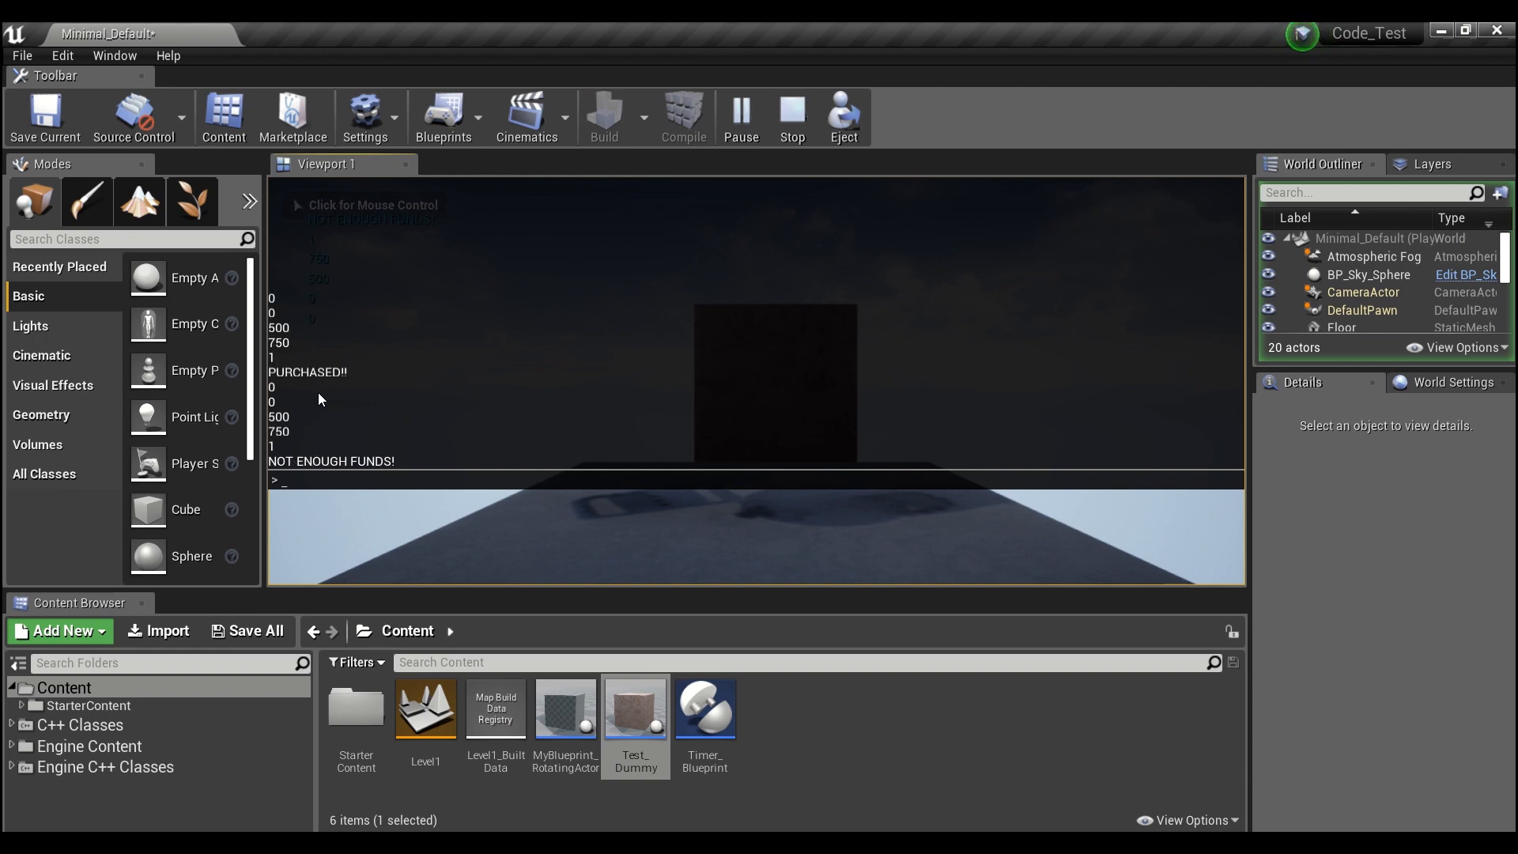
# Step: Pause the play session with PURCHASED!! and NOT ENOUGH FUNDS! printouts frozen on screen
pyautogui.click(738, 116)
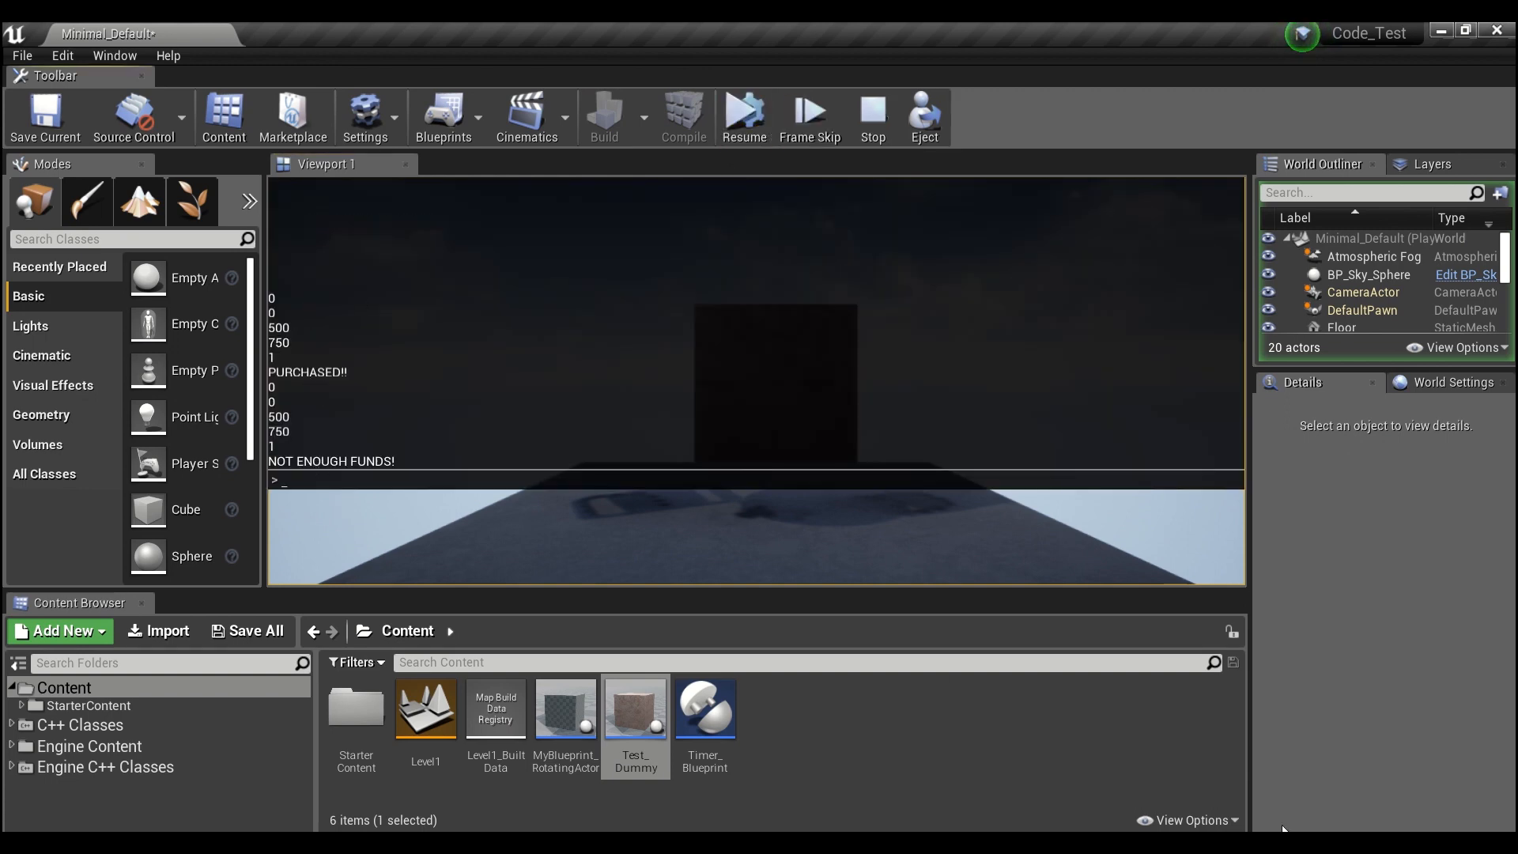
pyautogui.doubleClick(636, 708)
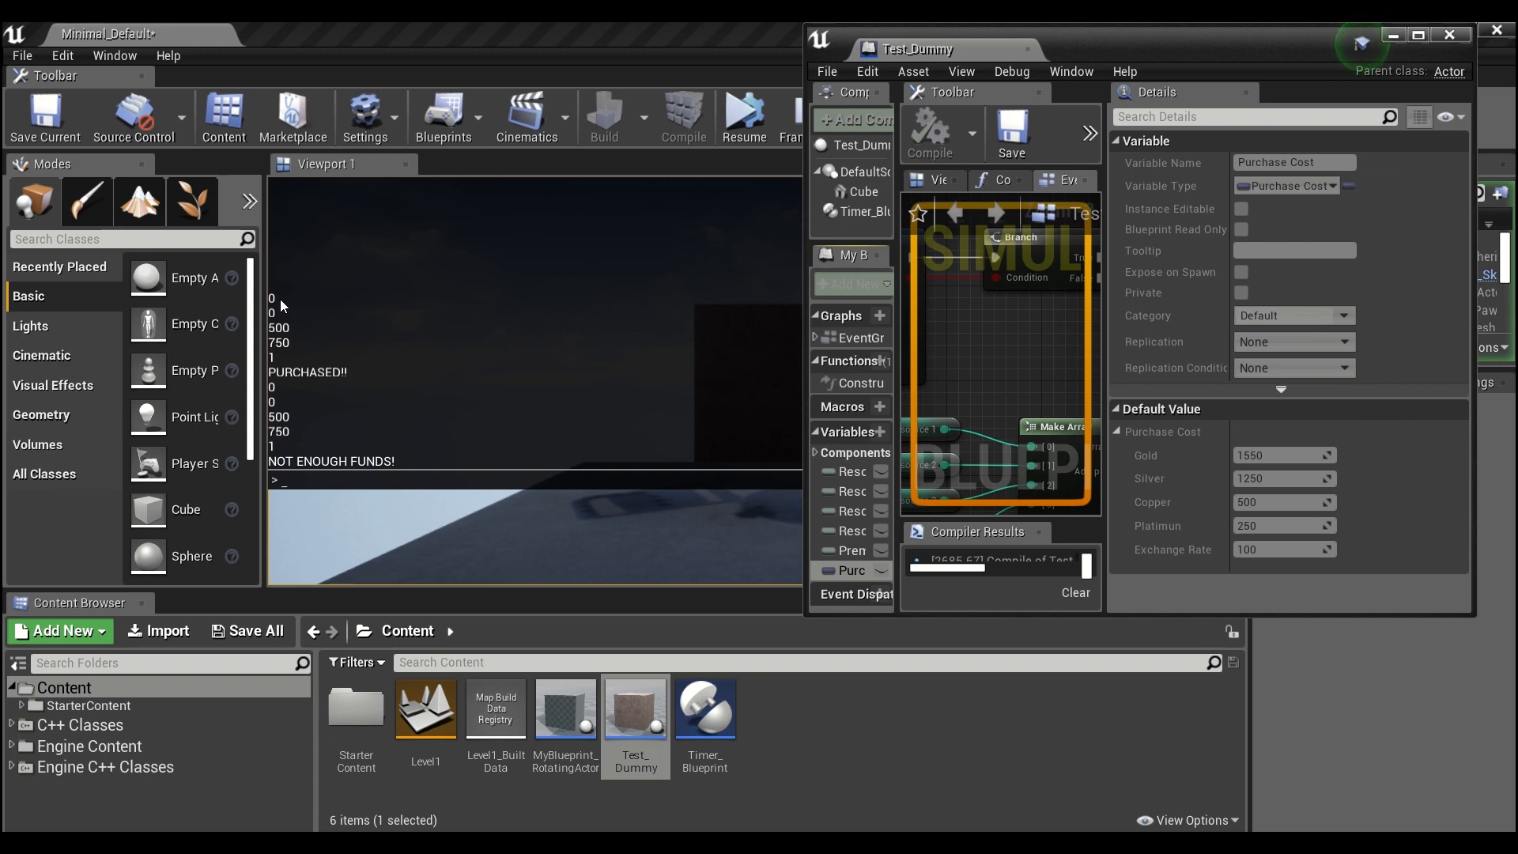
pyautogui.moveTo(519, 354)
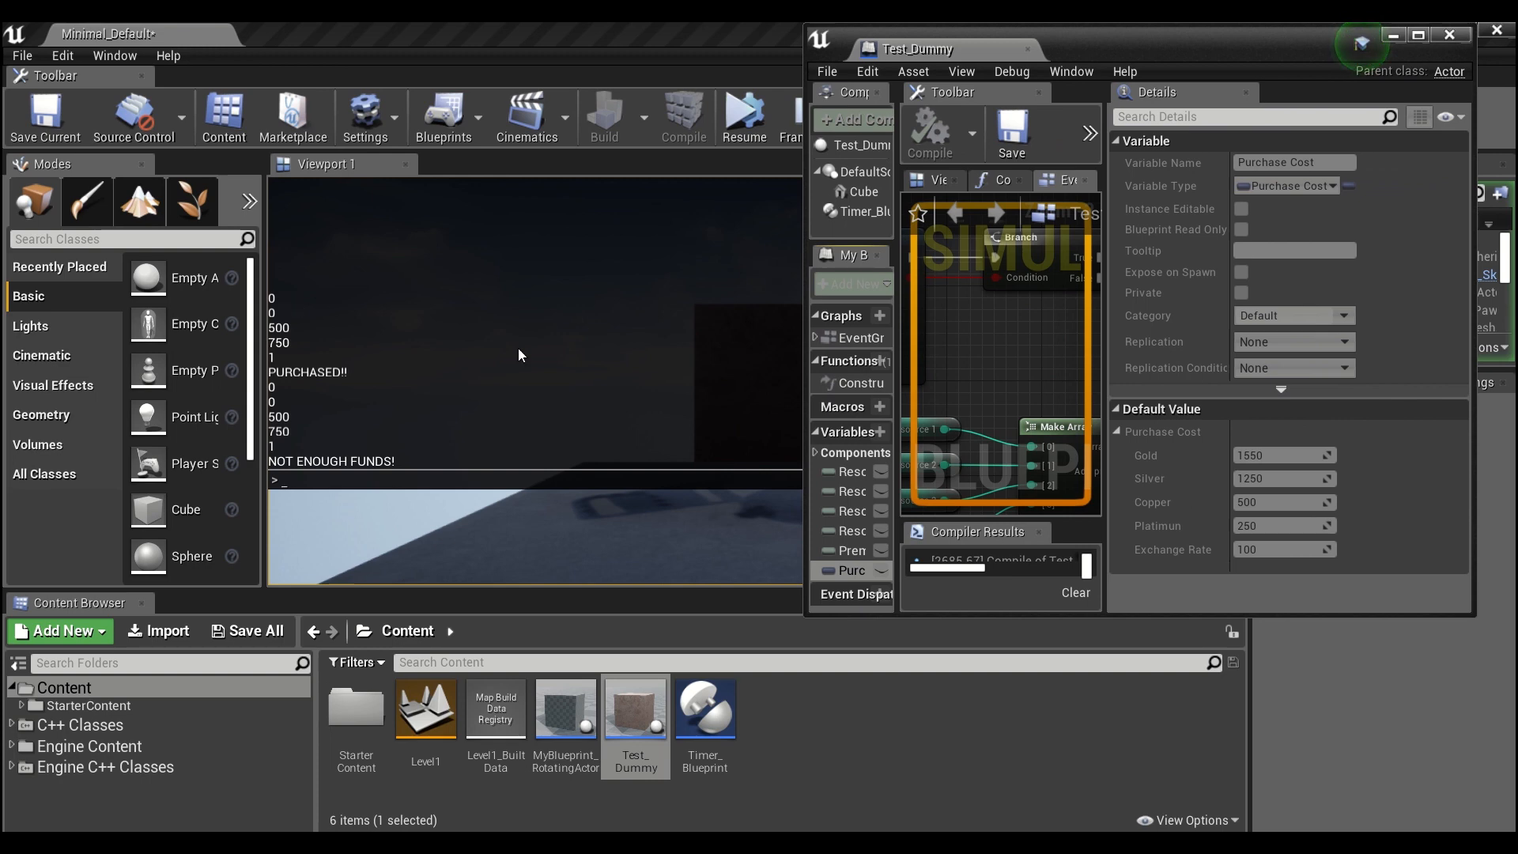
pyautogui.moveTo(1282, 456)
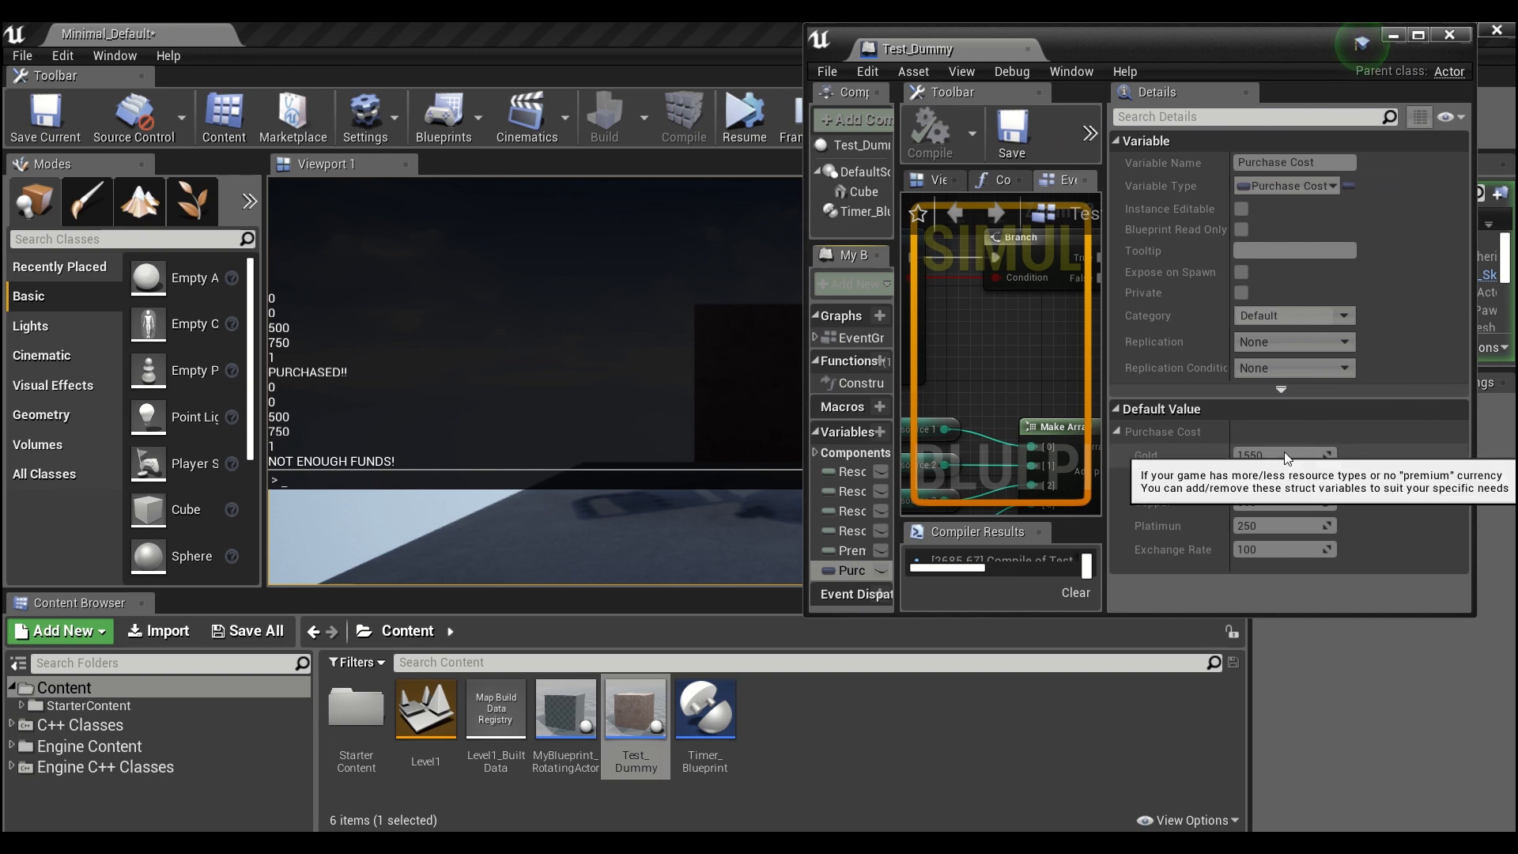
pyautogui.moveTo(1292, 460)
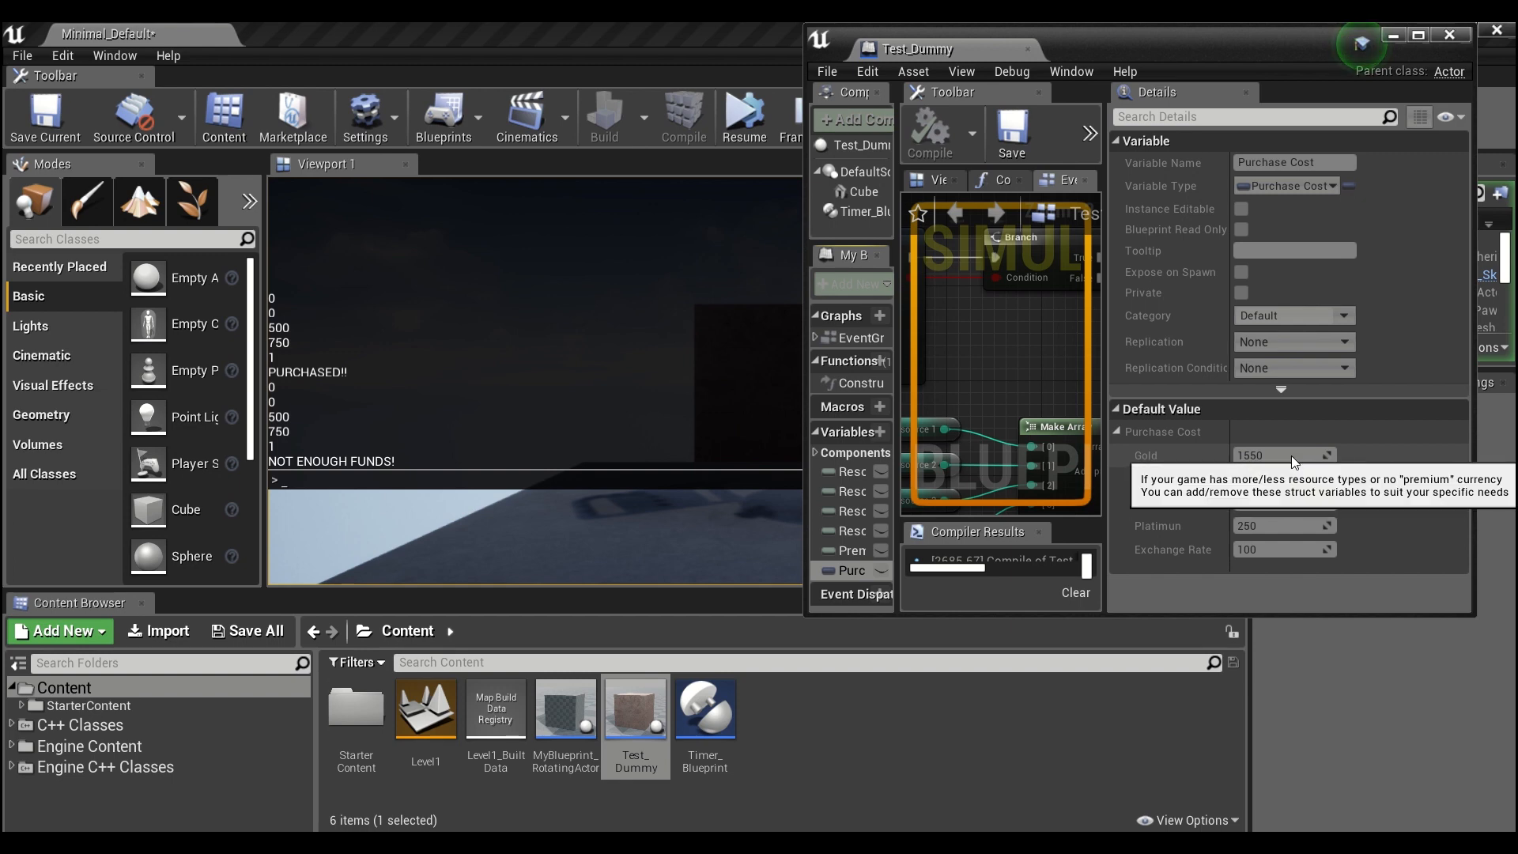
pyautogui.moveTo(1106, 588)
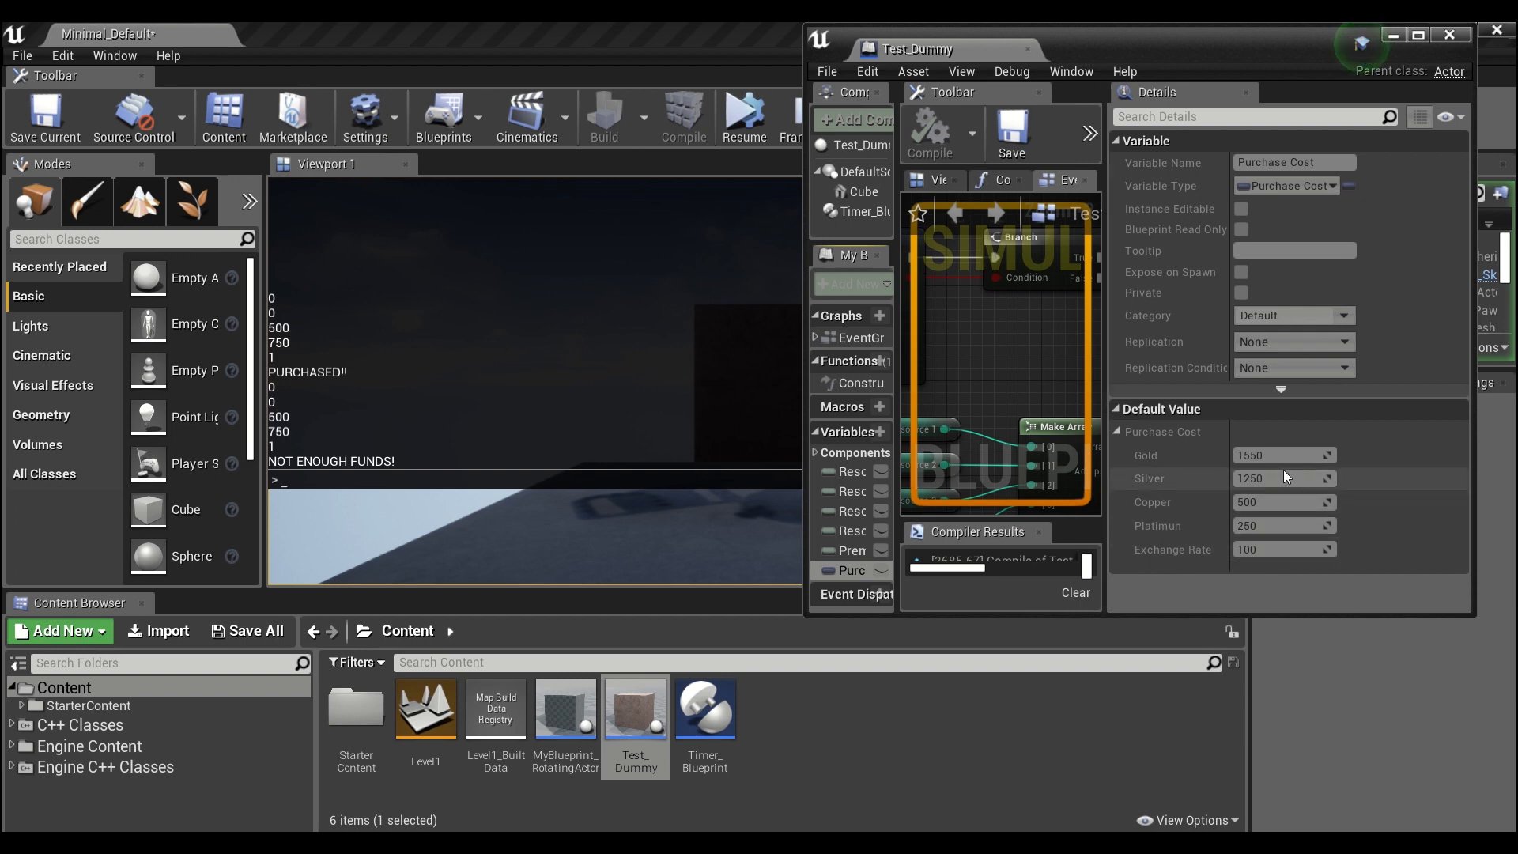
pyautogui.moveTo(1283, 502)
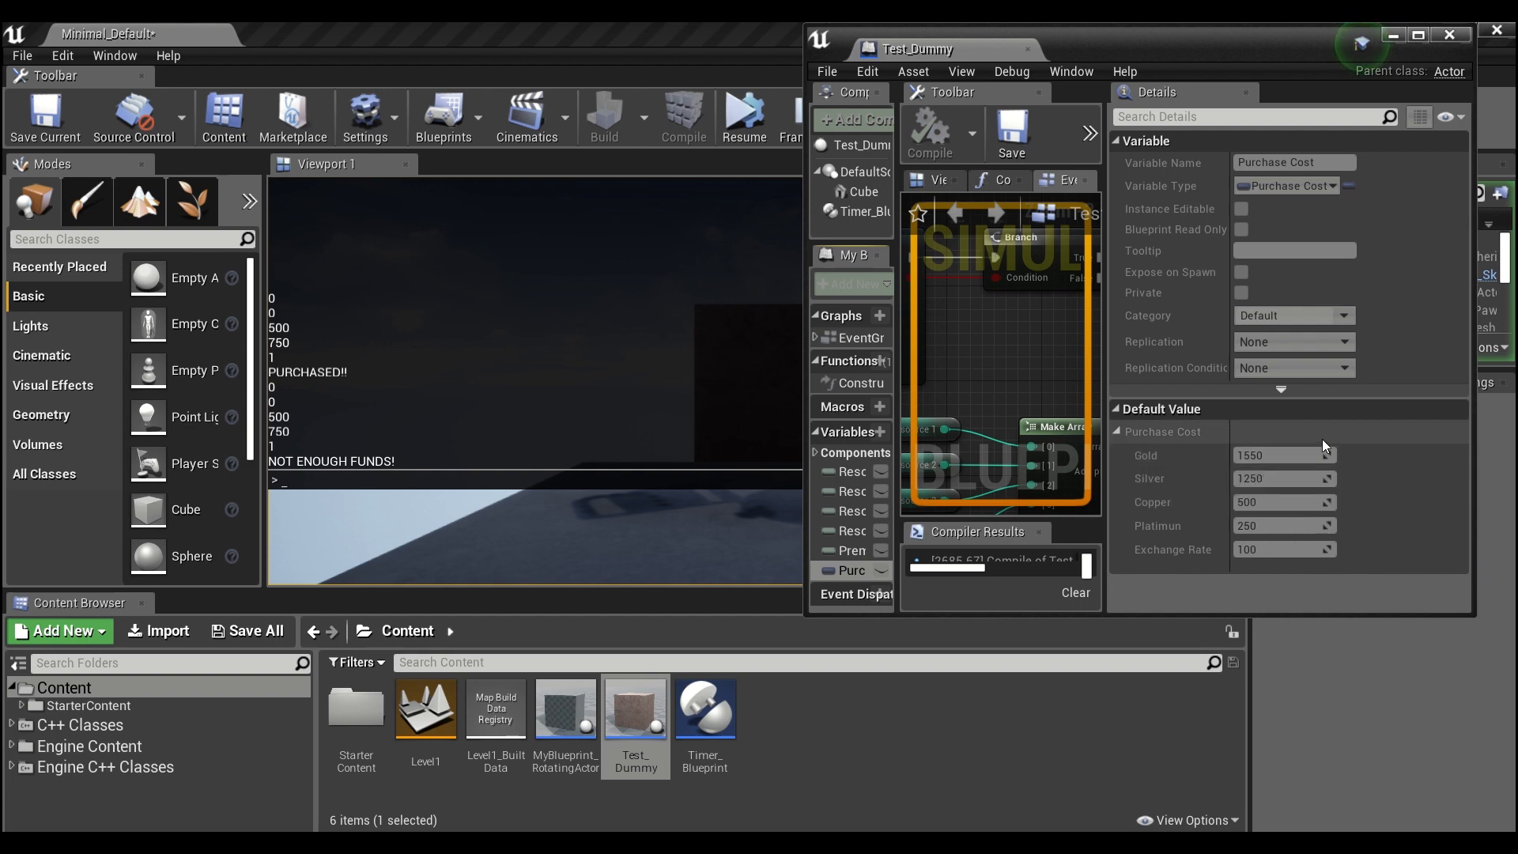
pyautogui.moveTo(1339, 436)
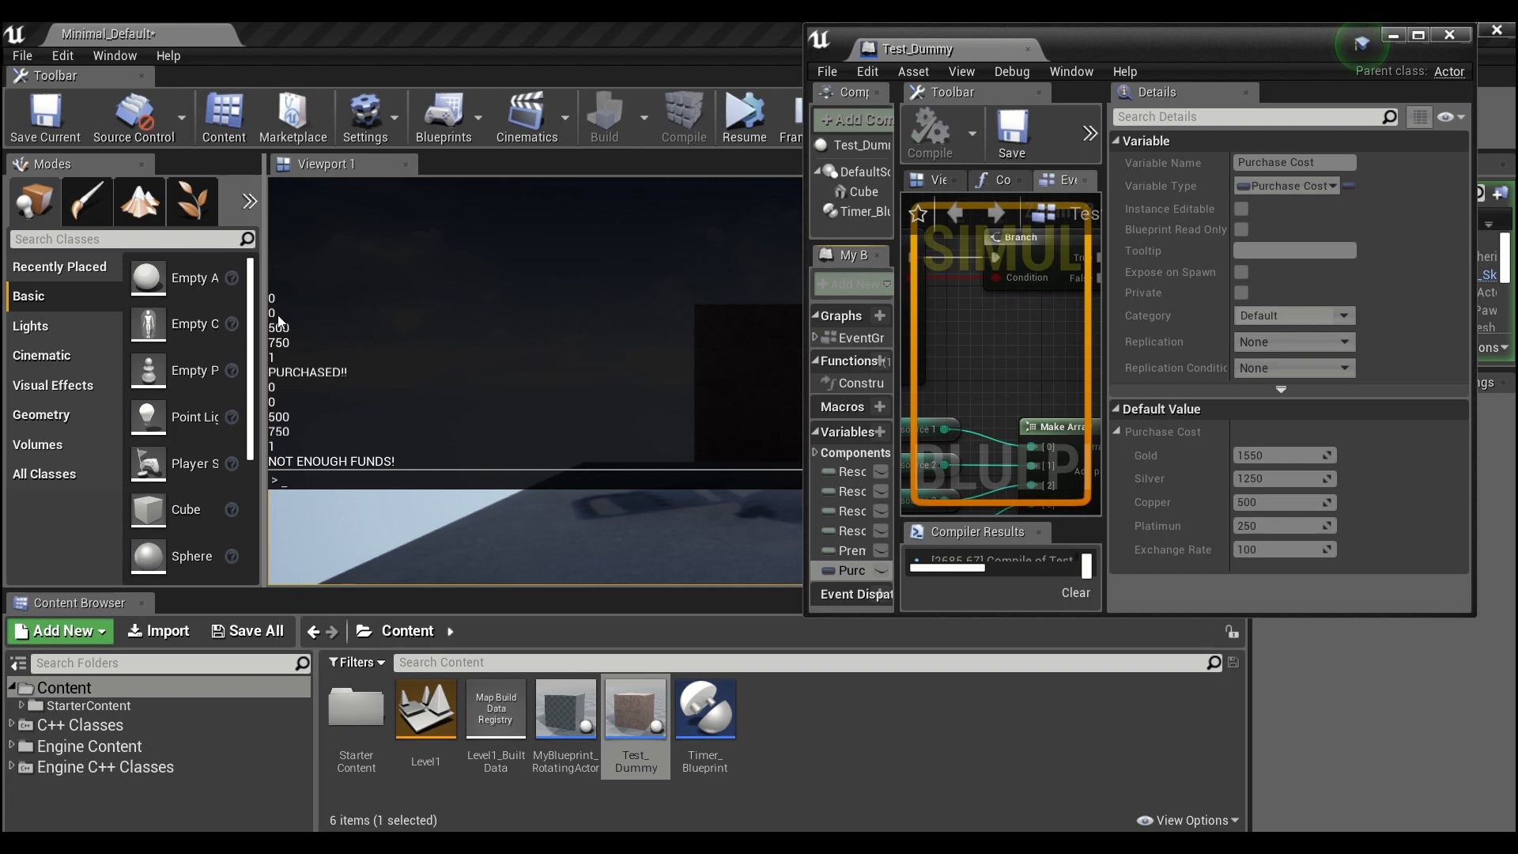
pyautogui.moveTo(1282, 477)
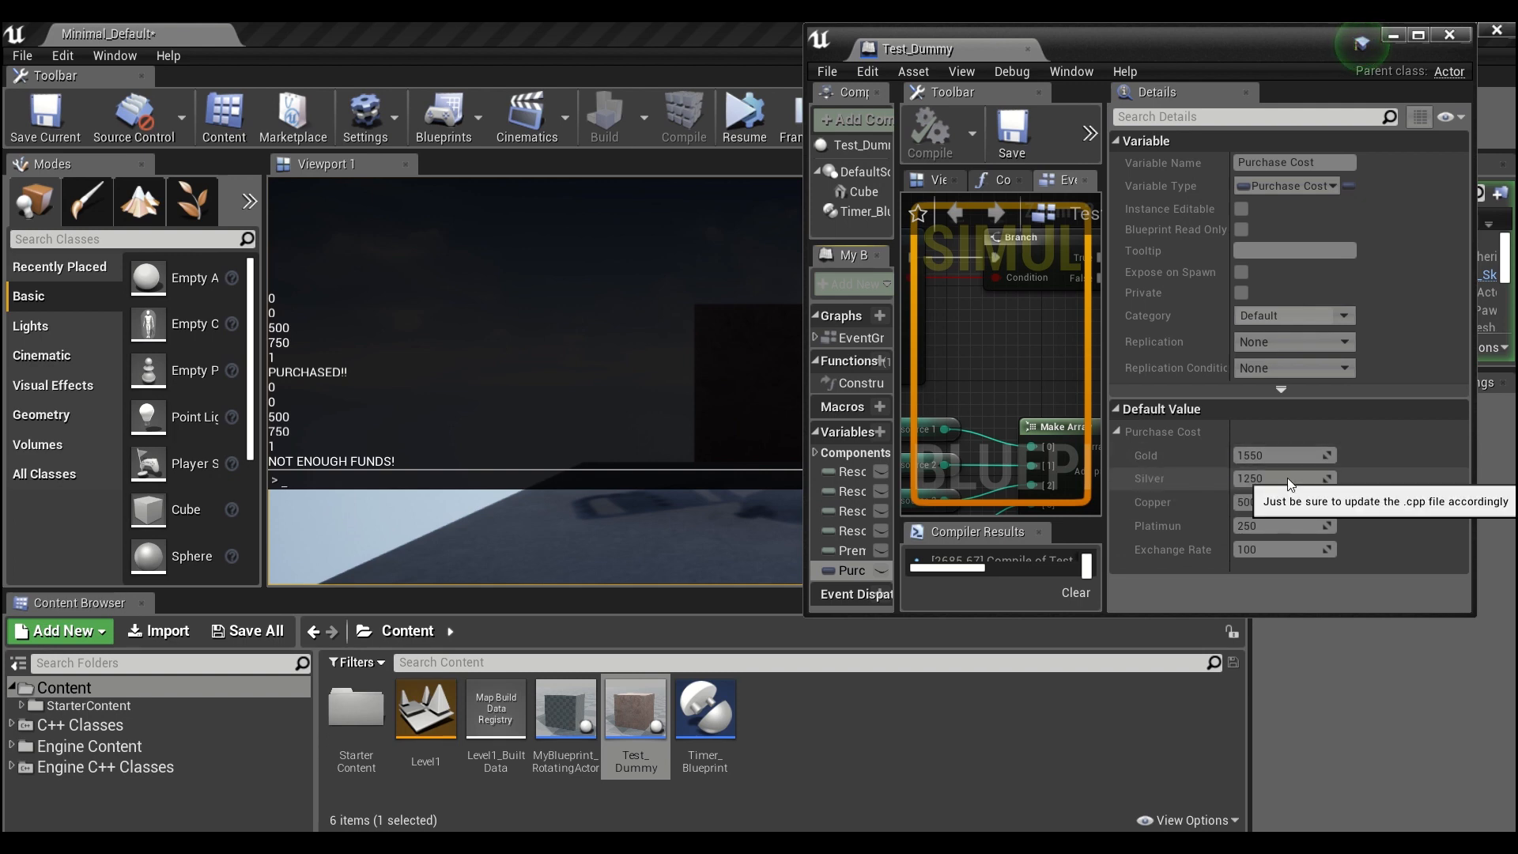
pyautogui.moveTo(1263, 510)
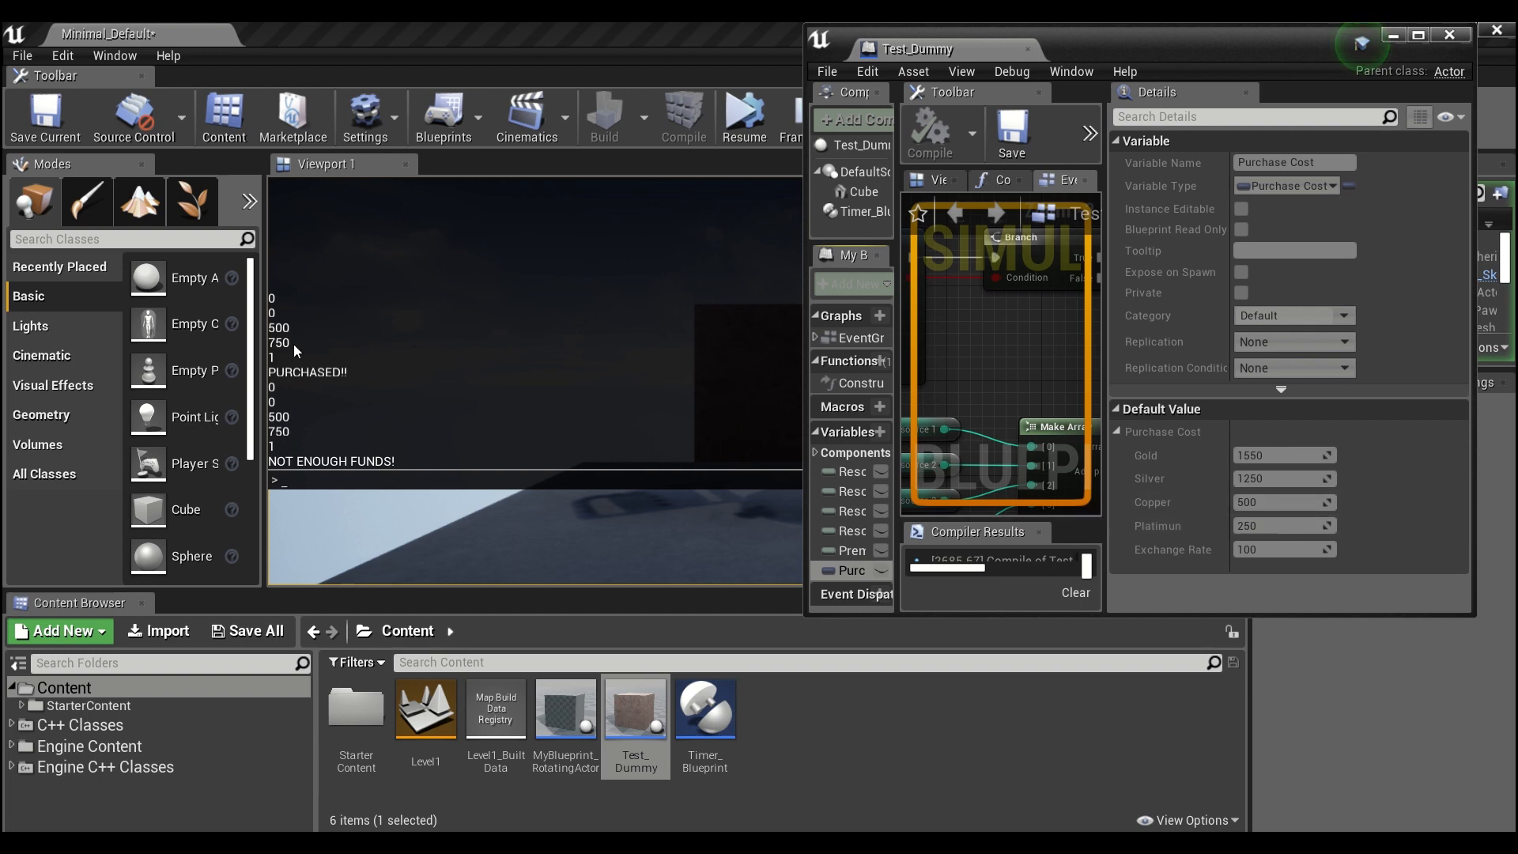
pyautogui.moveTo(317, 361)
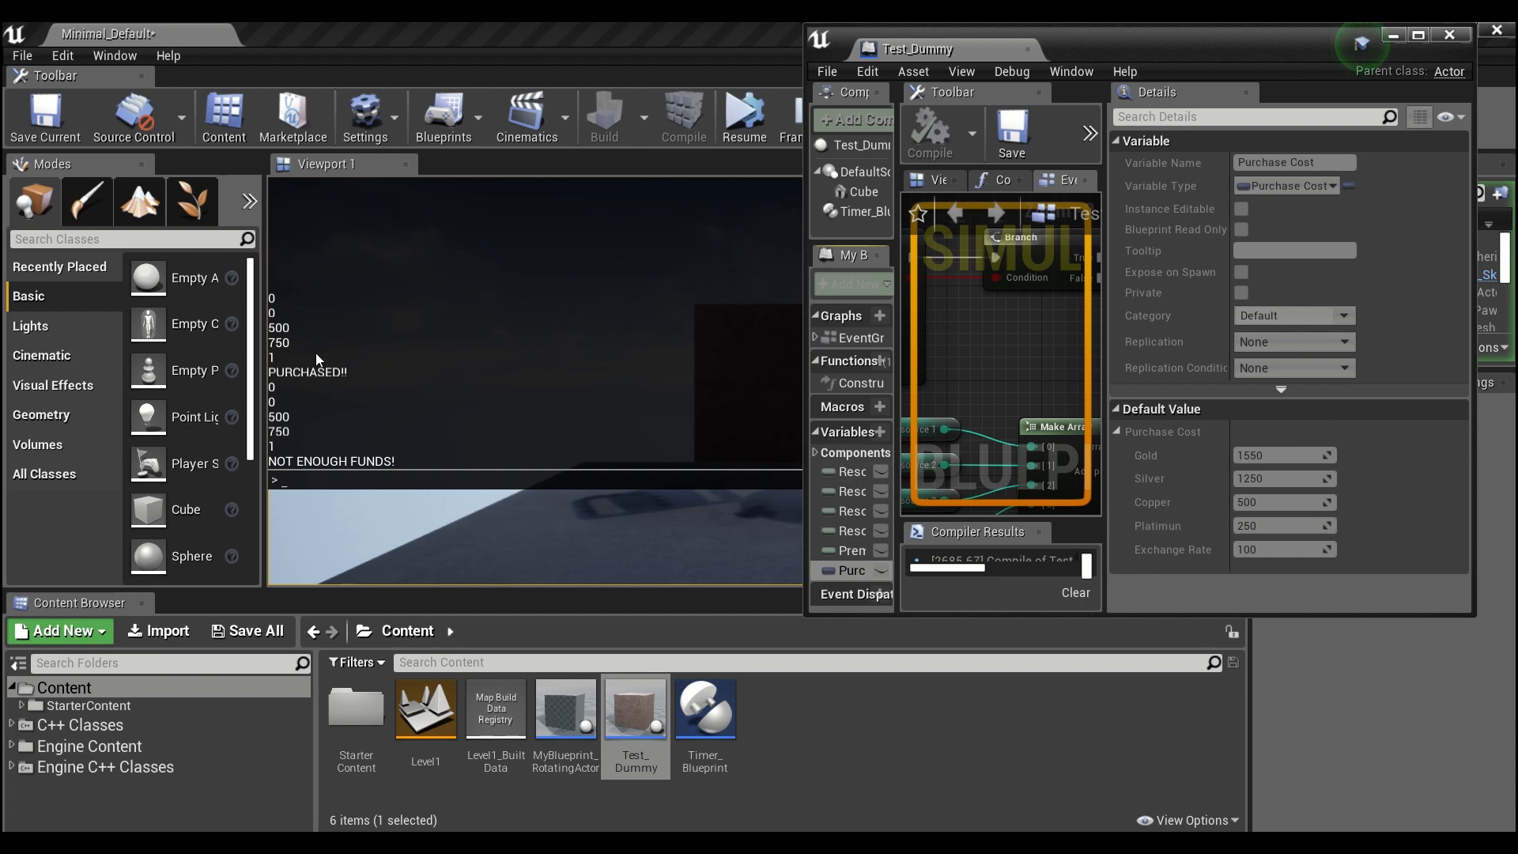
pyautogui.moveTo(281, 365)
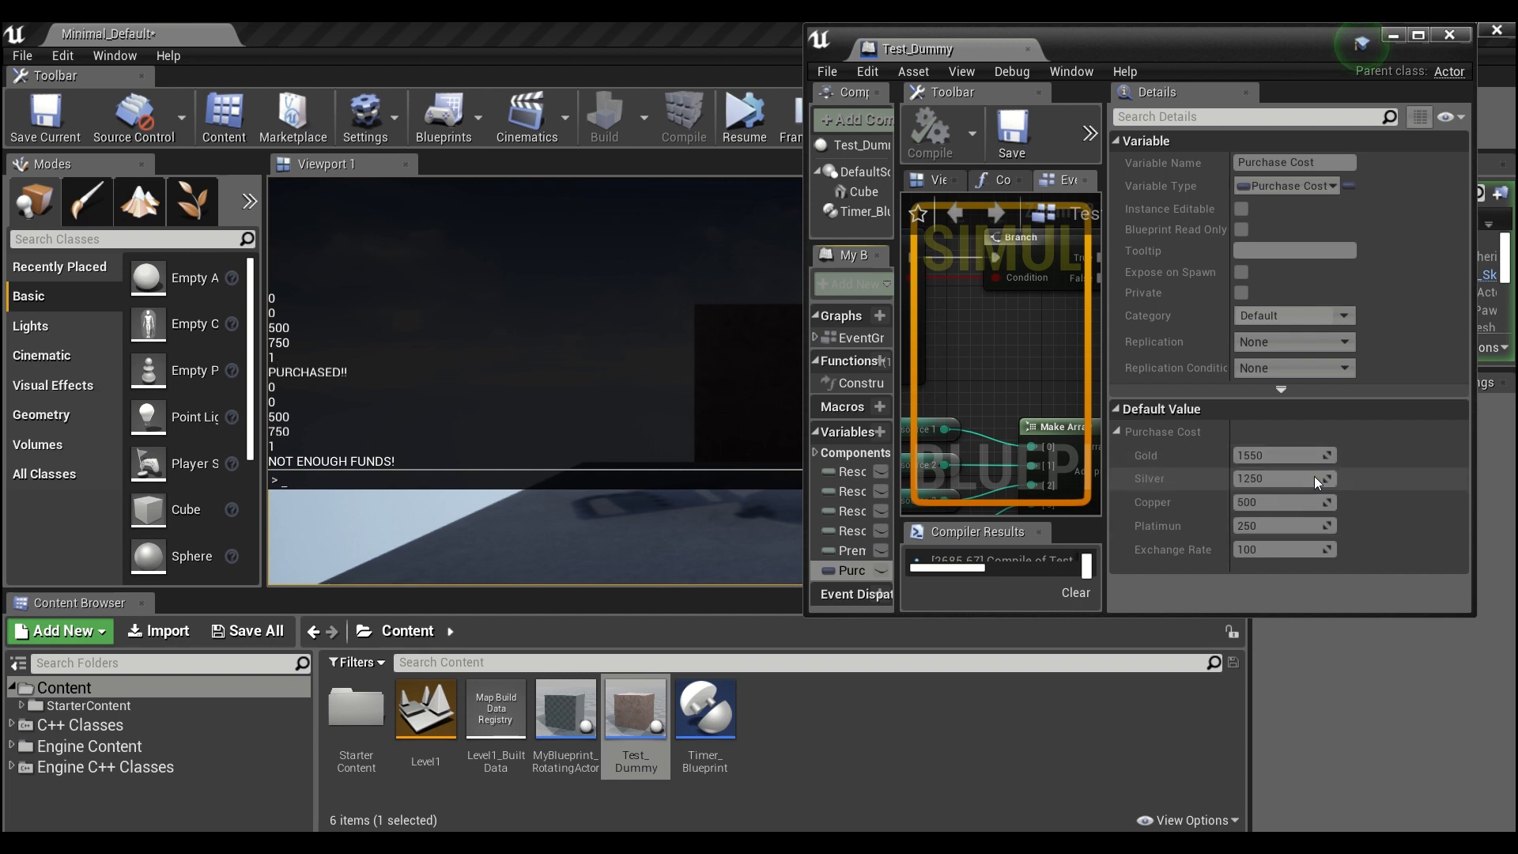
pyautogui.moveTo(1314, 485)
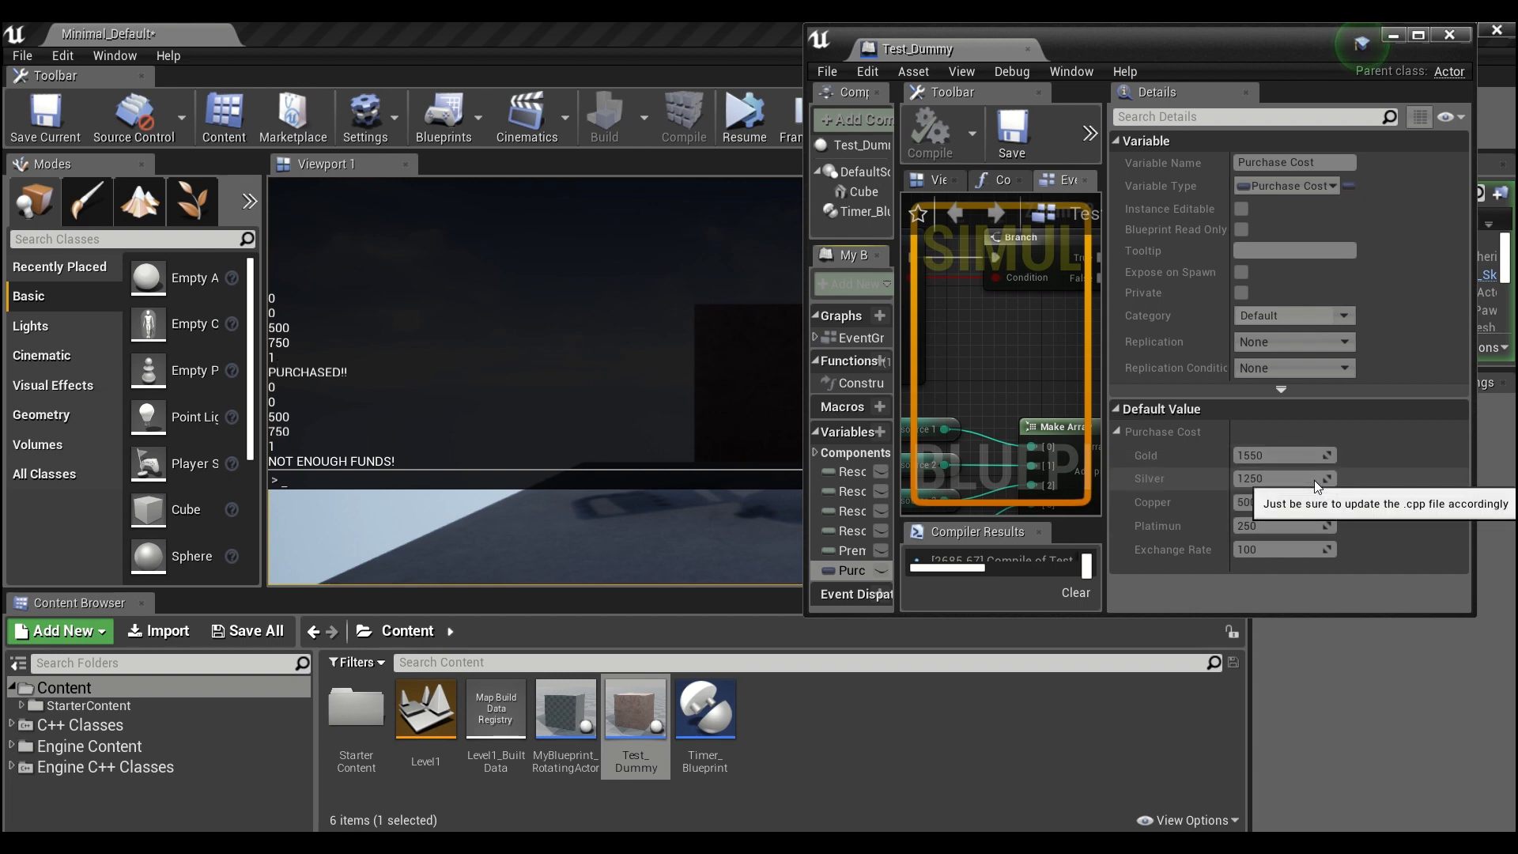
pyautogui.moveTo(273, 383)
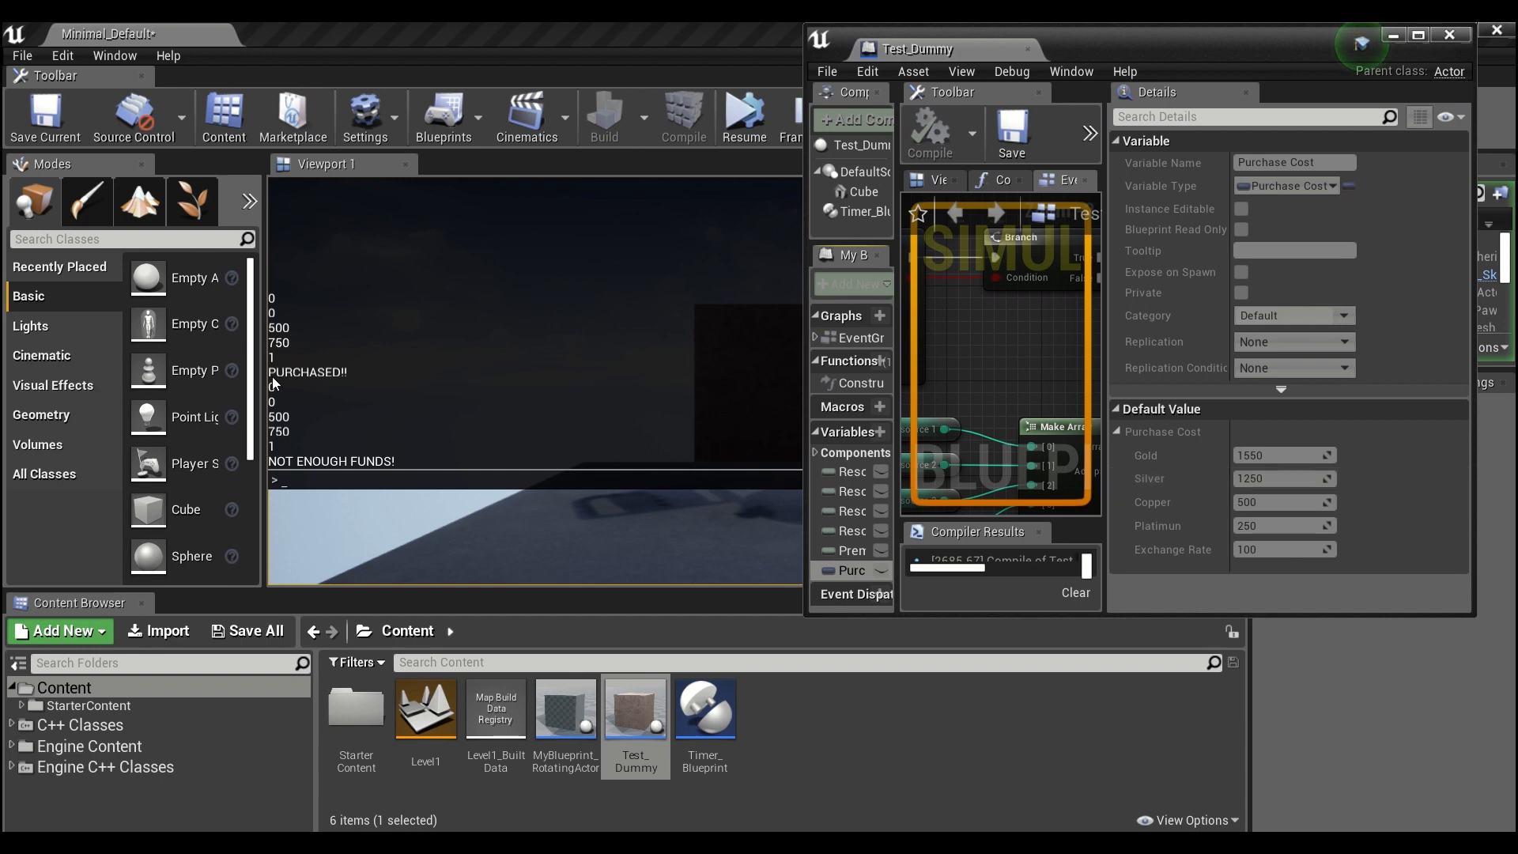
pyautogui.moveTo(351, 381)
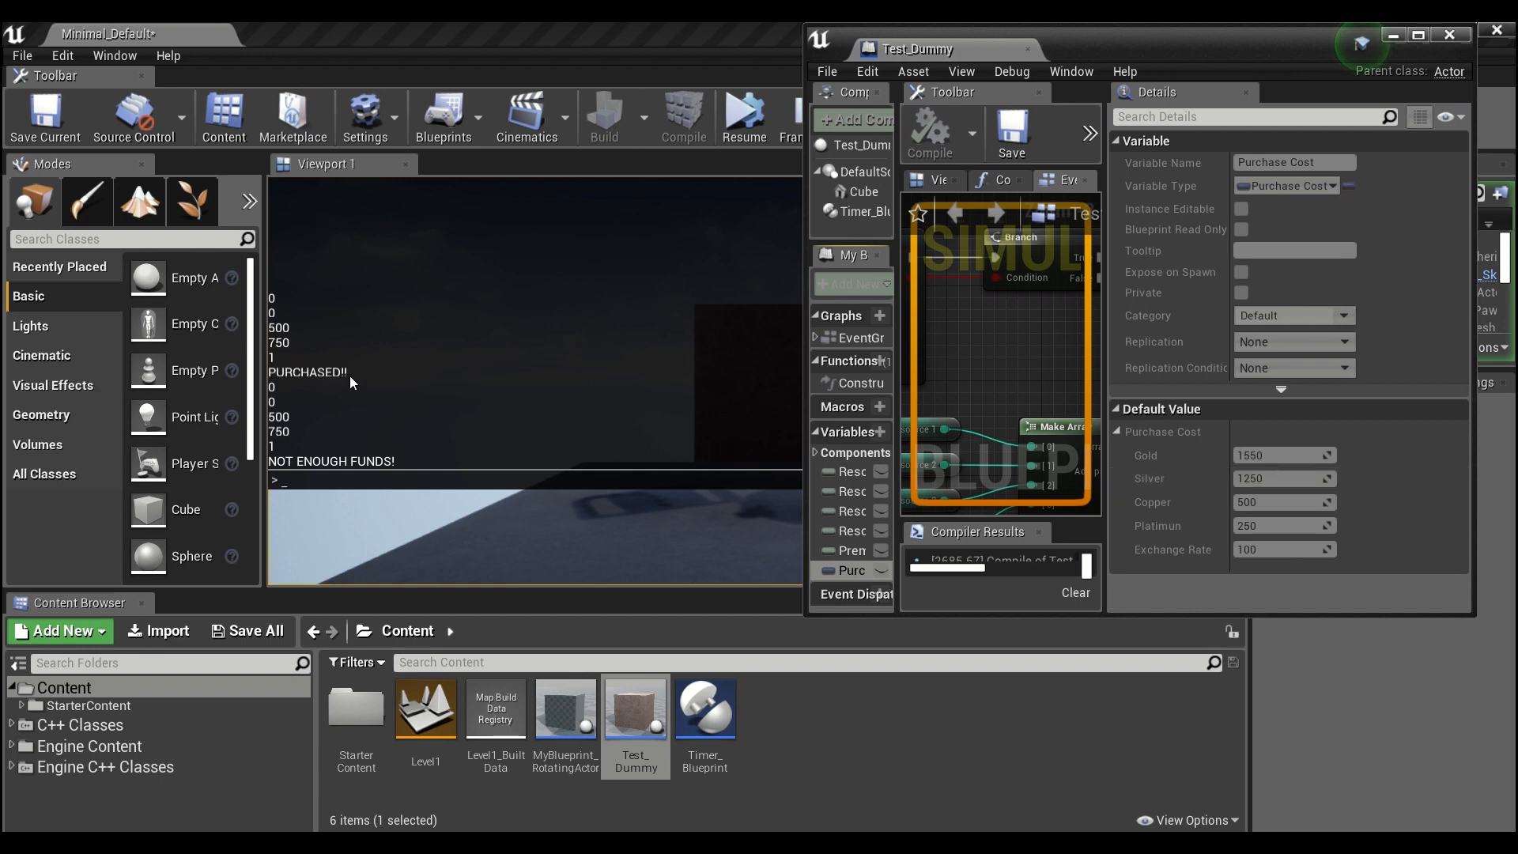
pyautogui.moveTo(541, 447)
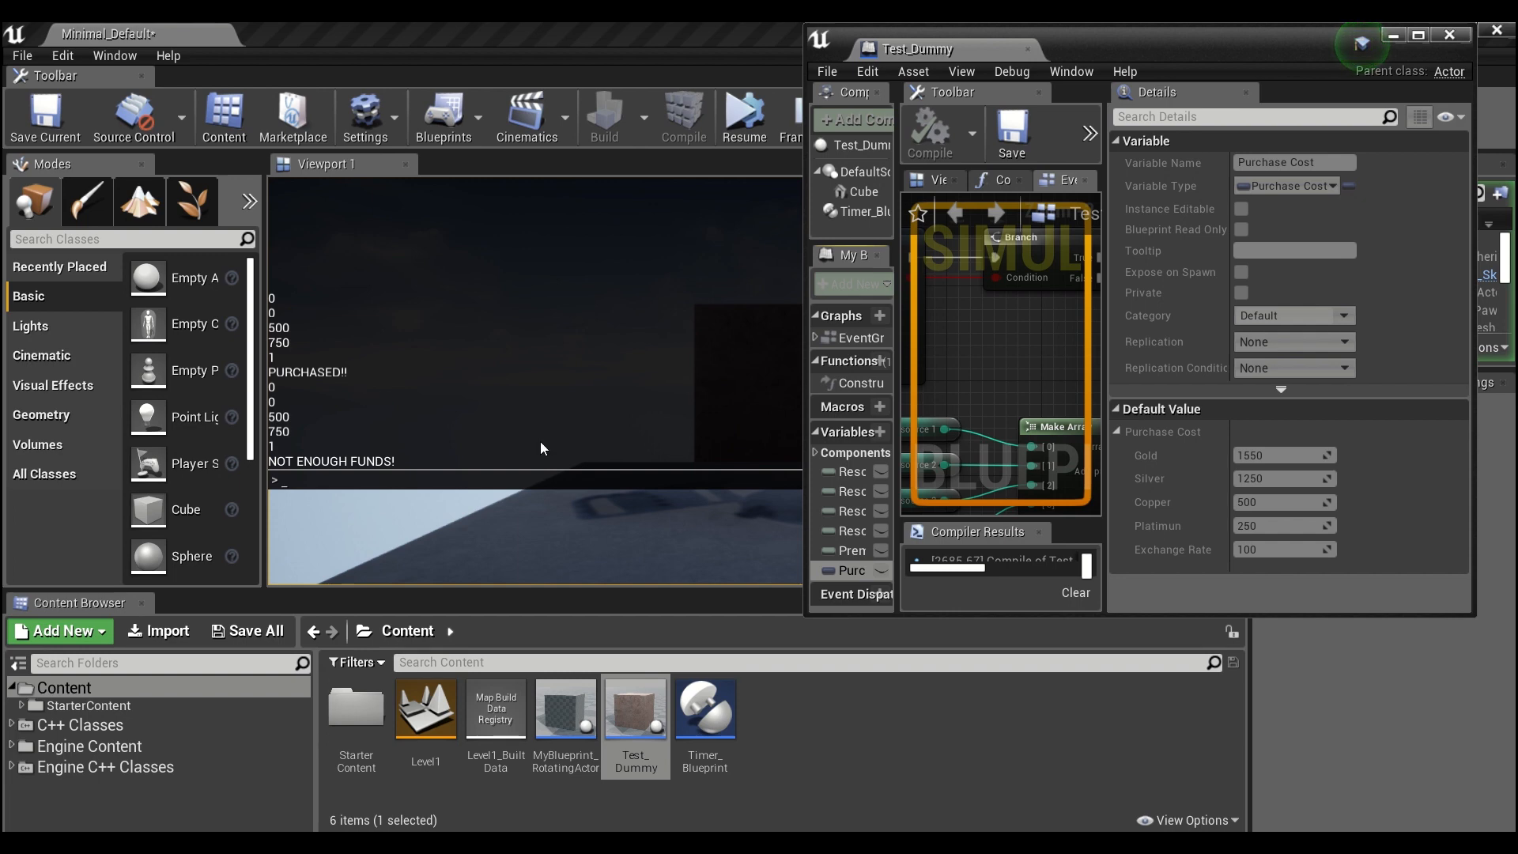
pyautogui.moveTo(610, 390)
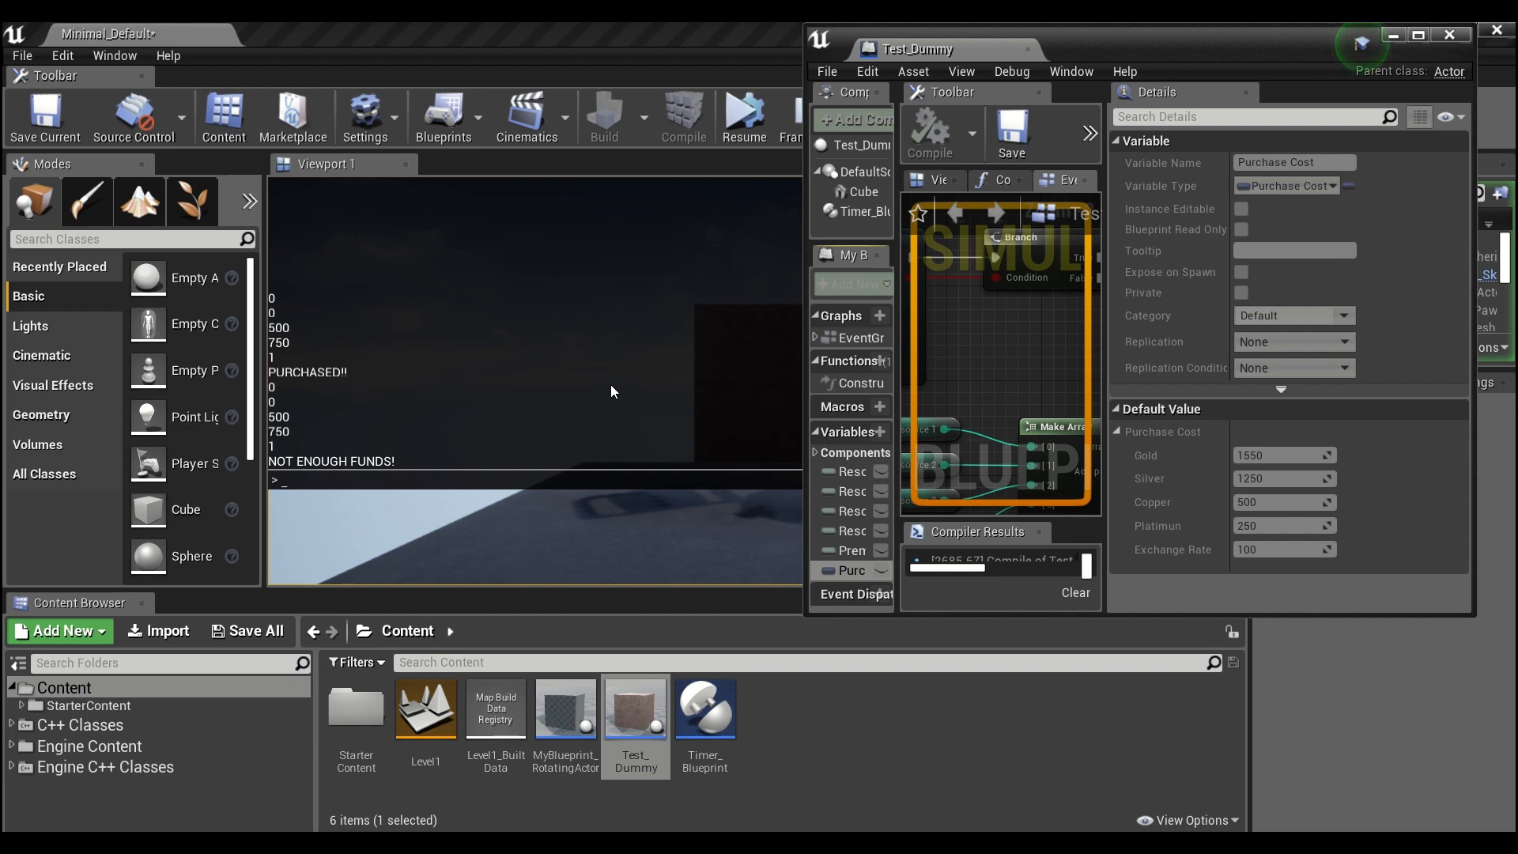
pyautogui.moveTo(762, 525)
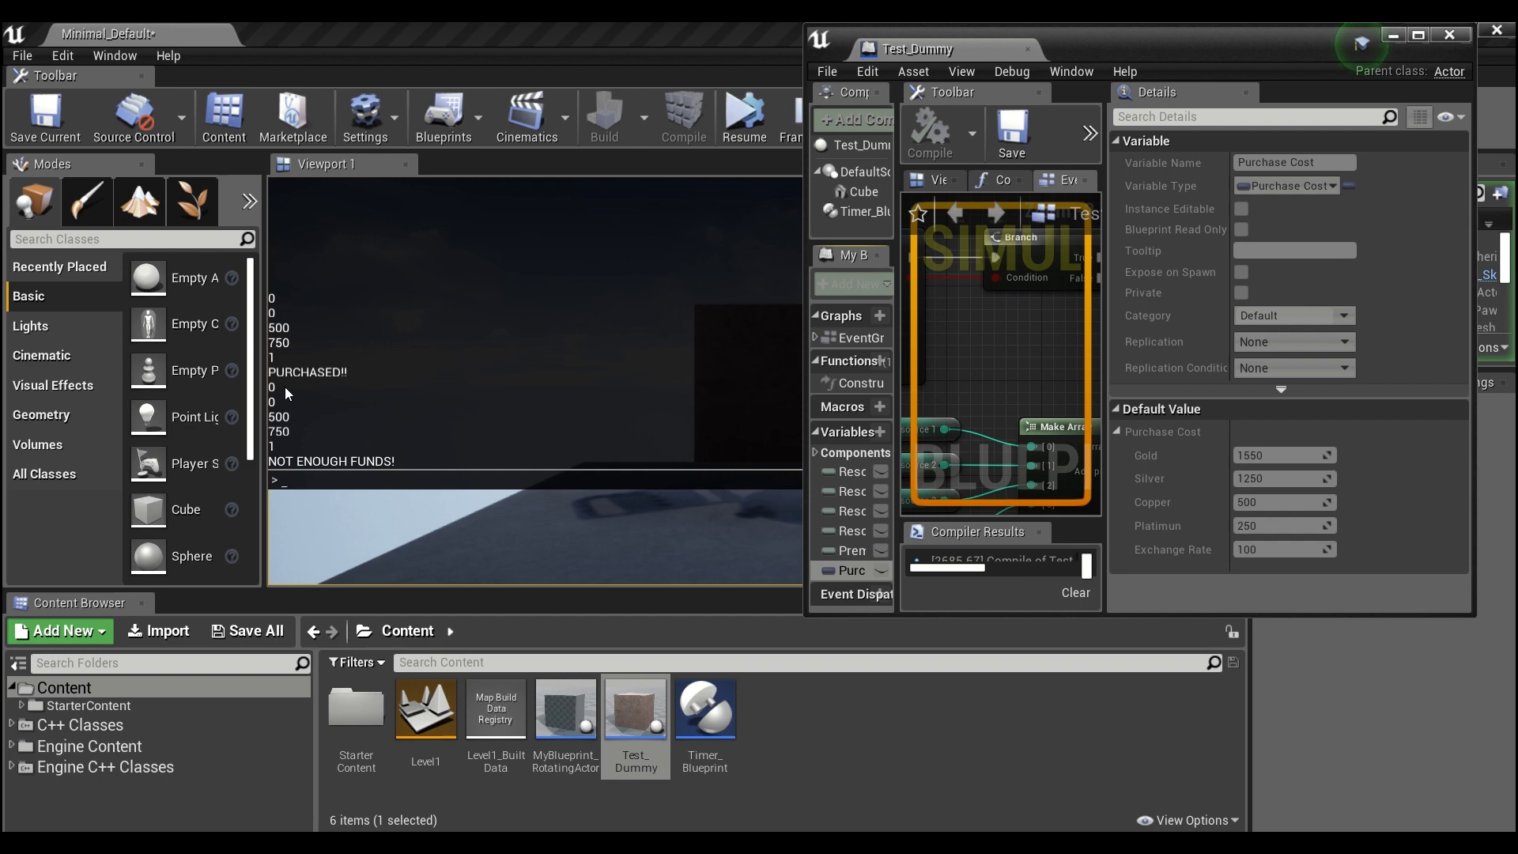
pyautogui.moveTo(298, 430)
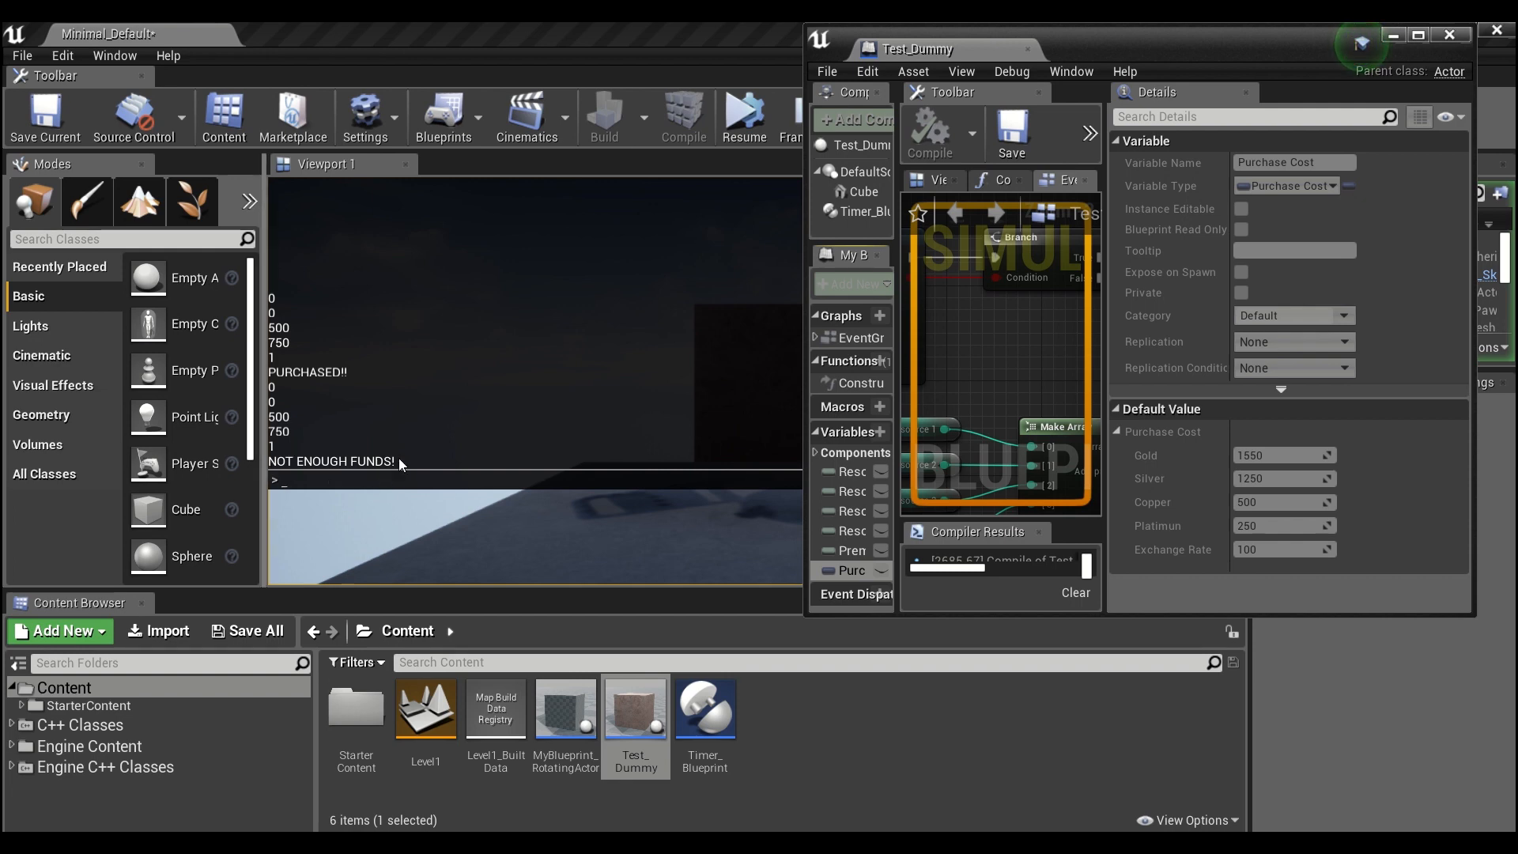
pyautogui.moveTo(305, 433)
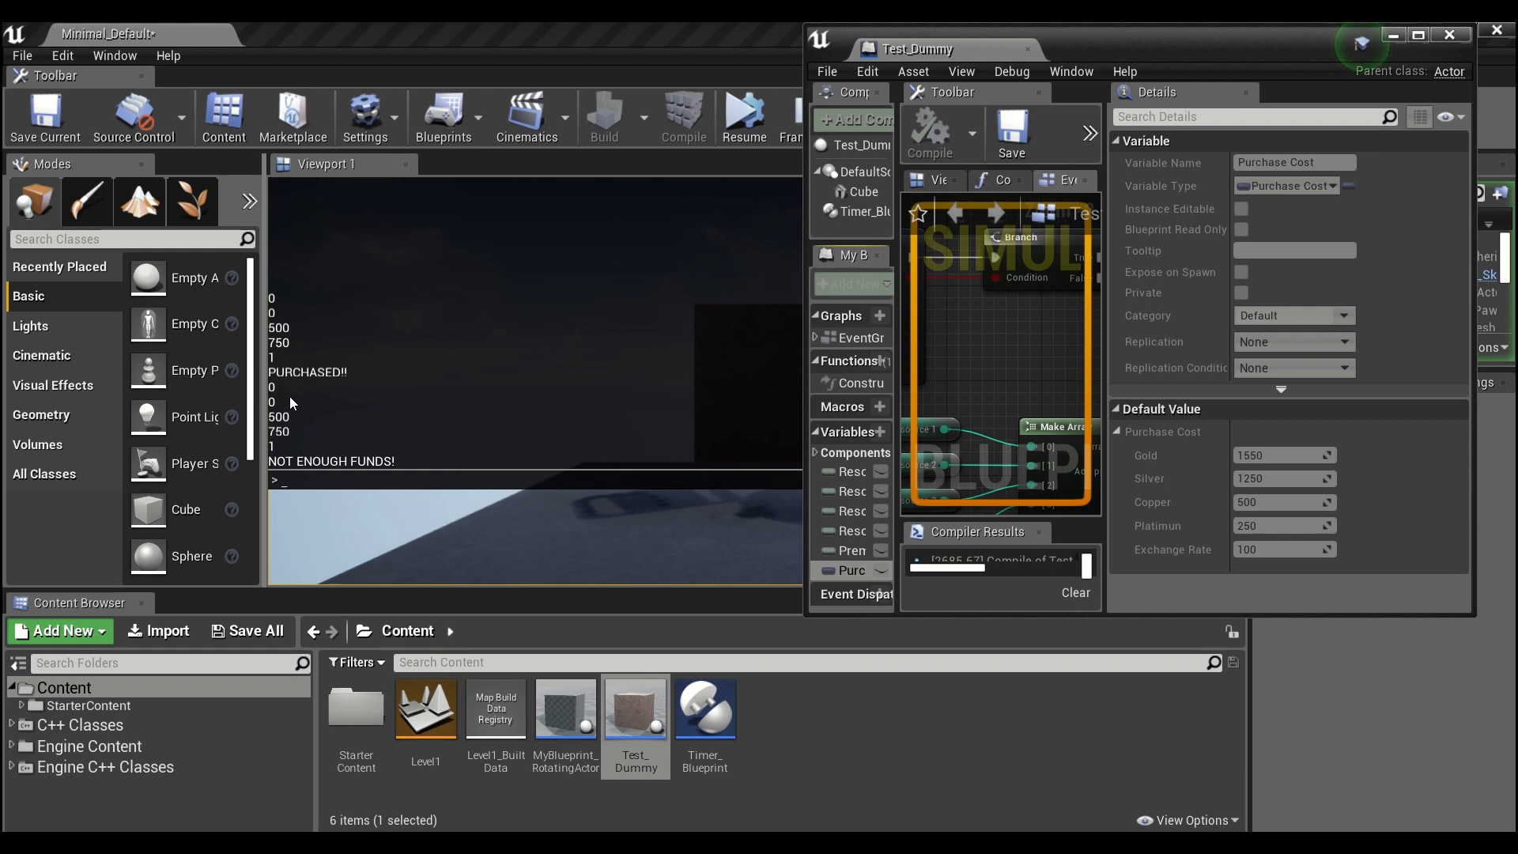
pyautogui.moveTo(283, 440)
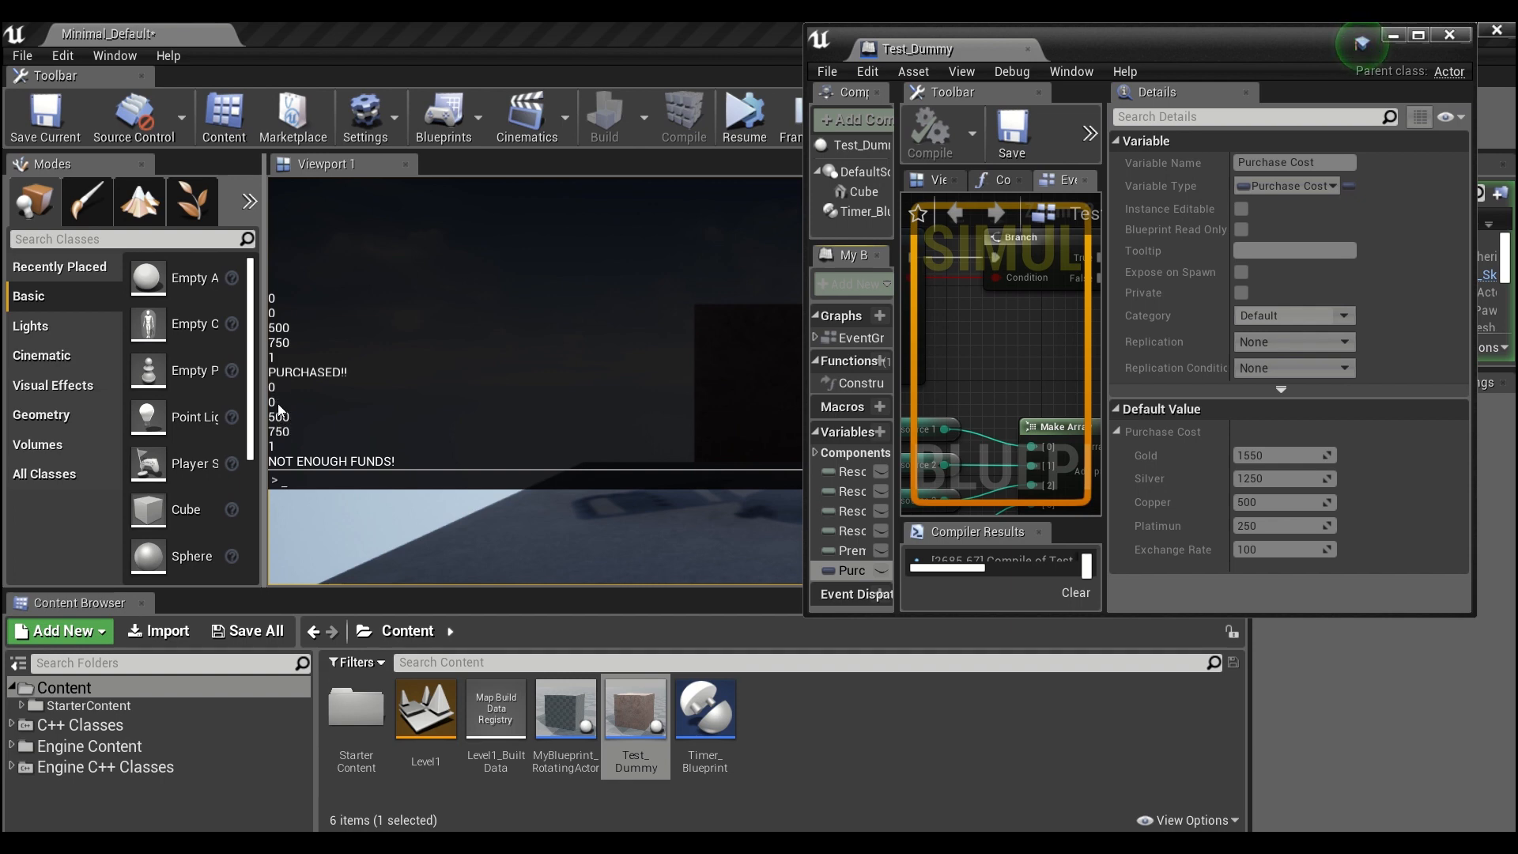
pyautogui.moveTo(305, 481)
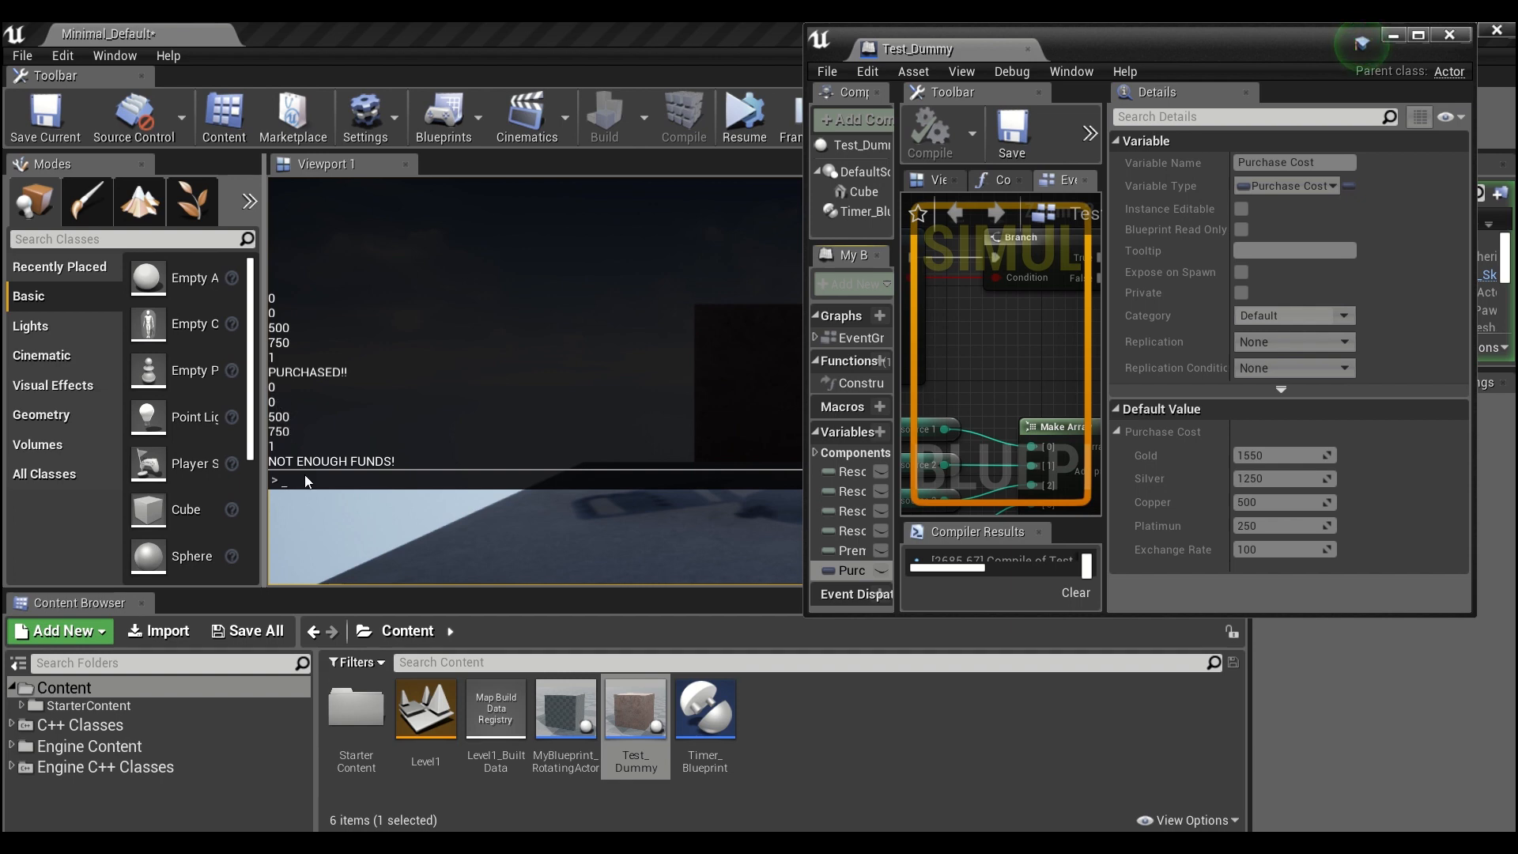
pyautogui.click(743, 116)
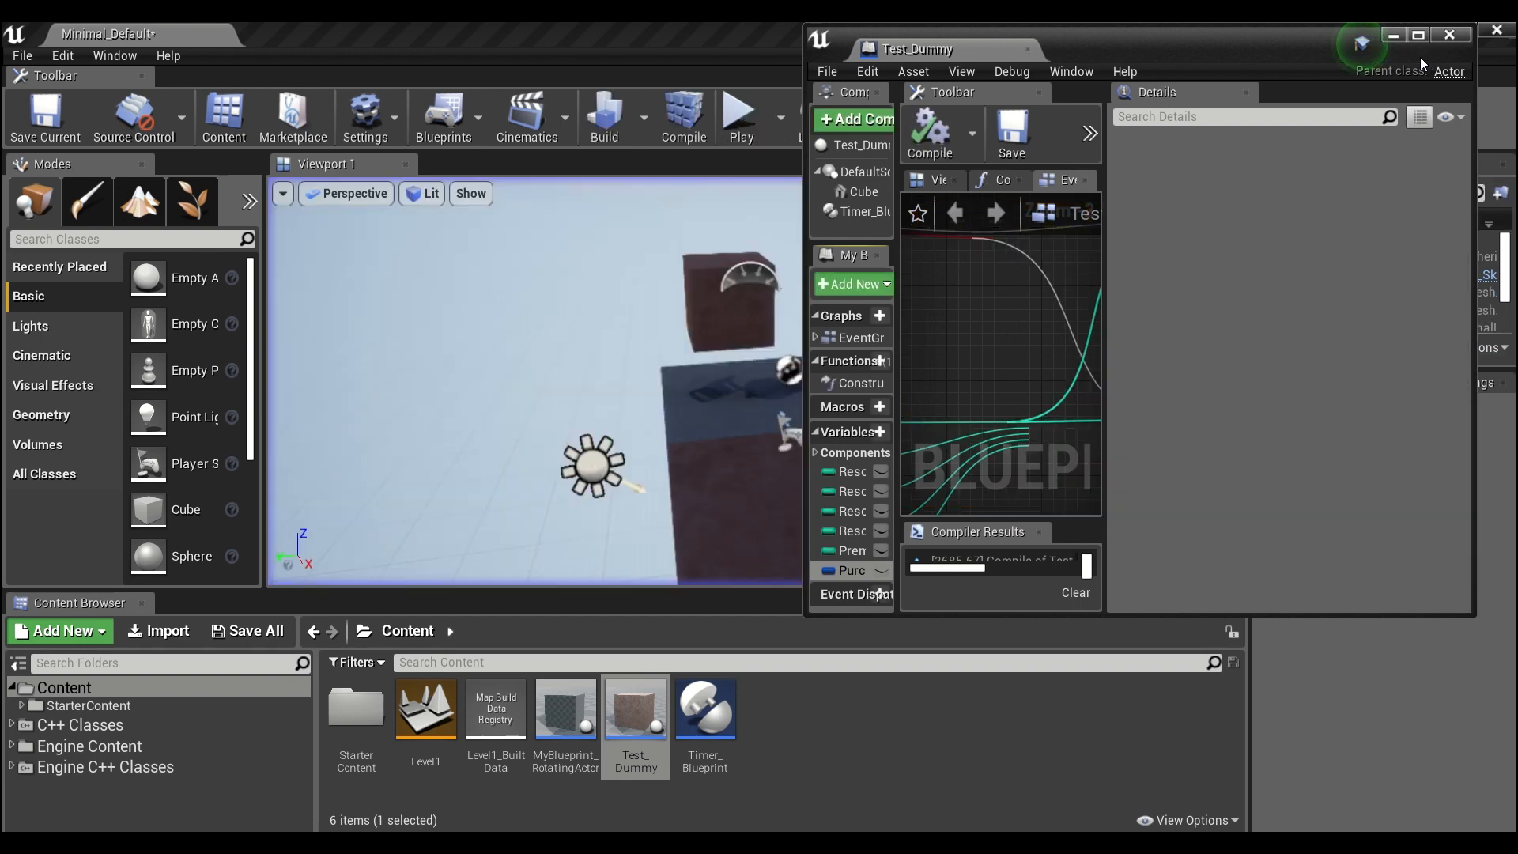
pyautogui.click(1414, 37)
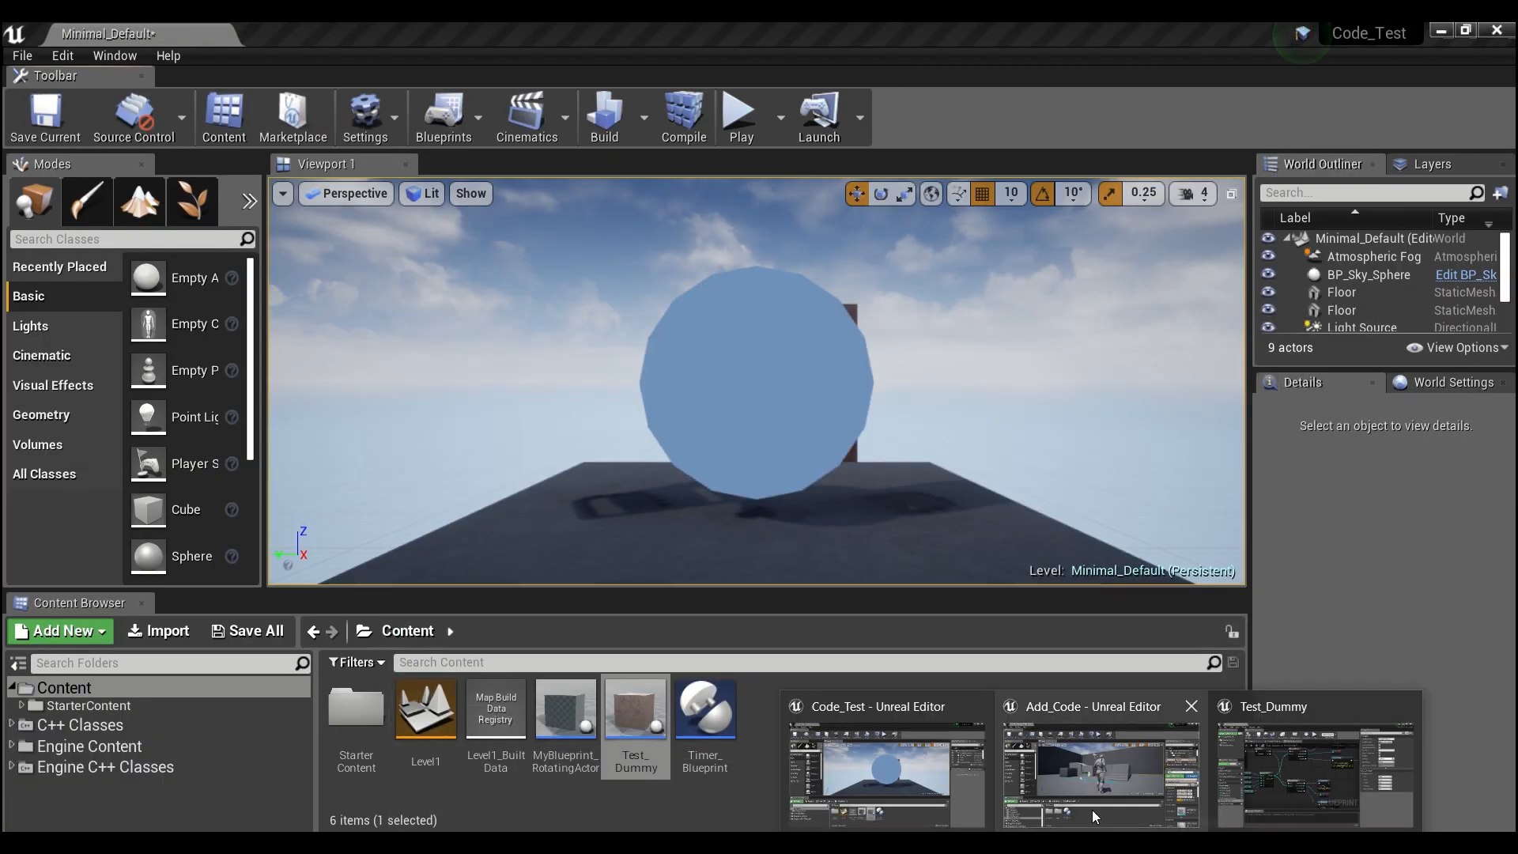
pyautogui.click(1099, 766)
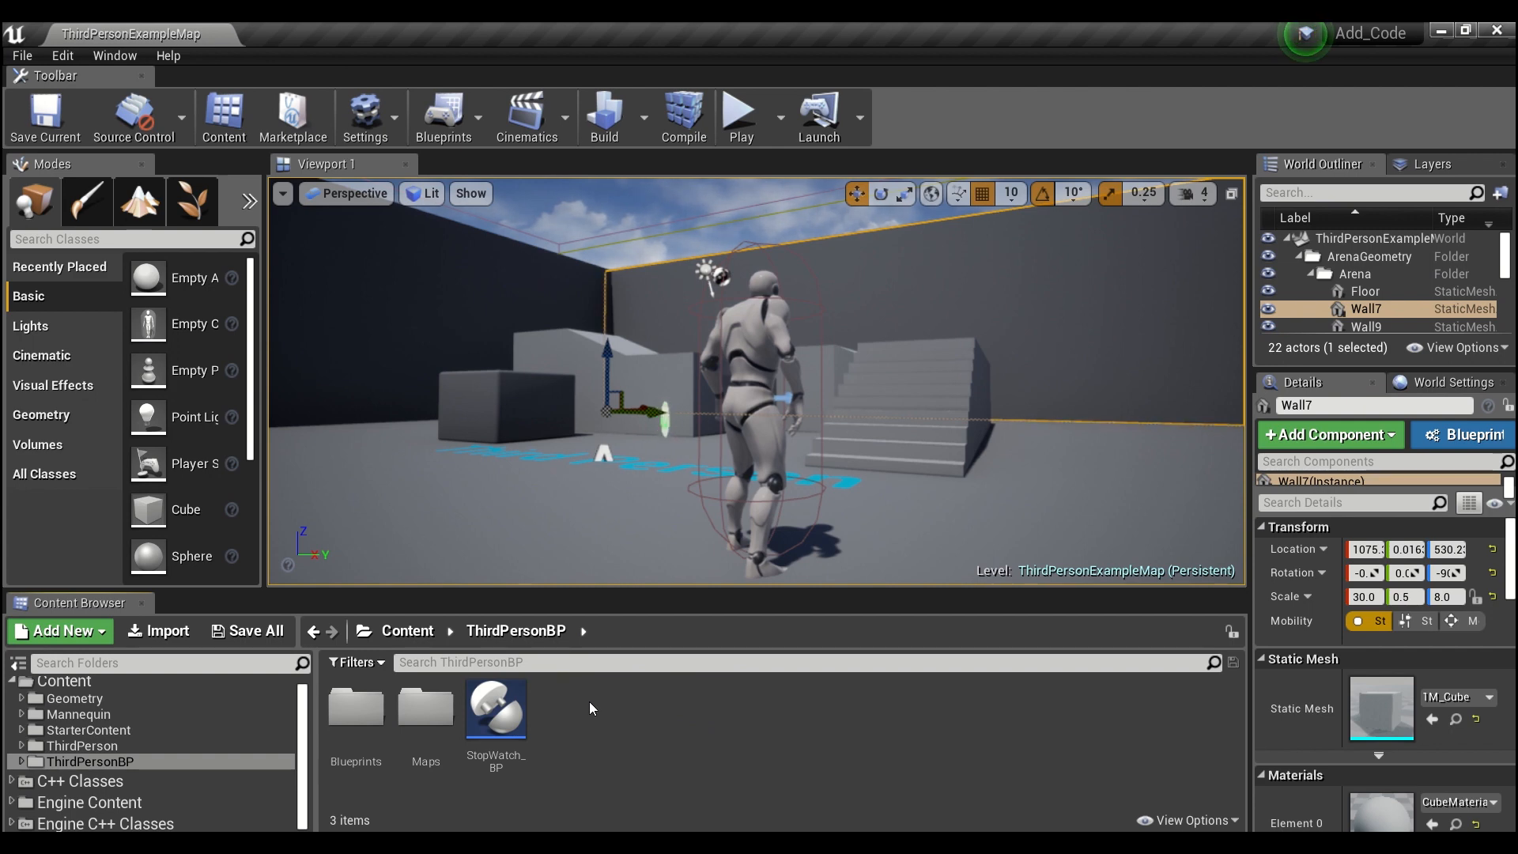
# Step: Start a new C++ class with Blueprint Function Library chosen as its parent
pyautogui.click(59, 631)
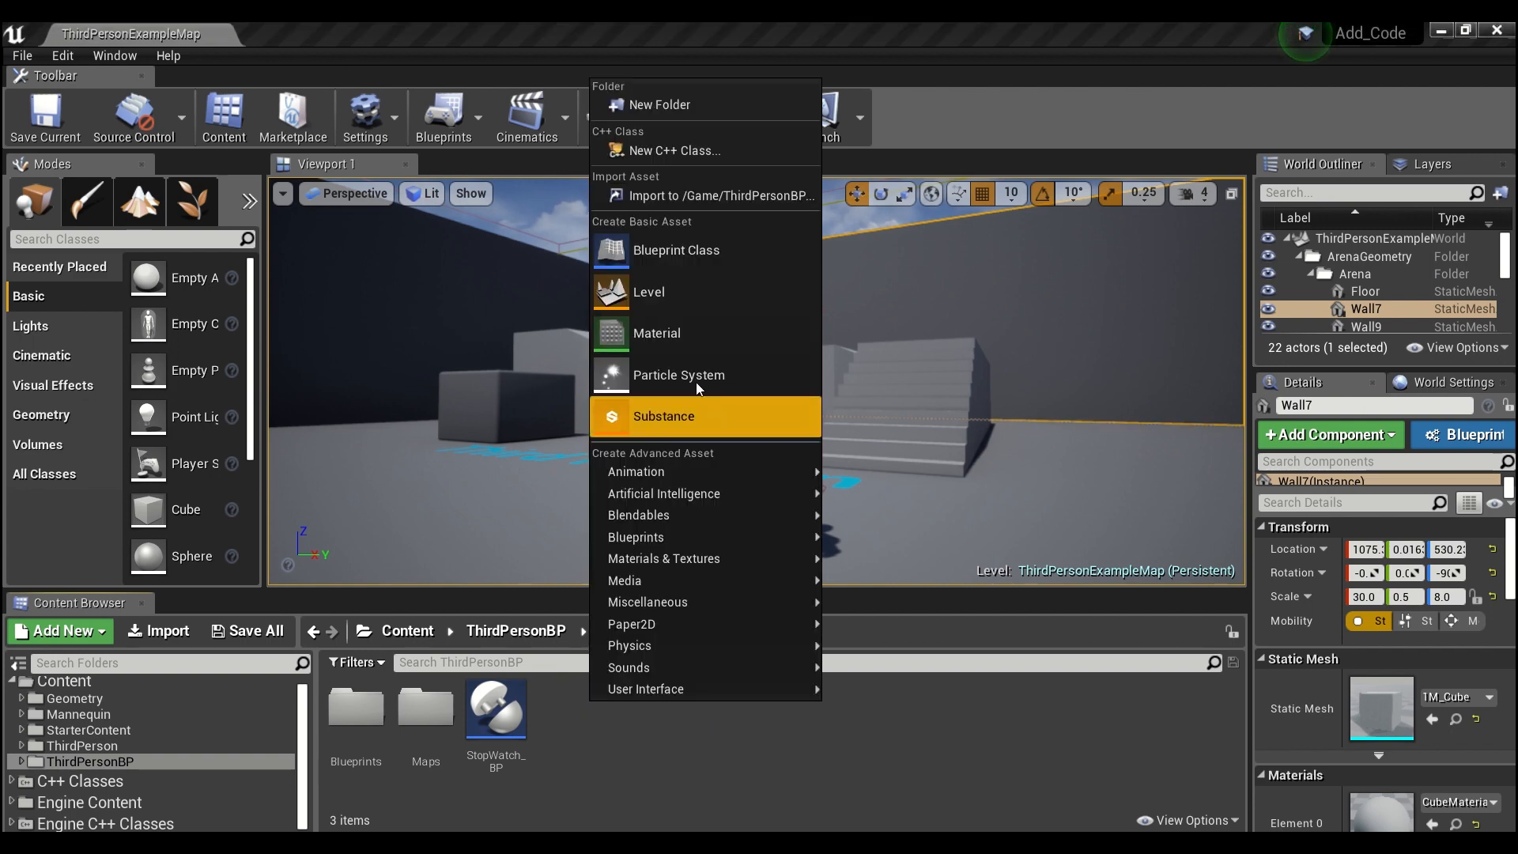
pyautogui.moveTo(674, 150)
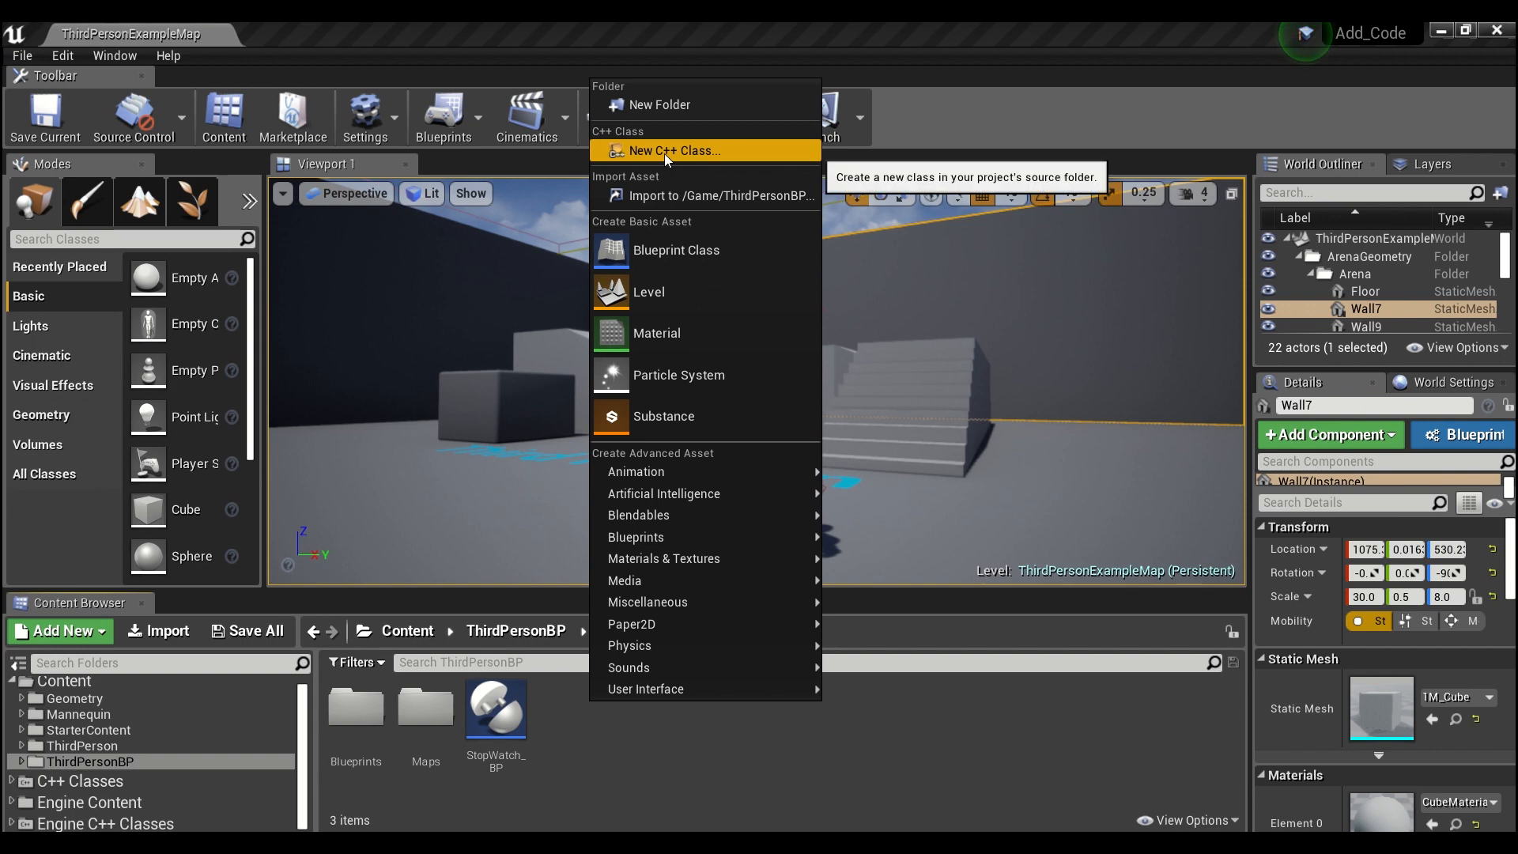
pyautogui.click(675, 150)
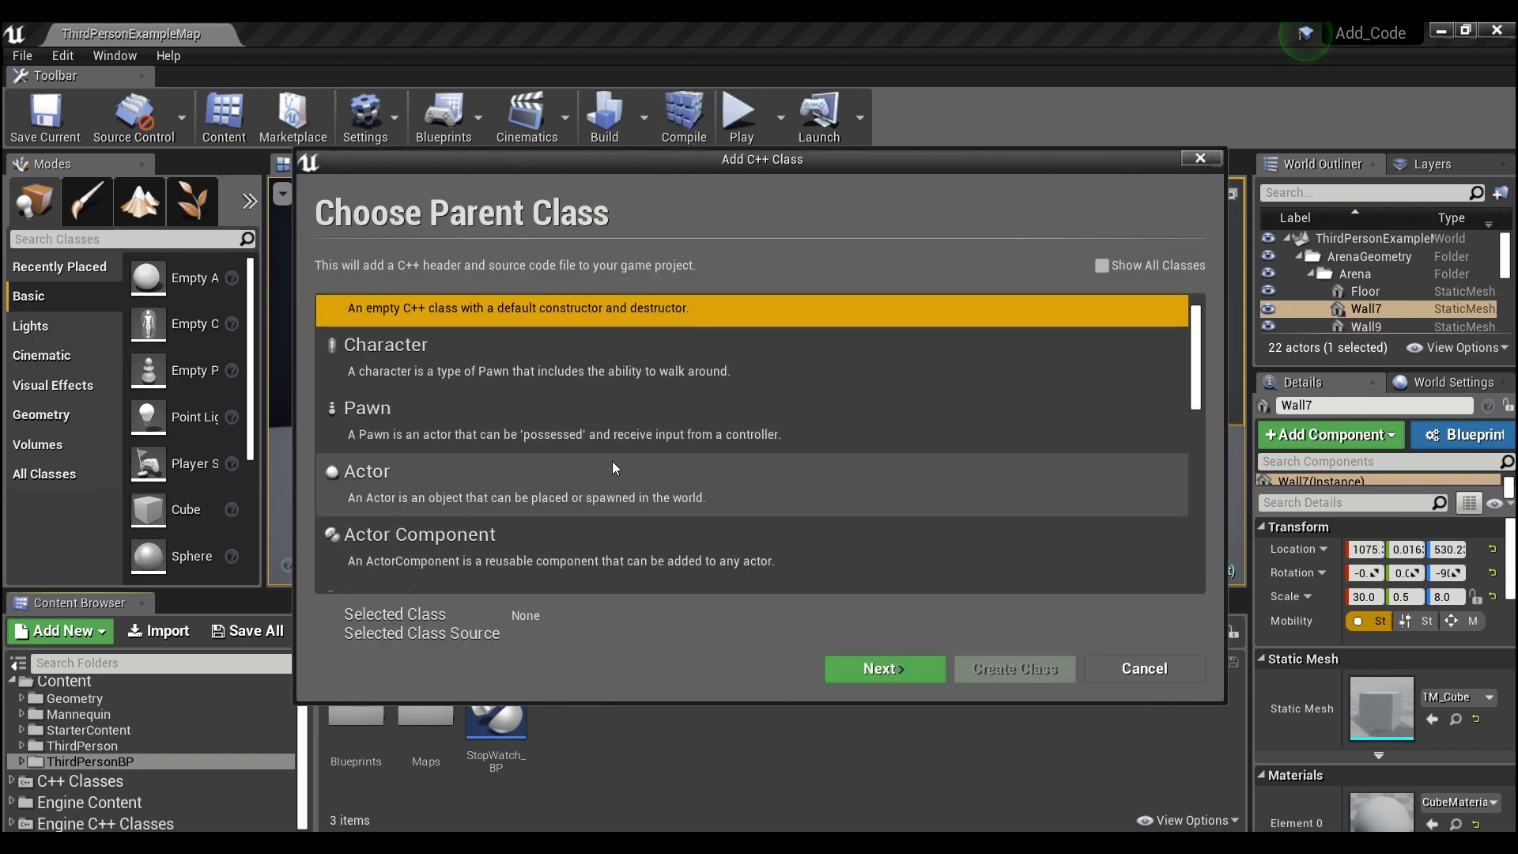
pyautogui.scroll(-3)
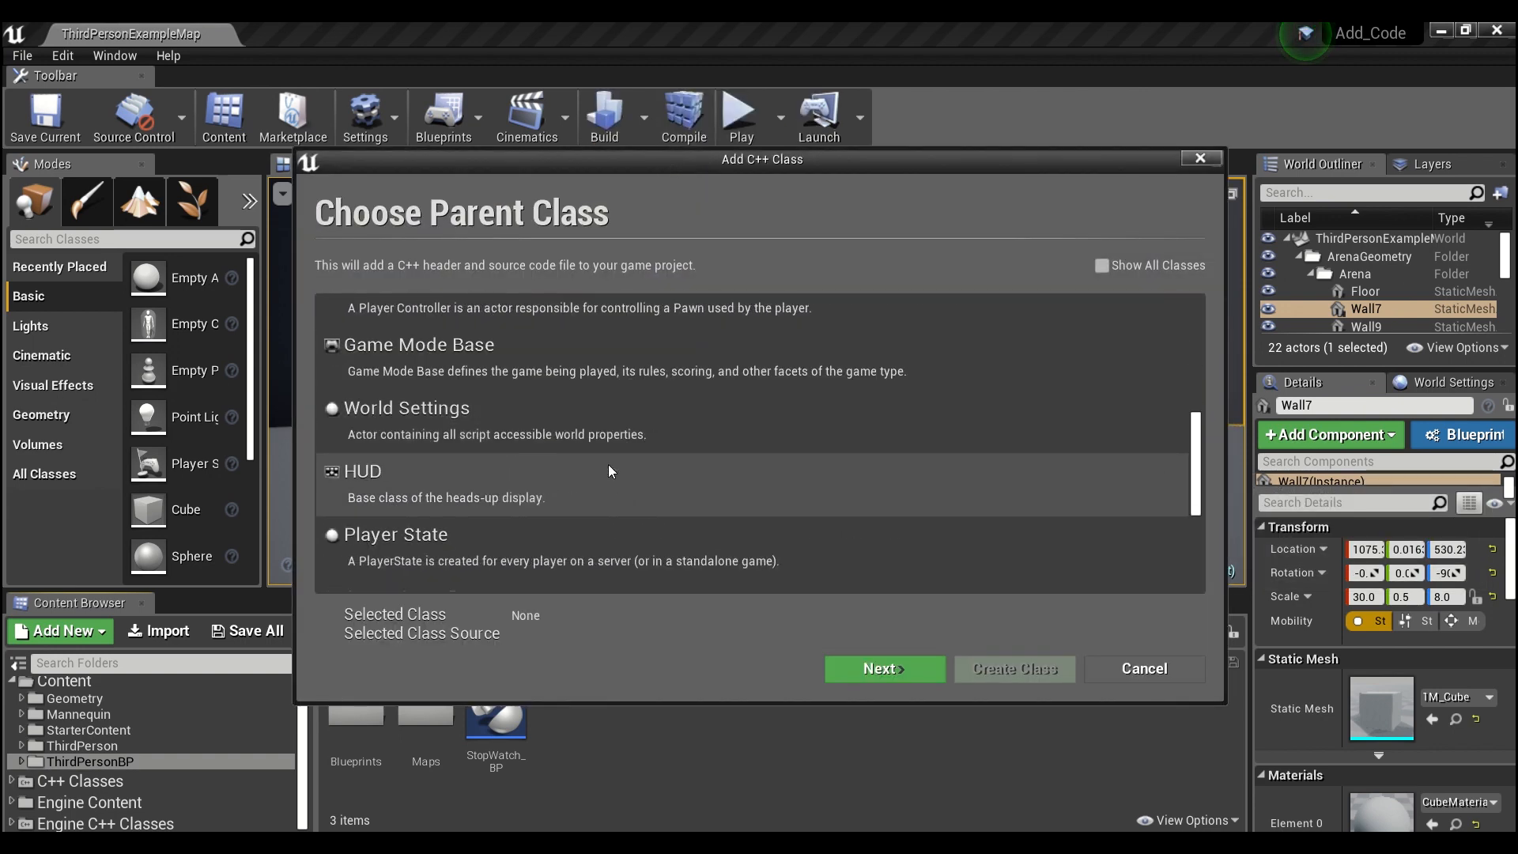
pyautogui.scroll(-3)
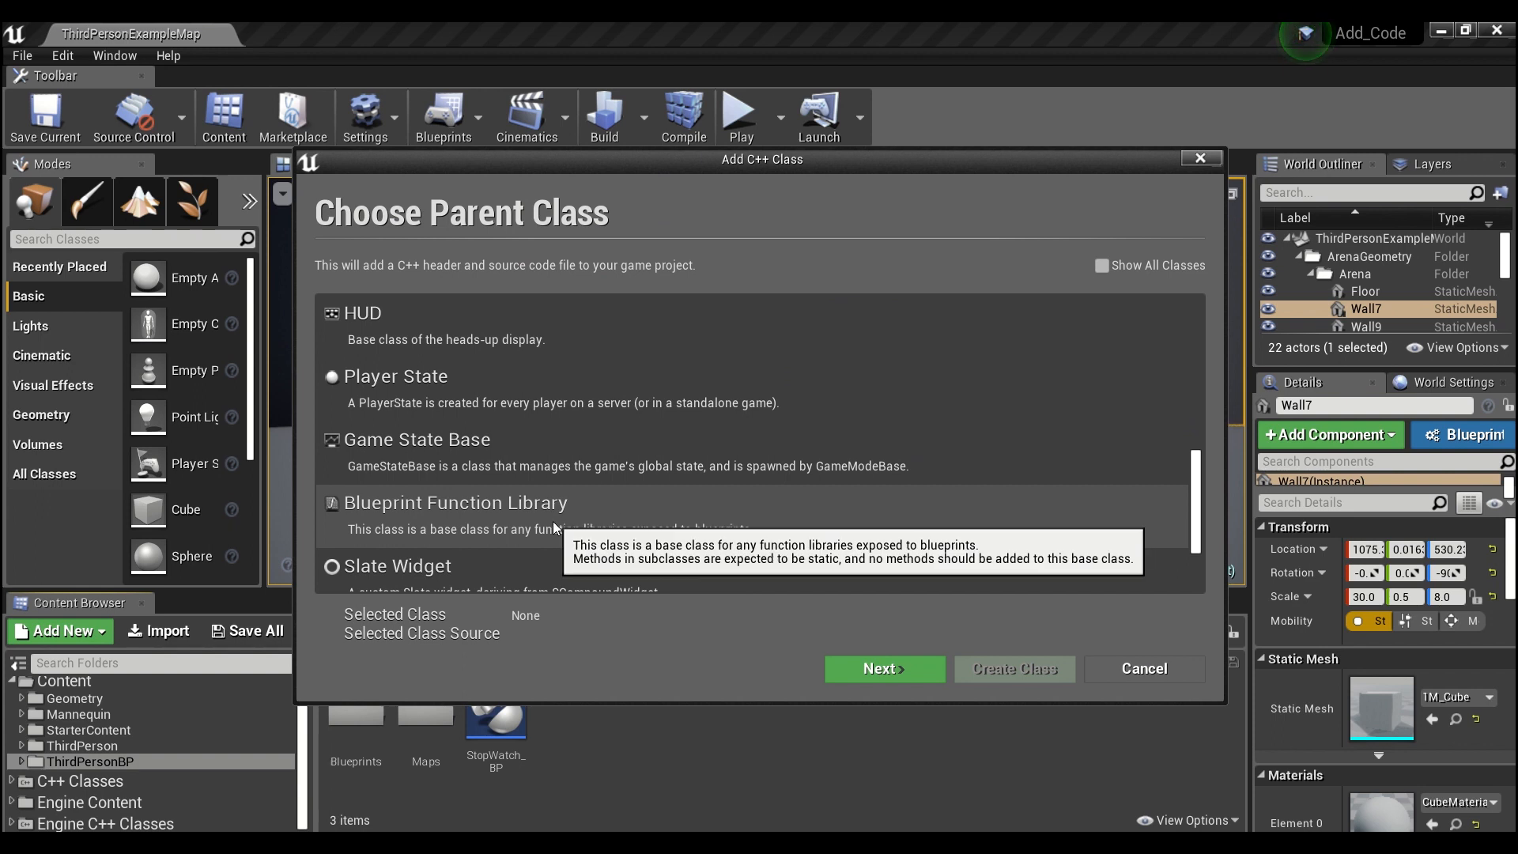
pyautogui.click(882, 667)
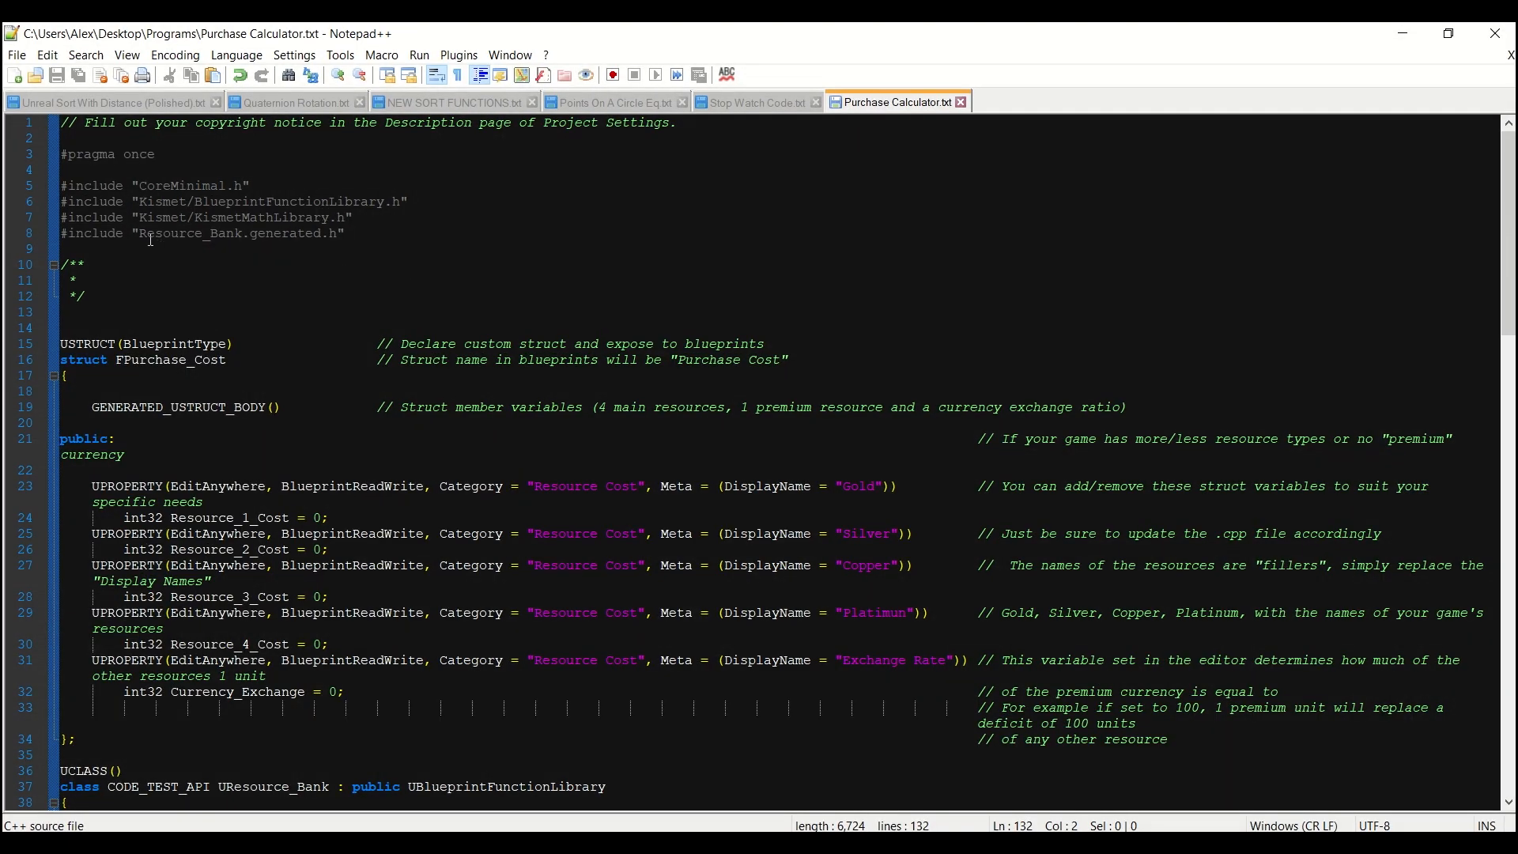
# Step: Select the Resource_Bank name in the #include line of Purchase Calculator.txt
pyautogui.doubleClick(188, 234)
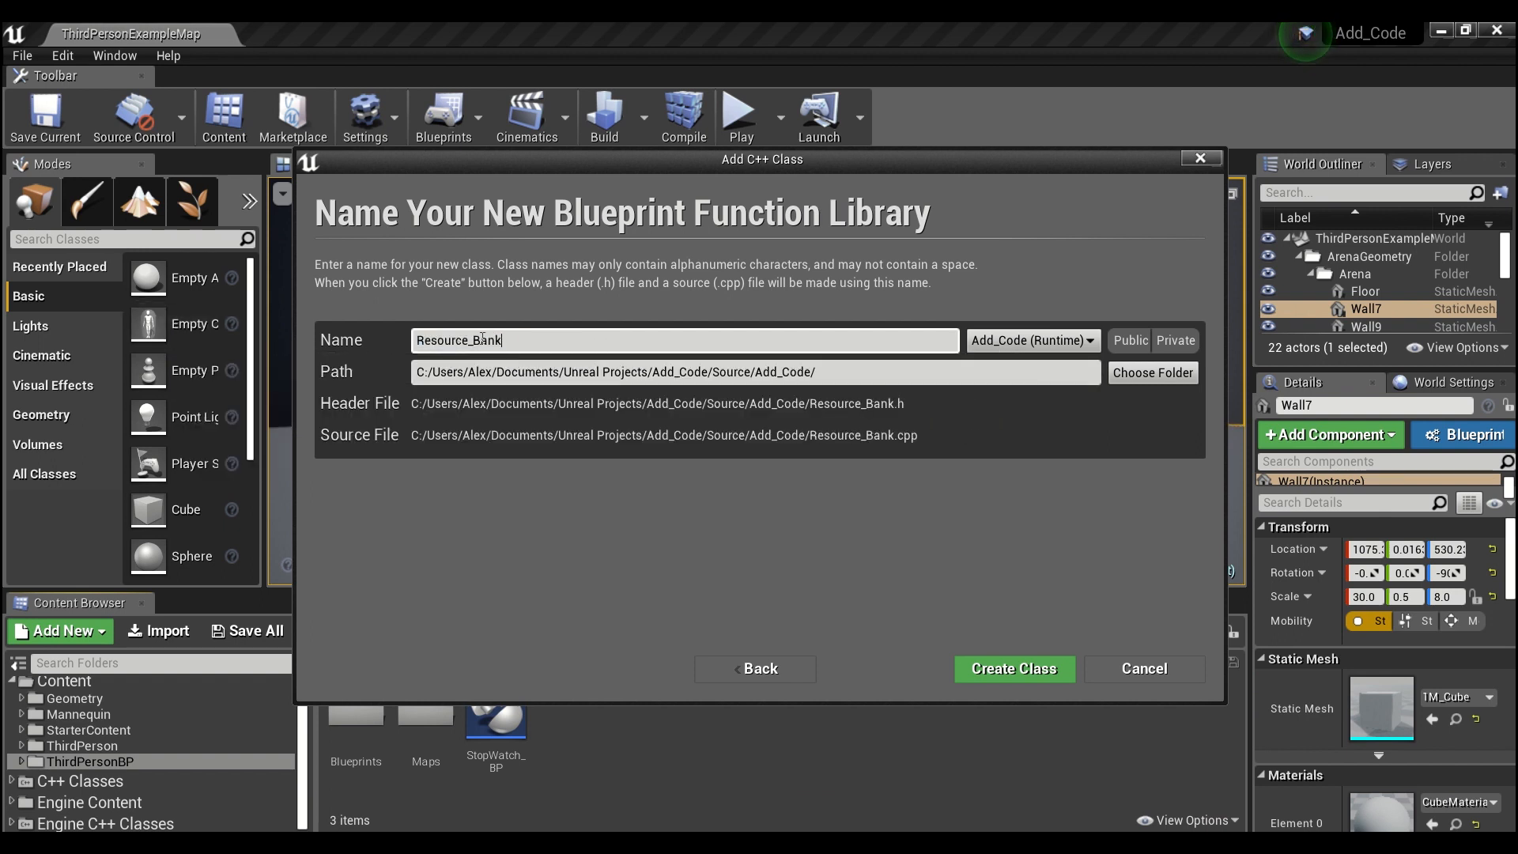
pyautogui.moveTo(520, 525)
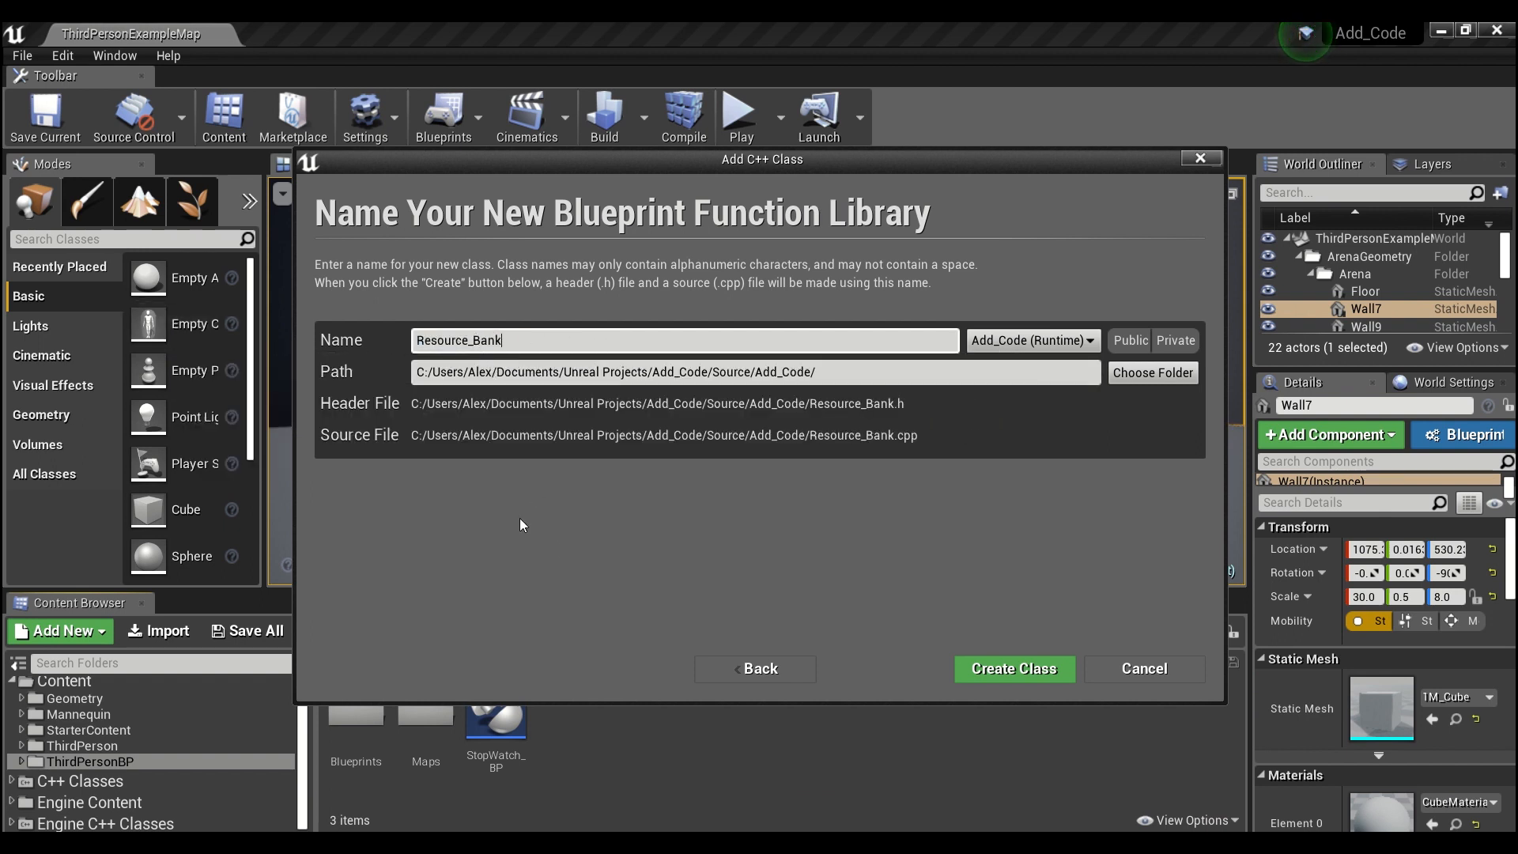
pyautogui.moveTo(1143, 669)
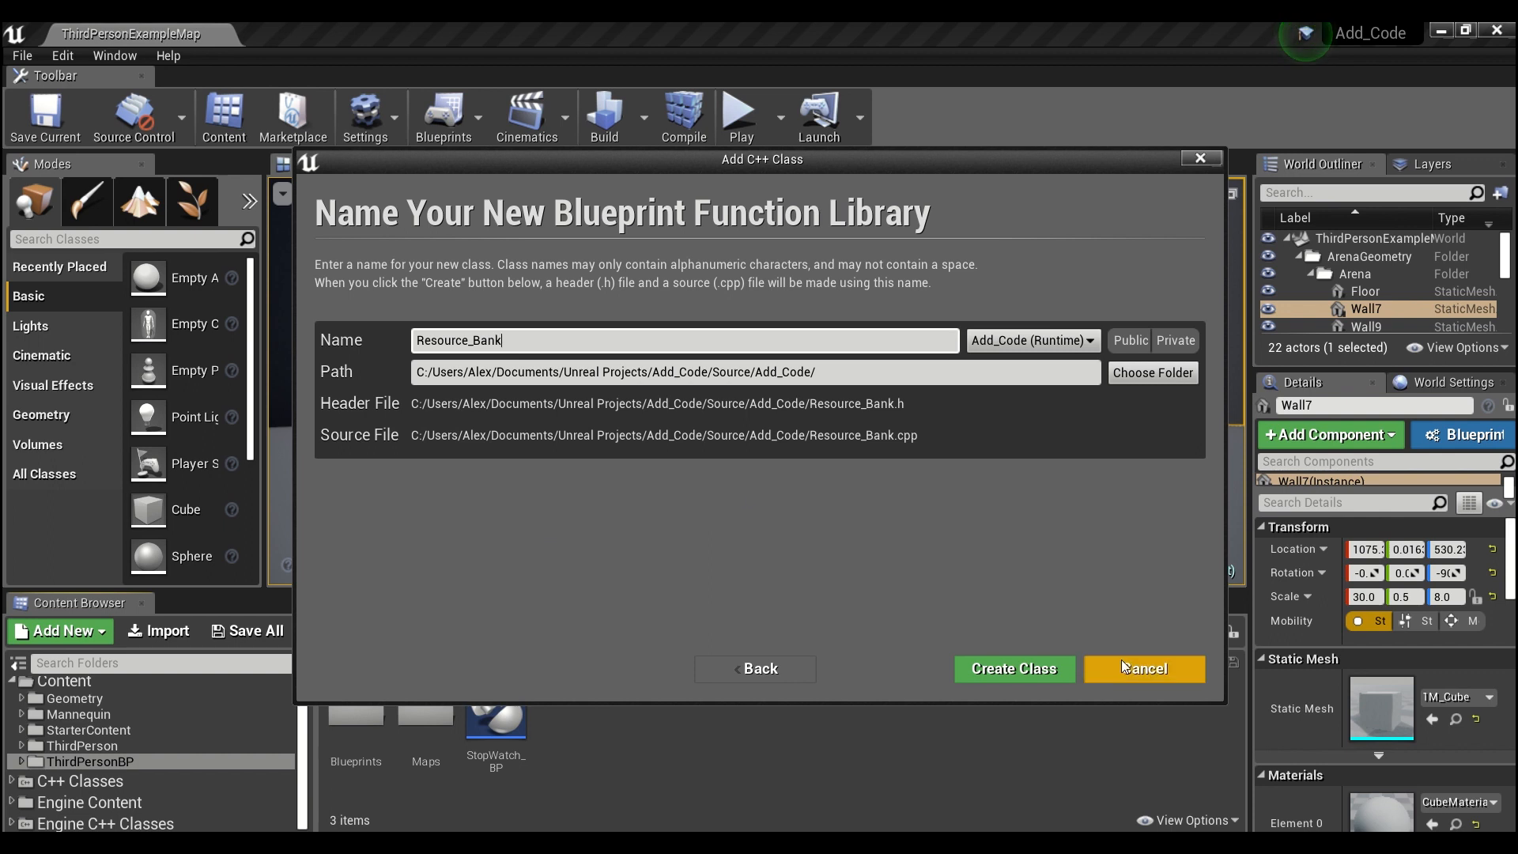
pyautogui.moveTo(1012, 667)
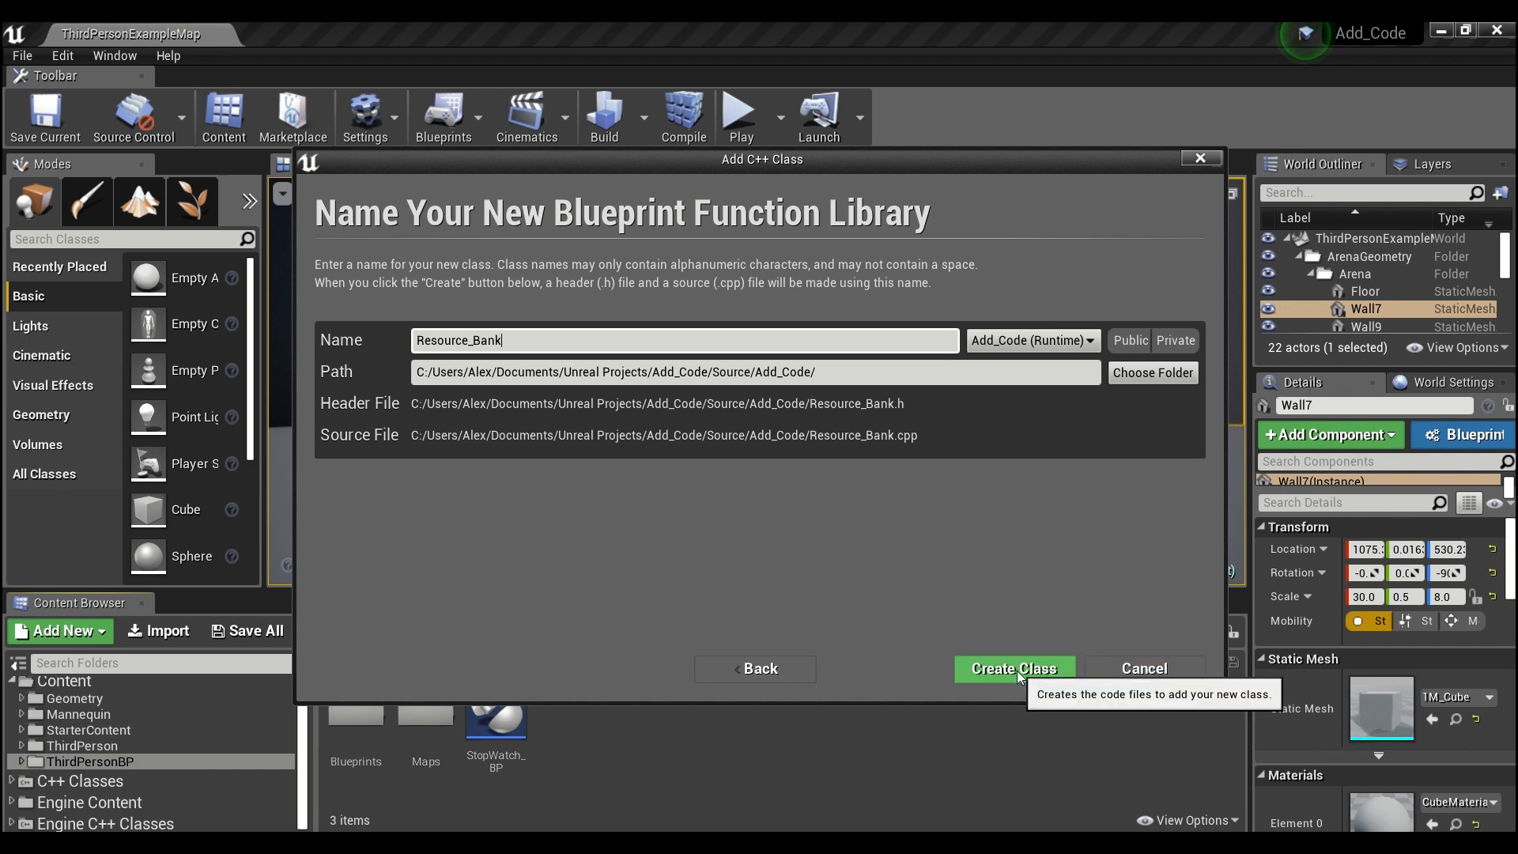
# Step: Create the Resource_Bank class files in the Add_Code project
pyautogui.click(1012, 669)
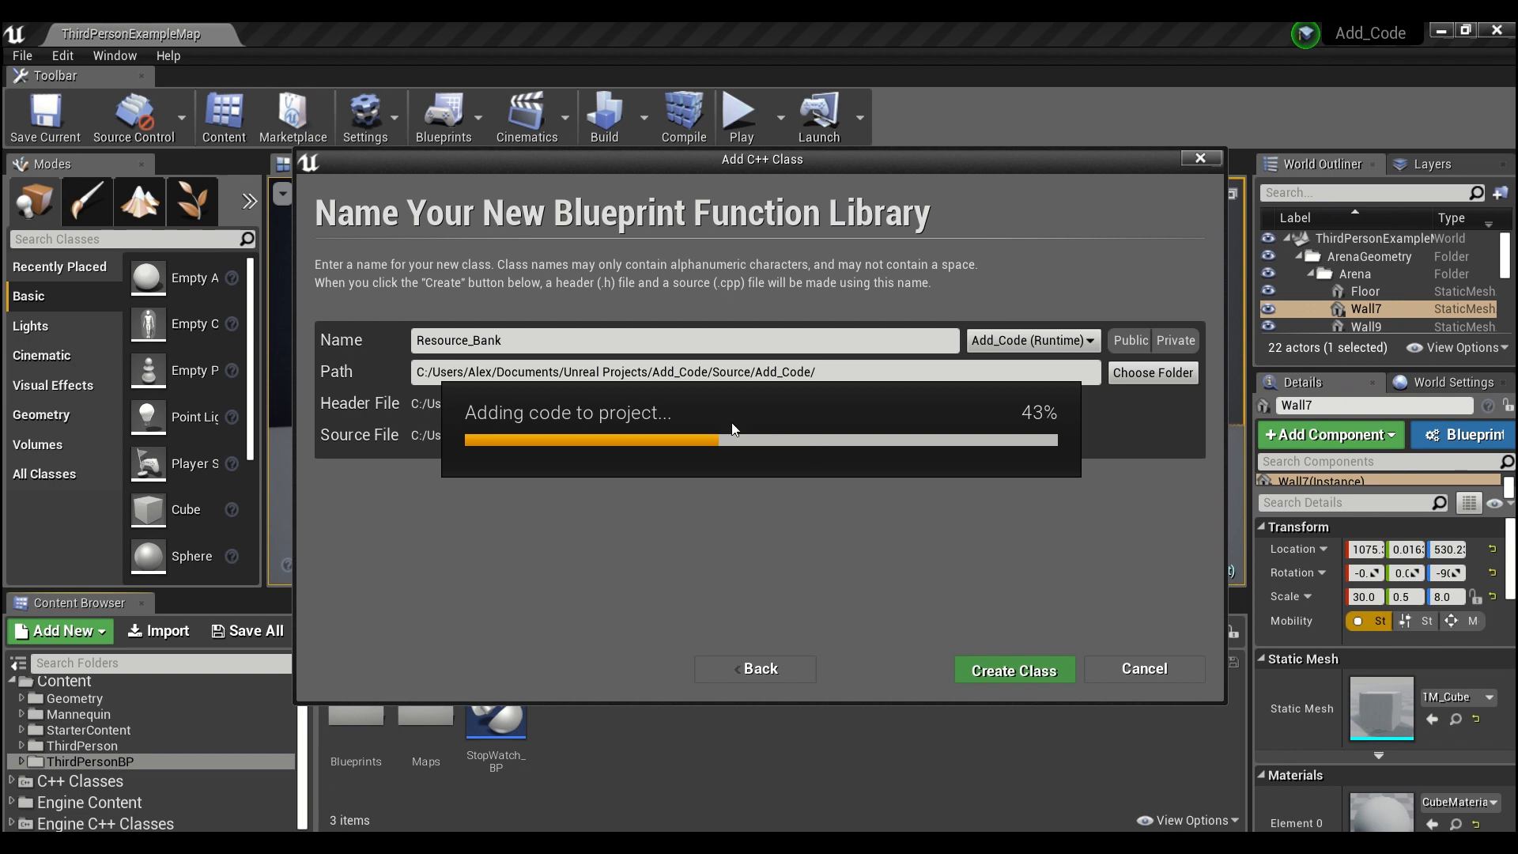
pyautogui.moveTo(605, 523)
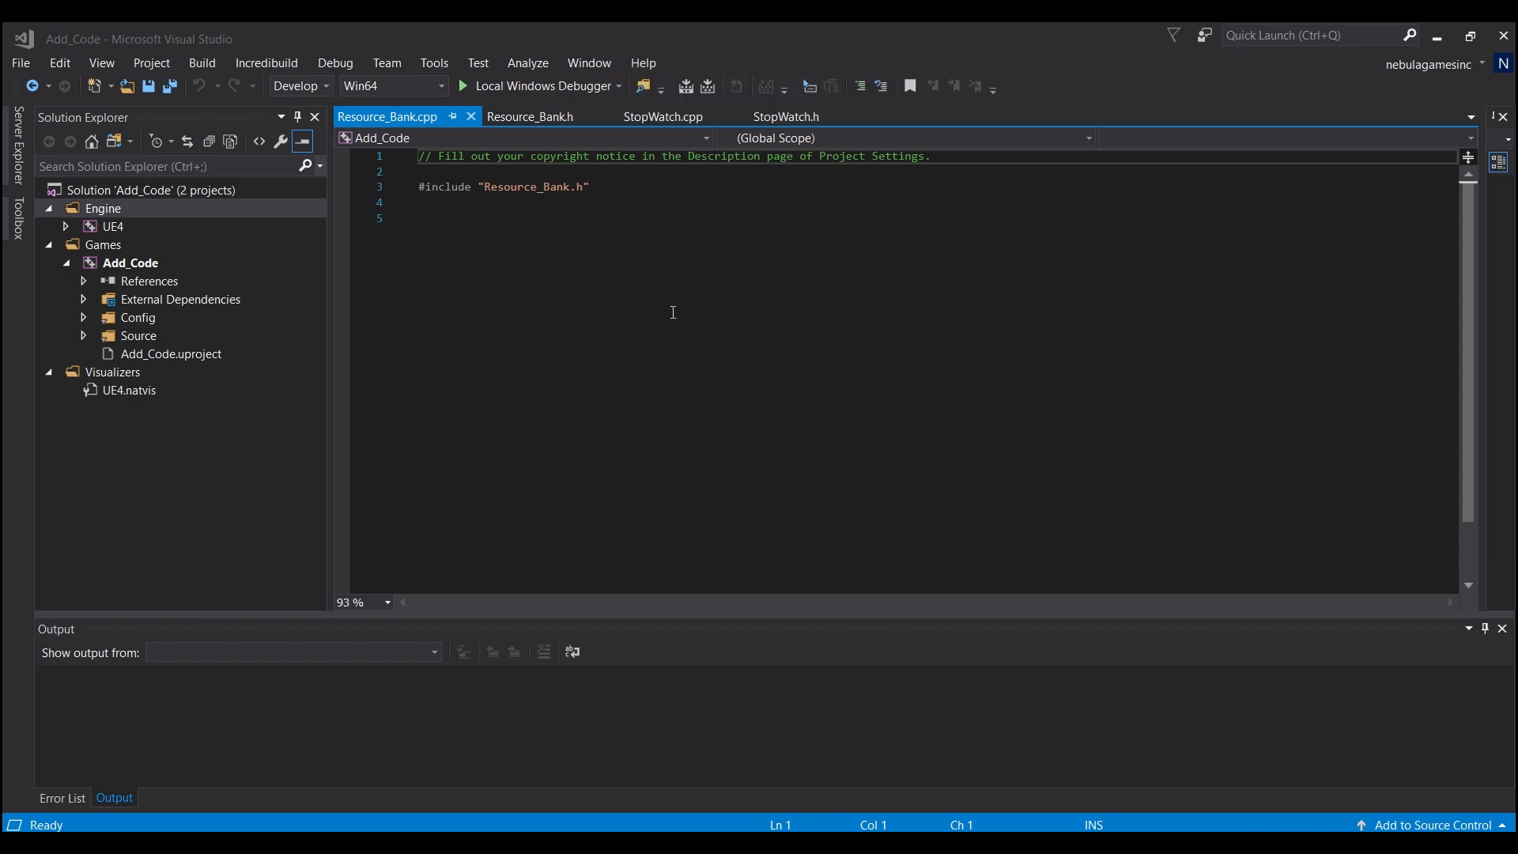
pyautogui.moveTo(650, 303)
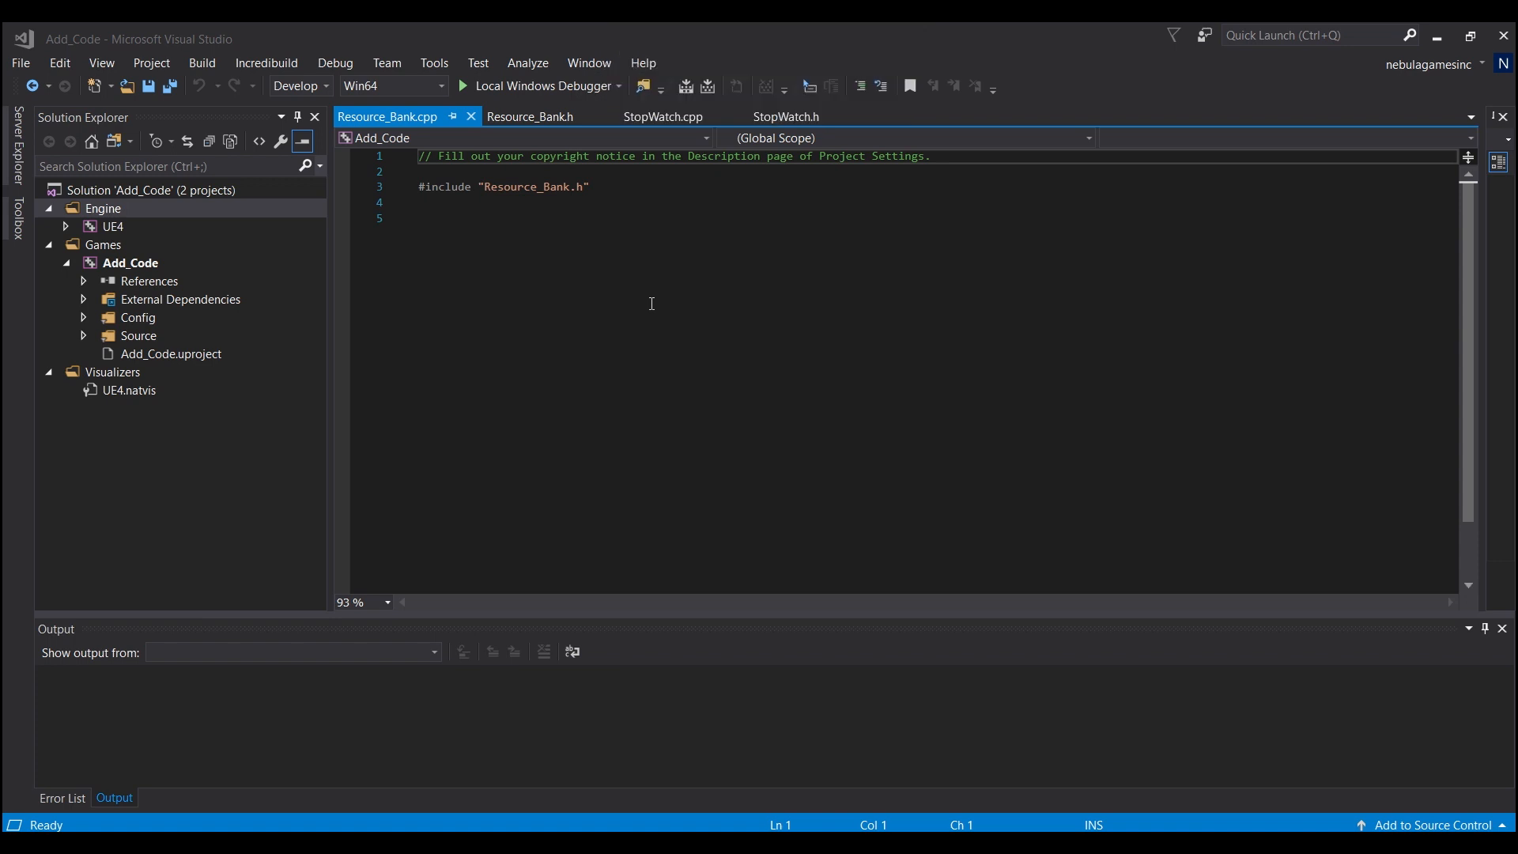
pyautogui.moveTo(530, 115)
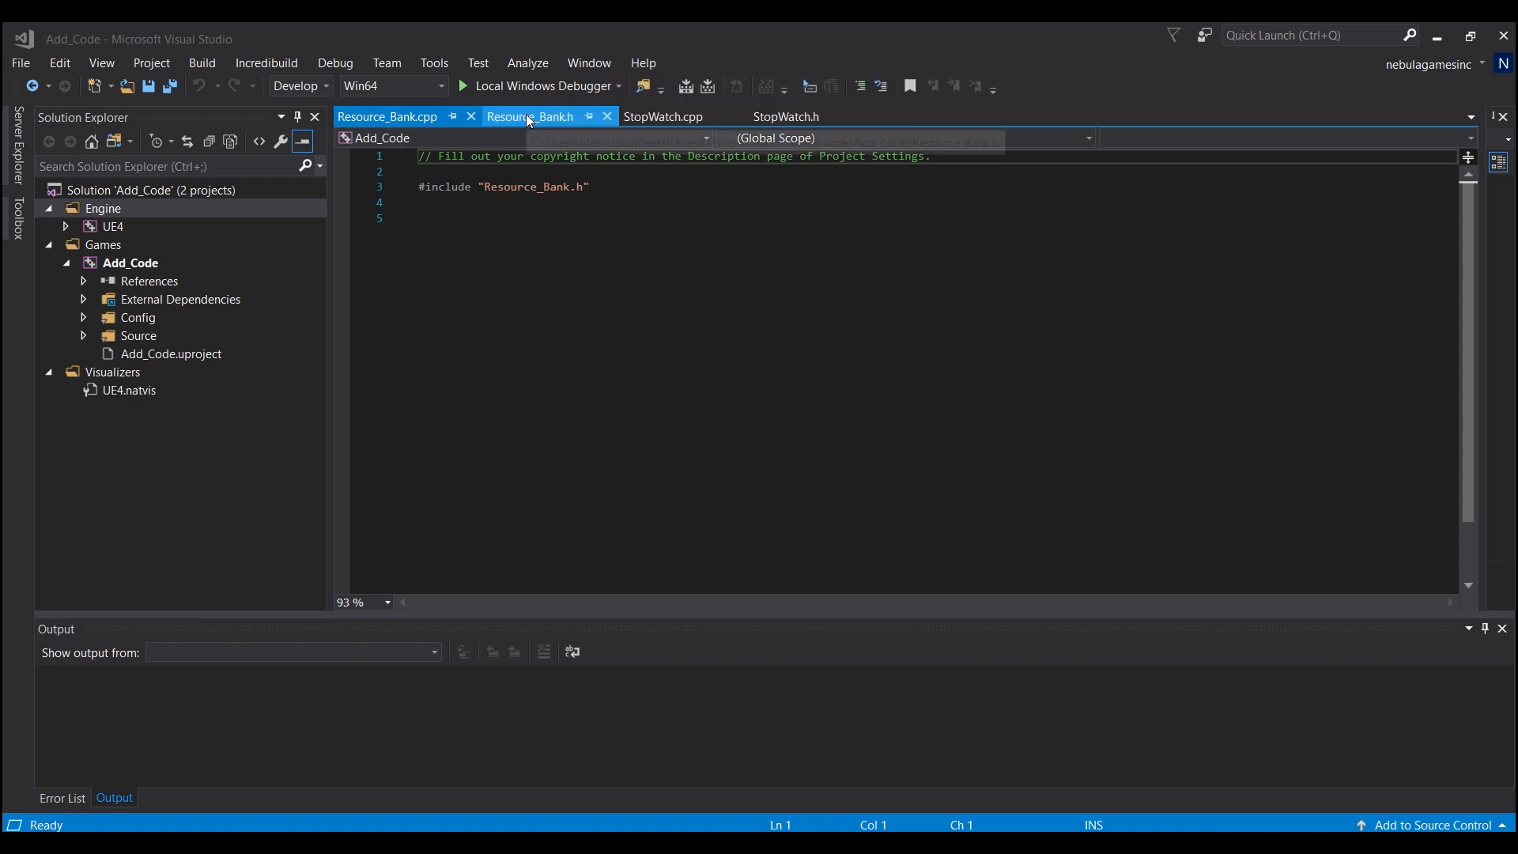
pyautogui.moveTo(530, 116)
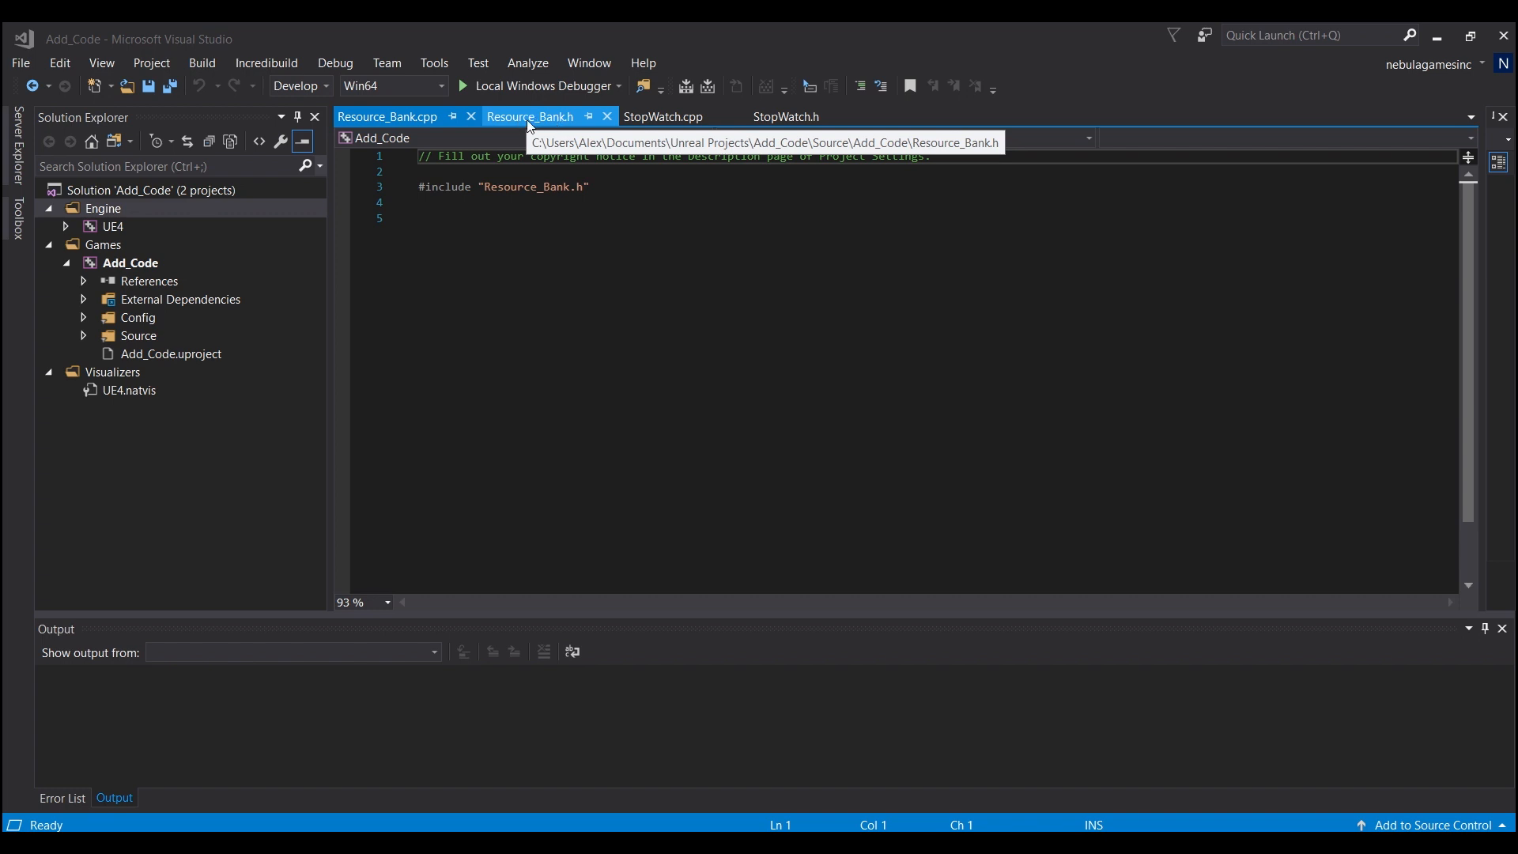
# Step: Close StopWatch.cpp and StopWatch.h and focus the generated Resource_Bank.h code
pyautogui.click(663, 116)
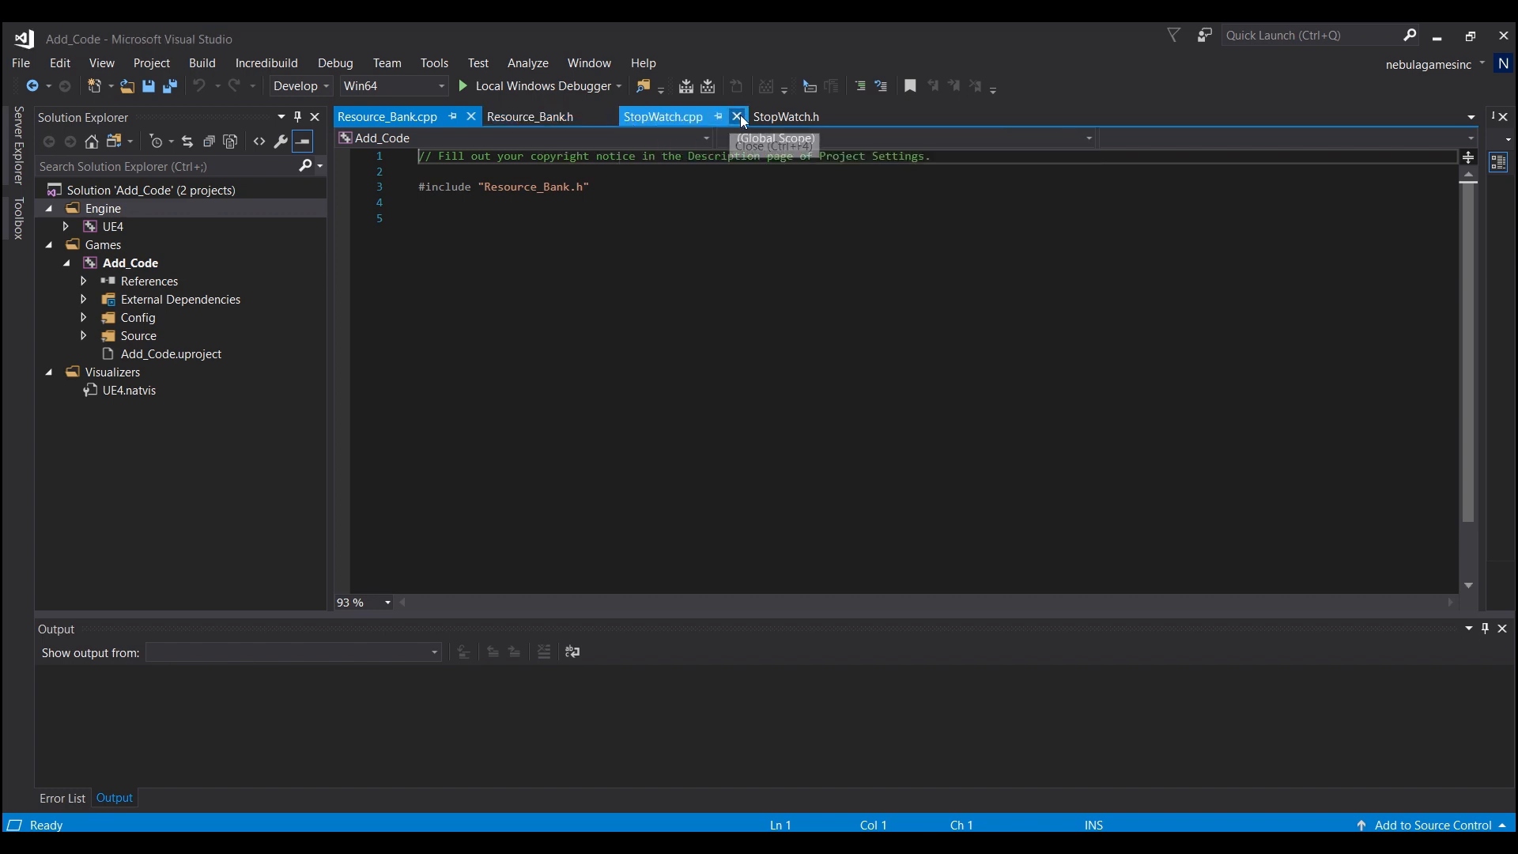
pyautogui.click(738, 115)
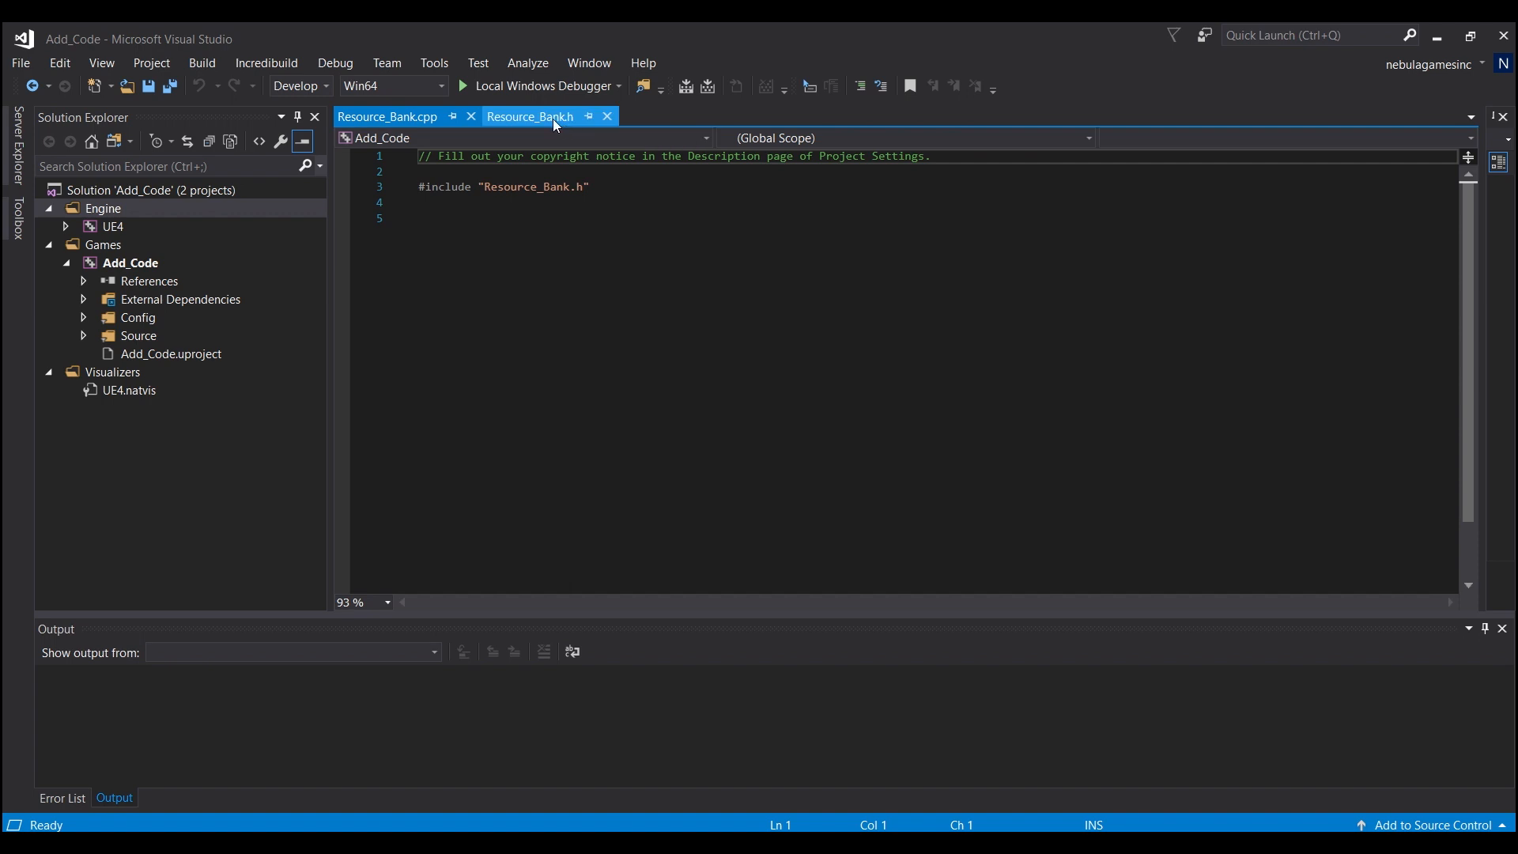
pyautogui.click(529, 116)
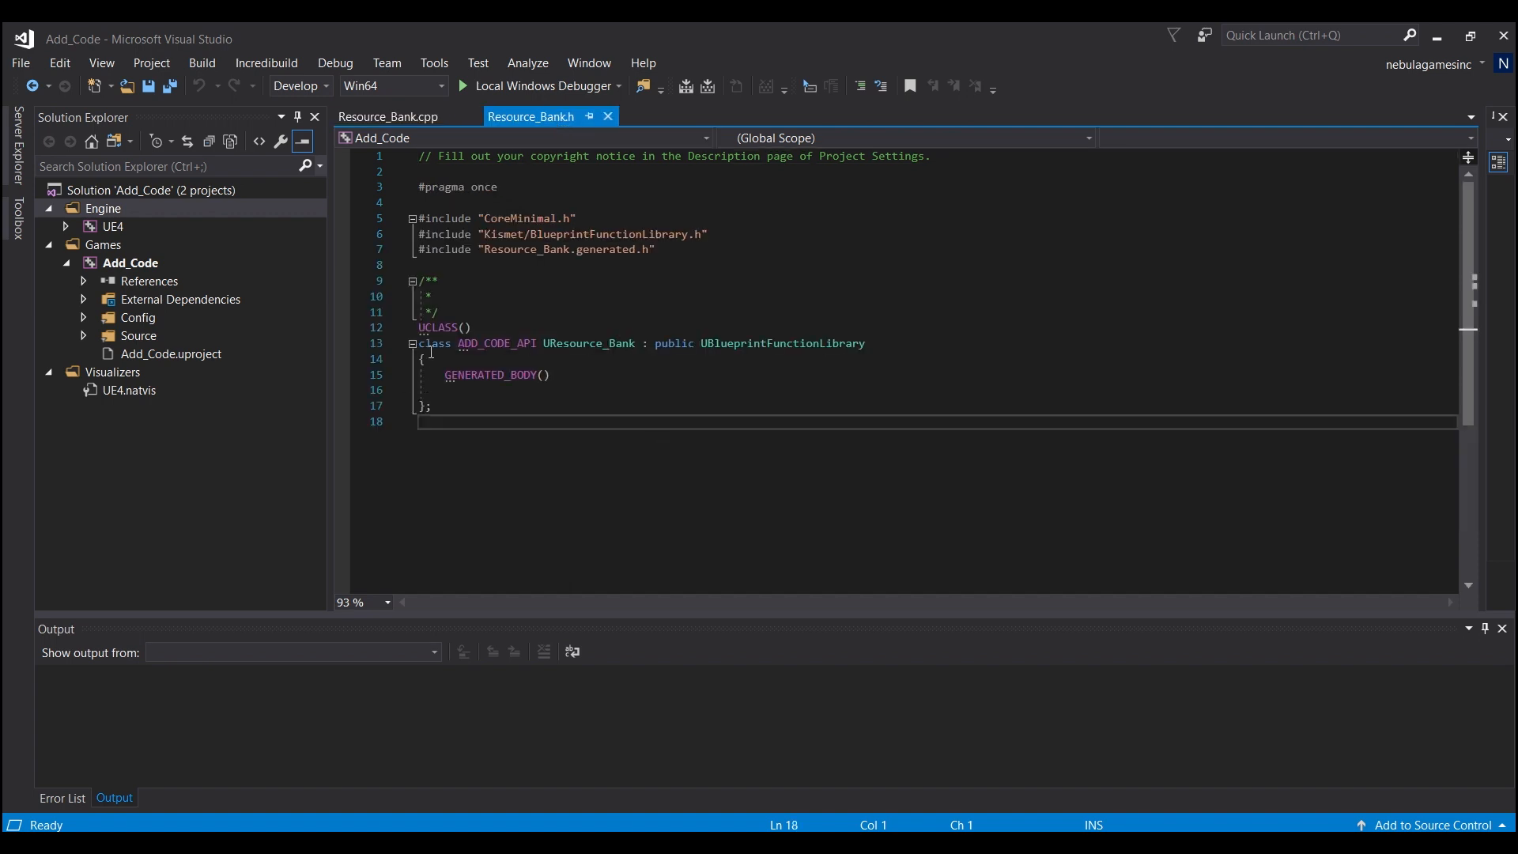
pyautogui.click(471, 327)
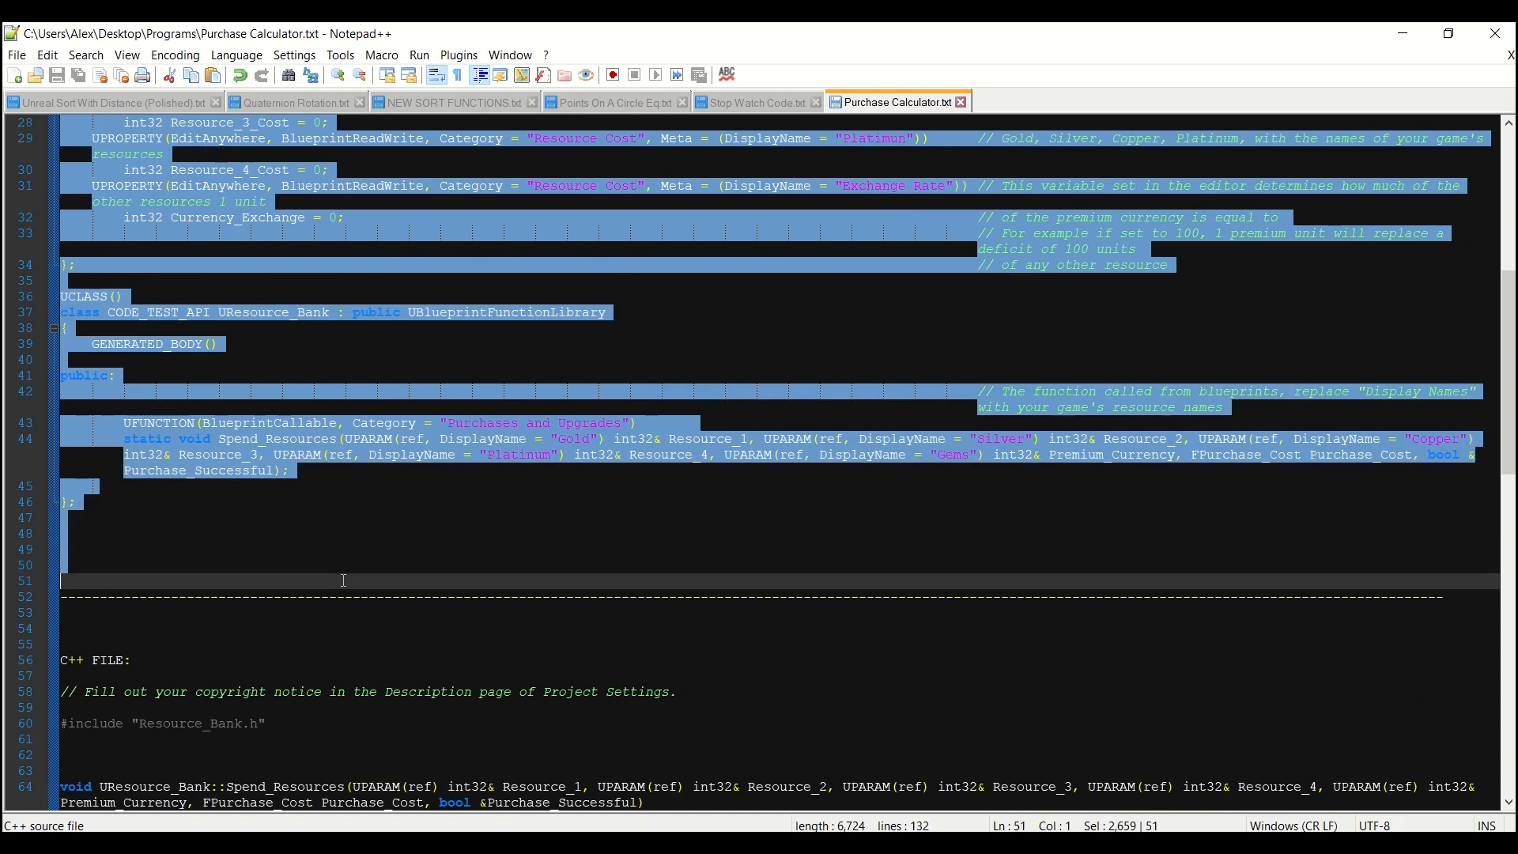
# Step: Extend the selection to the Resource_Bank class's closing brace and copy the header code
pyautogui.click(277, 503)
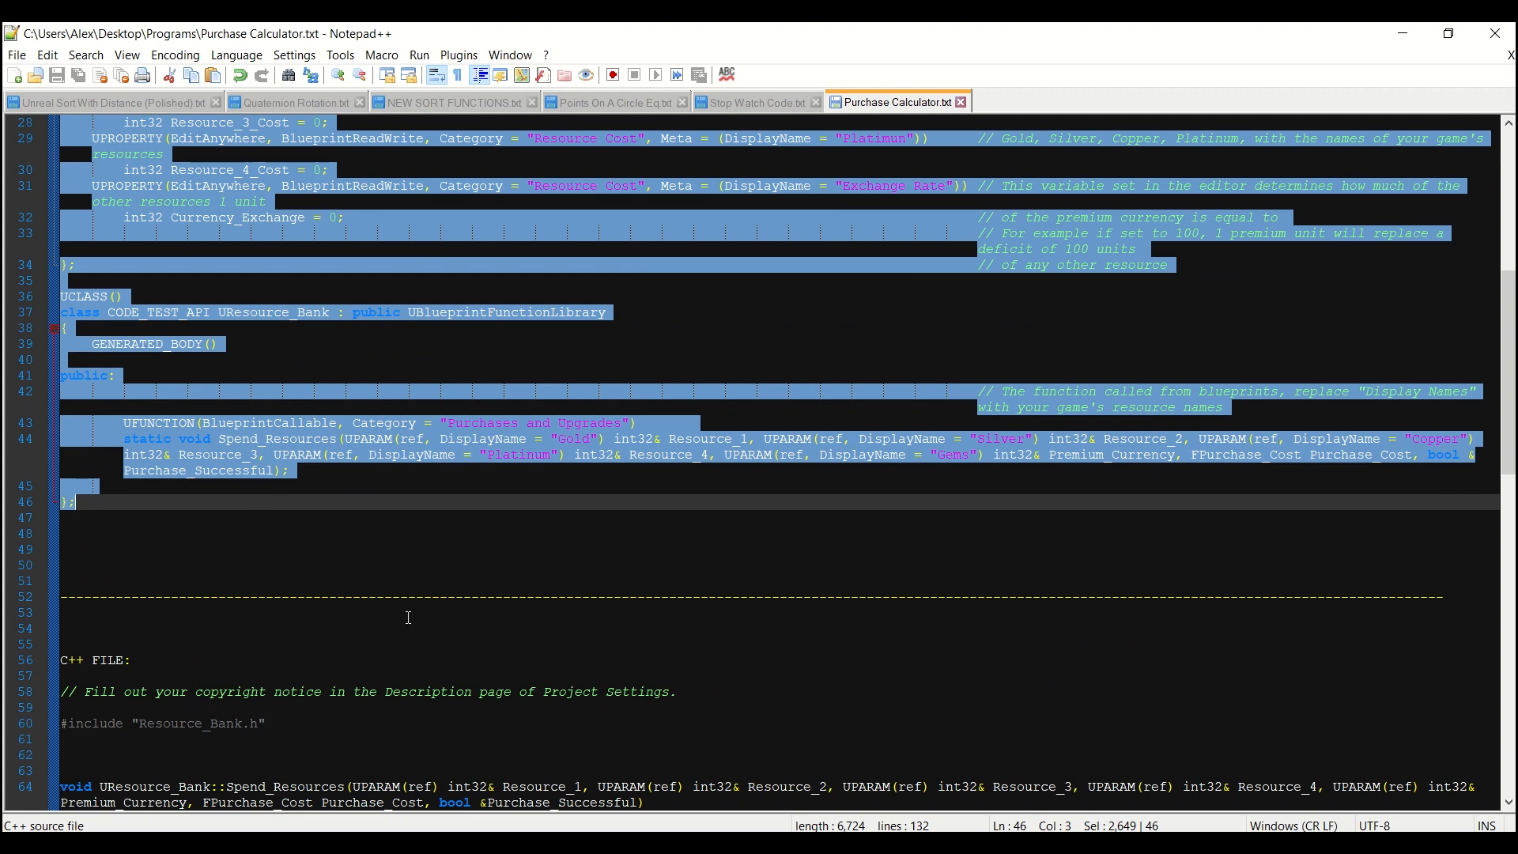
pyautogui.moveTo(452, 525)
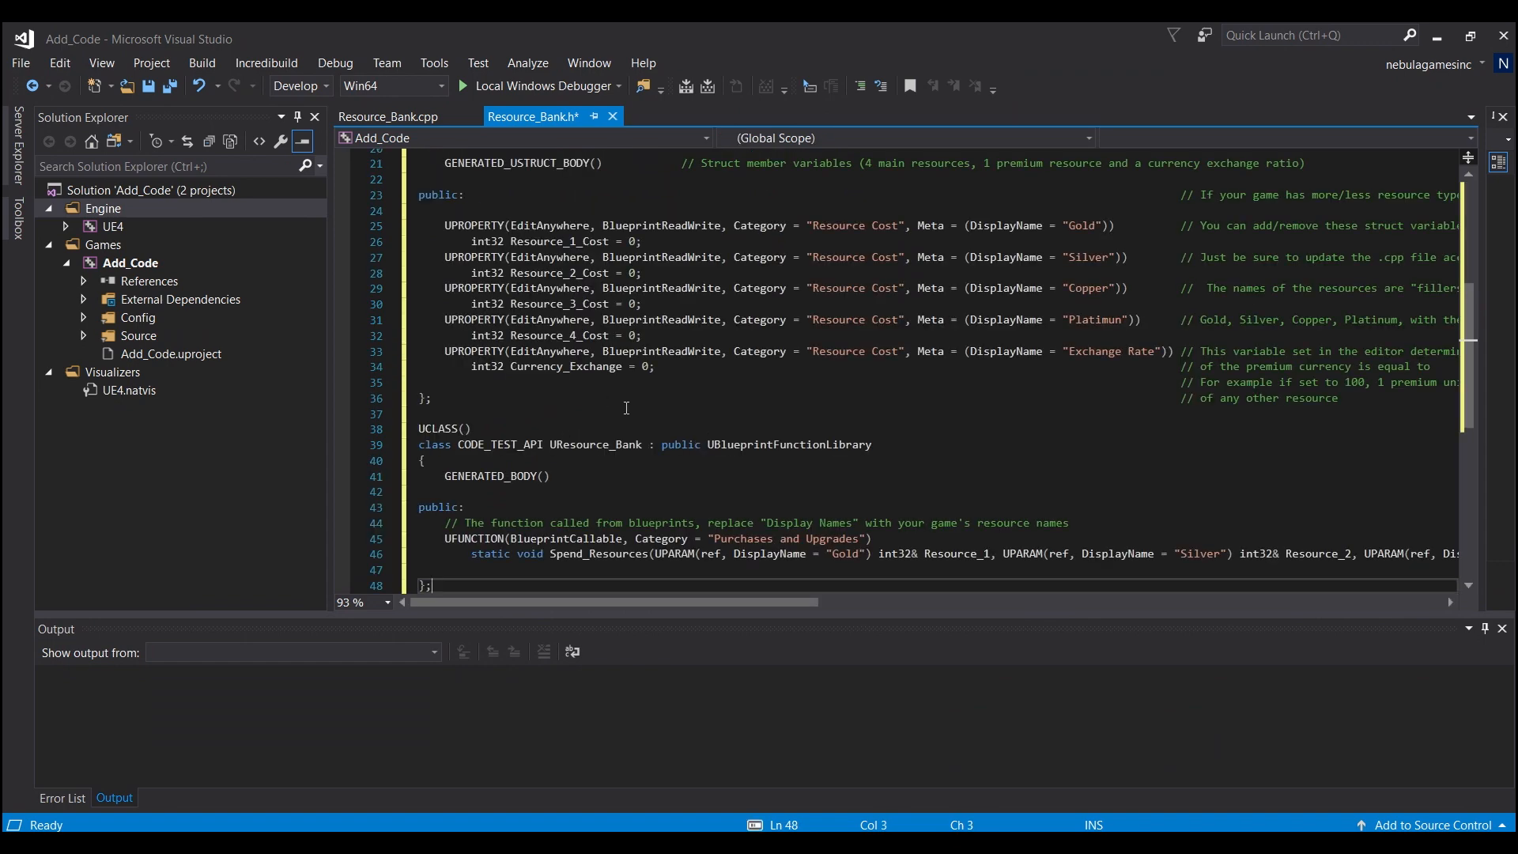
# Step: Paste the struct and class code into Resource_Bank.h and rename the export macro to ADD_CODE_API
pyautogui.scroll(3)
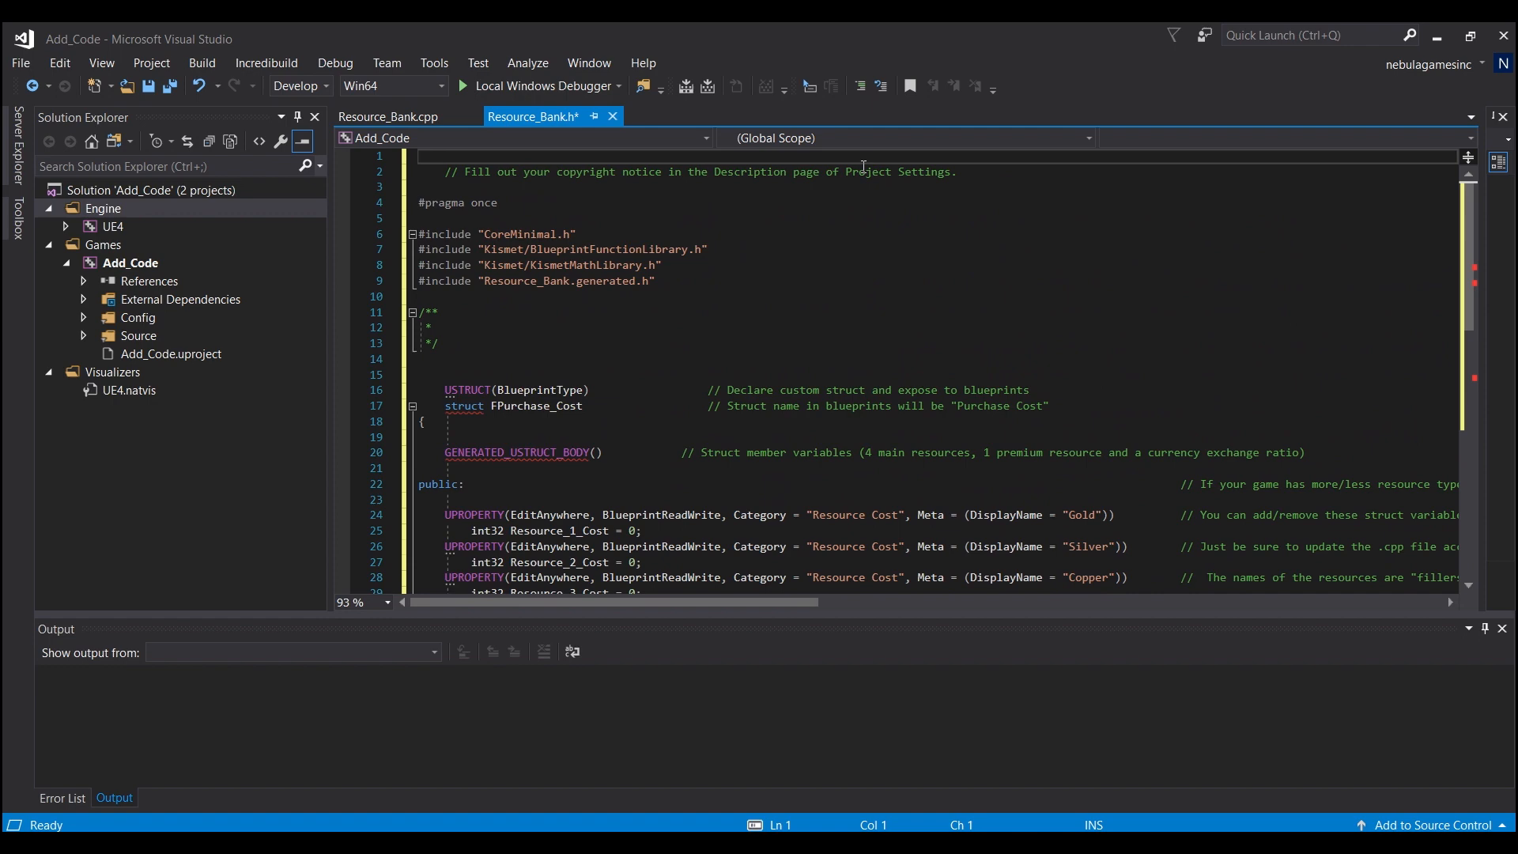
pyautogui.scroll(-3)
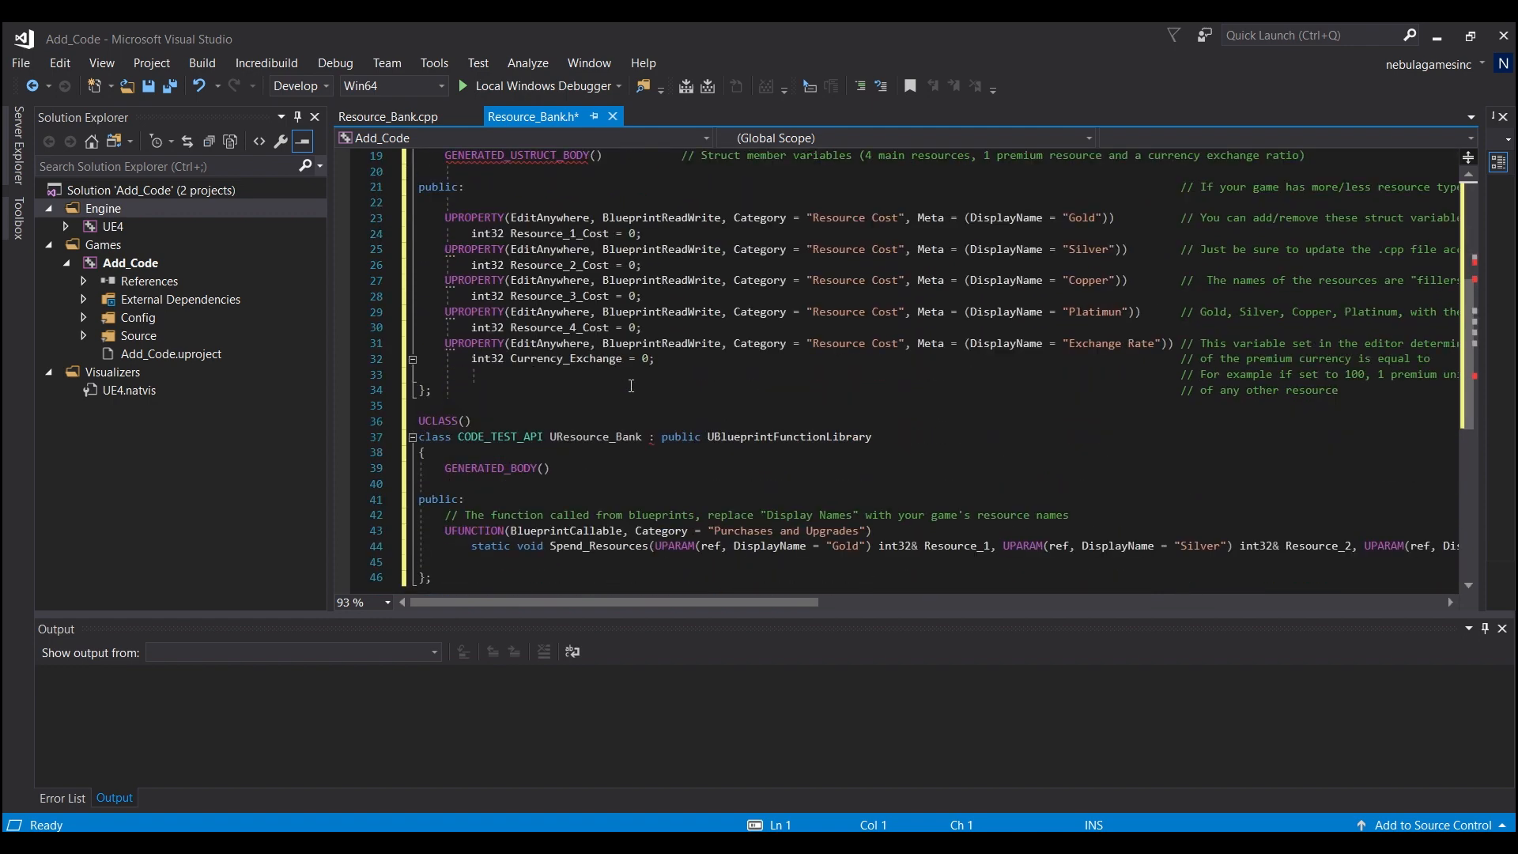
pyautogui.click(424, 436)
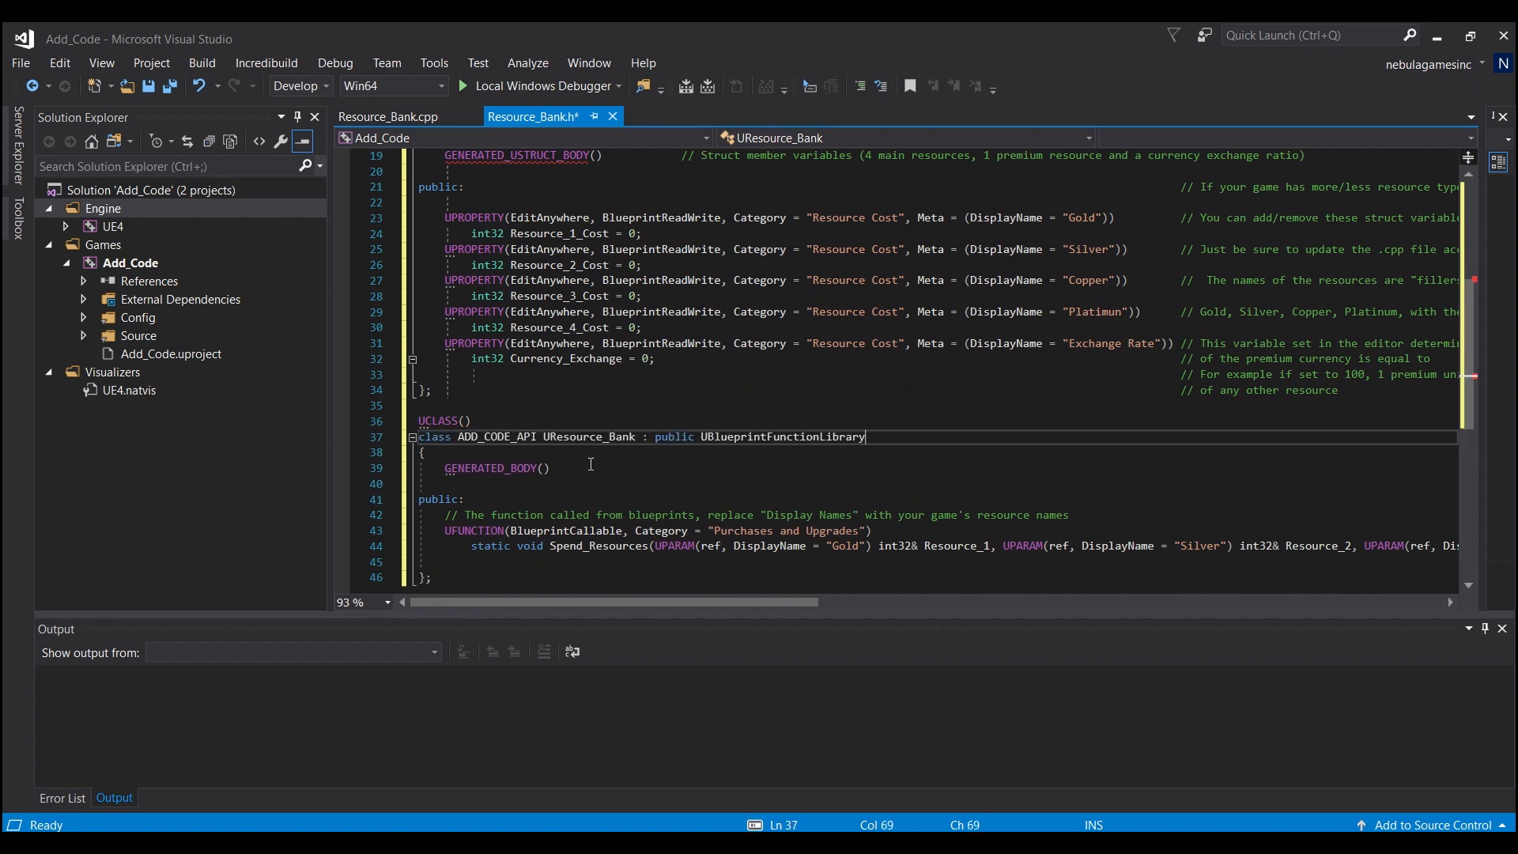
pyautogui.doubleClick(783, 436)
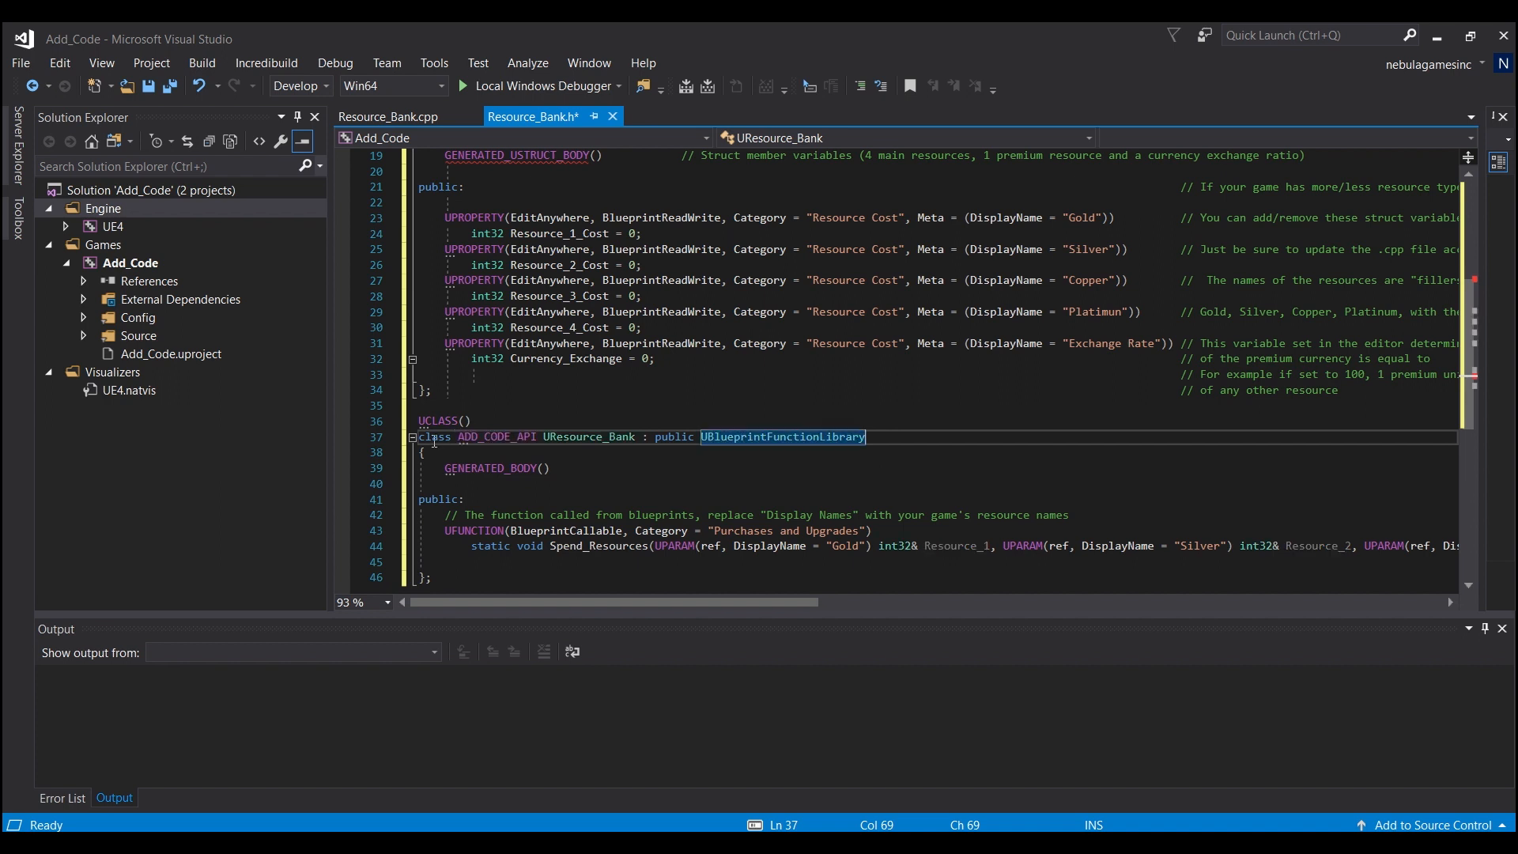
pyautogui.doubleClick(495, 436)
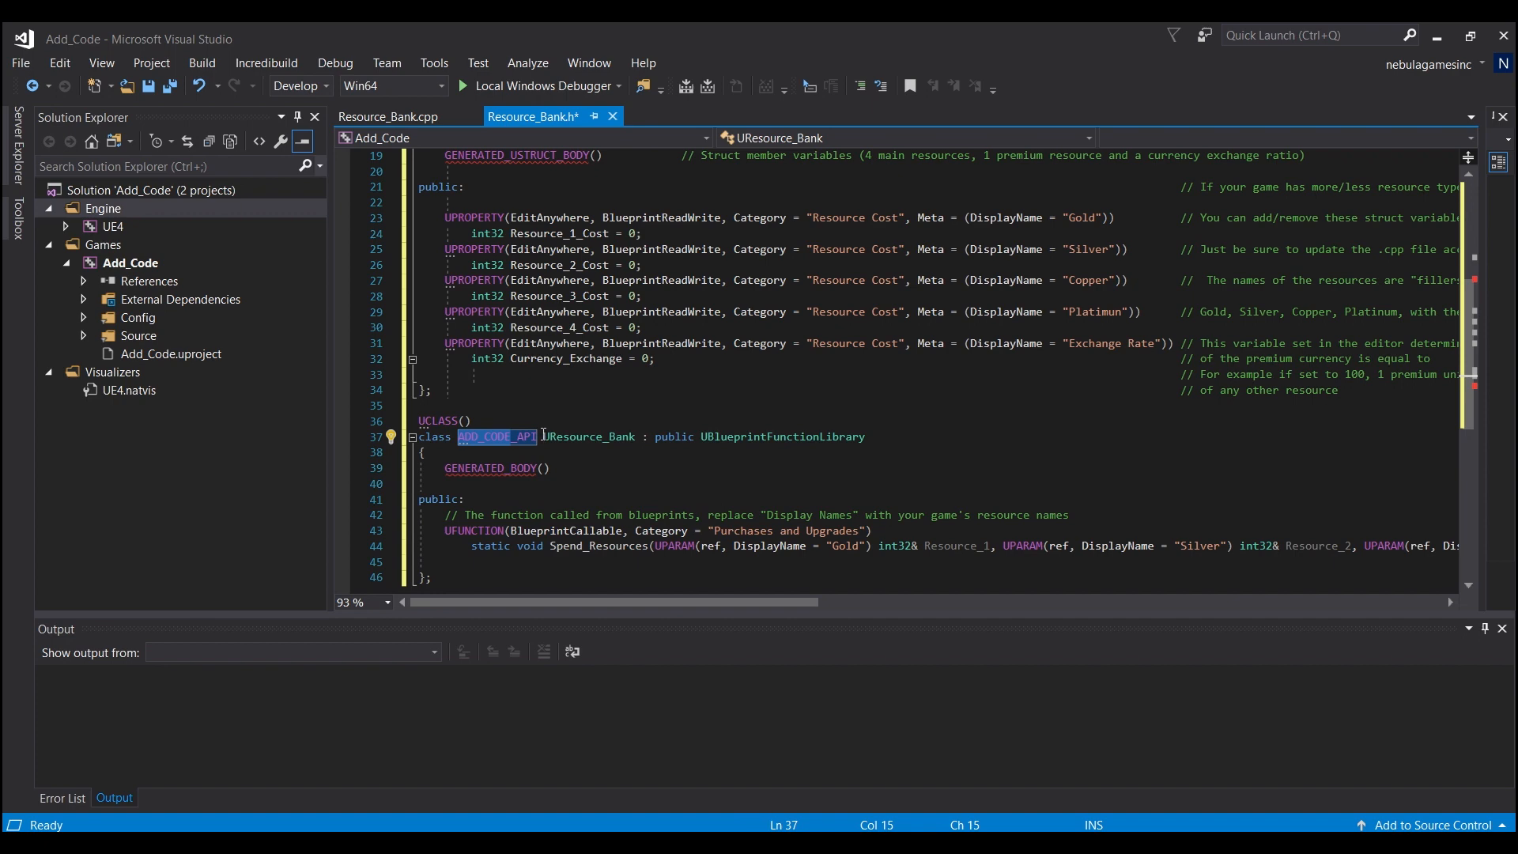
pyautogui.doubleClick(590, 436)
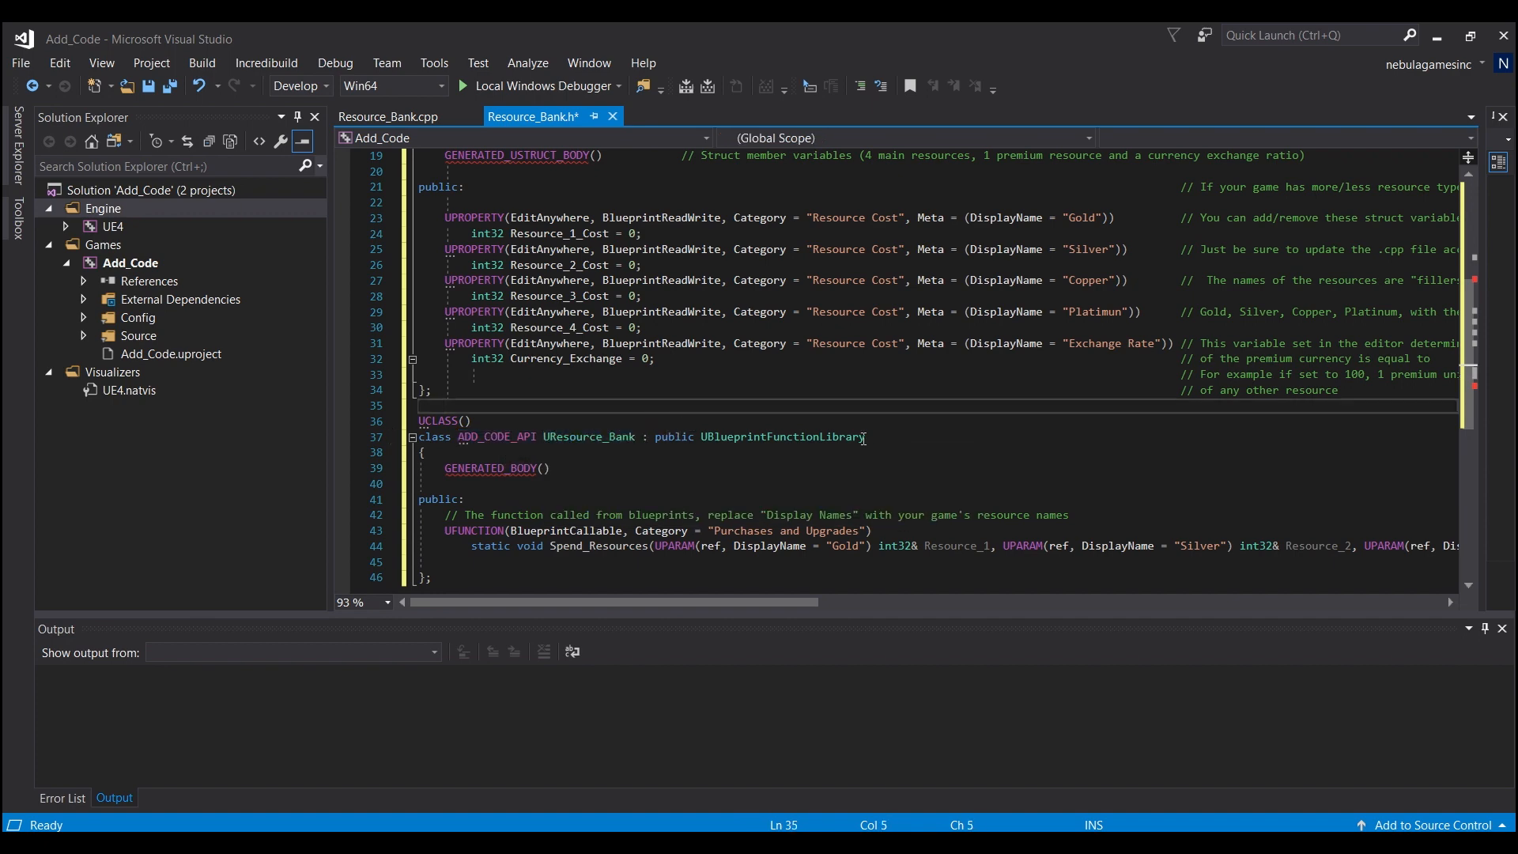
pyautogui.scroll(3)
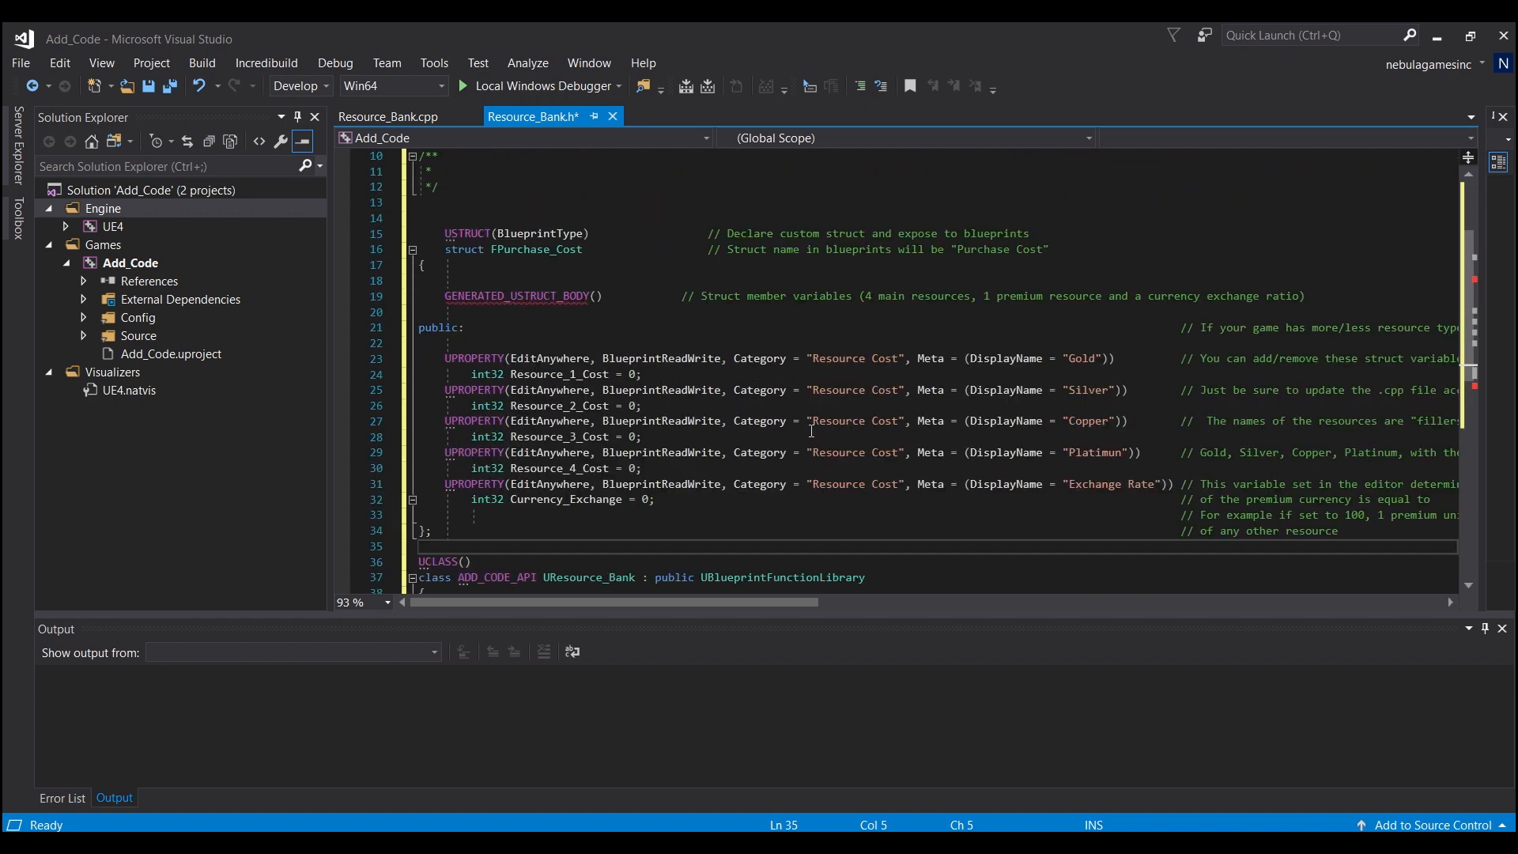
# Step: Switch to Resource_Bank.cpp ready to paste the Spend_Resources implementation
pyautogui.click(389, 115)
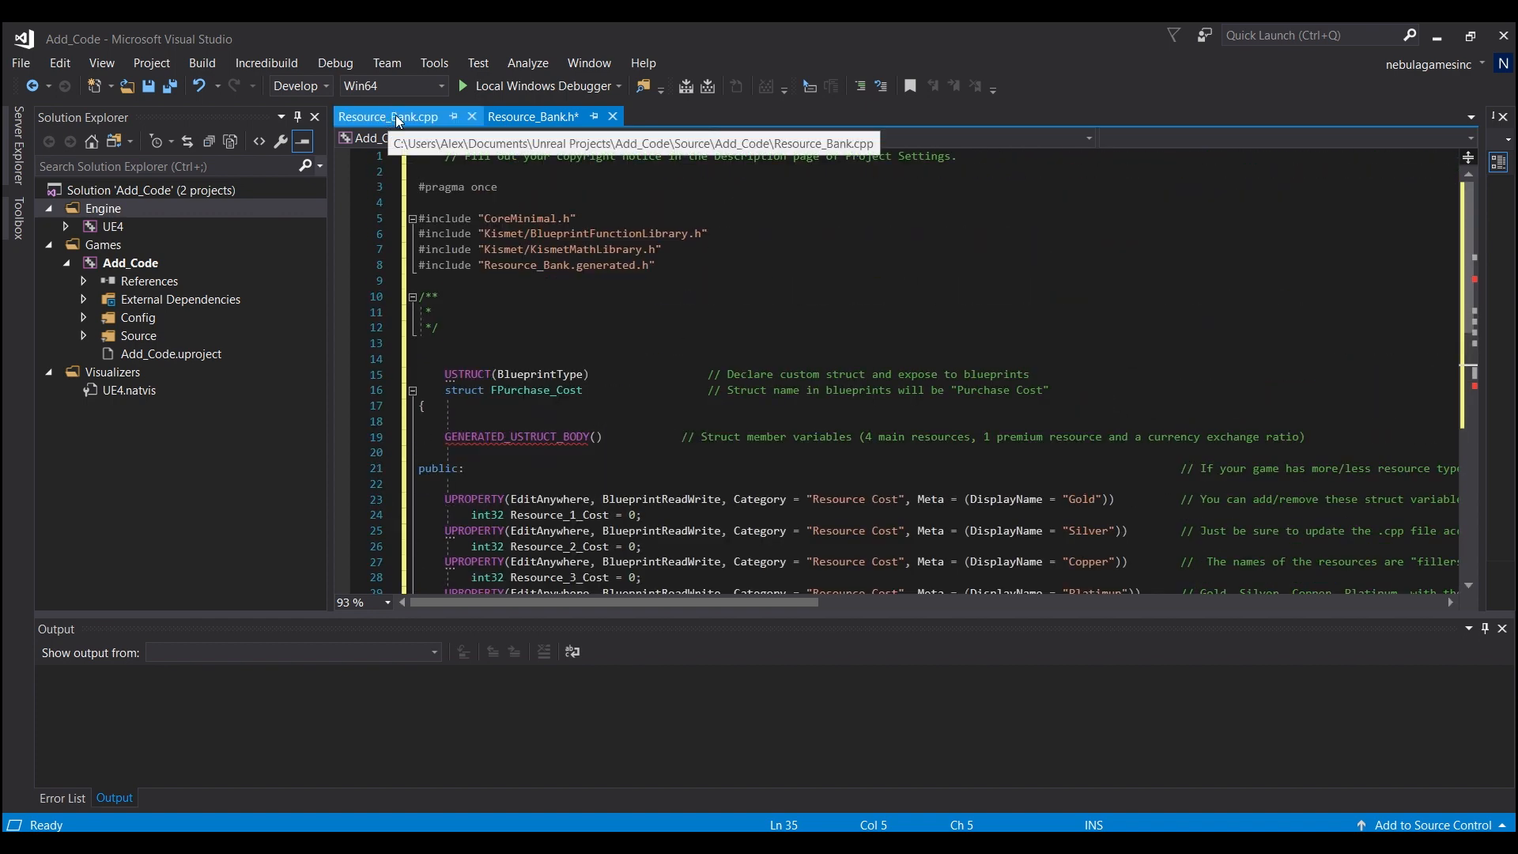
pyautogui.moveTo(424, 128)
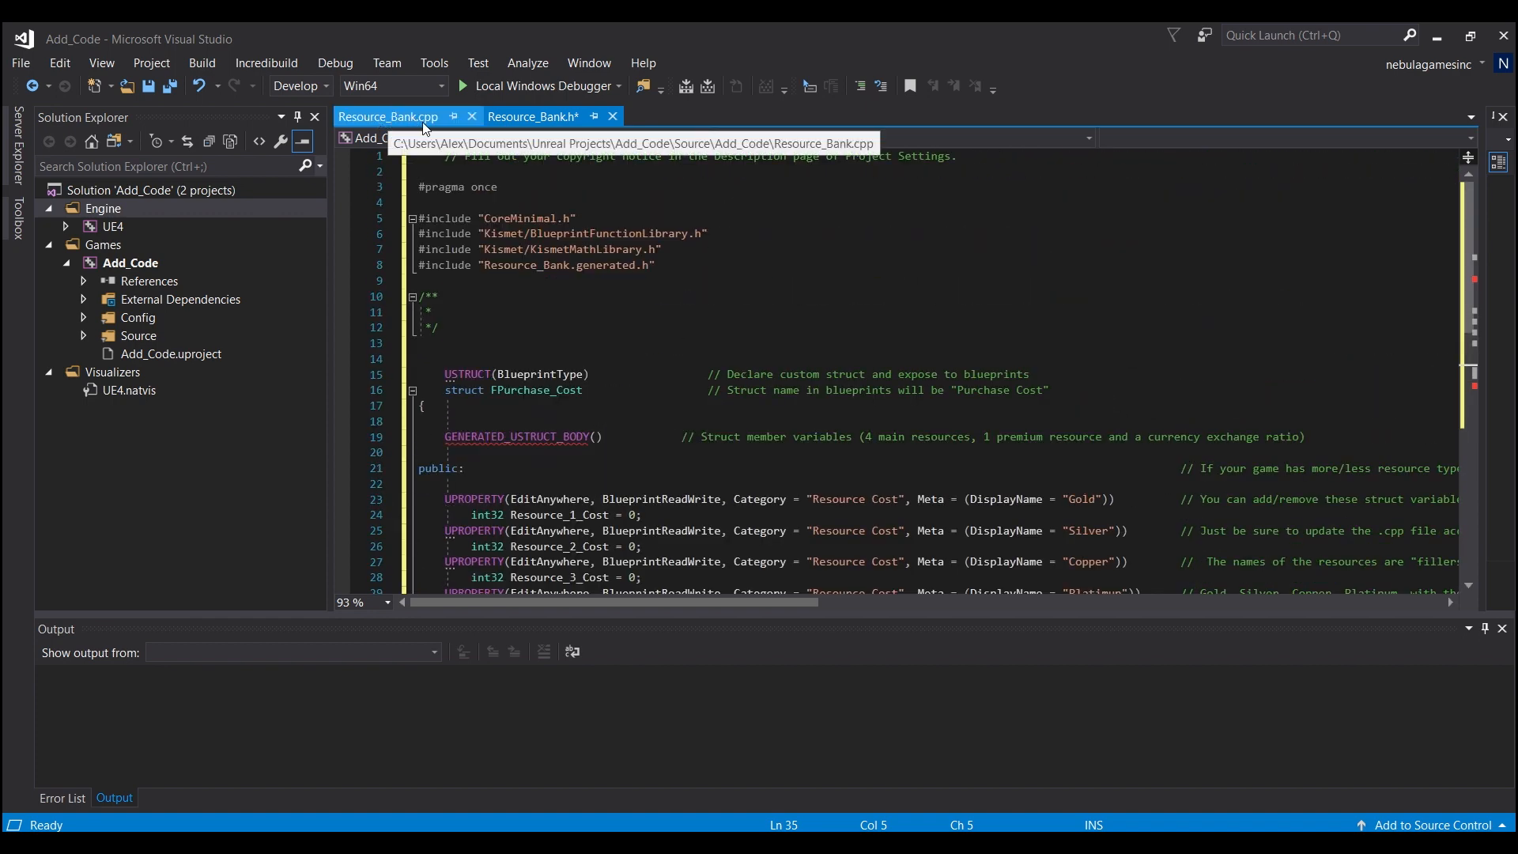
pyautogui.click(387, 116)
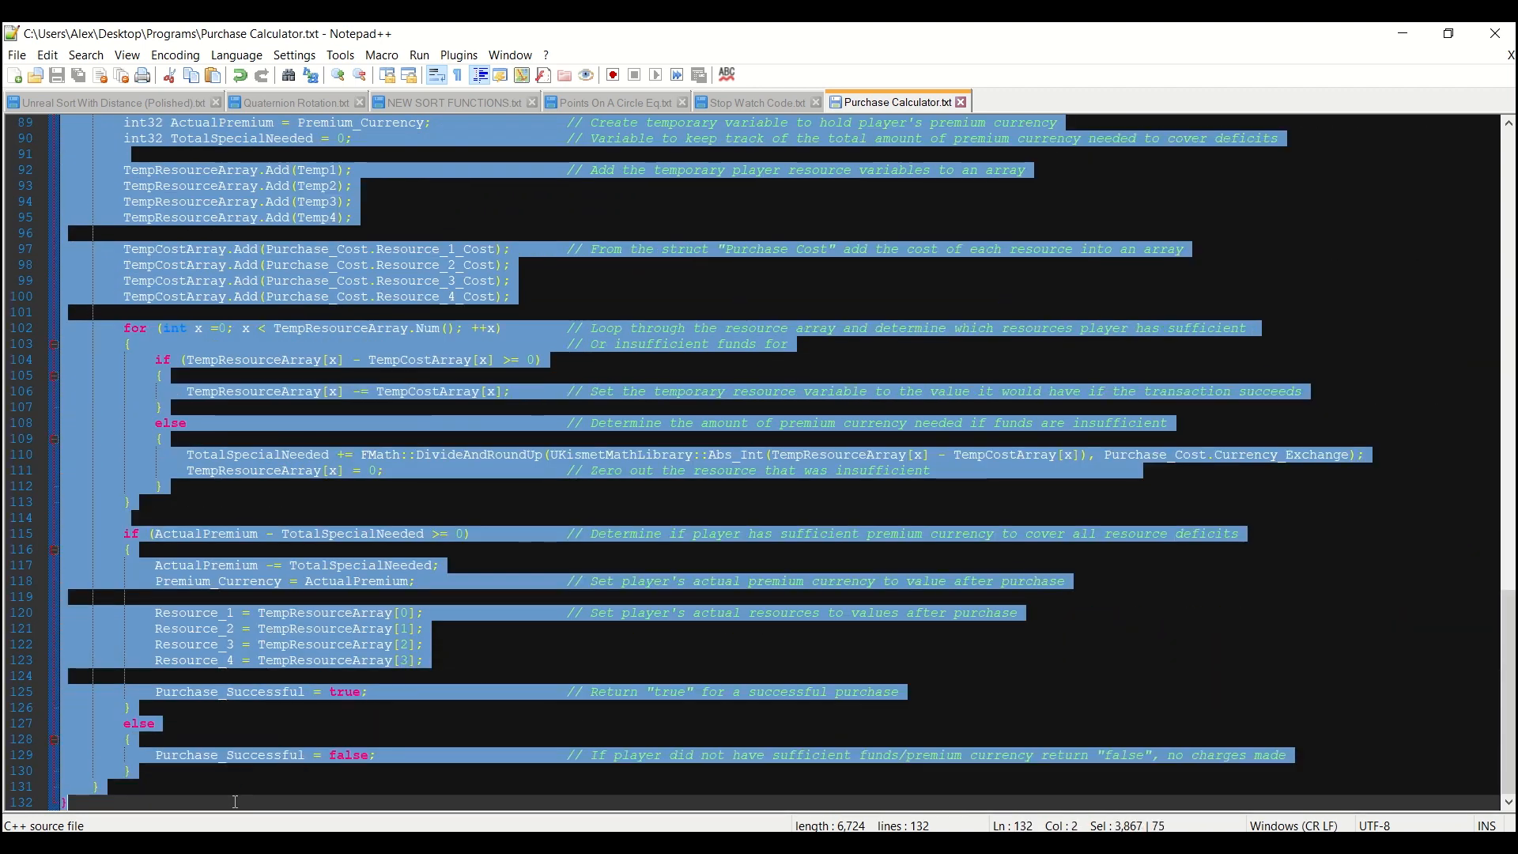
pyautogui.moveTo(1047, 781)
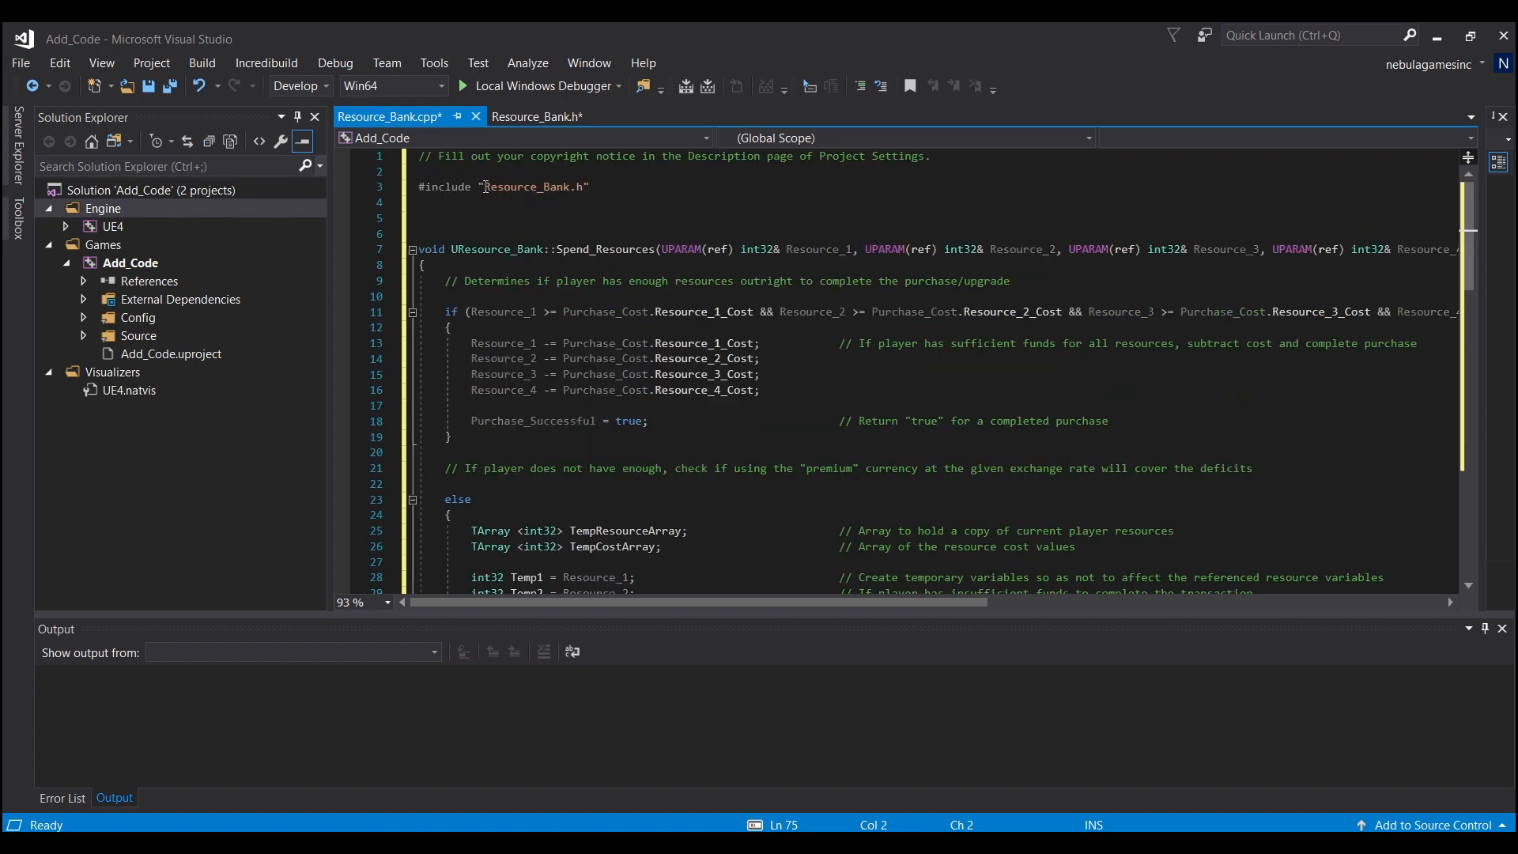
pyautogui.doubleClick(528, 187)
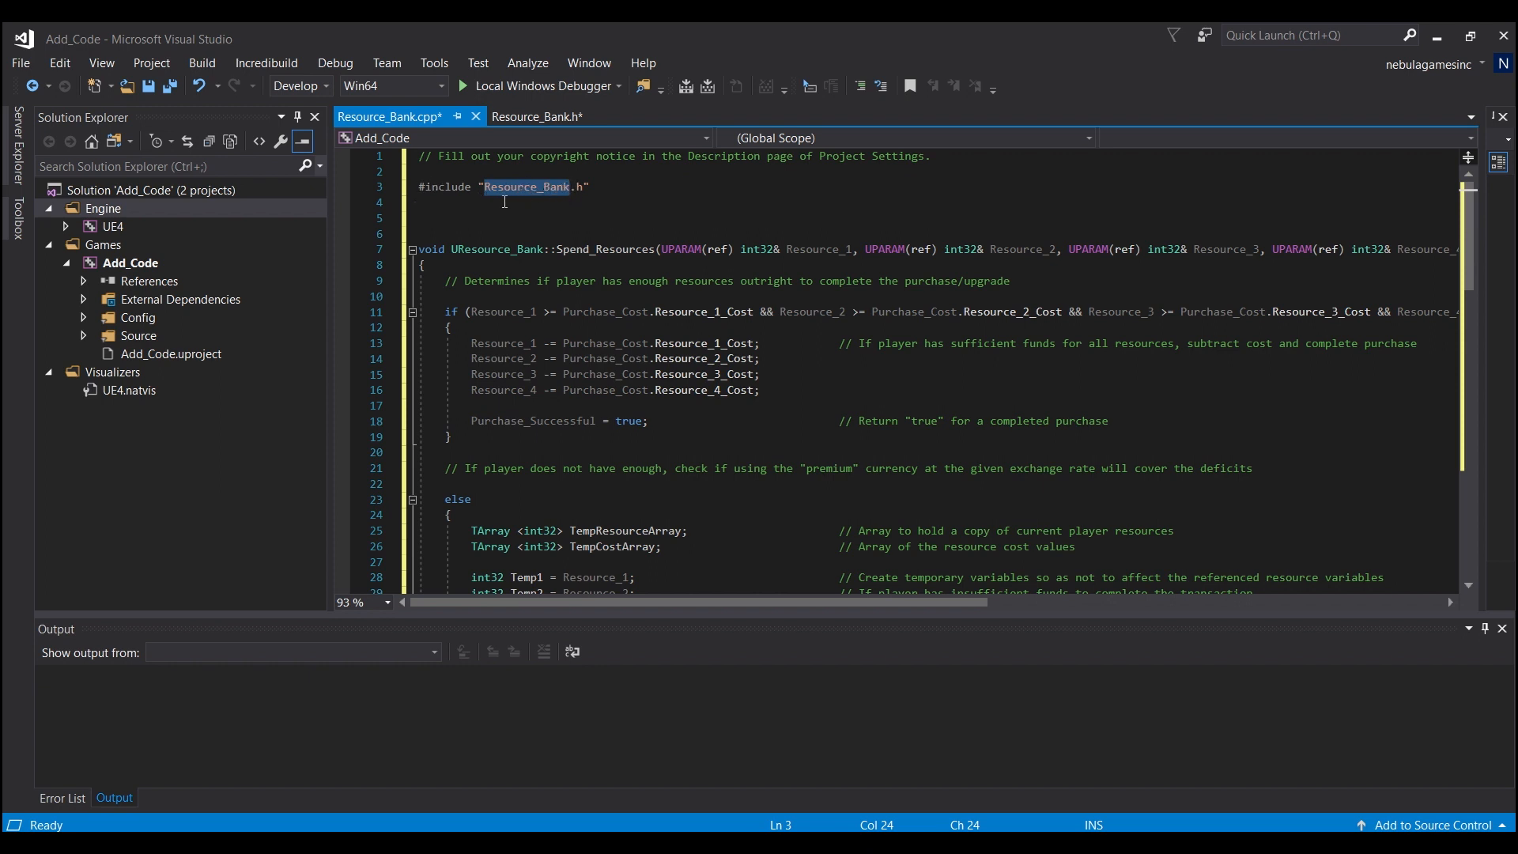
pyautogui.moveTo(489, 248)
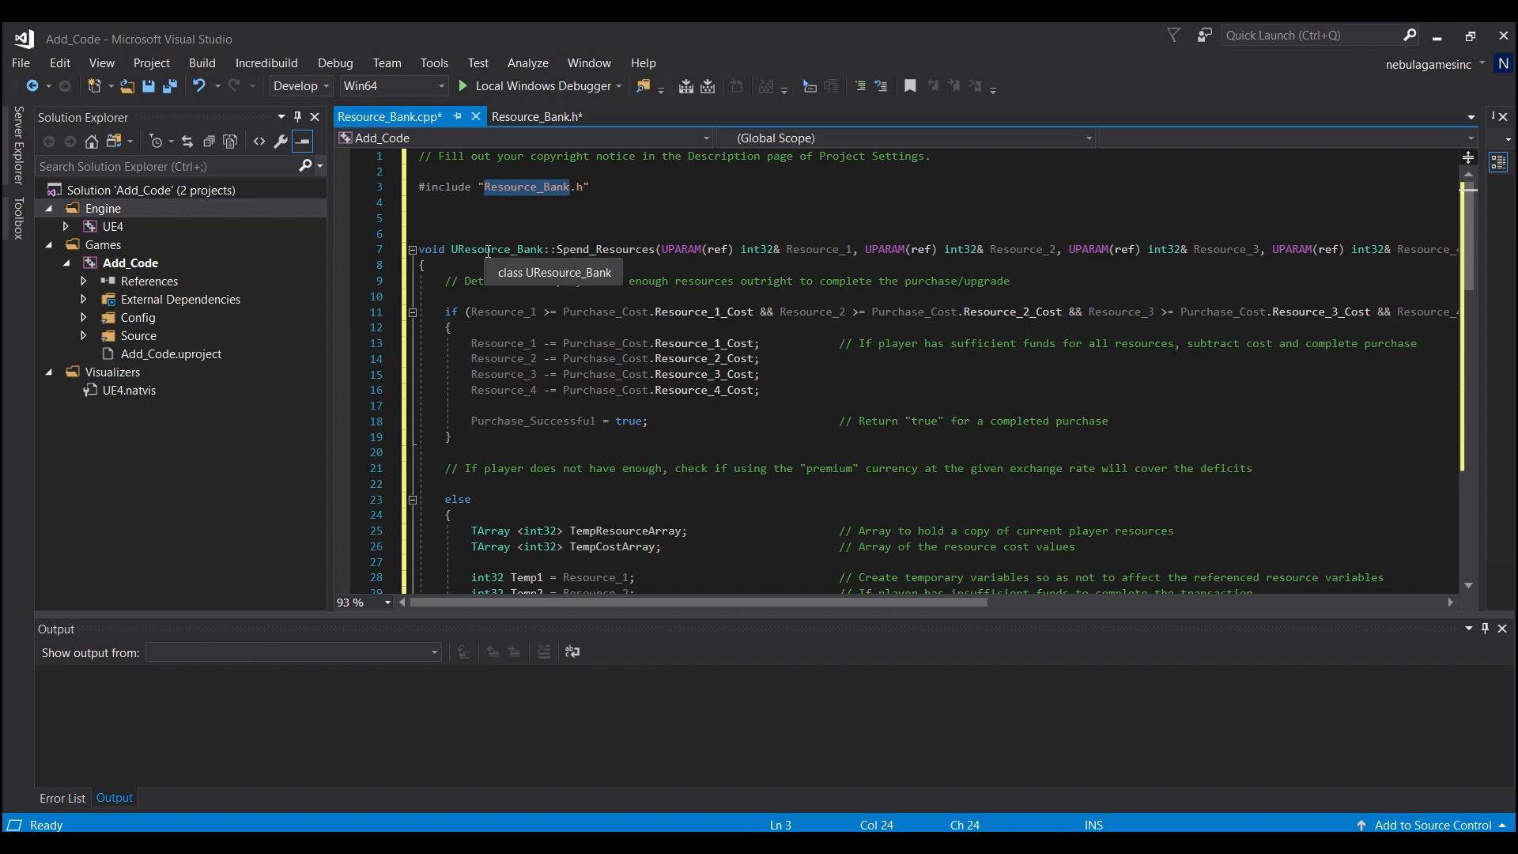
pyautogui.scroll(-3)
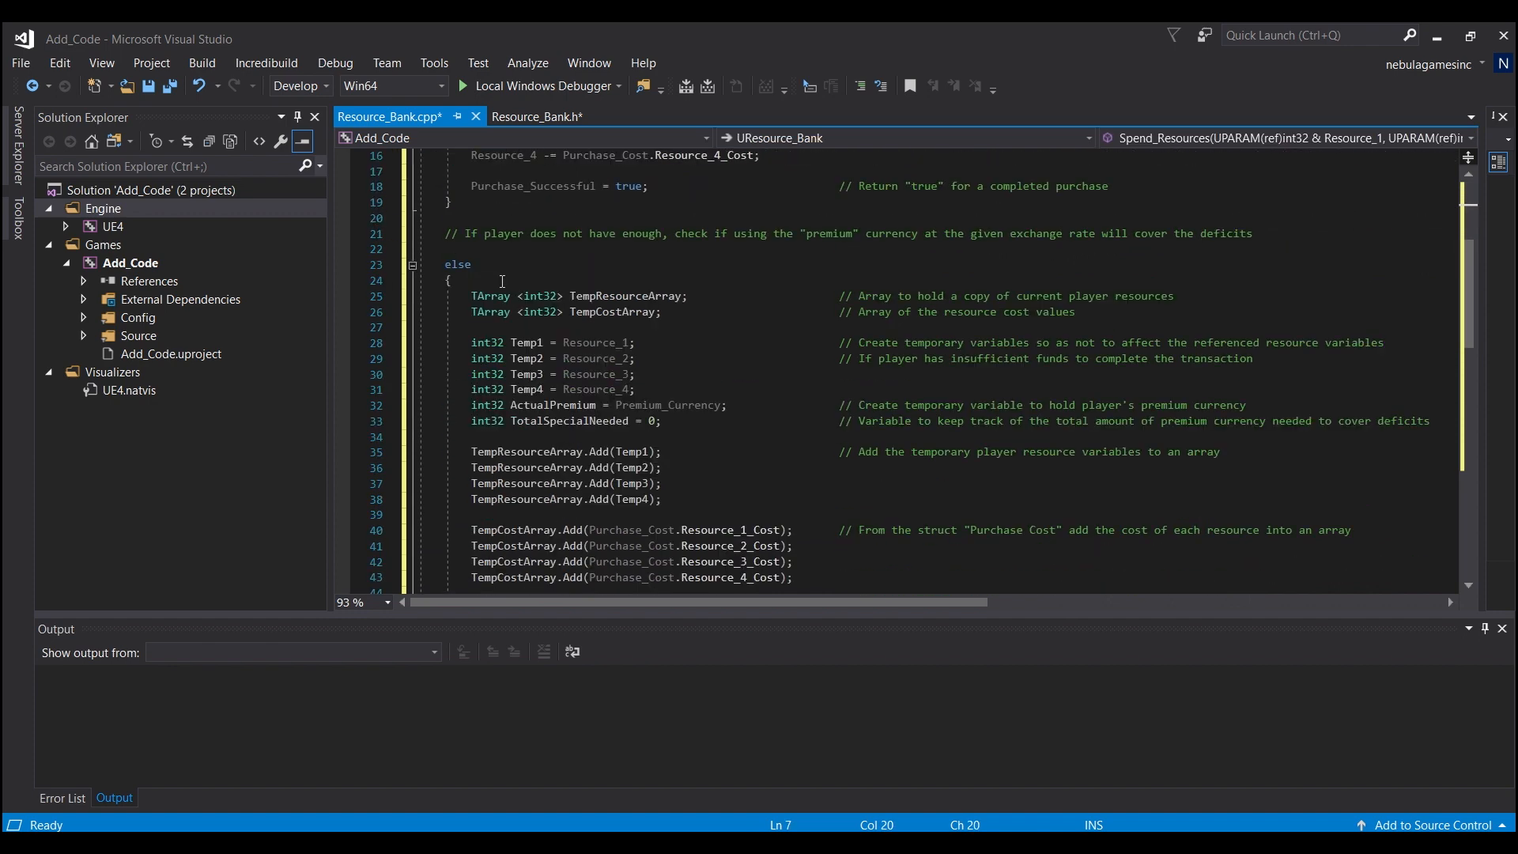
pyautogui.scroll(3)
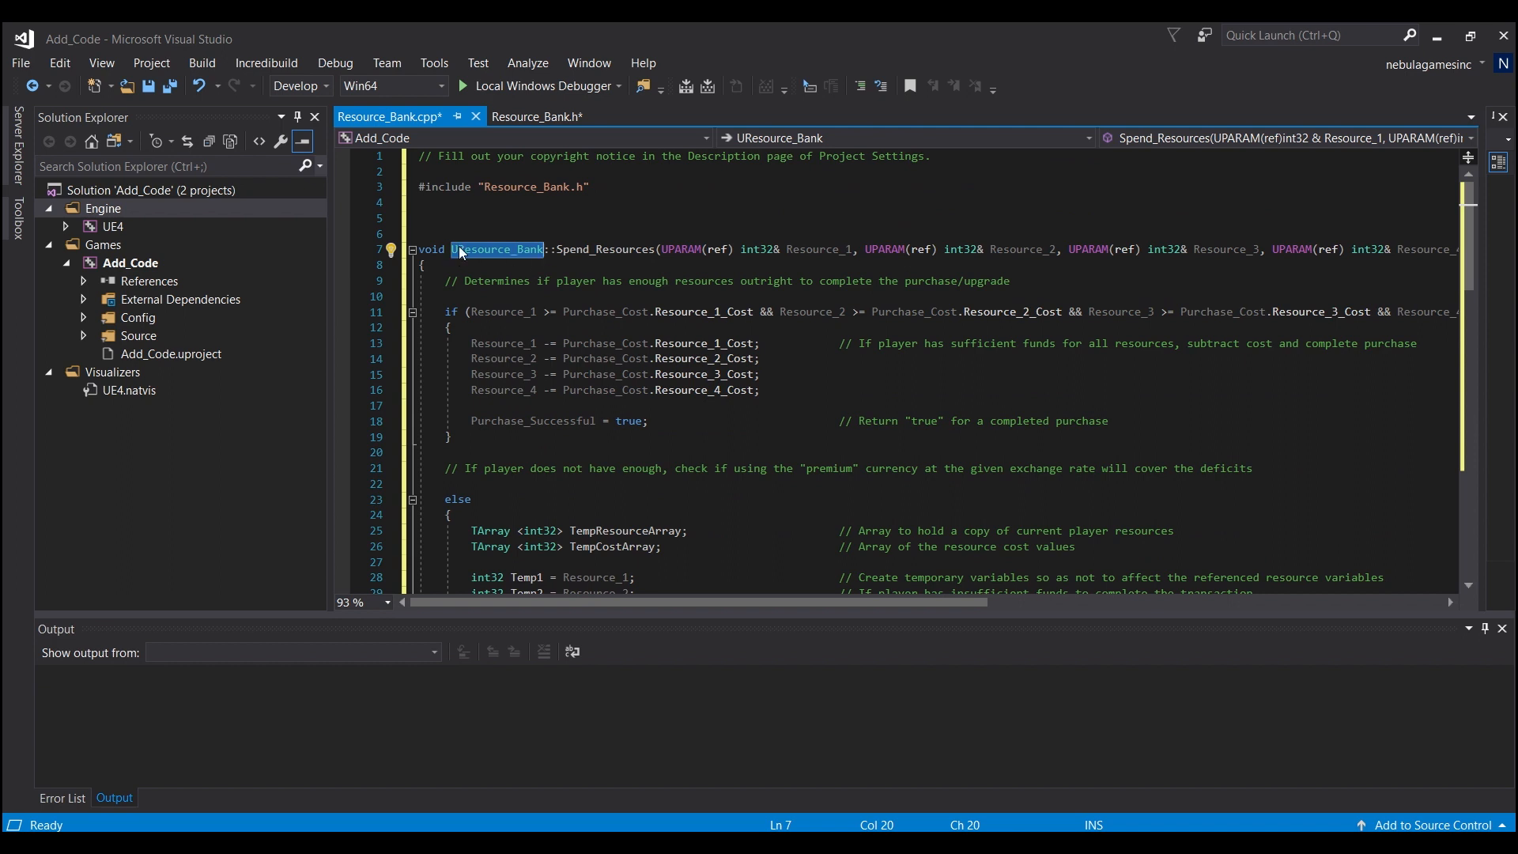
pyautogui.click(596, 218)
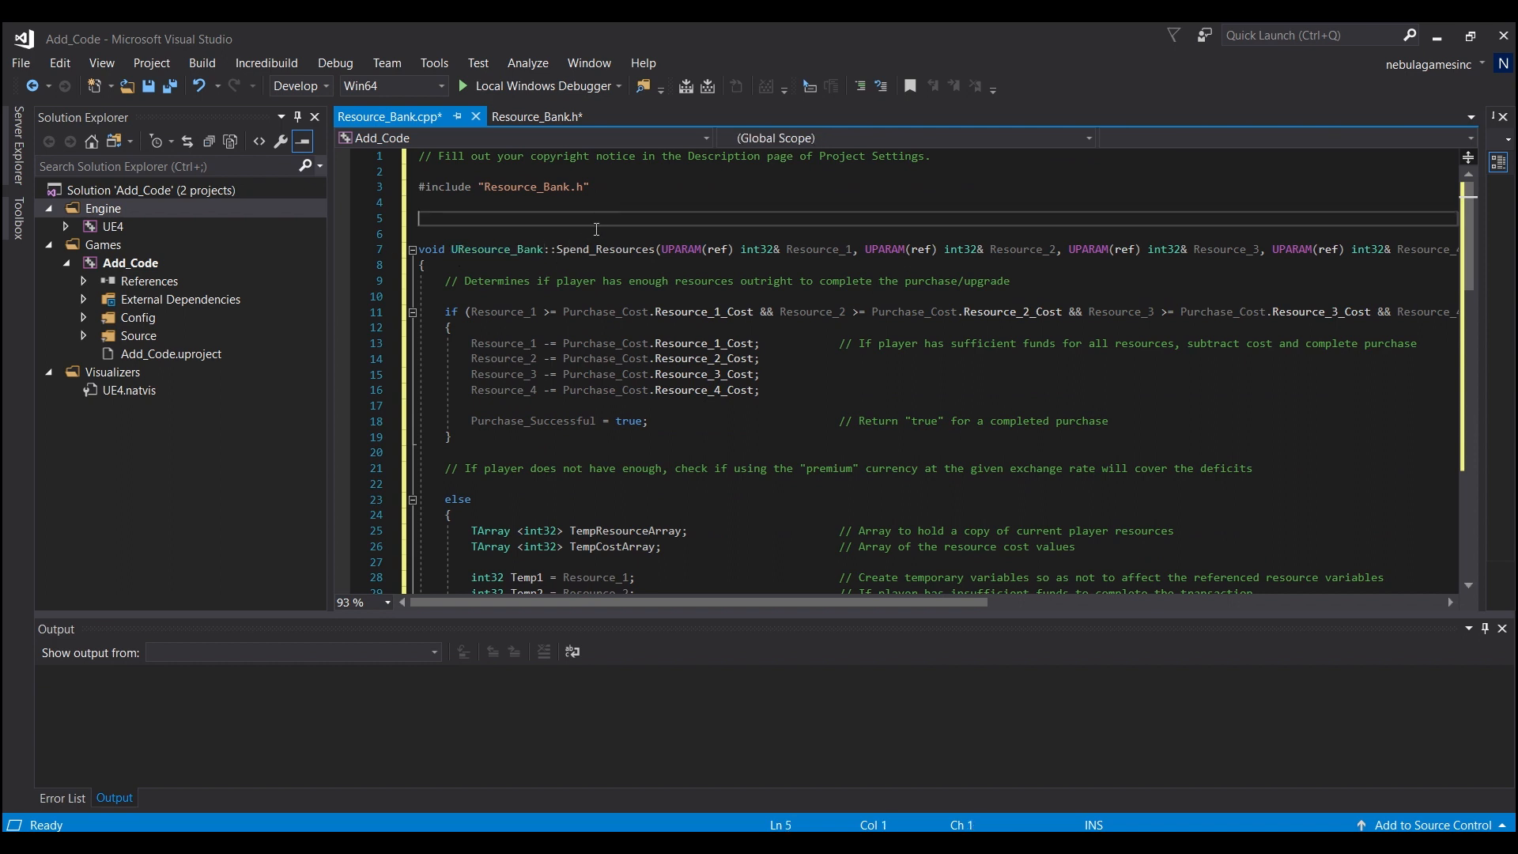
# Step: Review Resource_Bank.h top to bottom: the Purchase_Cost struct and the Spend_Resources declaration
pyautogui.click(538, 116)
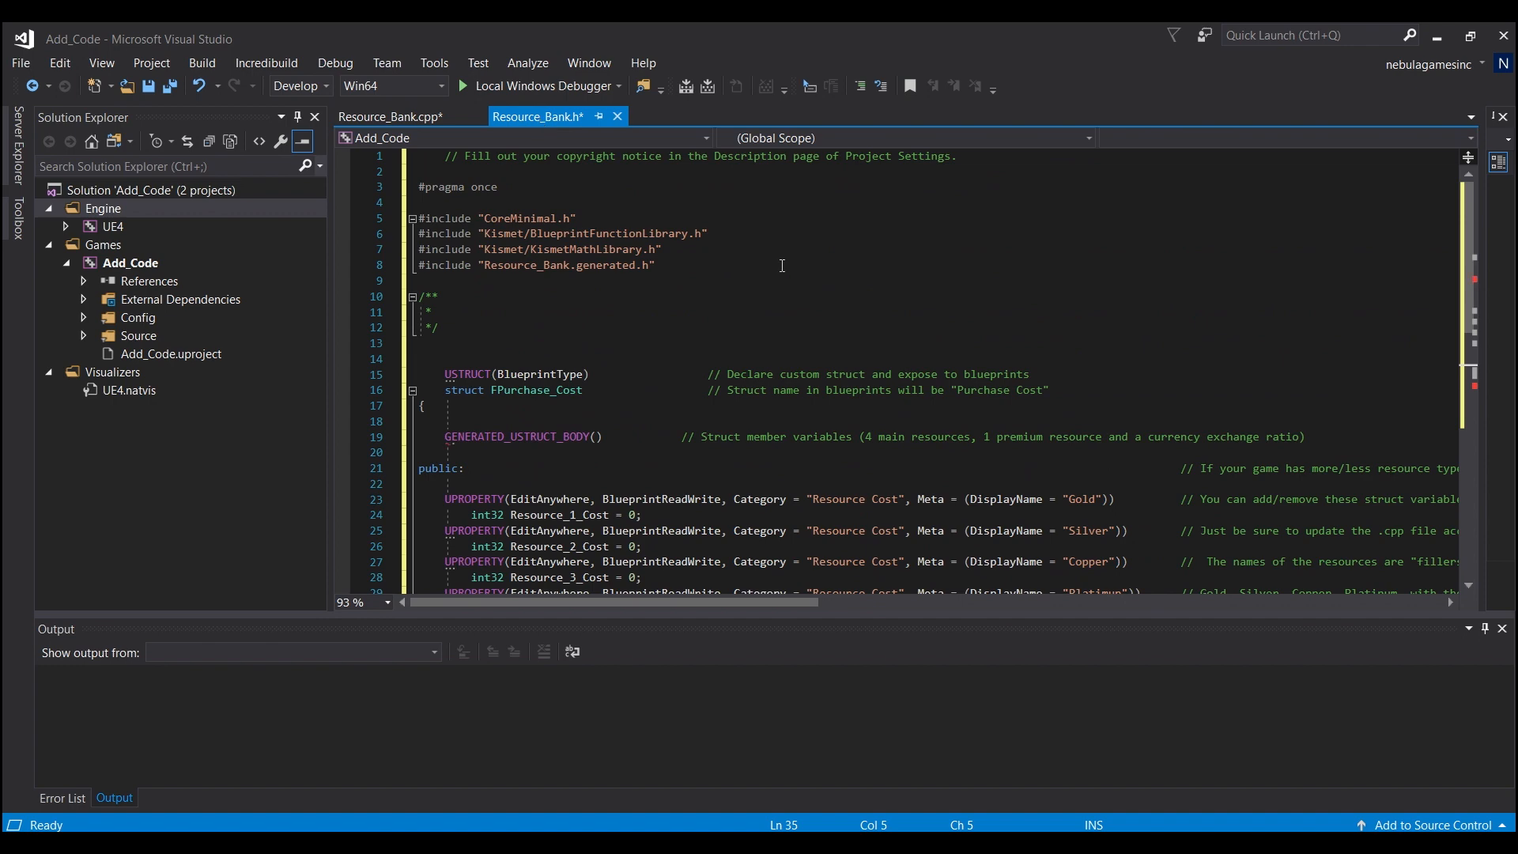
pyautogui.click(1026, 288)
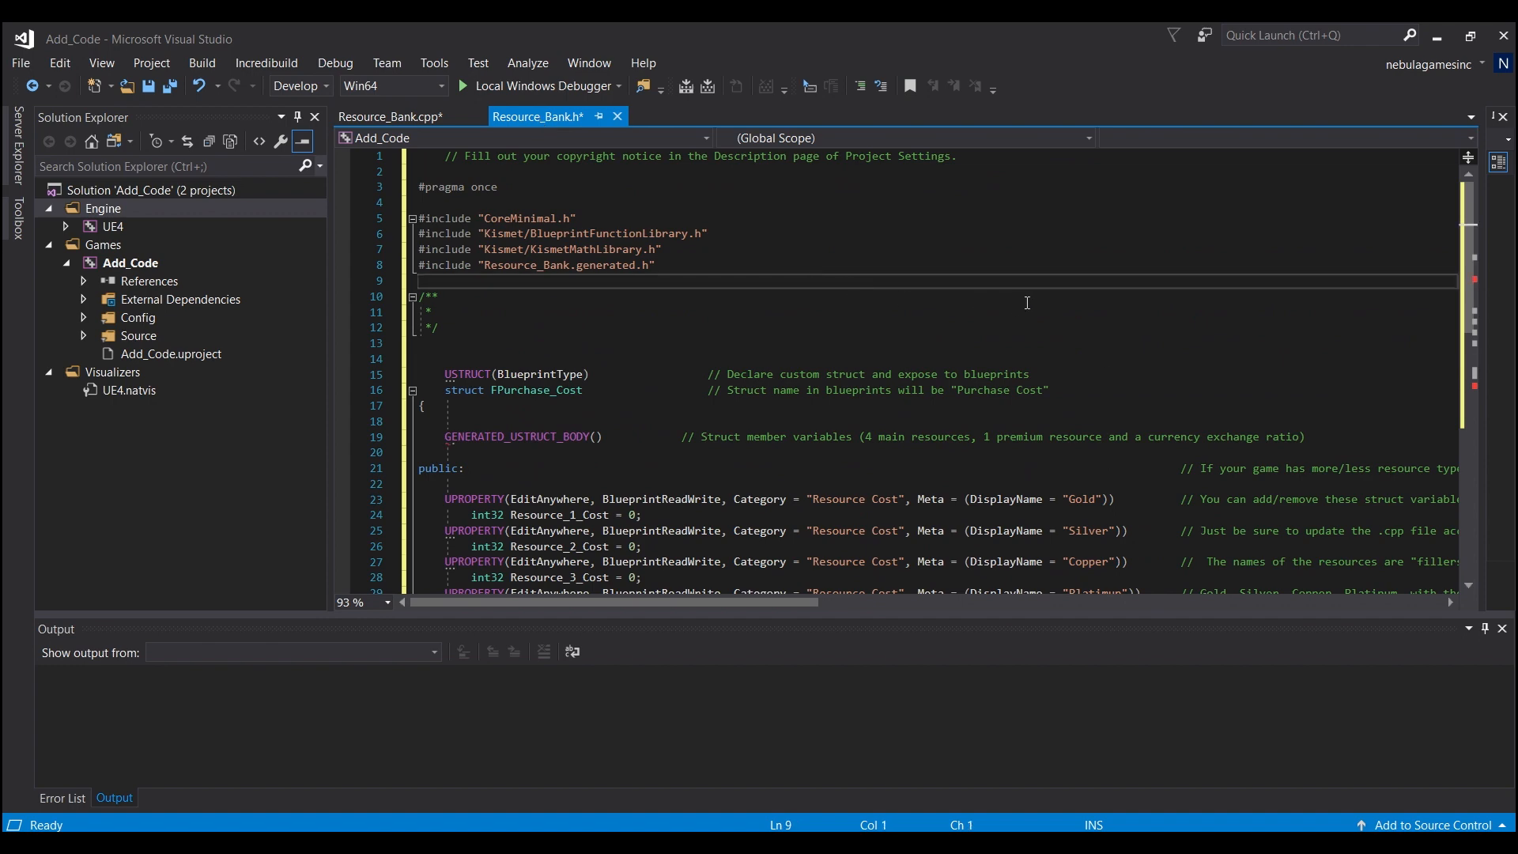
pyautogui.scroll(-3)
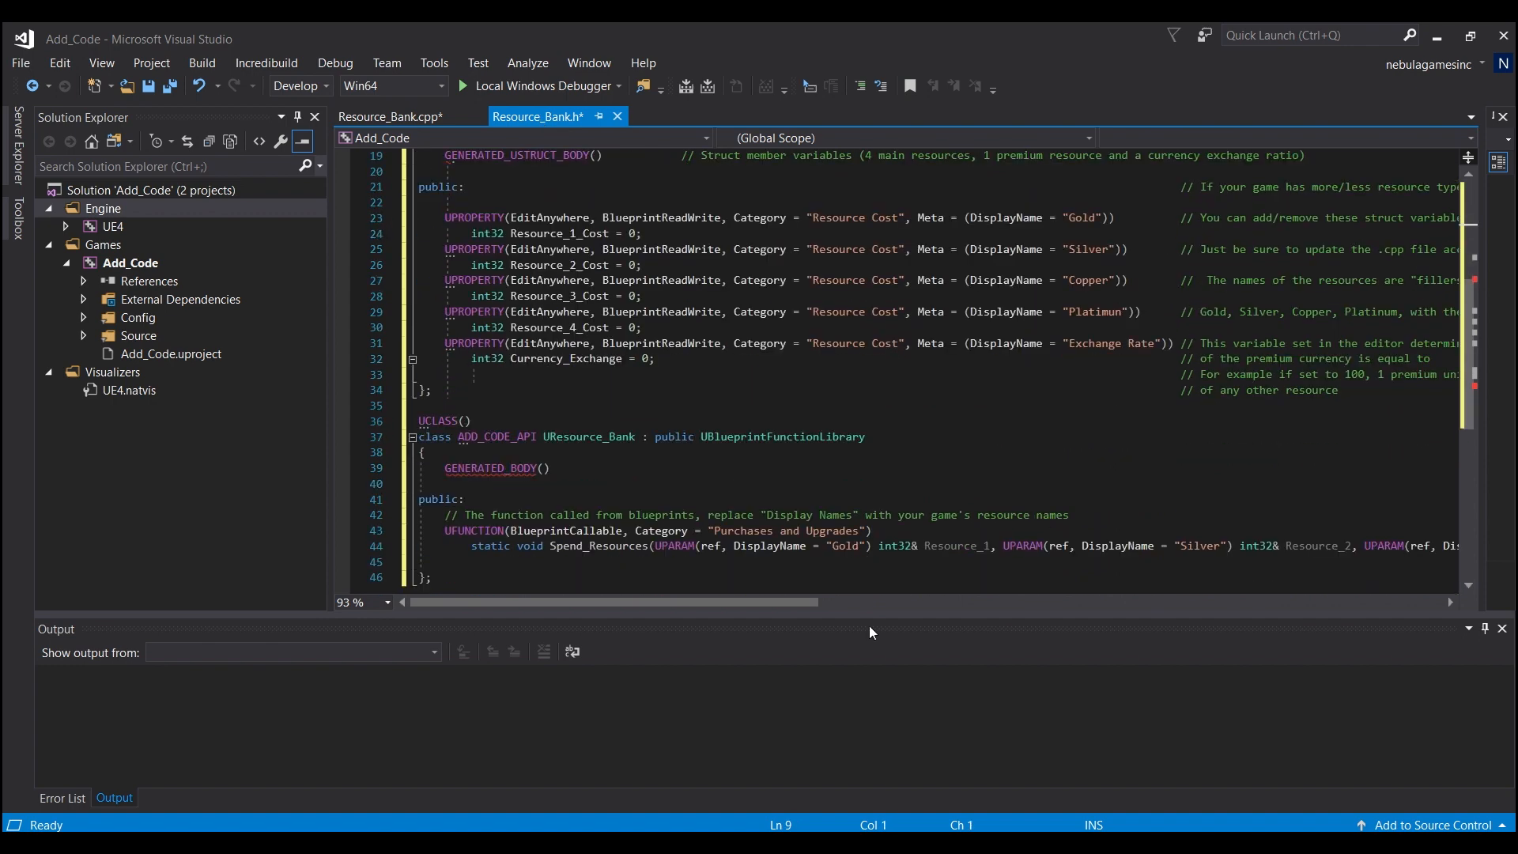
pyautogui.hscroll(3)
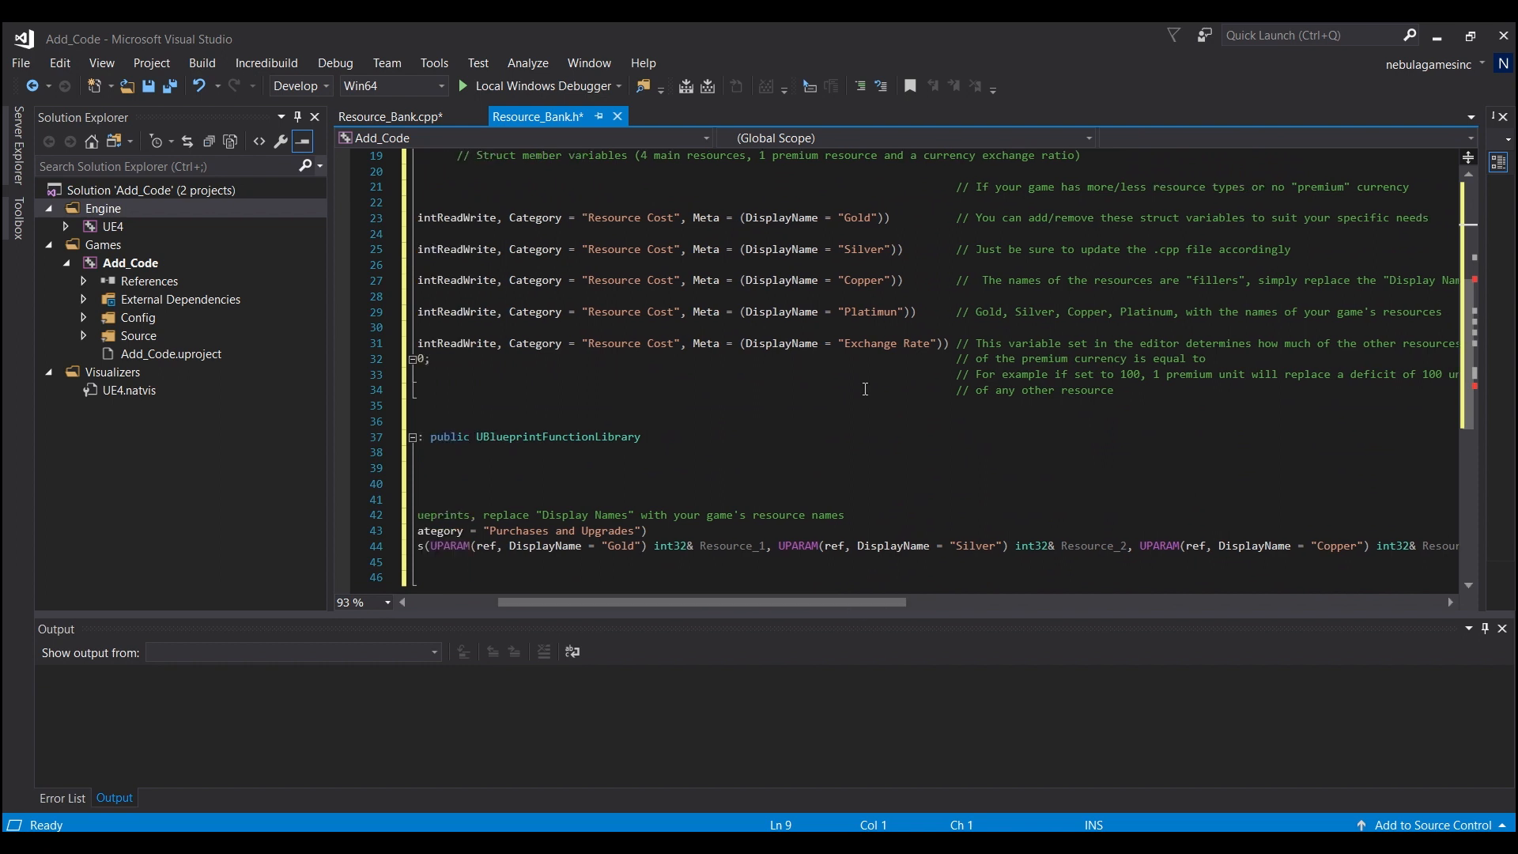
pyautogui.scroll(3)
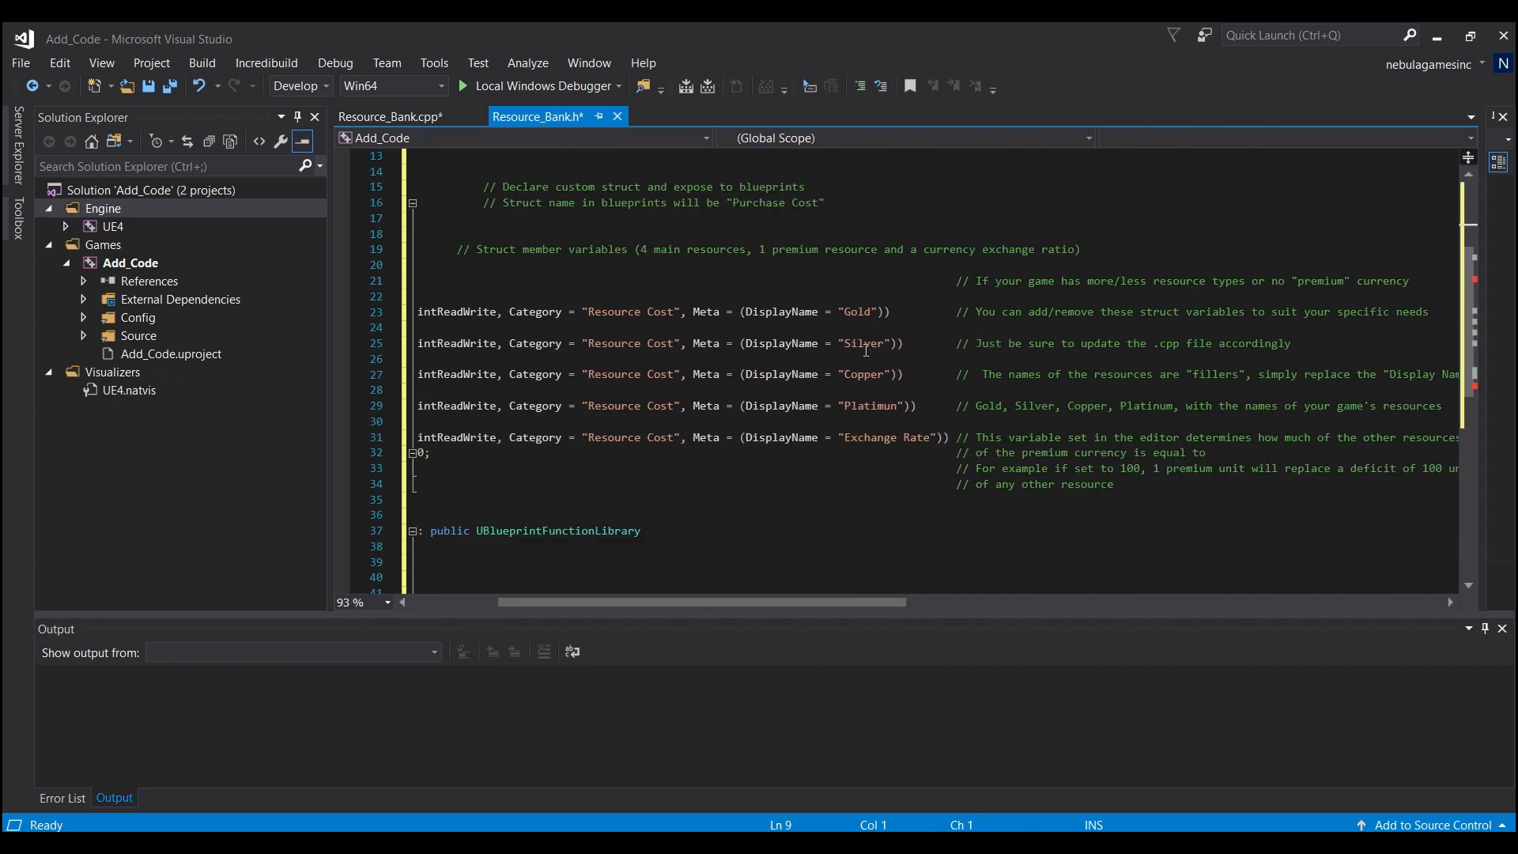
pyautogui.moveTo(955, 329)
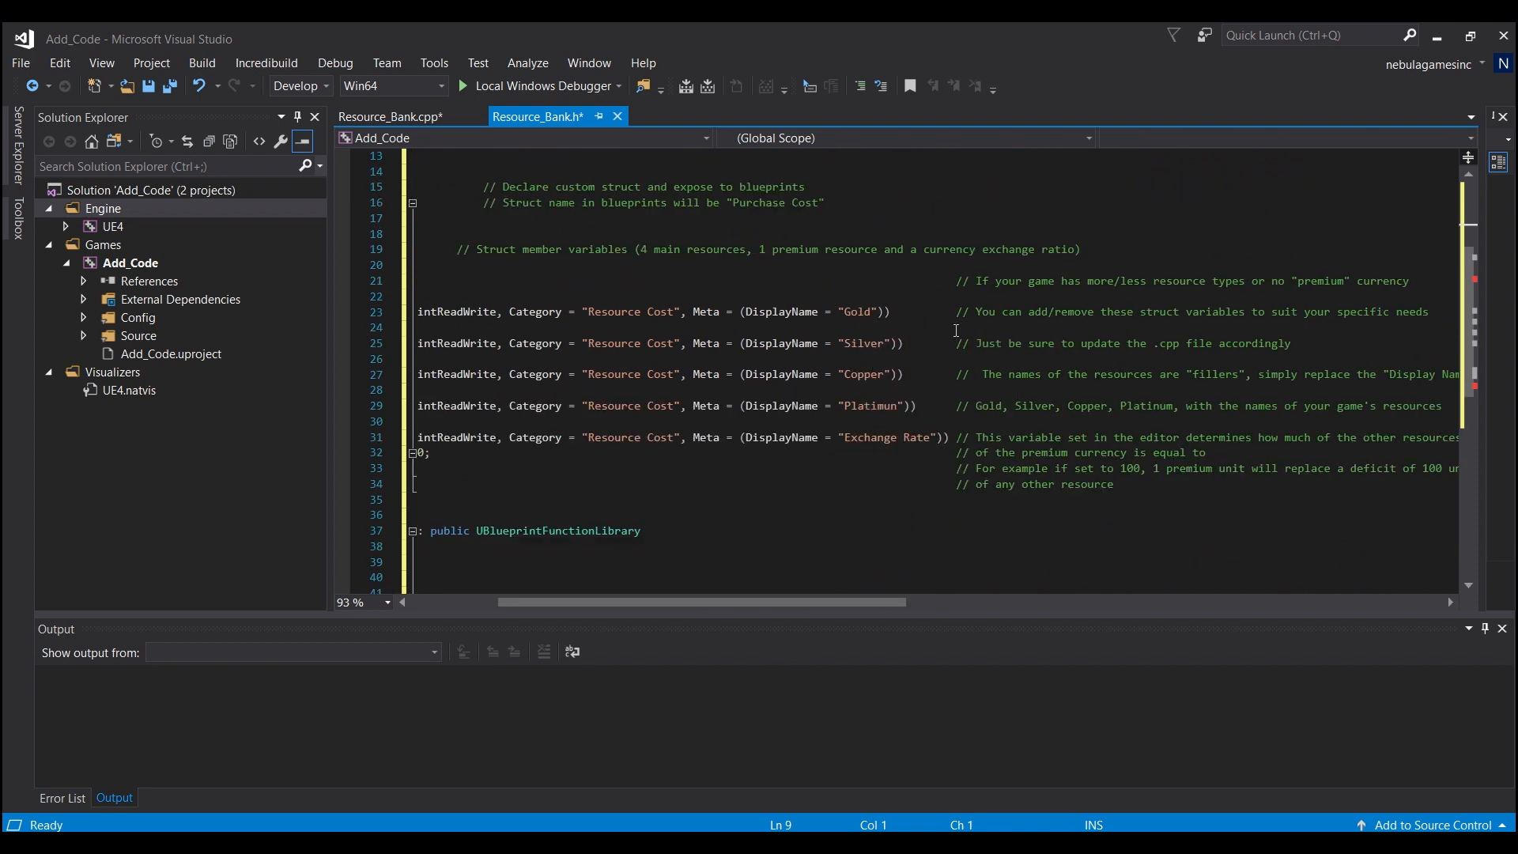
pyautogui.scroll(-3)
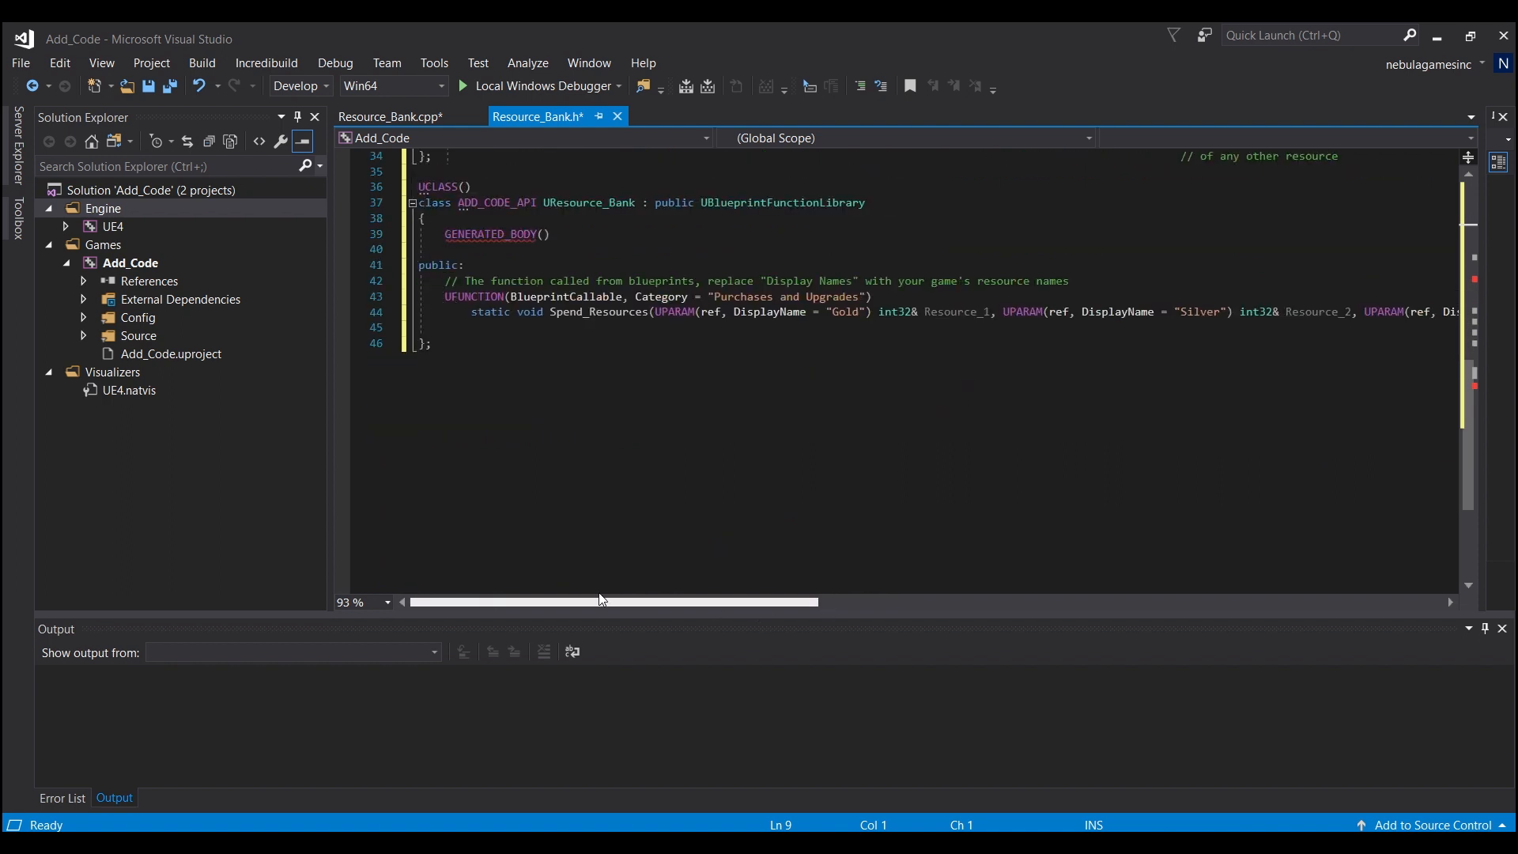
pyautogui.moveTo(773, 310)
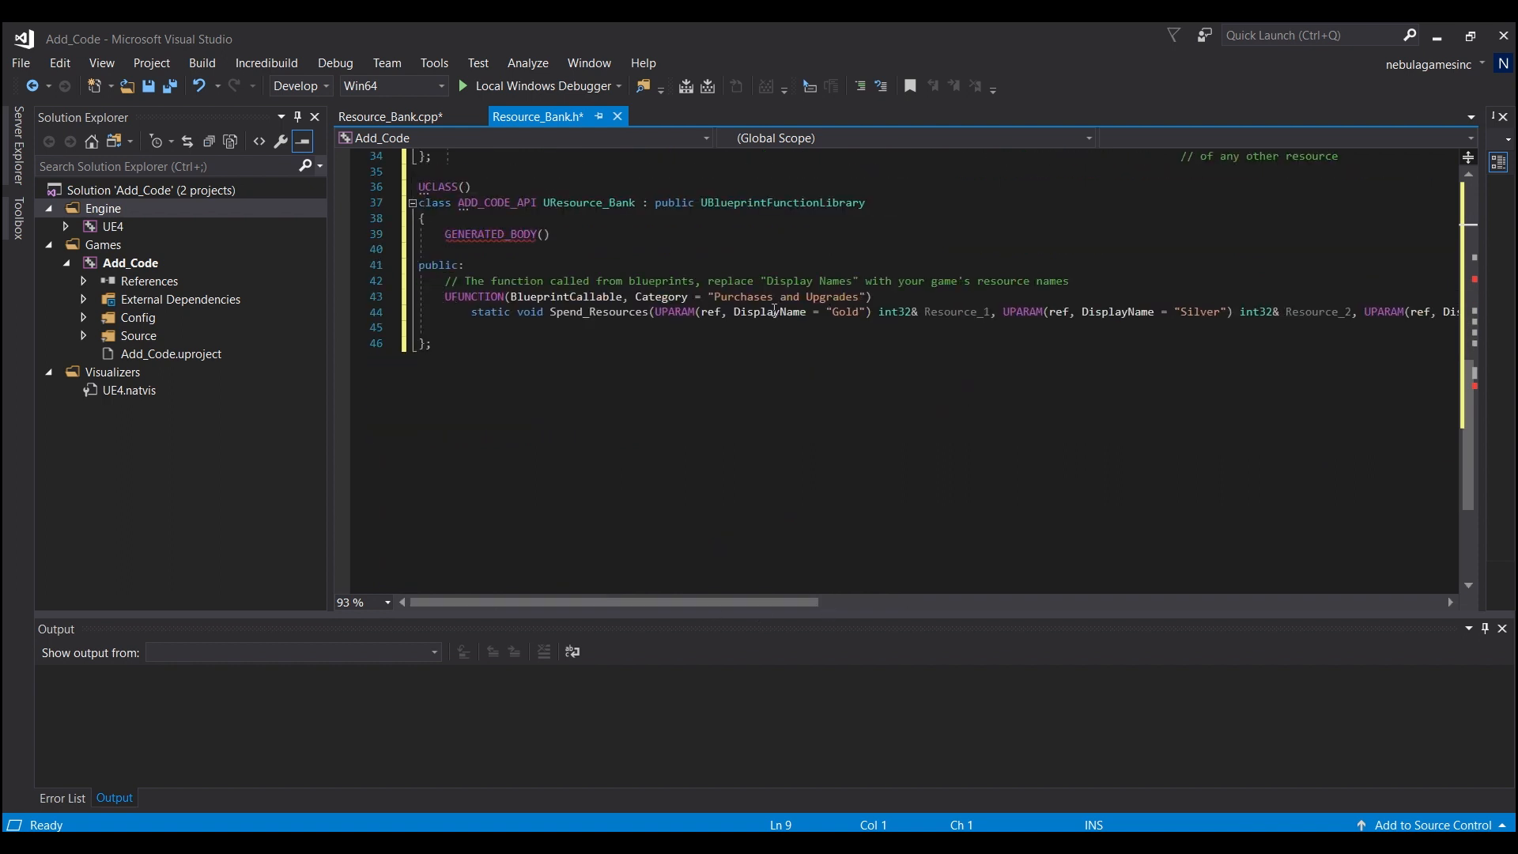
pyautogui.moveTo(768, 602)
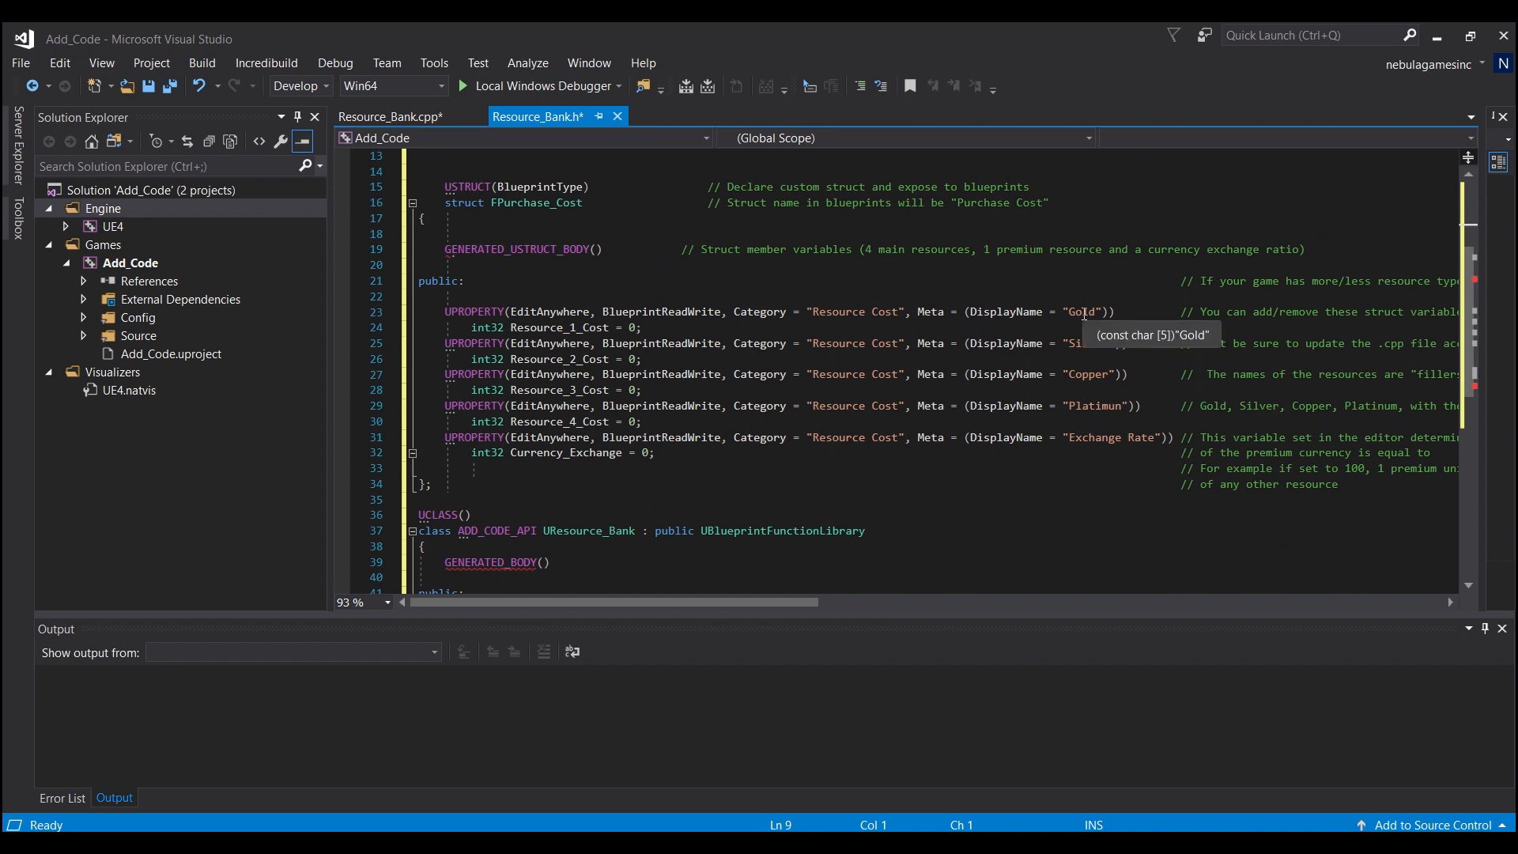
# Step: Change the first resource's DisplayName to Fool's Gold on line 23 and again on line 44
pyautogui.doubleClick(1081, 311)
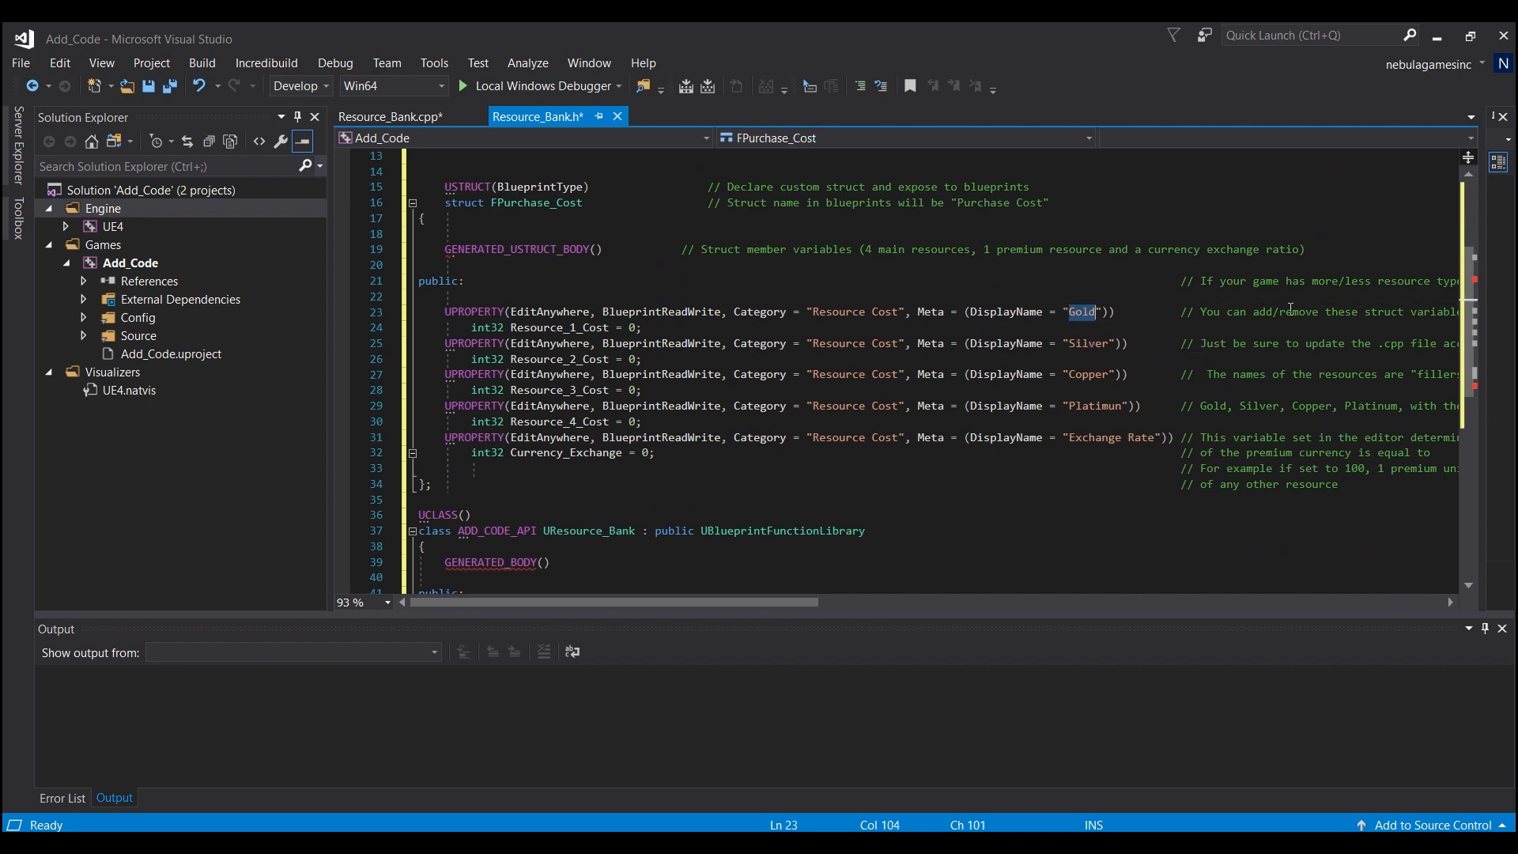
pyautogui.write('Fools')
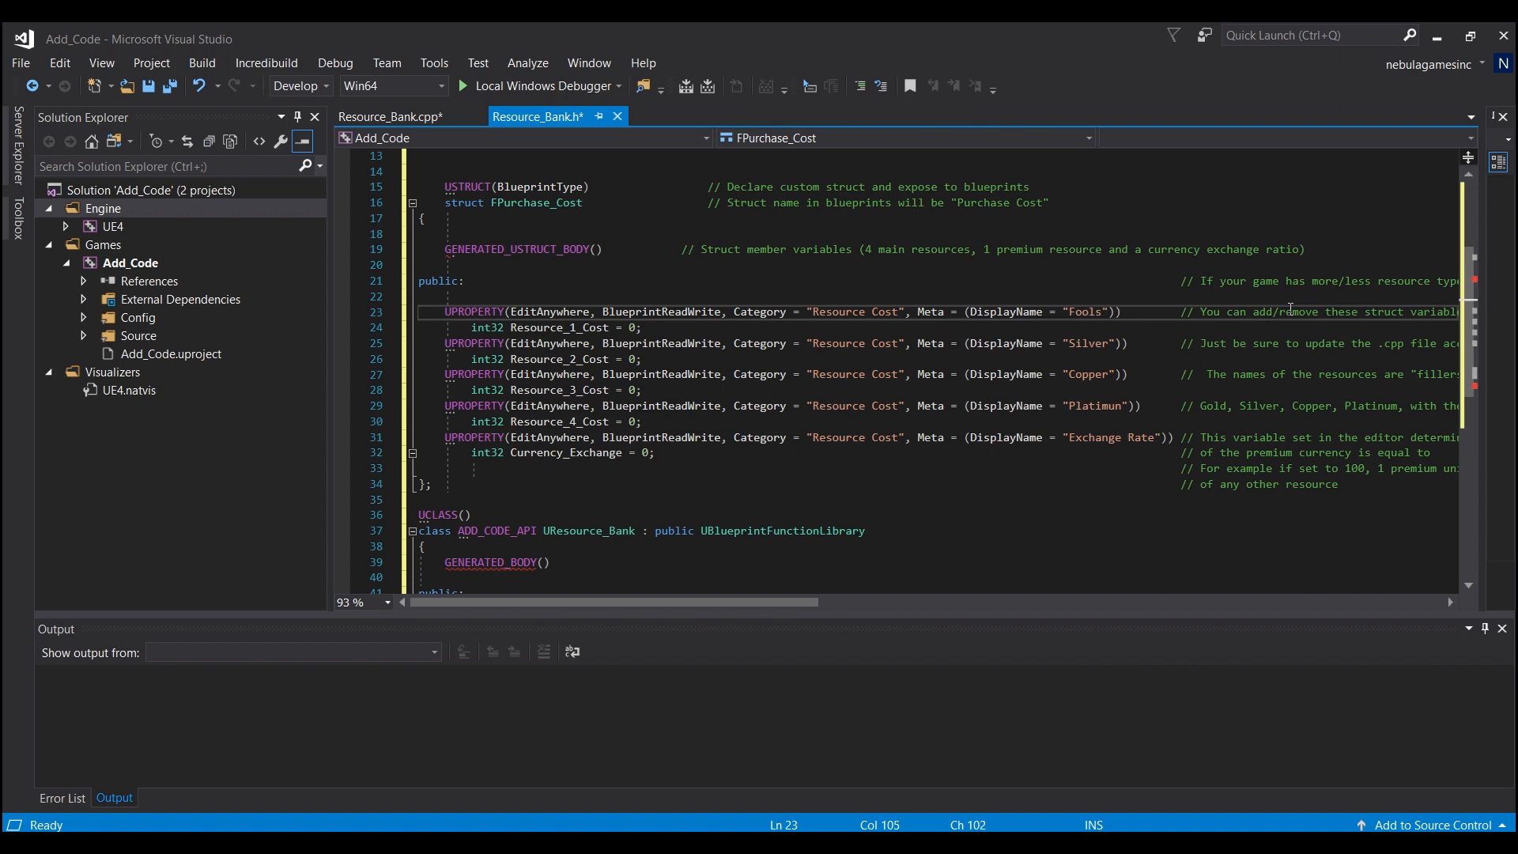
pyautogui.write('s Gold')
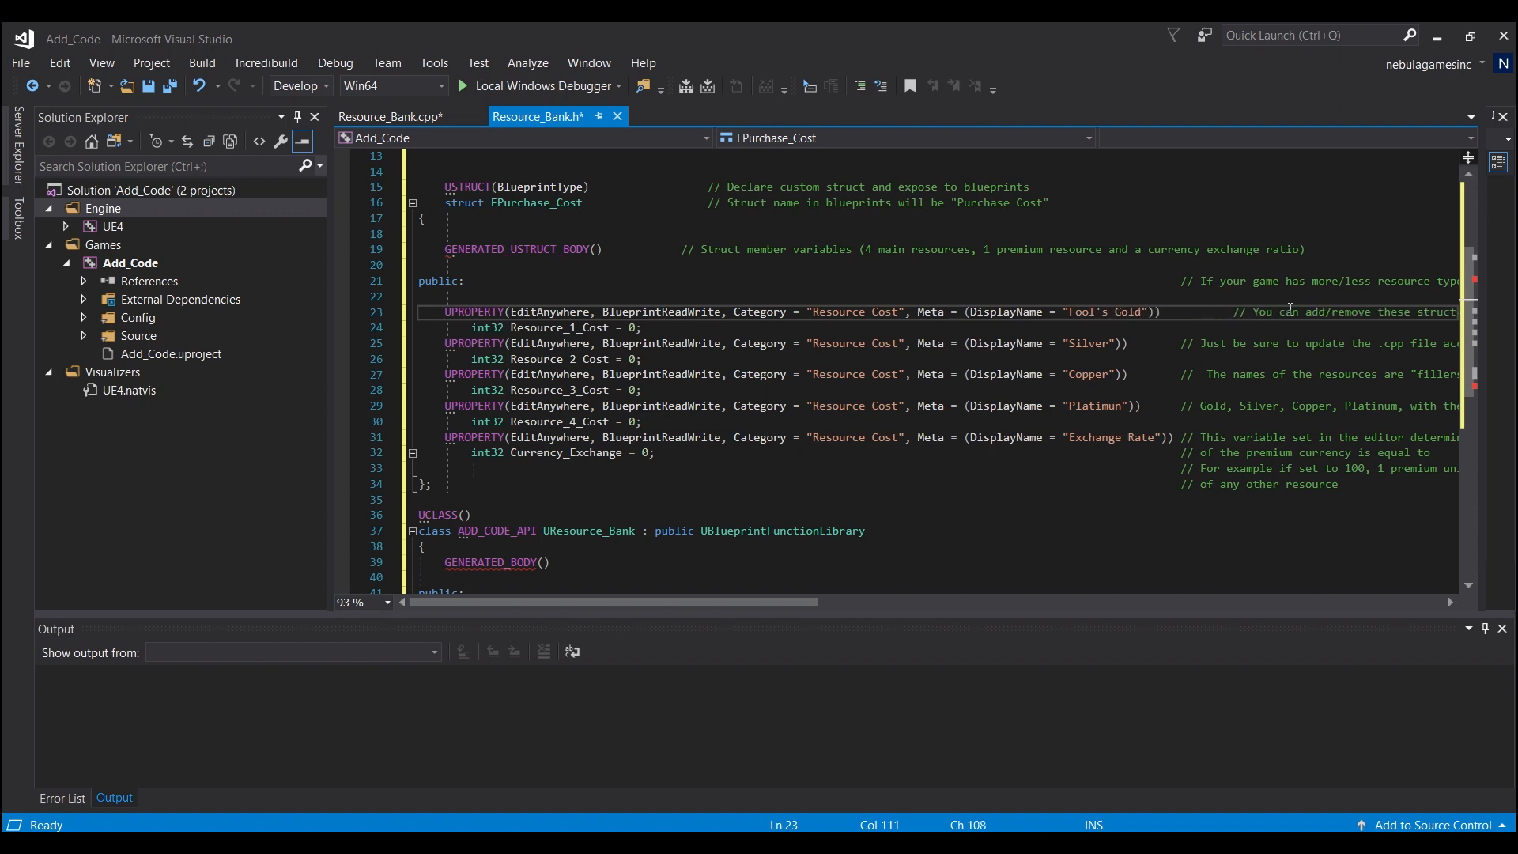
pyautogui.moveTo(1041, 378)
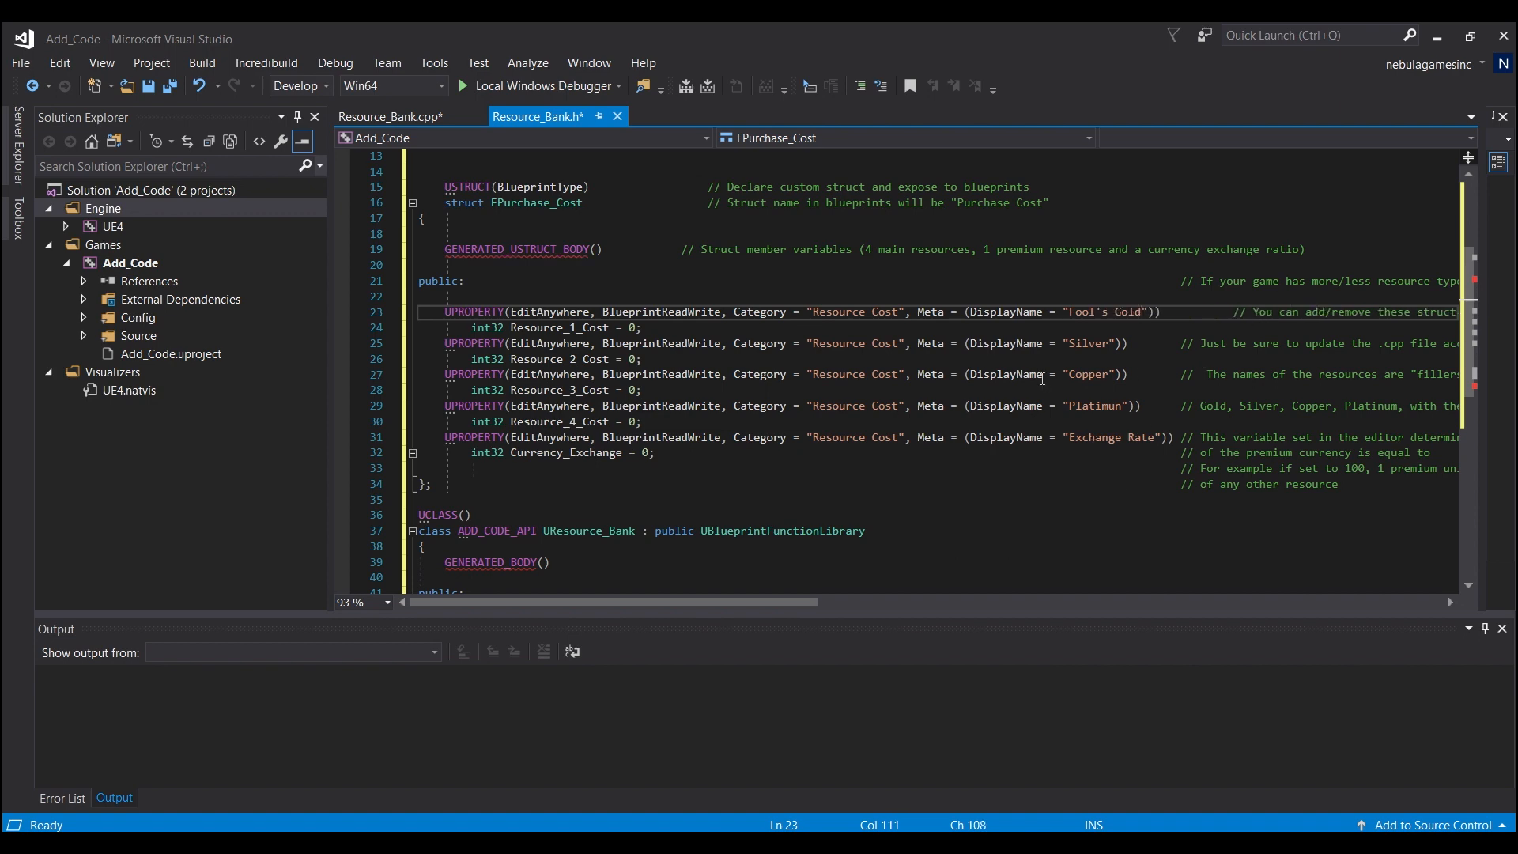
pyautogui.scroll(-3)
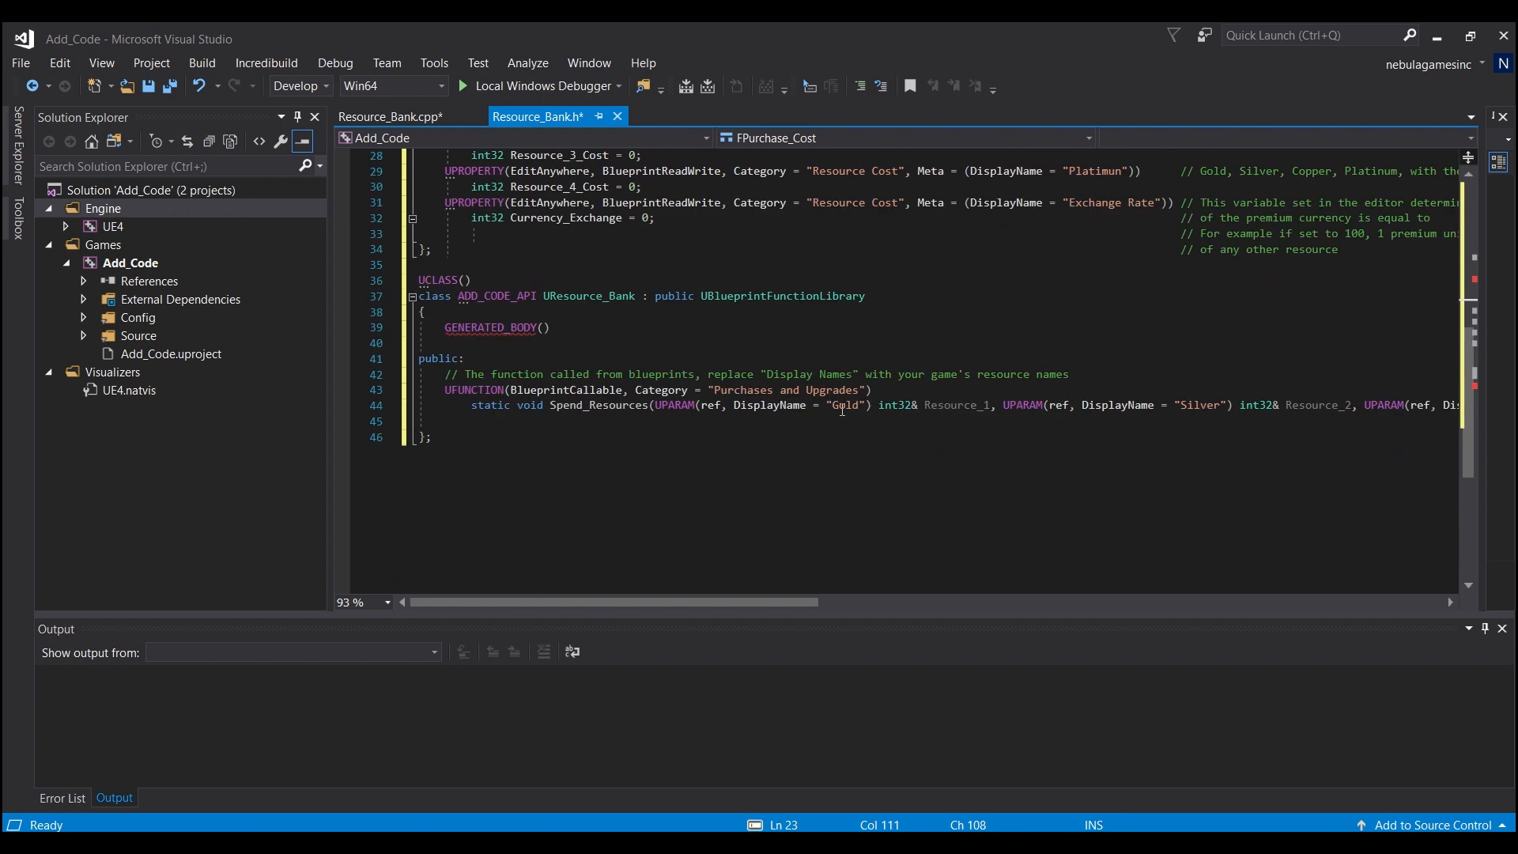
pyautogui.write('Fools')
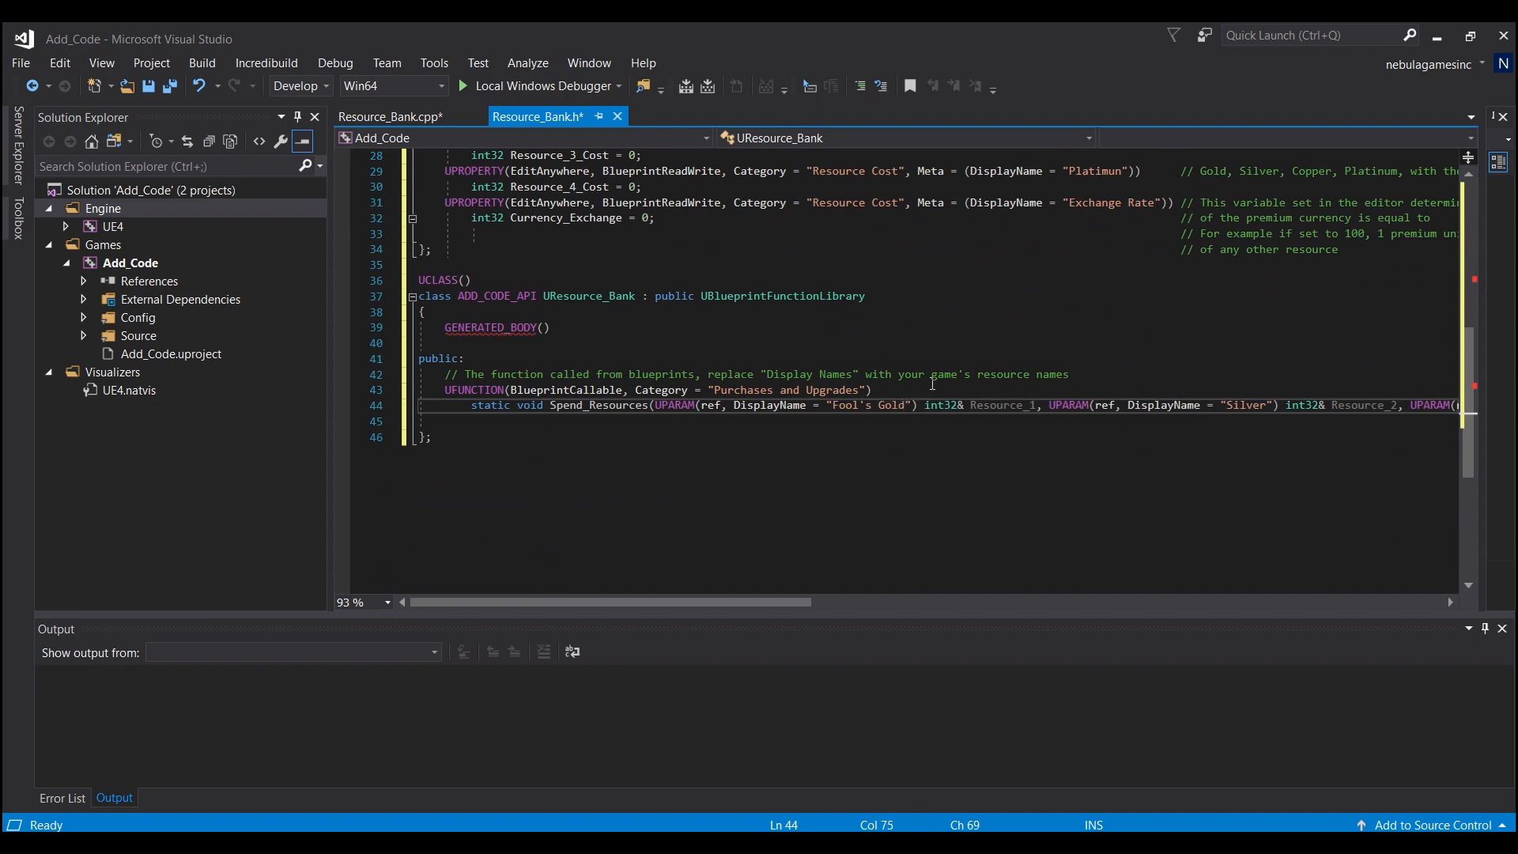
pyautogui.scroll(3)
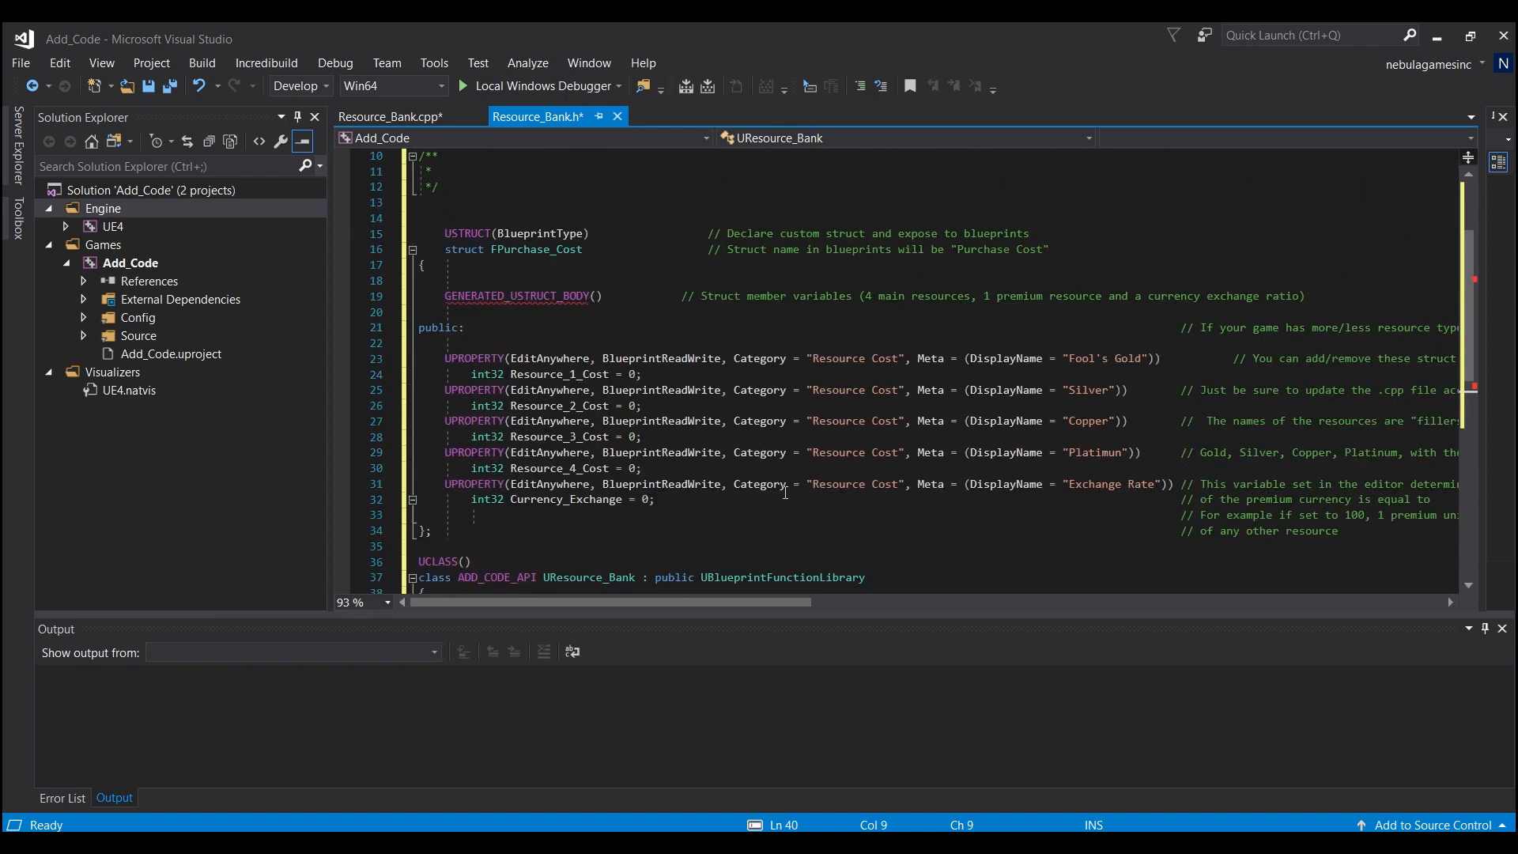
# Step: Edit the fifth resource's display name, removing the Resource_5_Cost entry from FPurchase_Cost
pyautogui.click(438, 234)
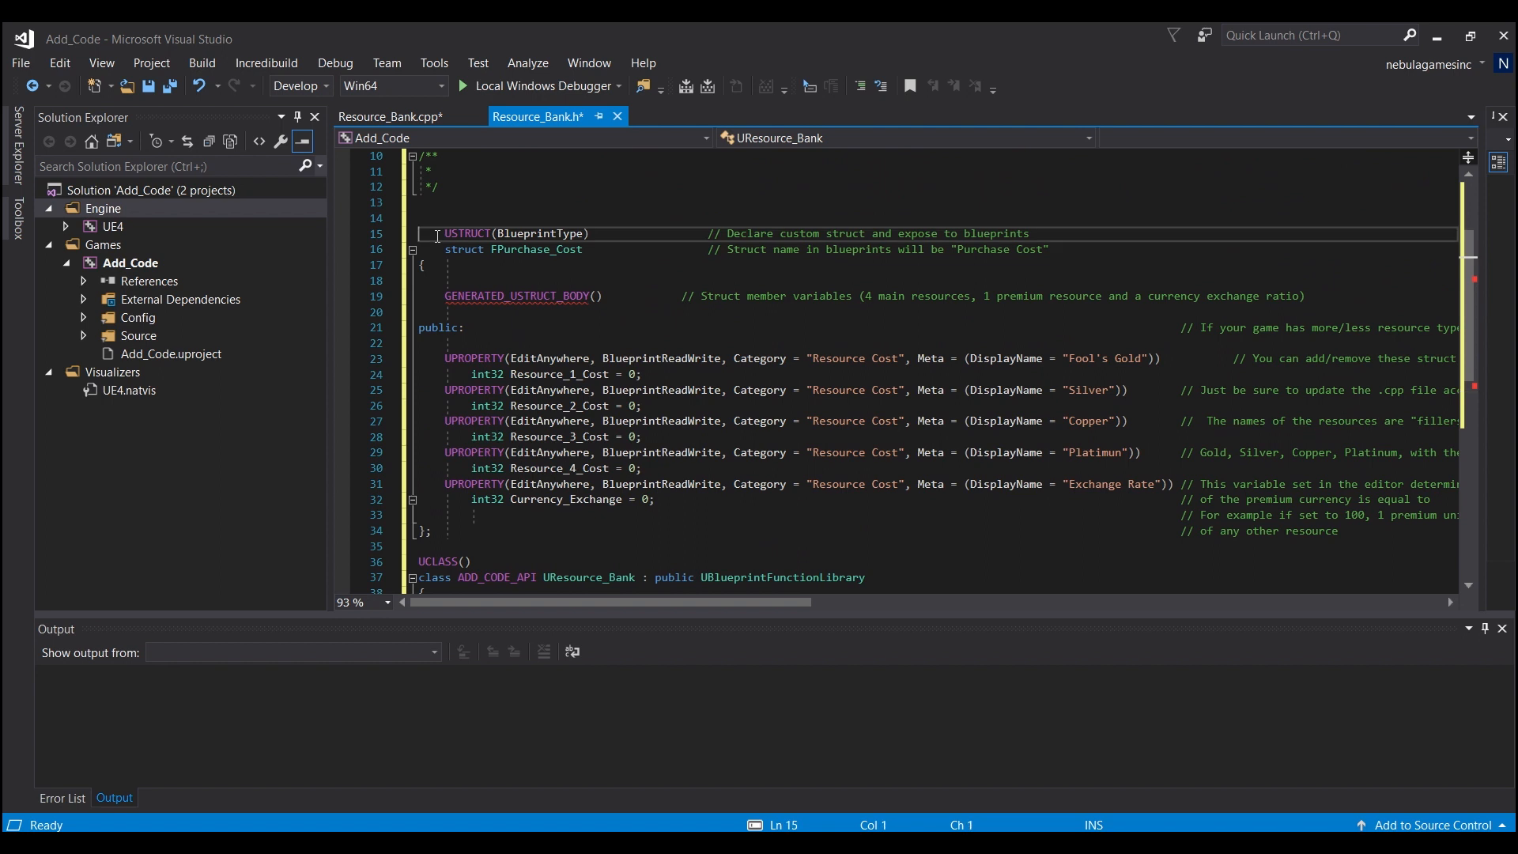
pyautogui.click(890, 514)
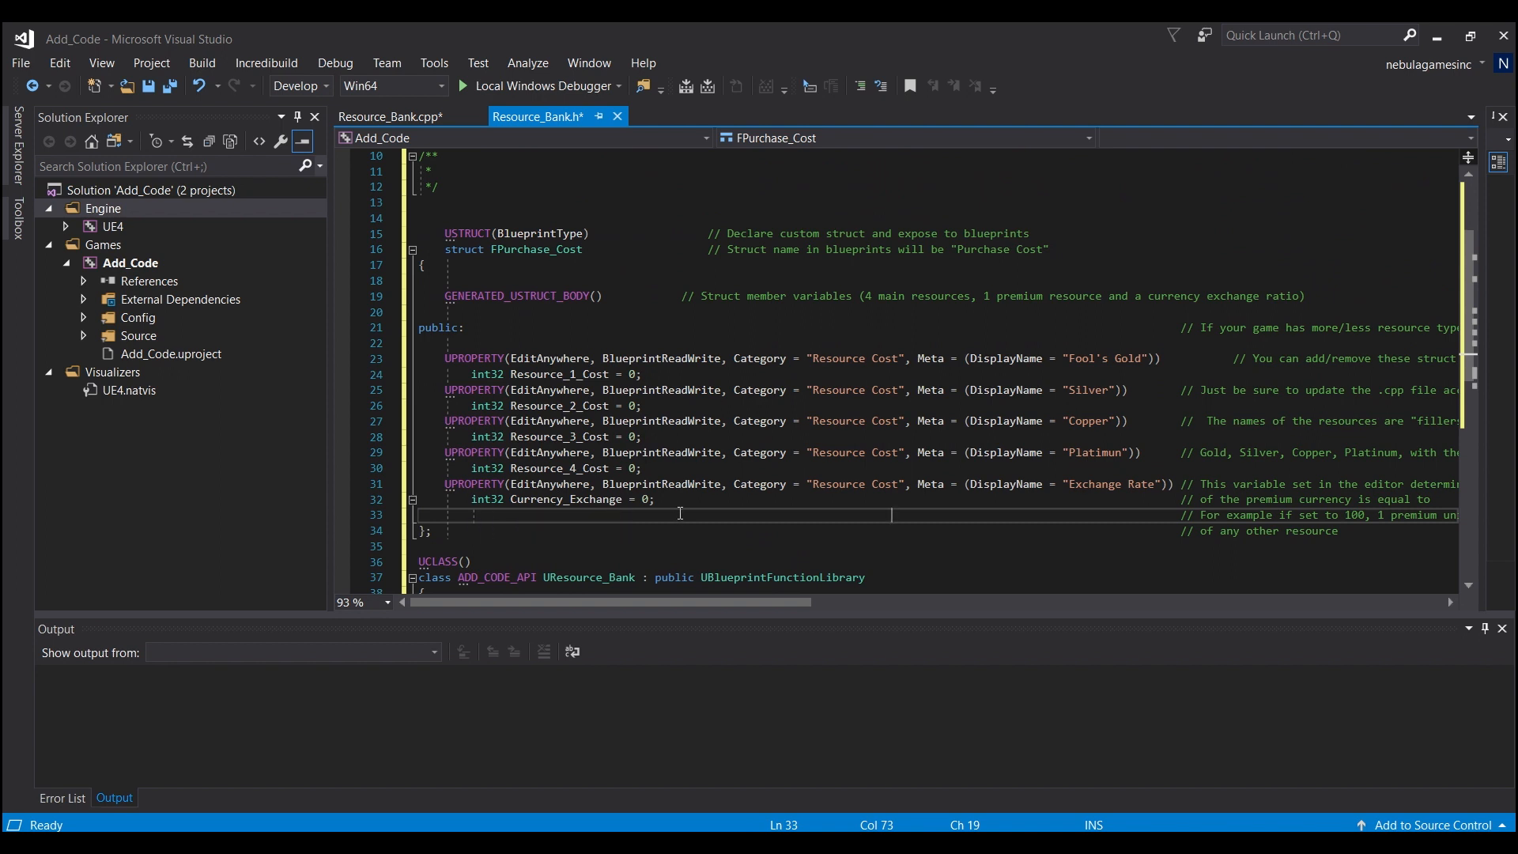
pyautogui.moveTo(650, 468)
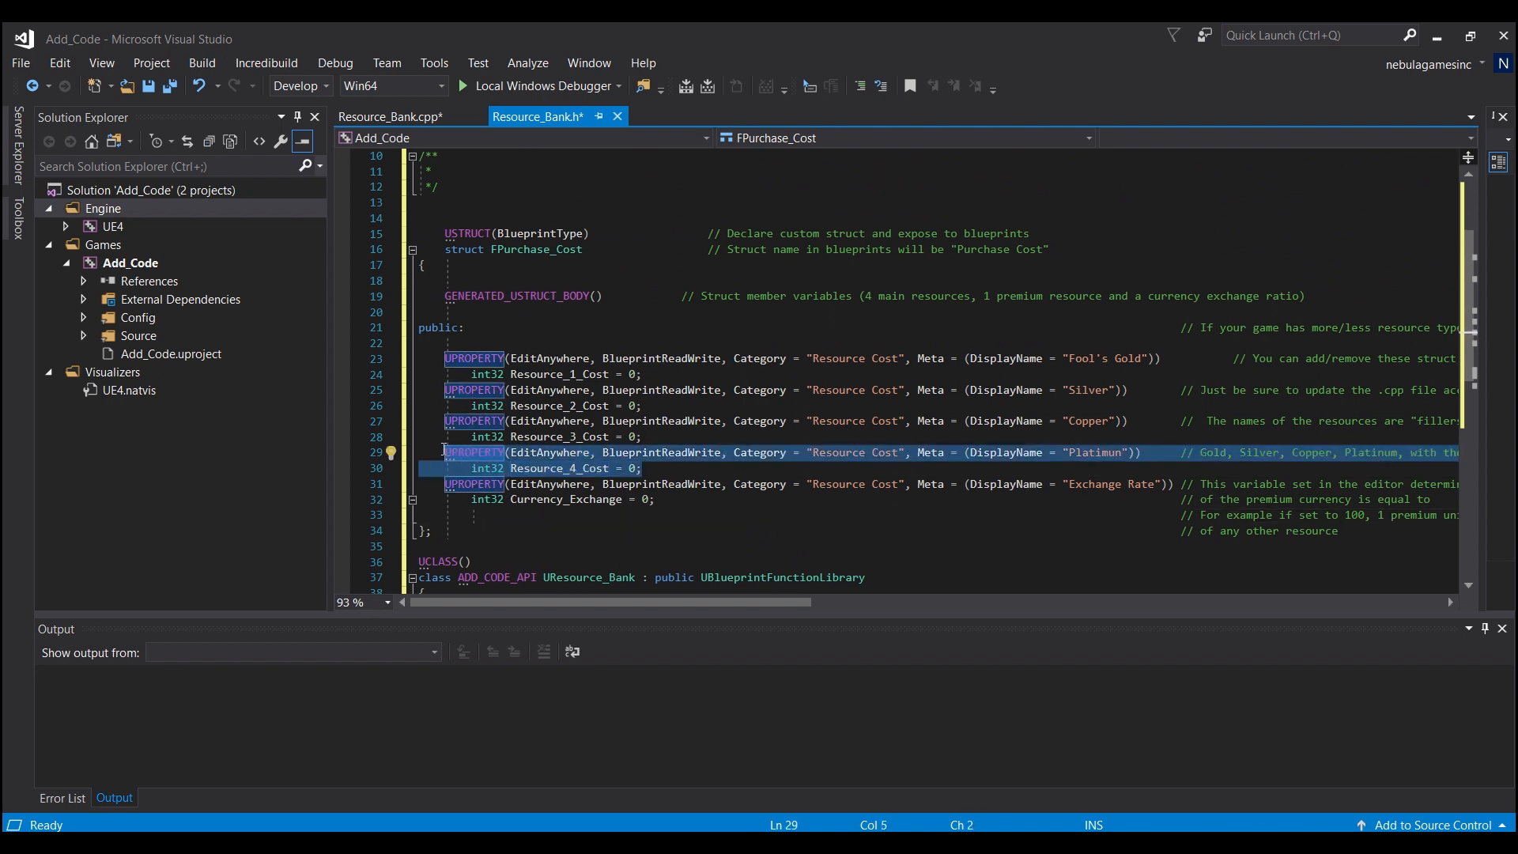
pyautogui.moveTo(731, 462)
pyautogui.write('5')
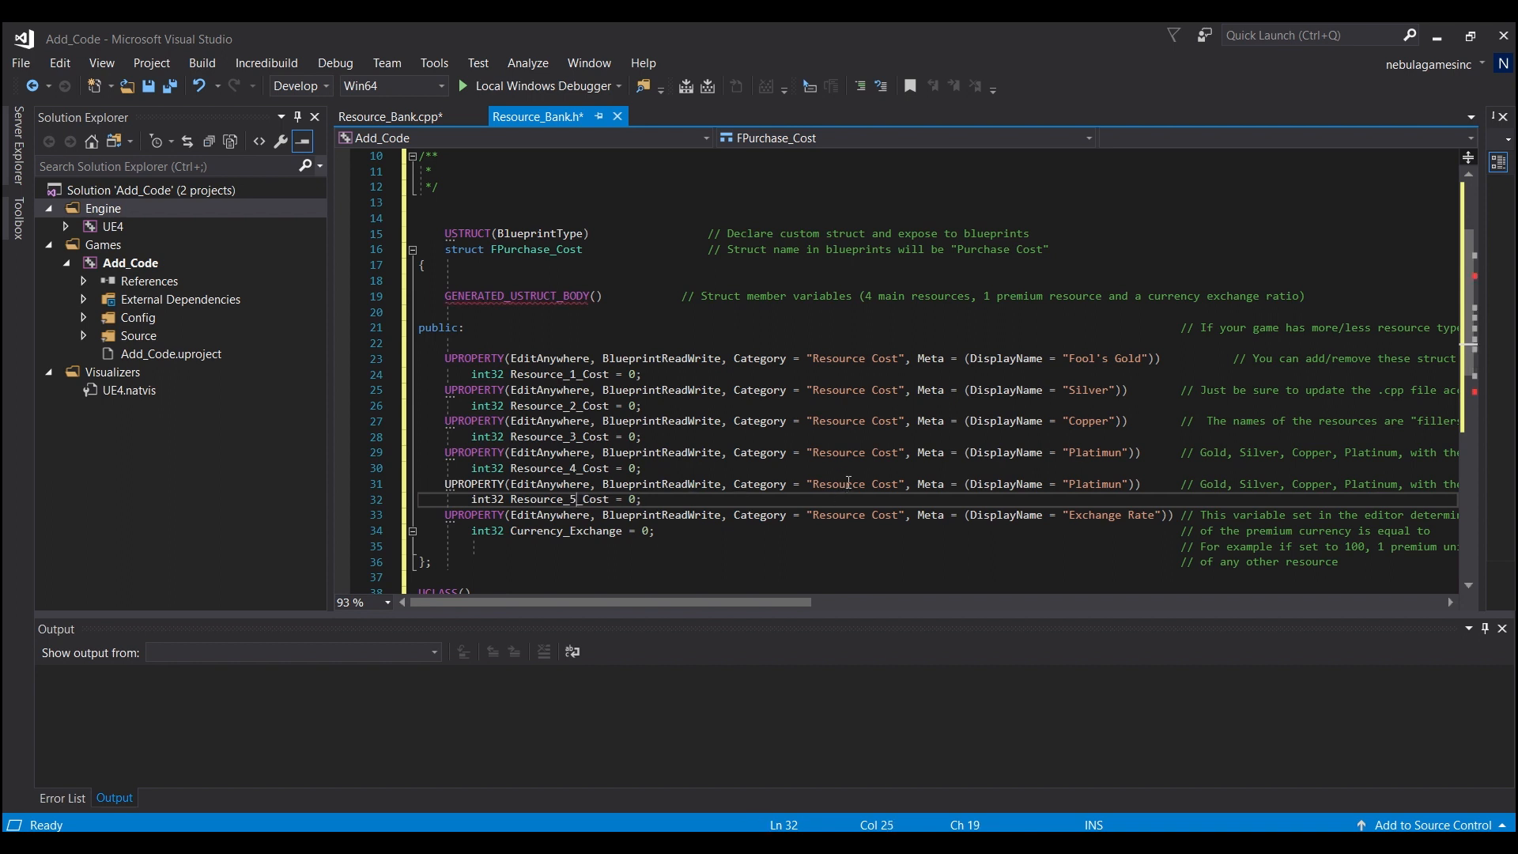
pyautogui.doubleClick(1094, 484)
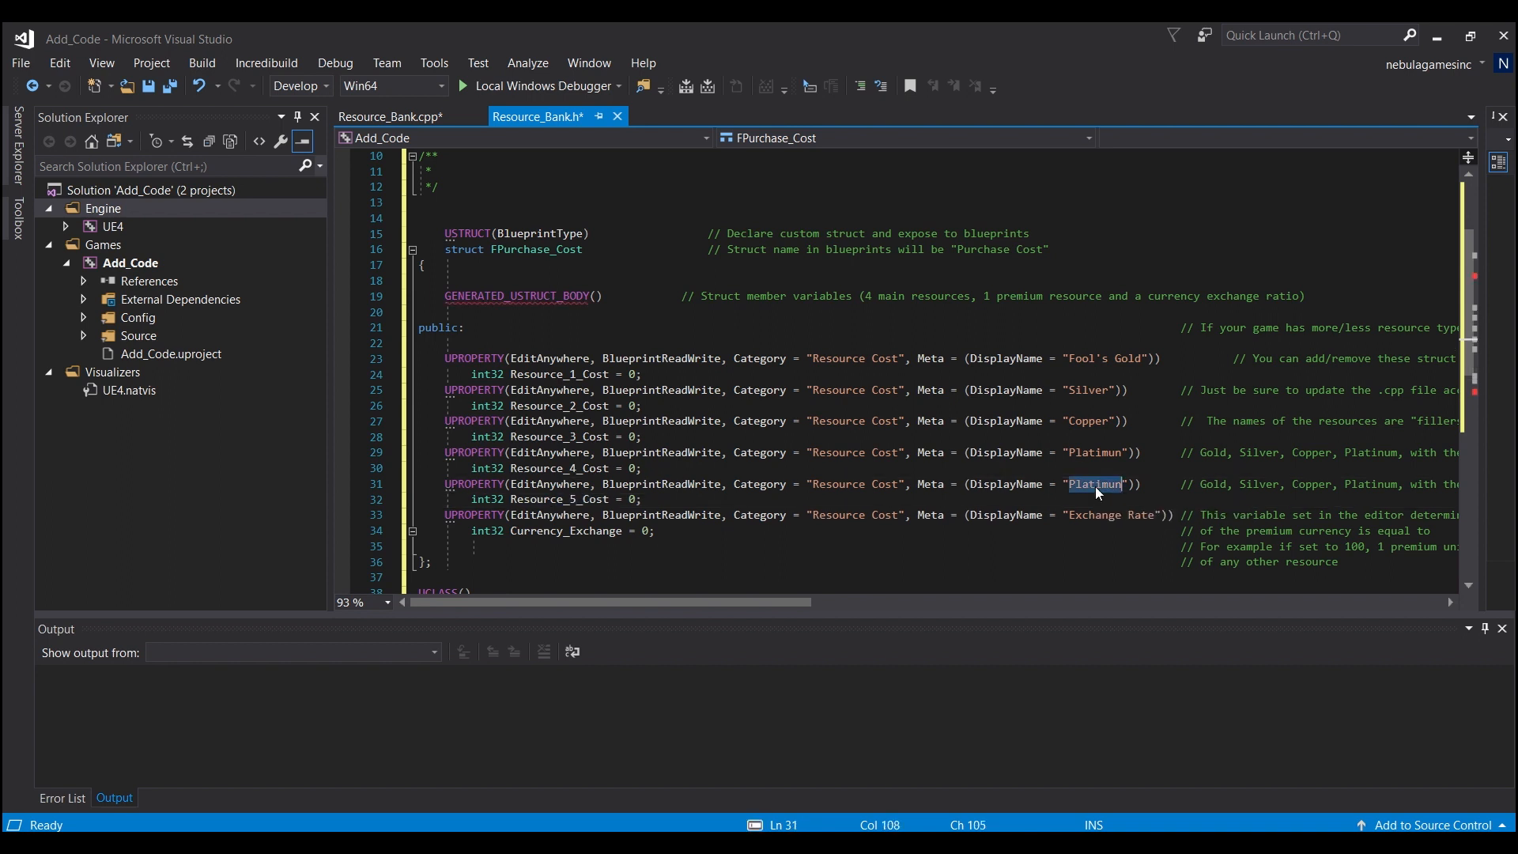
pyautogui.write('Resource')
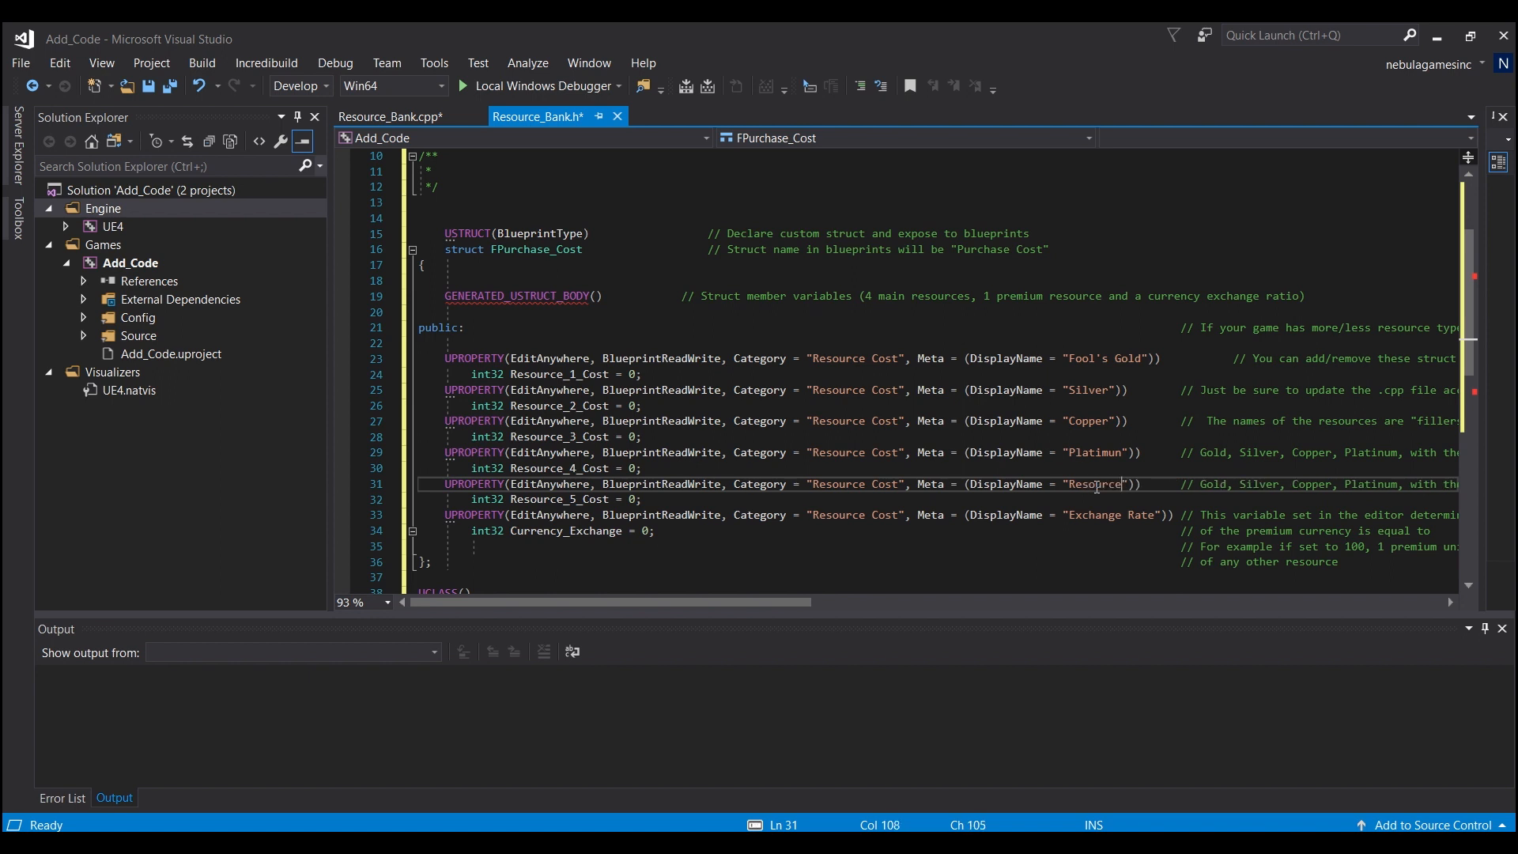
pyautogui.write('5')
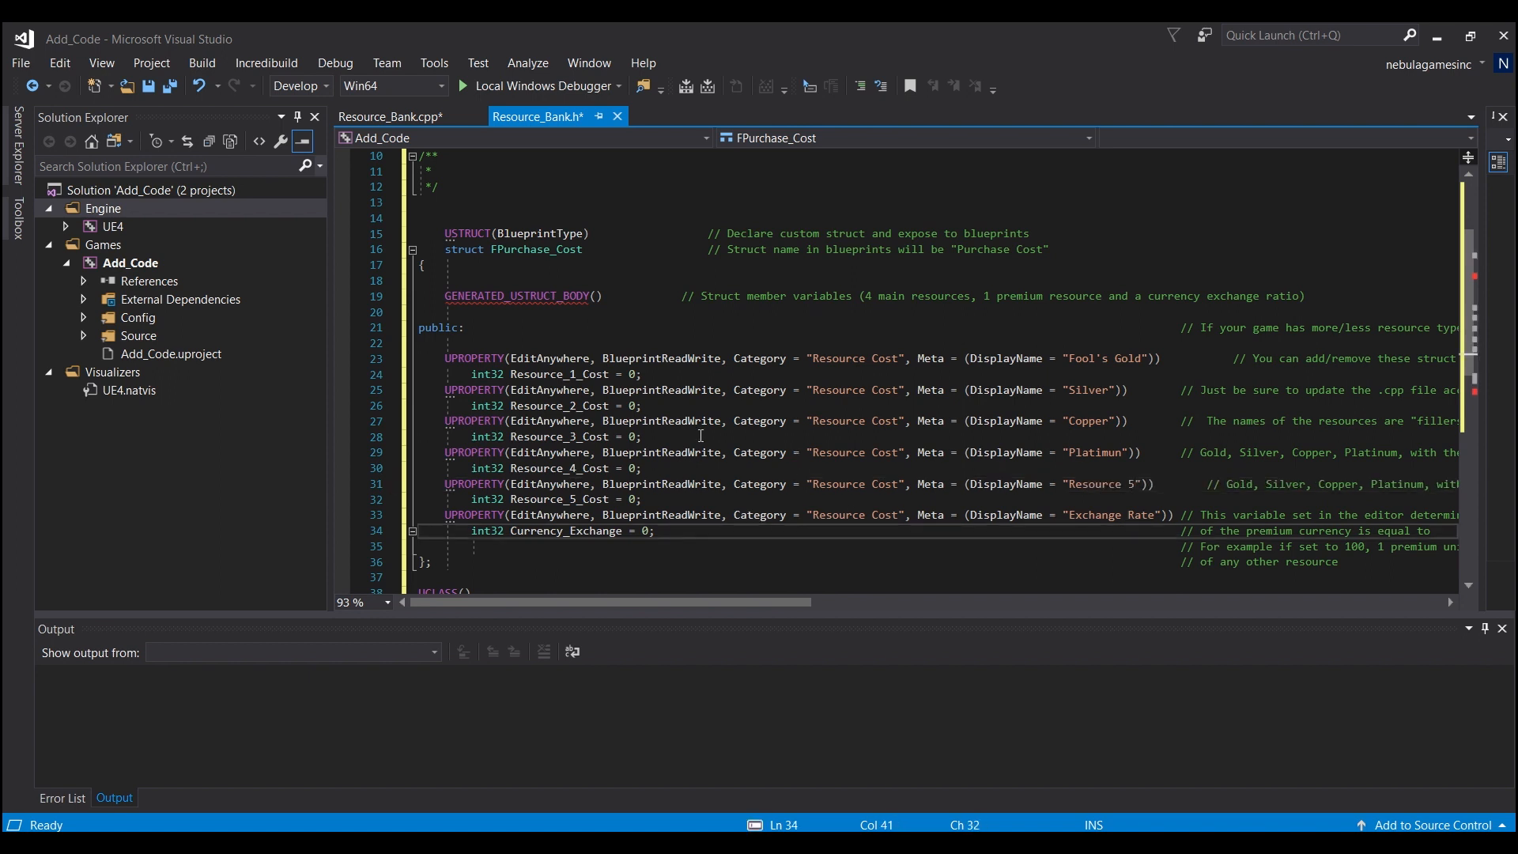
# Step: Adjust the matching parameter in the Spend_Resources declaration so four resources plus Exchange Rate remain
pyautogui.scroll(-3)
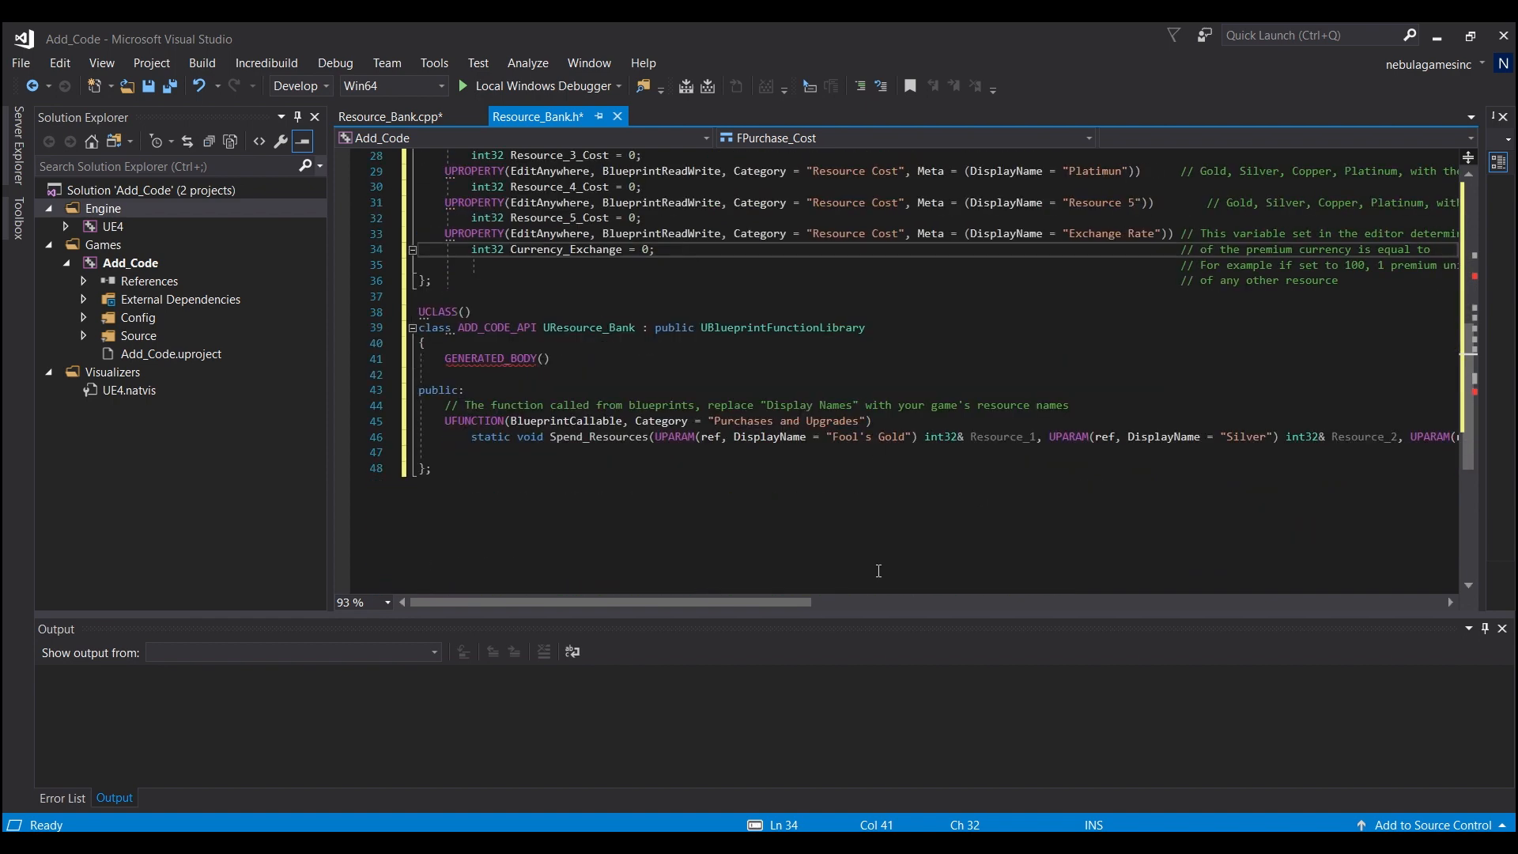
pyautogui.hscroll(3)
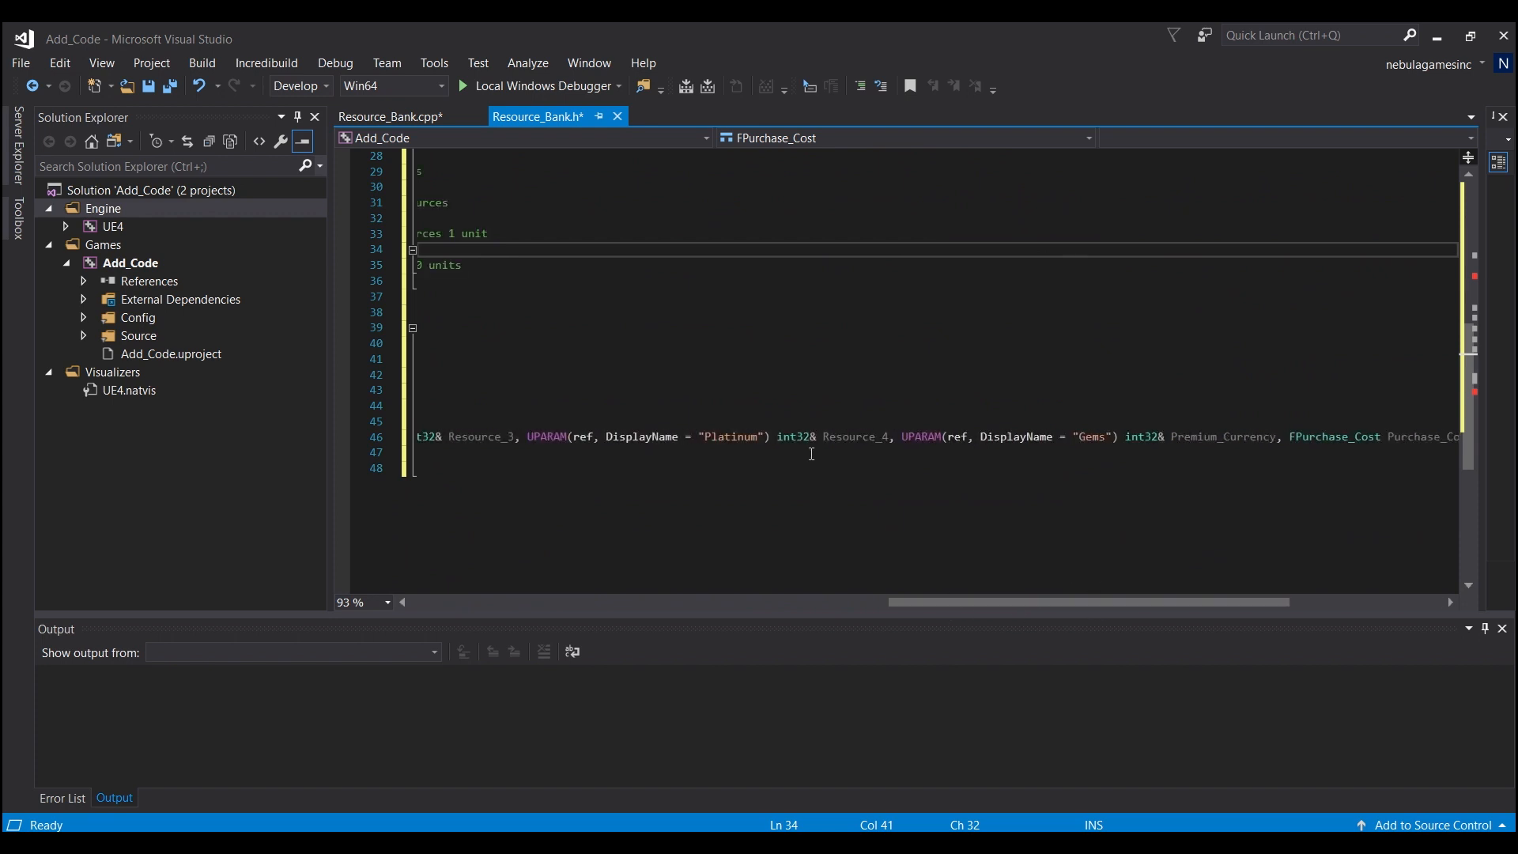
pyautogui.doubleClick(792, 436)
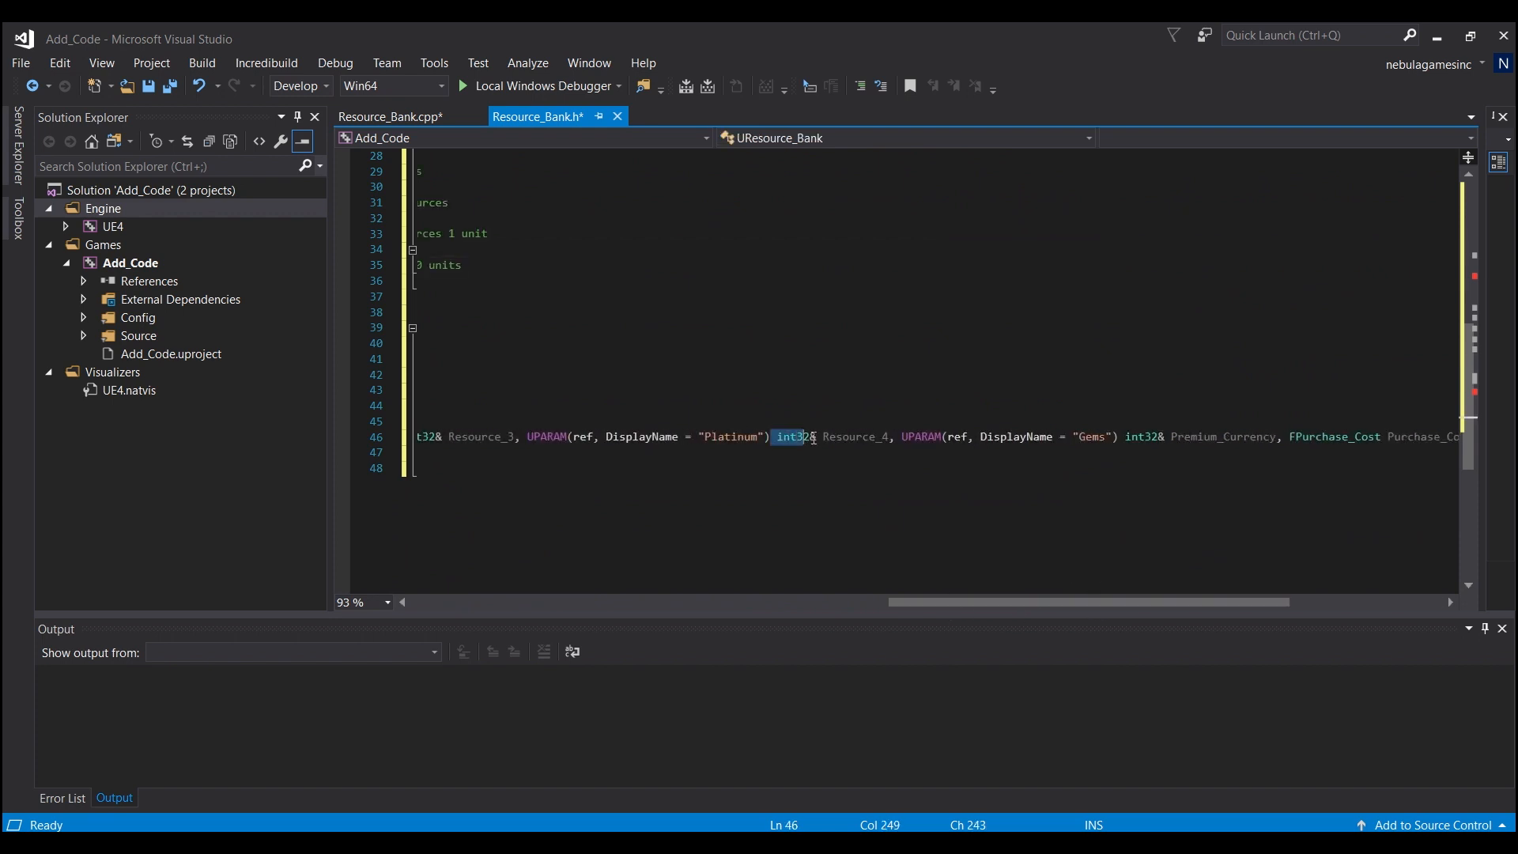
pyautogui.hscroll(-3)
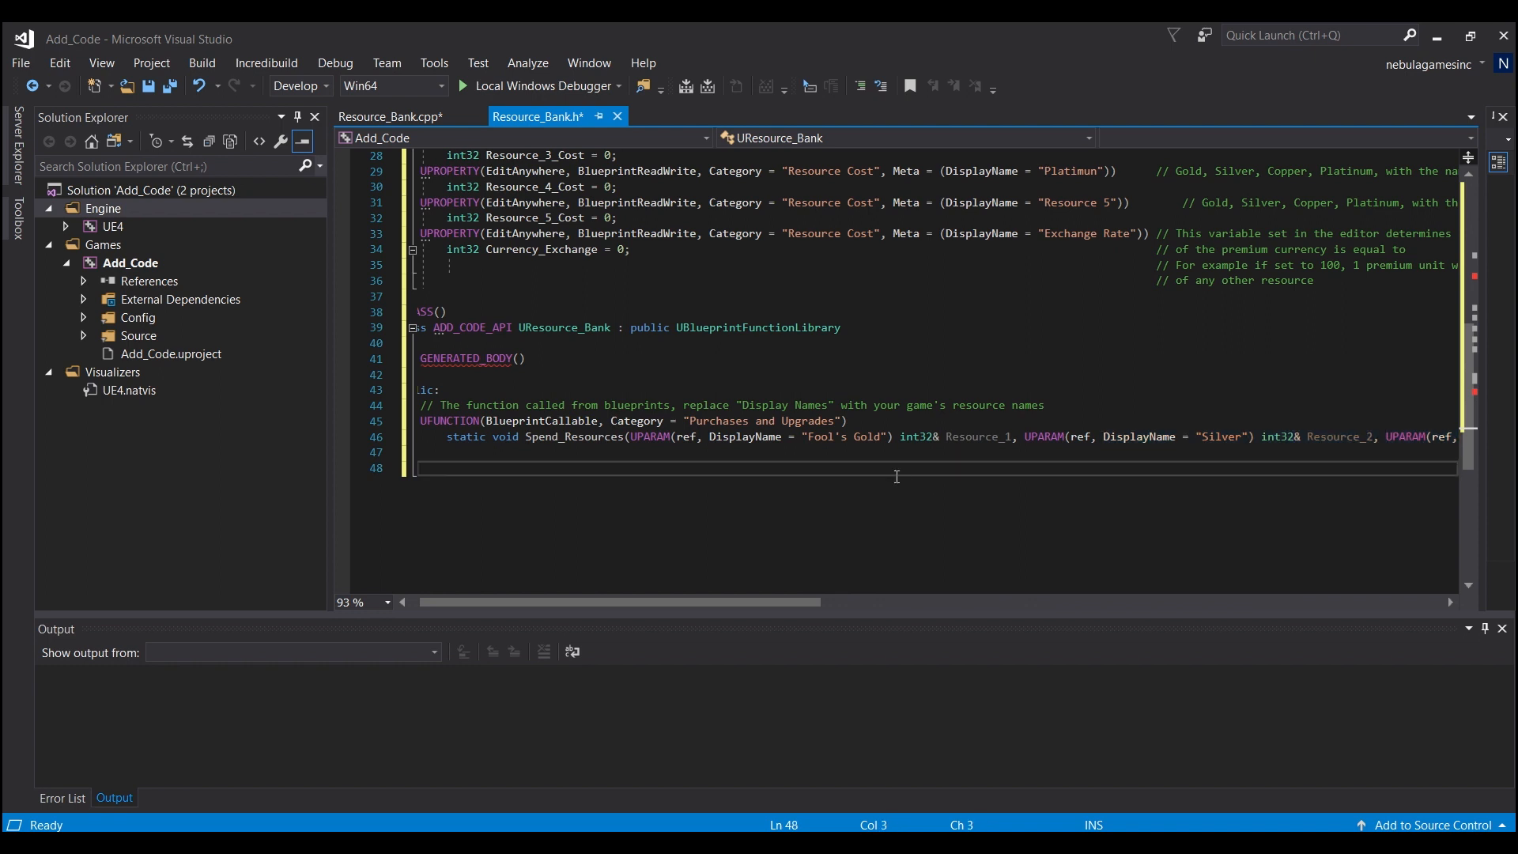
pyautogui.moveTo(627, 436)
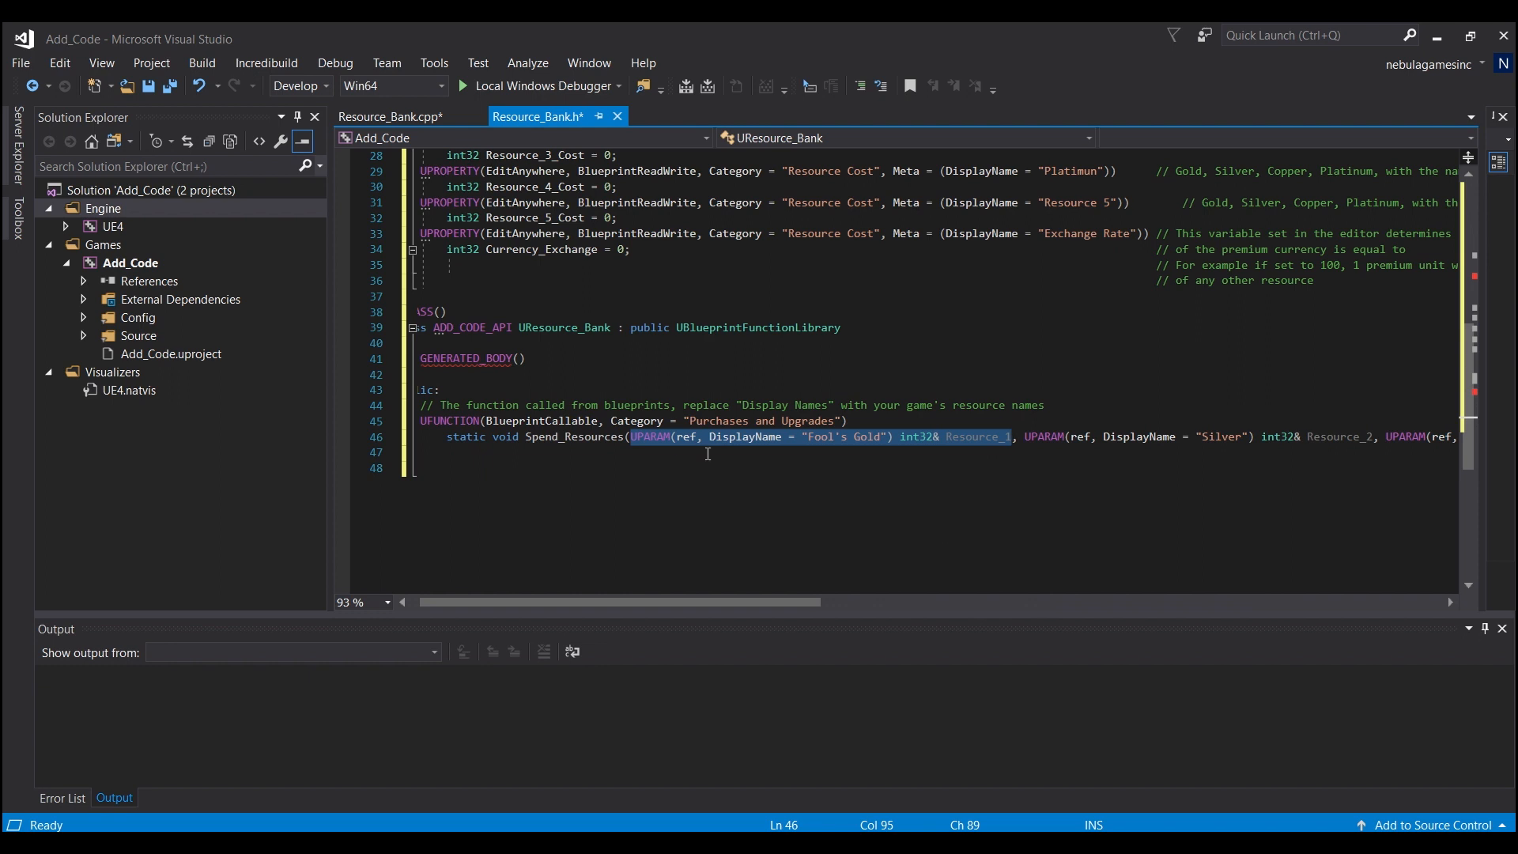
pyautogui.moveTo(1026, 437)
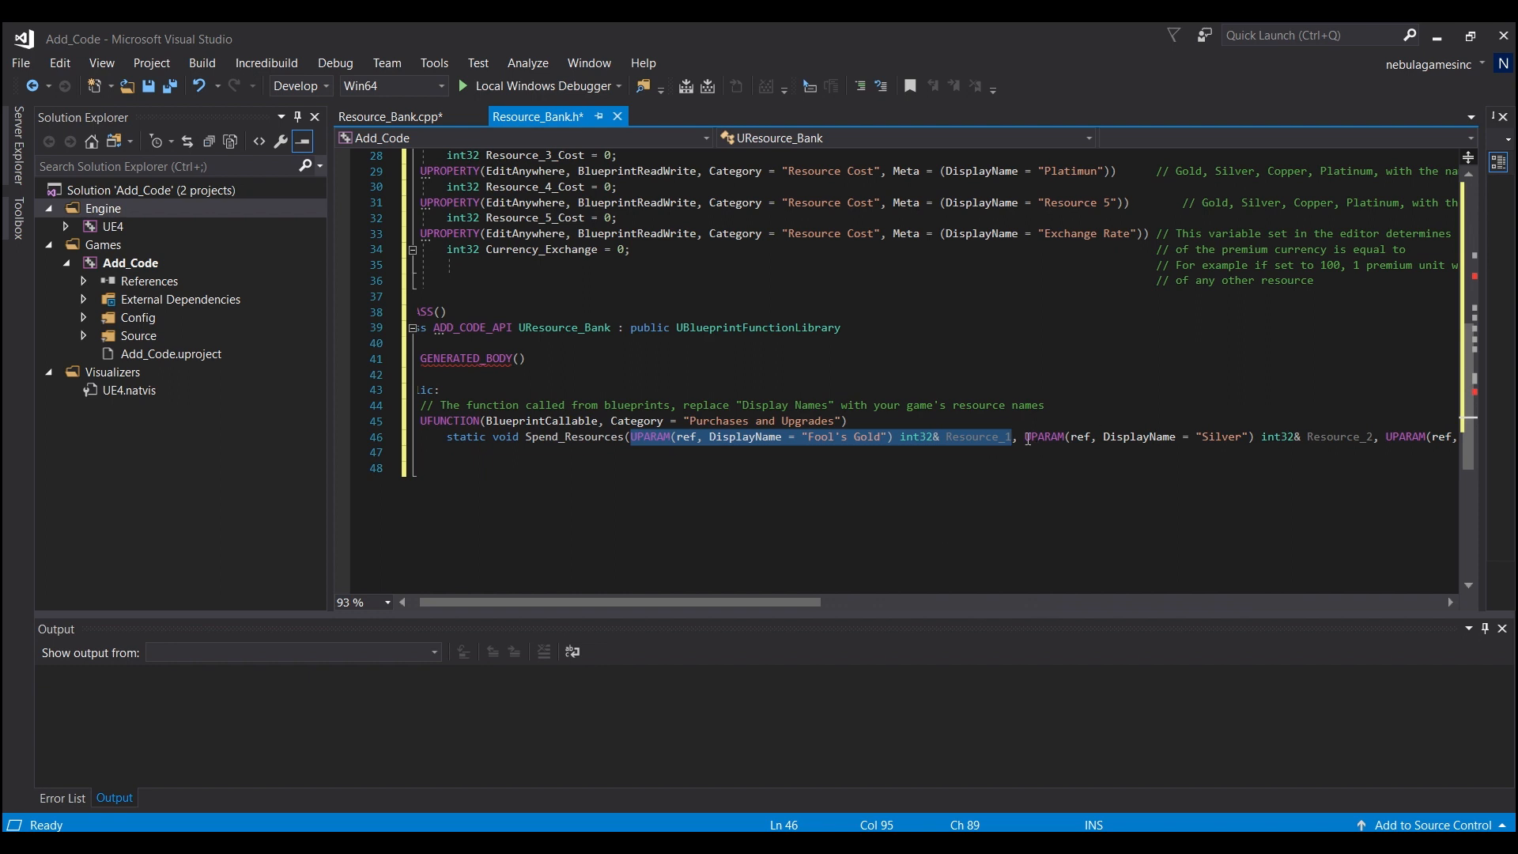
pyautogui.scroll(3)
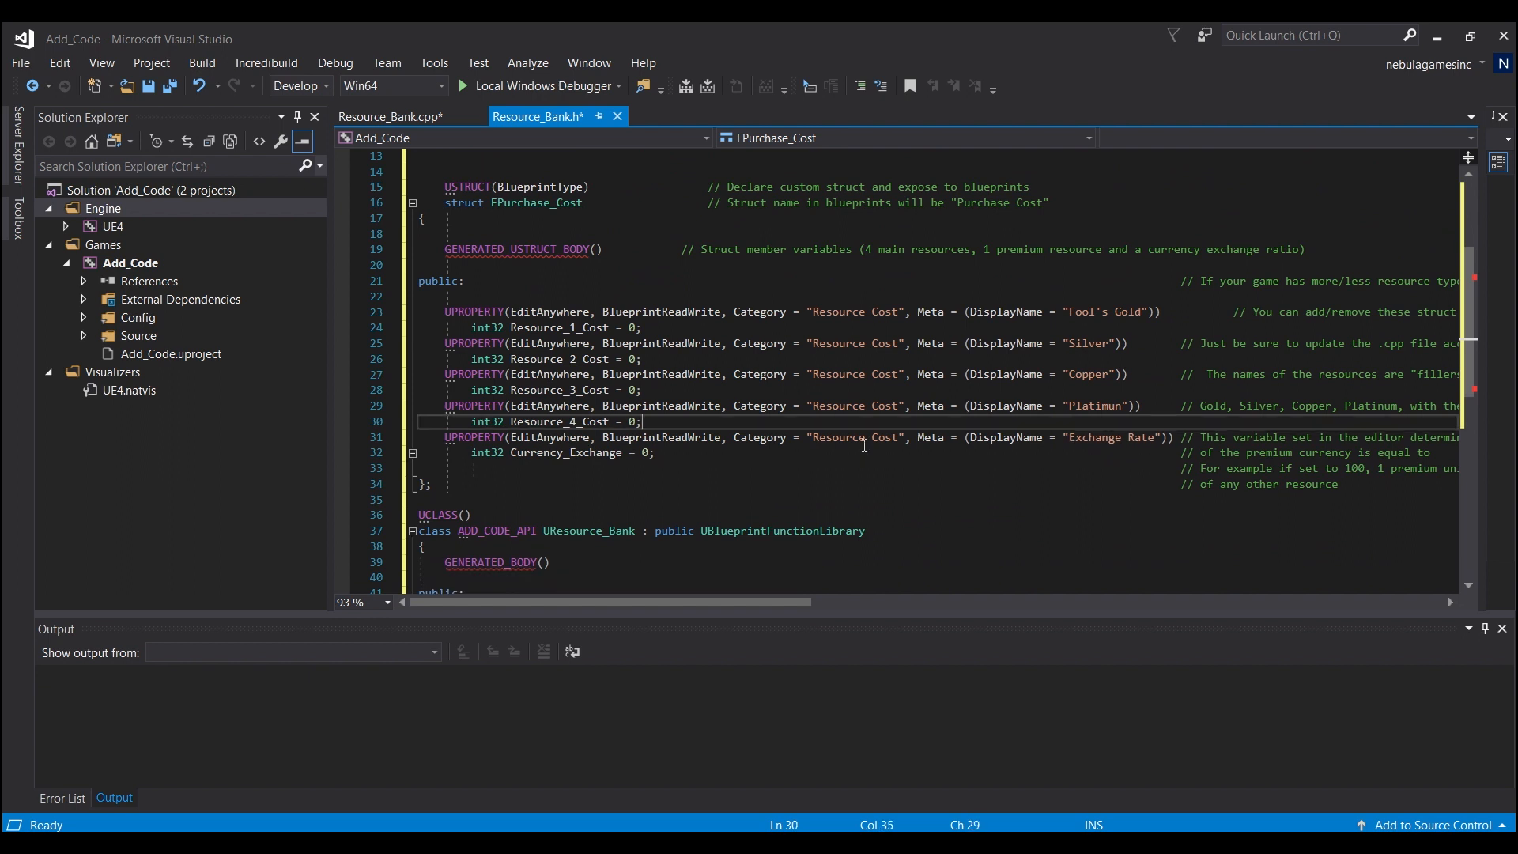
pyautogui.moveTo(763, 495)
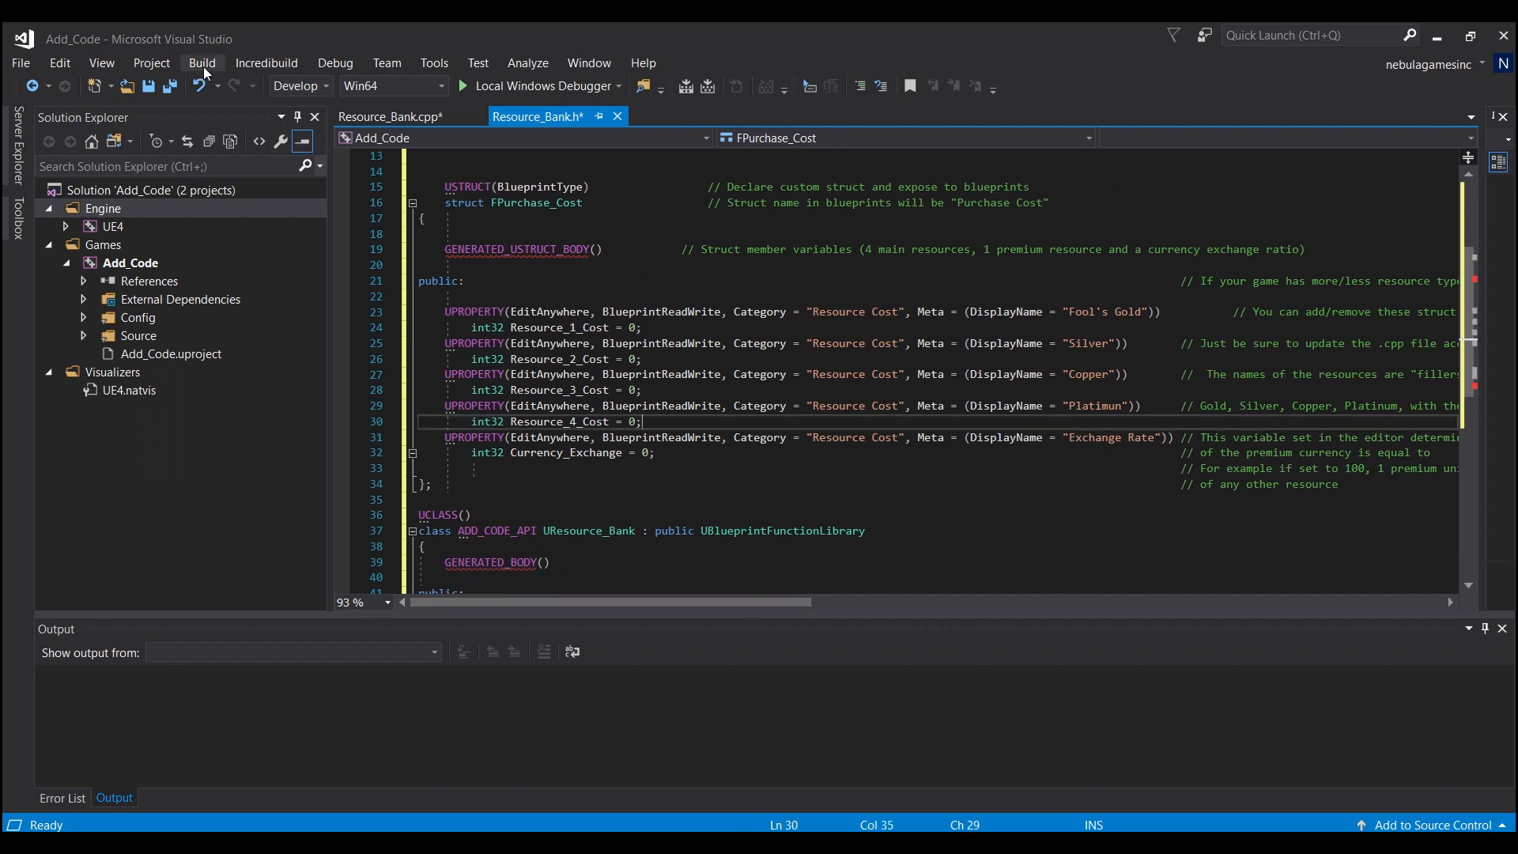
# Step: Build the Add_Code solution and confirm the Output reports 0 failed
pyautogui.click(200, 61)
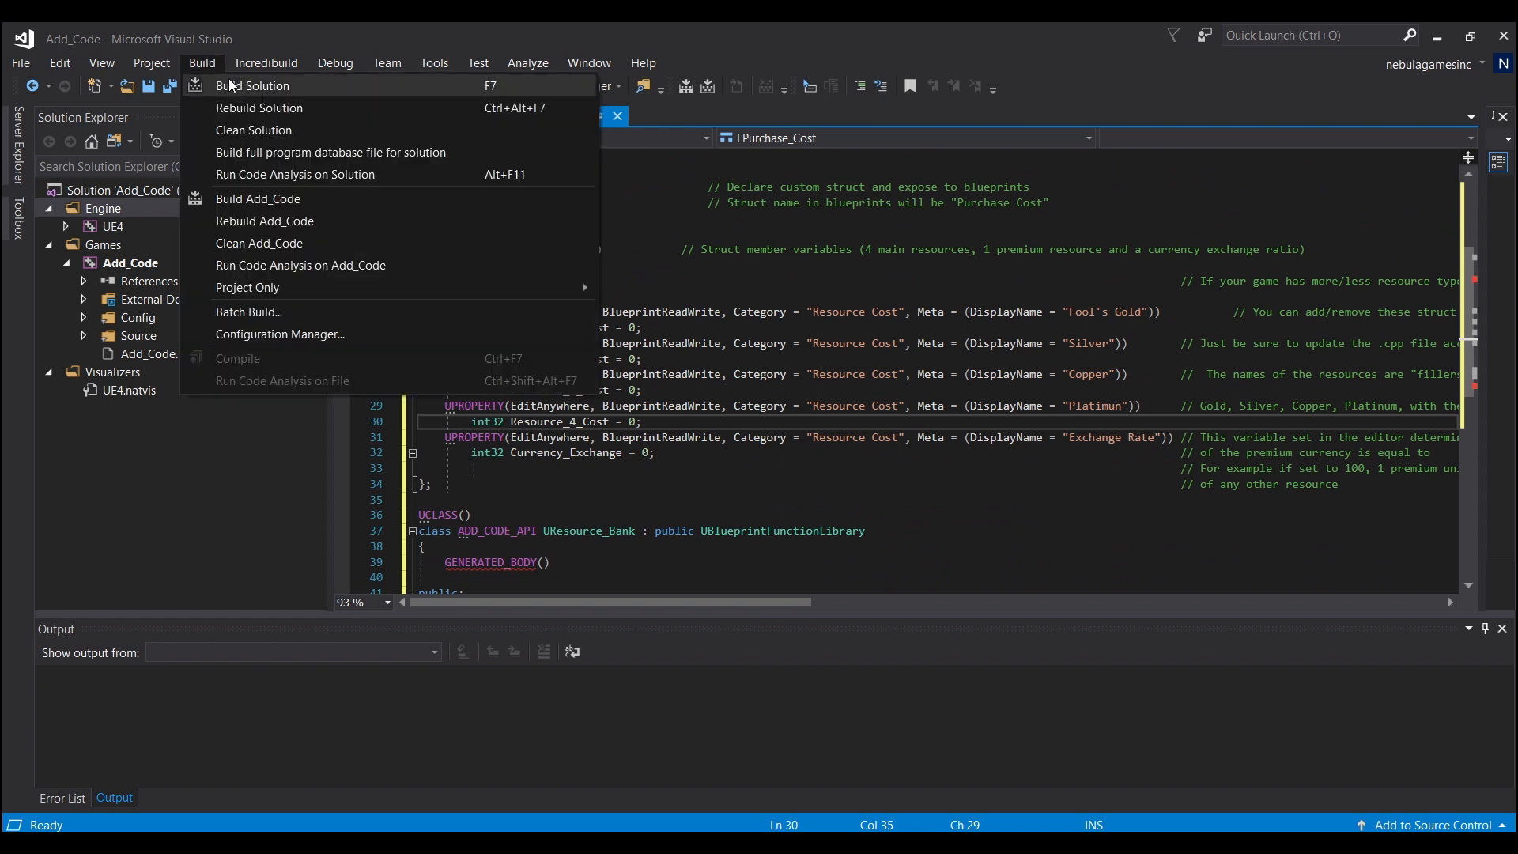
pyautogui.click(253, 85)
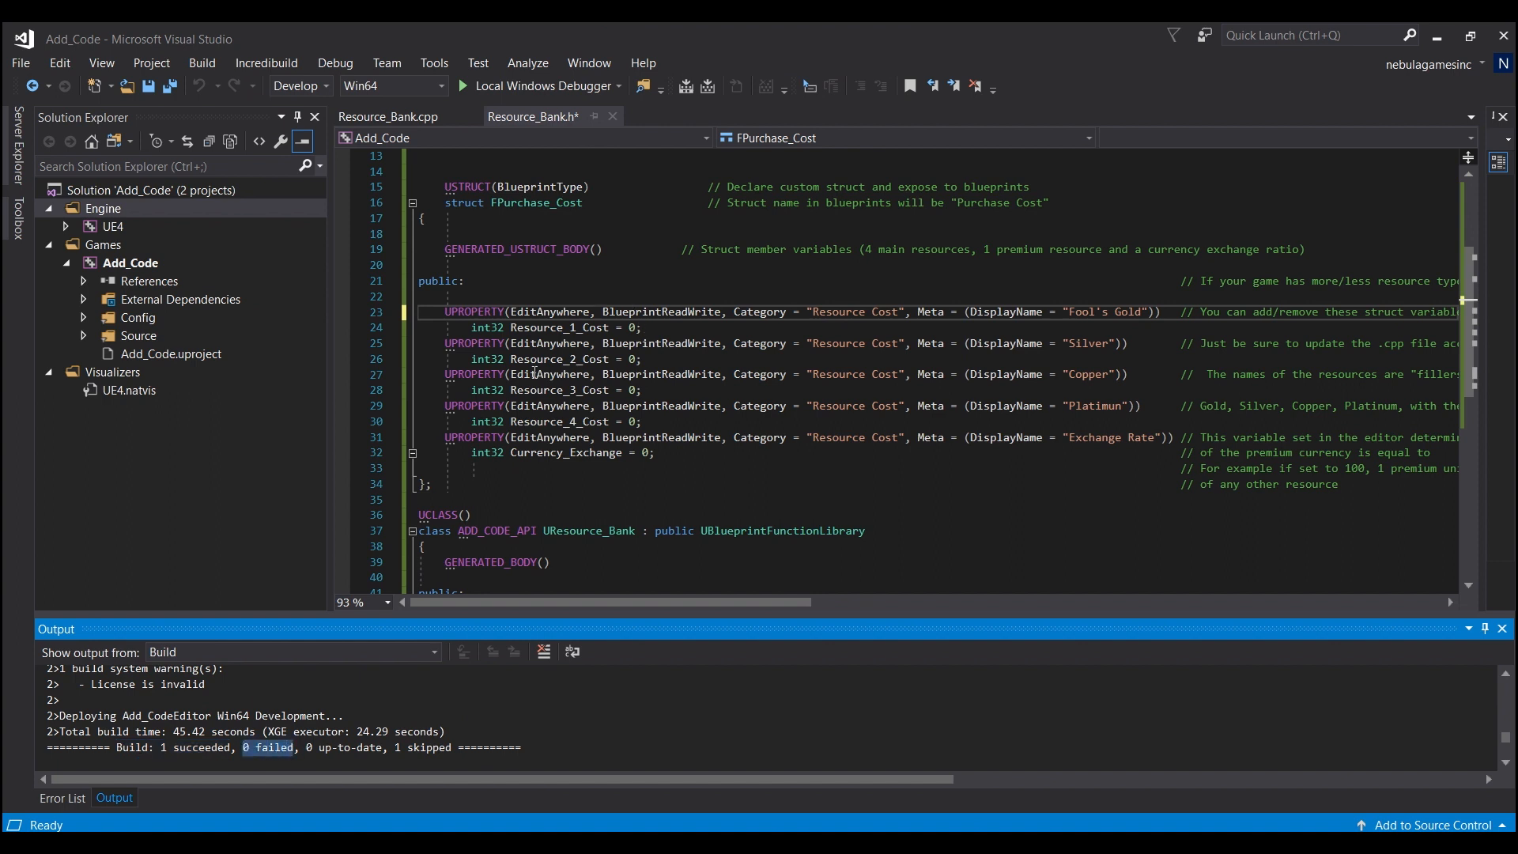
pyautogui.scroll(3)
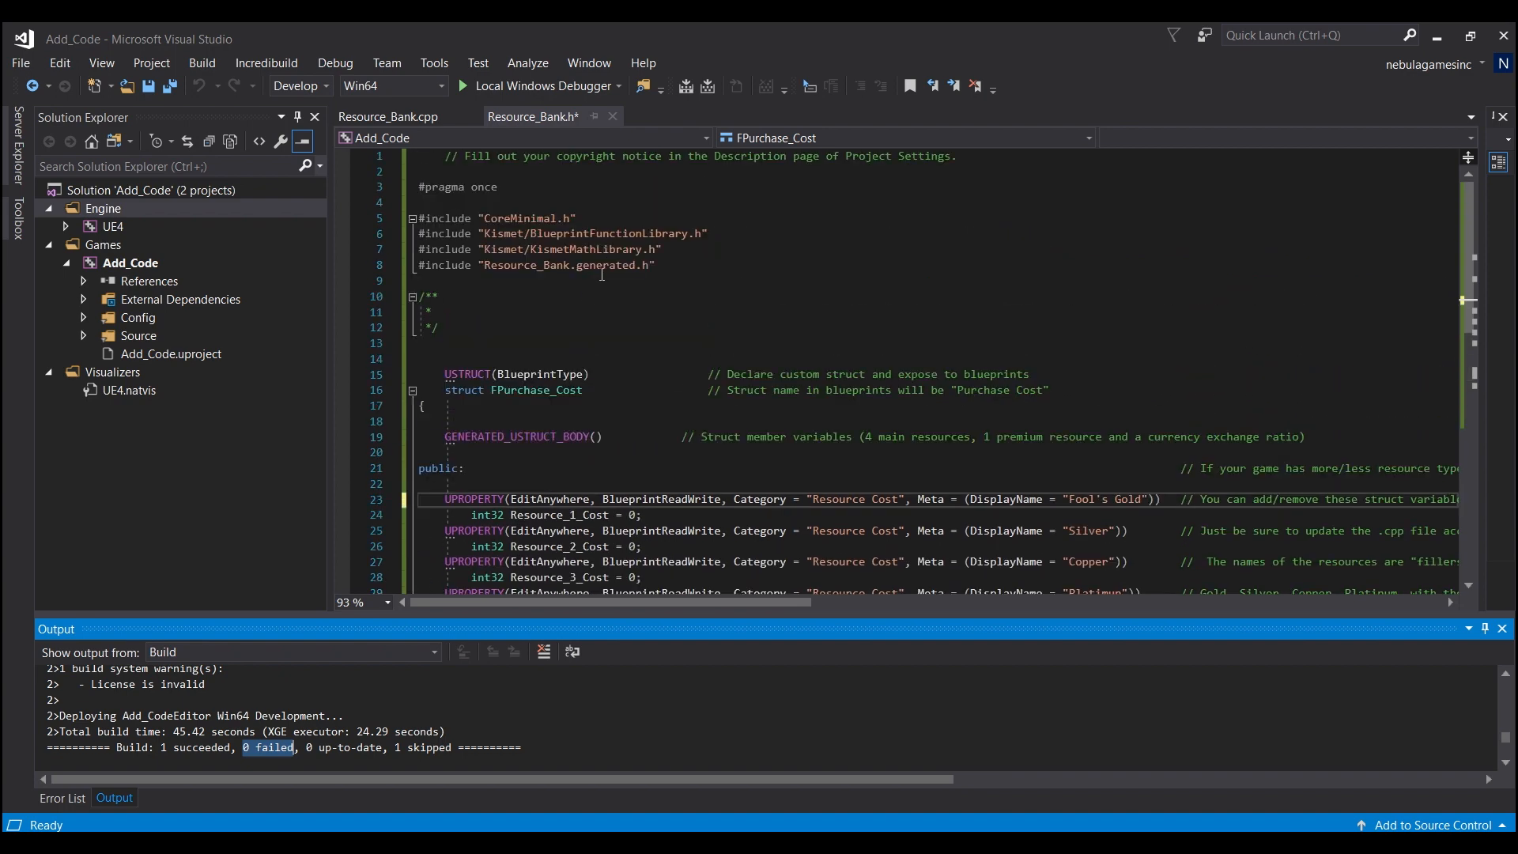
pyautogui.moveTo(588, 326)
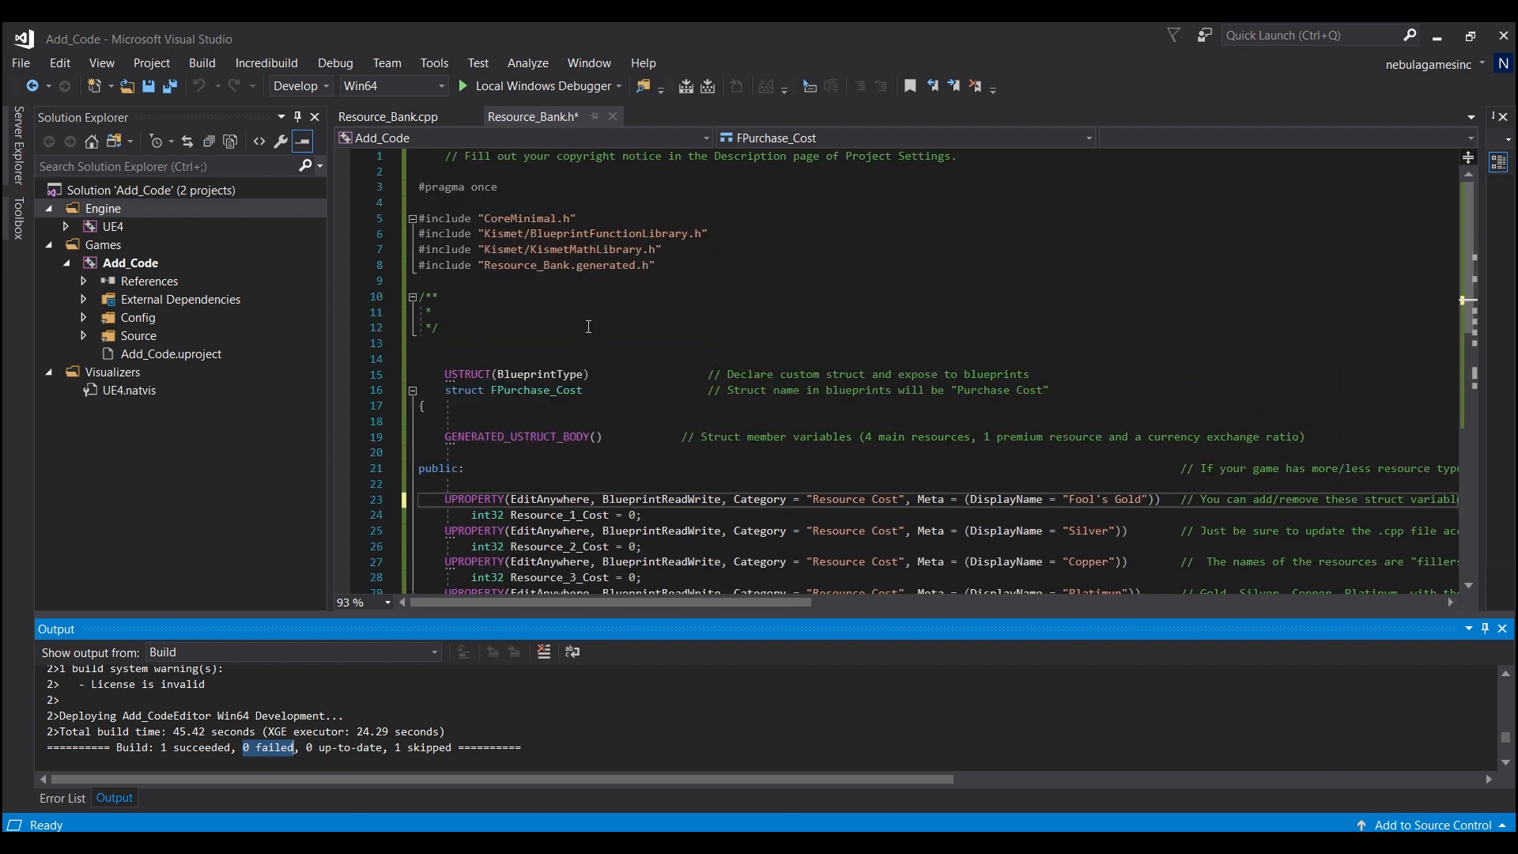
pyautogui.click(436, 328)
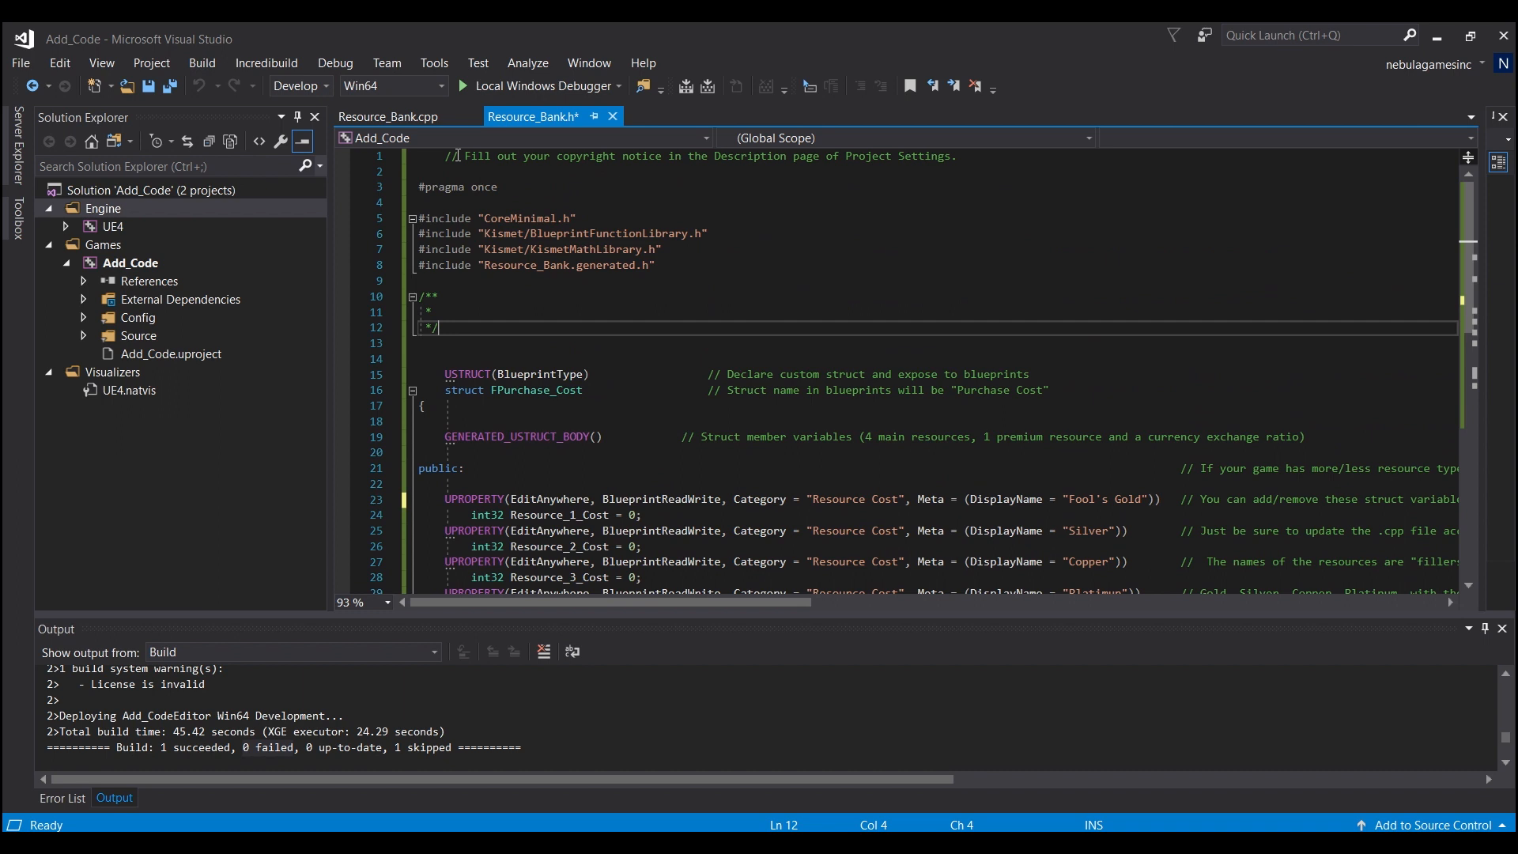
pyautogui.moveTo(390, 115)
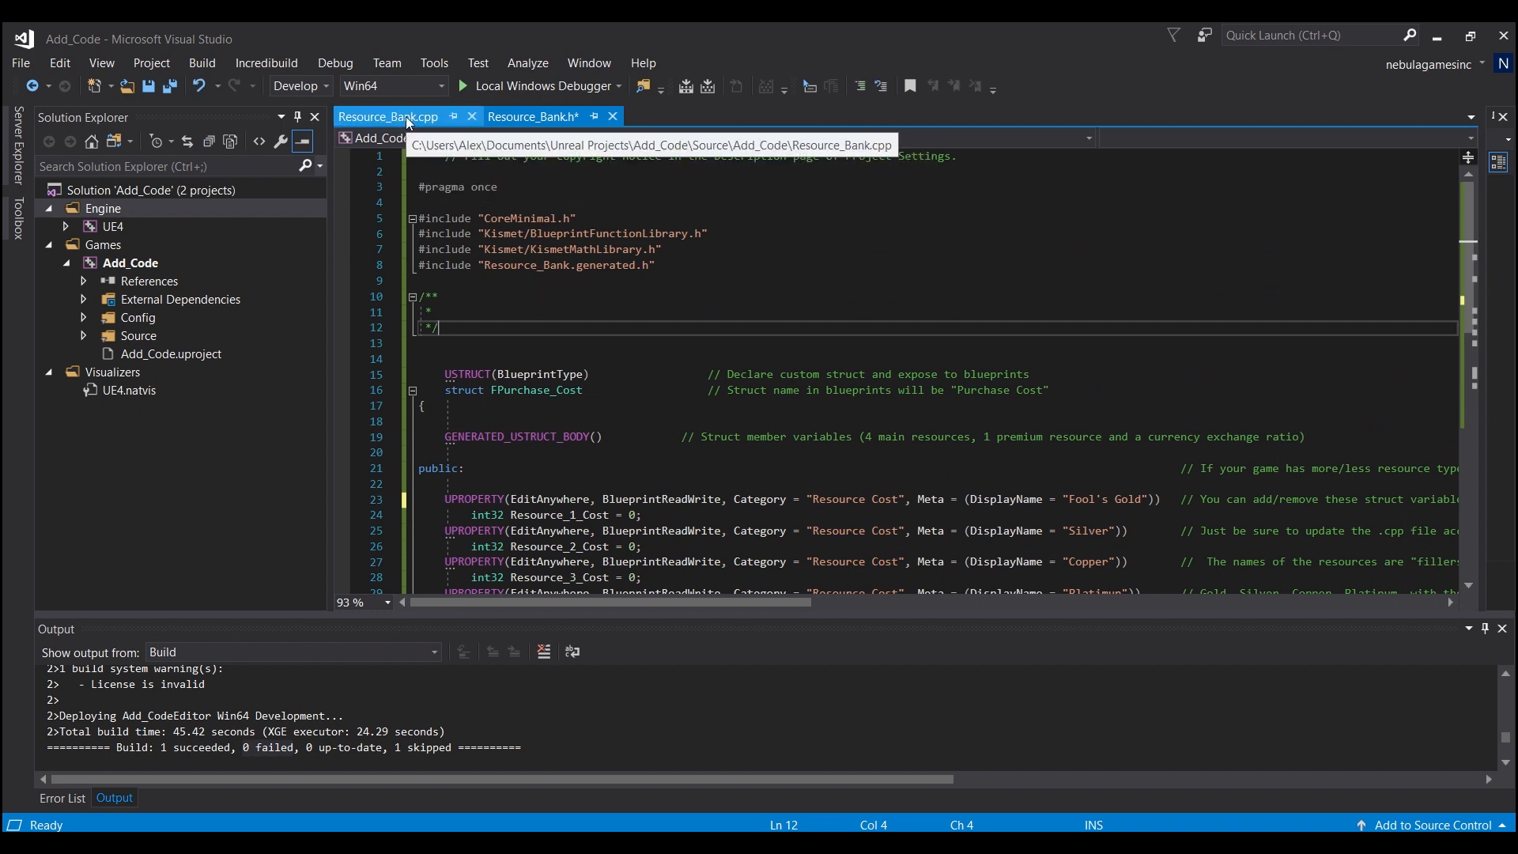
# Step: Glance at Resource_Bank.cpp and the header, then return toward the Unreal editor
pyautogui.click(387, 116)
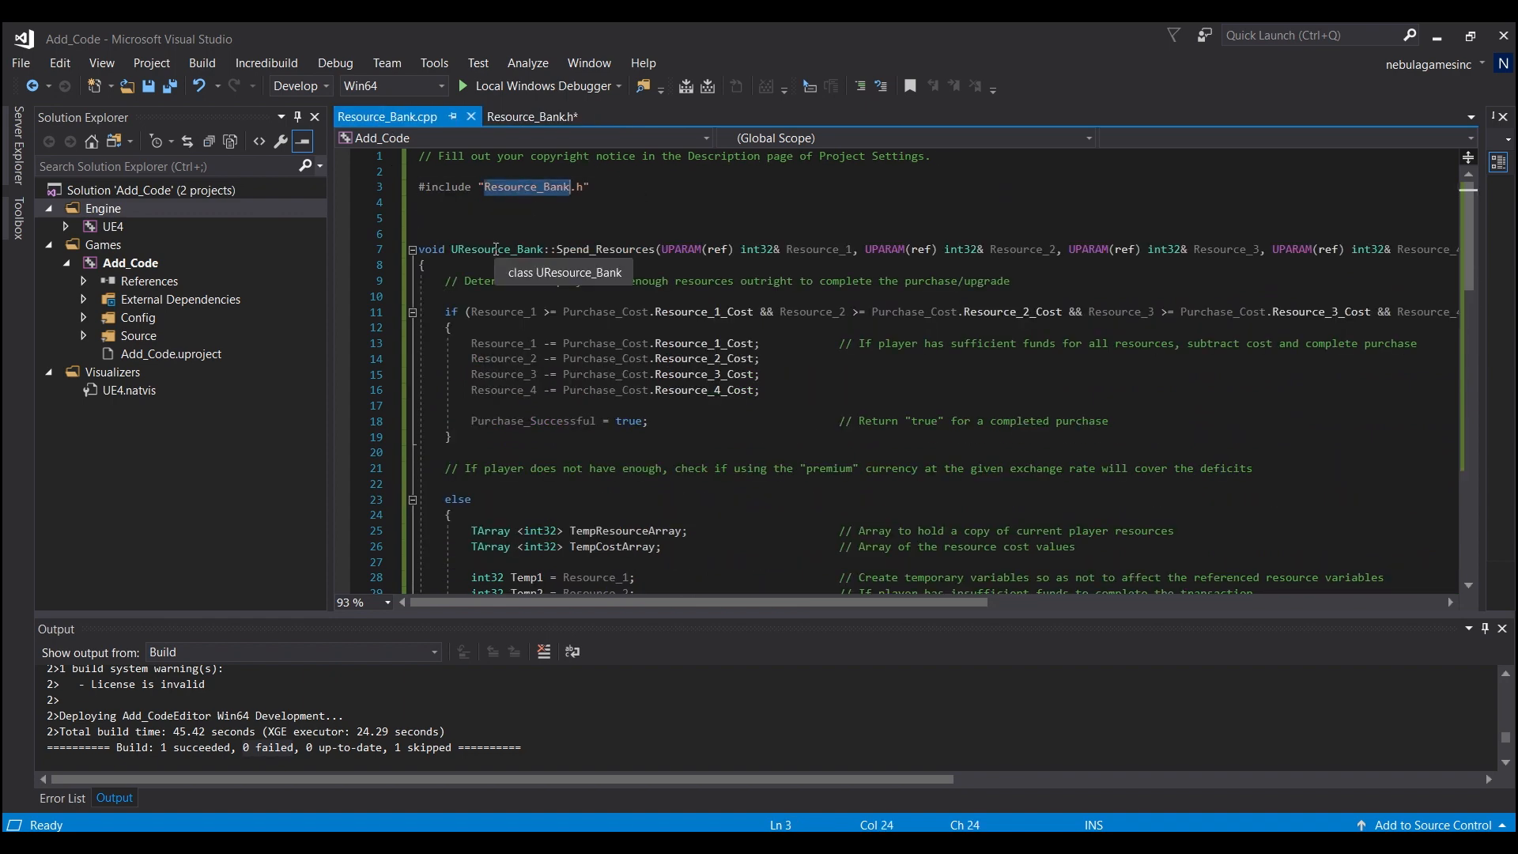
pyautogui.click(531, 115)
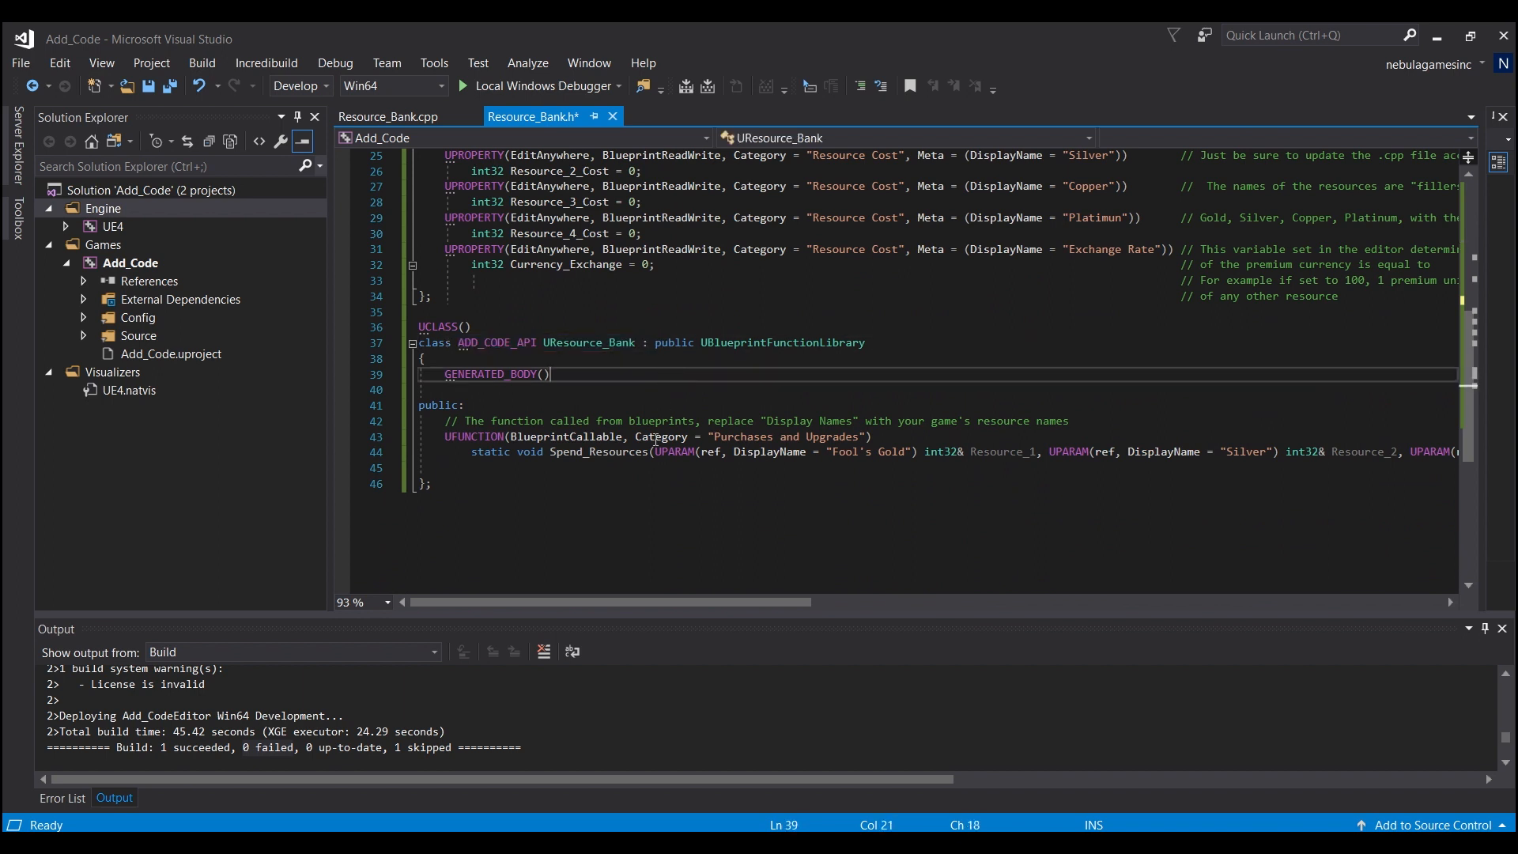
pyautogui.click(605, 311)
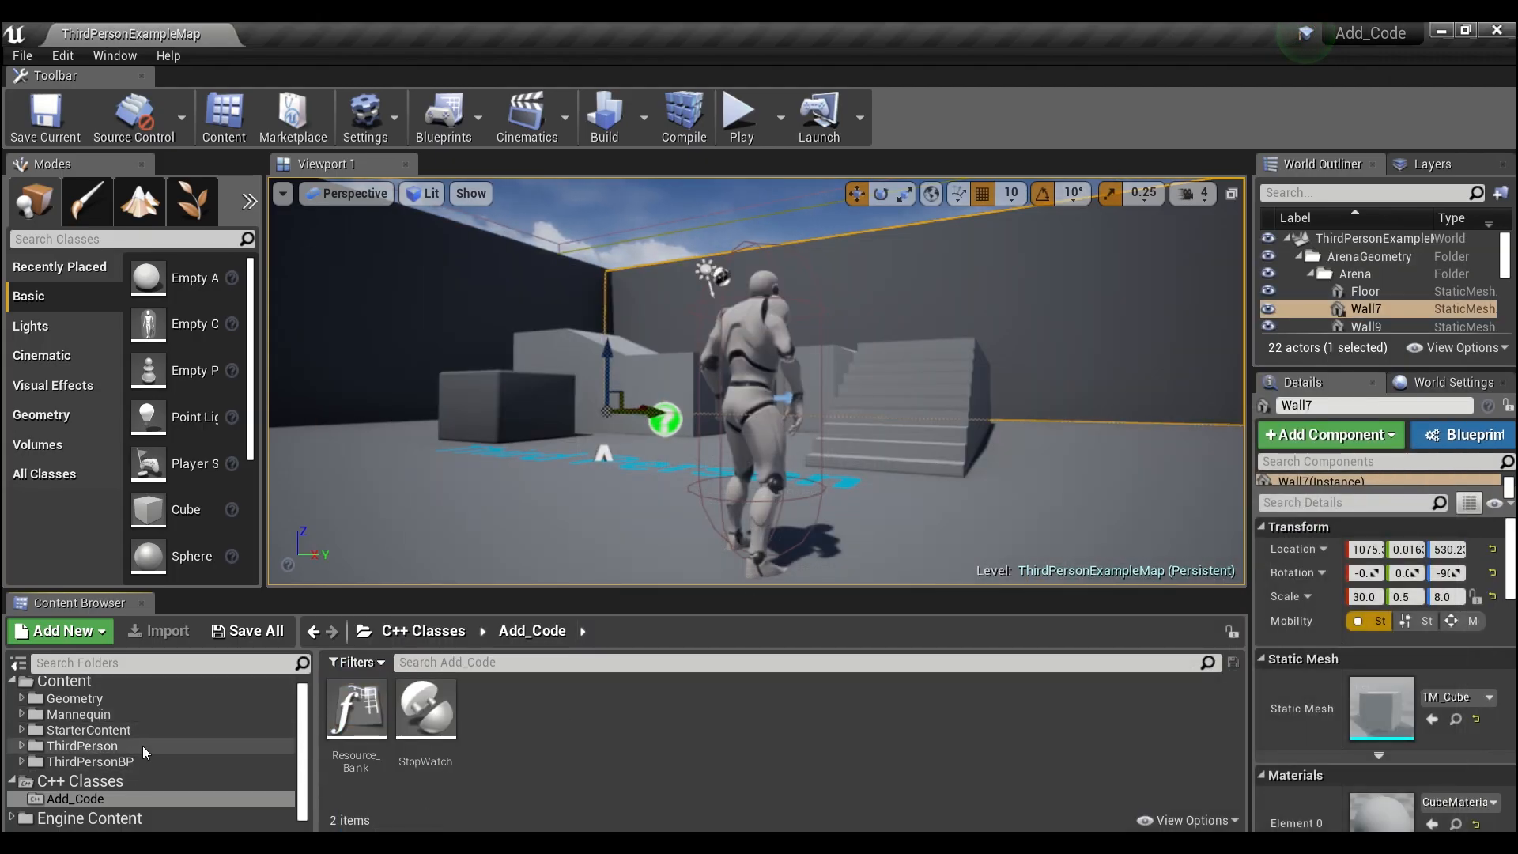
# Step: Navigate Content > ThirdPersonBP > Blueprints and open ThirdPersonCharacter's Event Graph
pyautogui.click(63, 686)
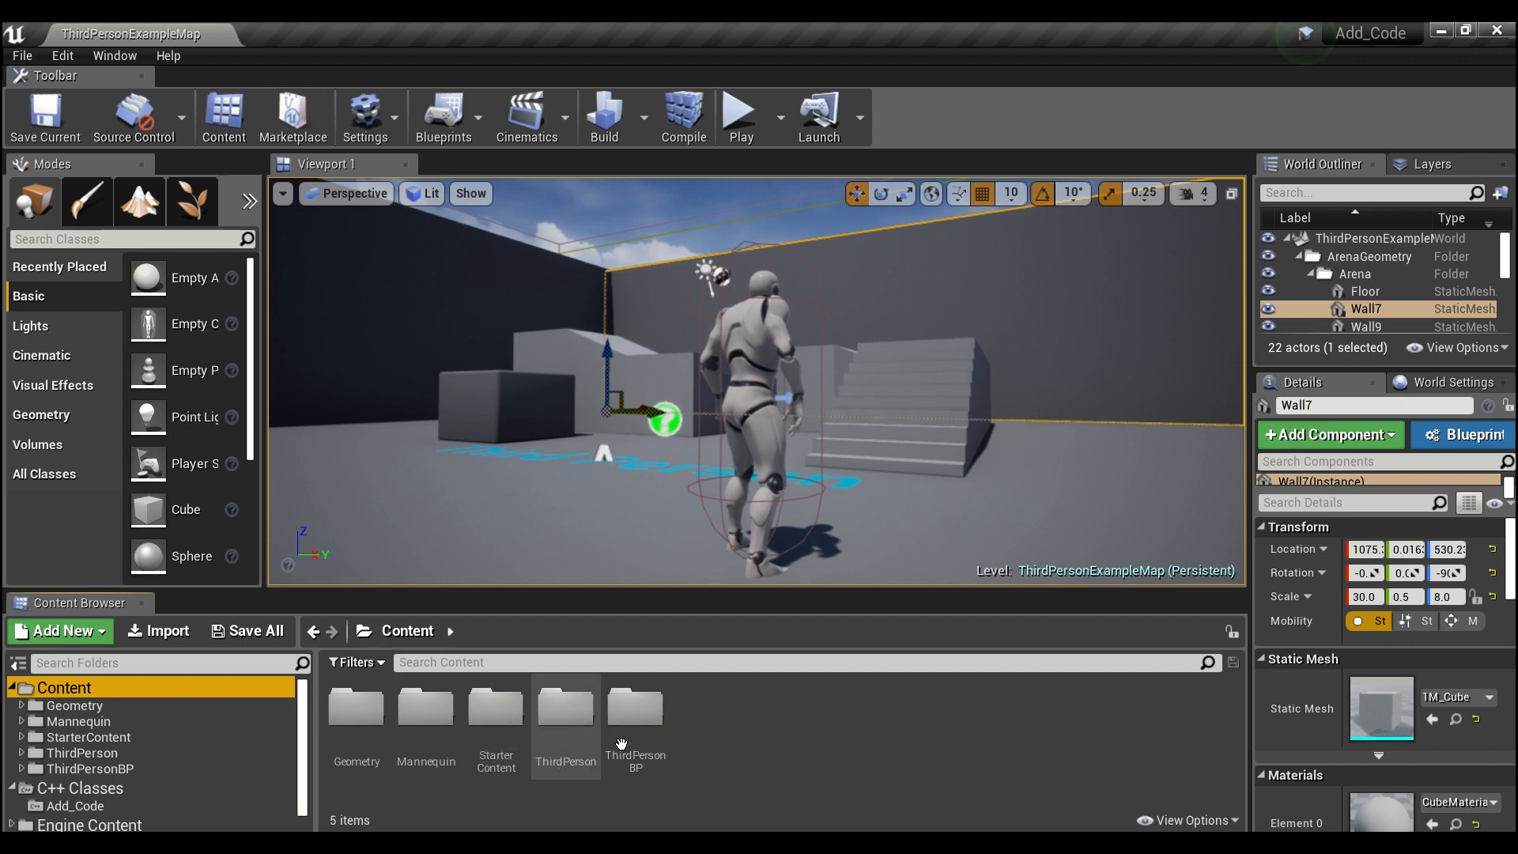
pyautogui.doubleClick(636, 705)
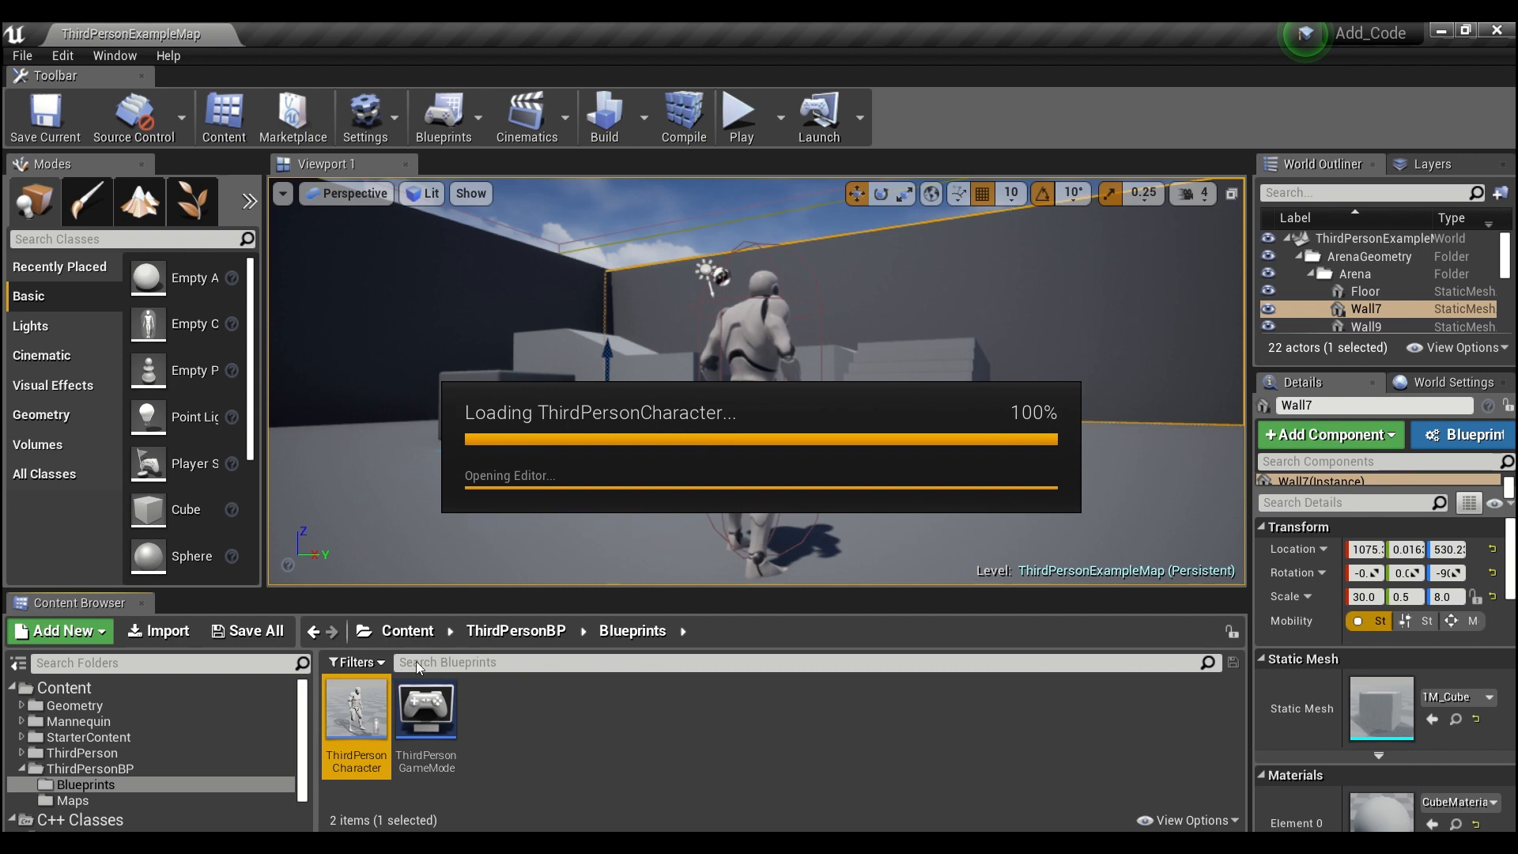
pyautogui.doubleClick(355, 716)
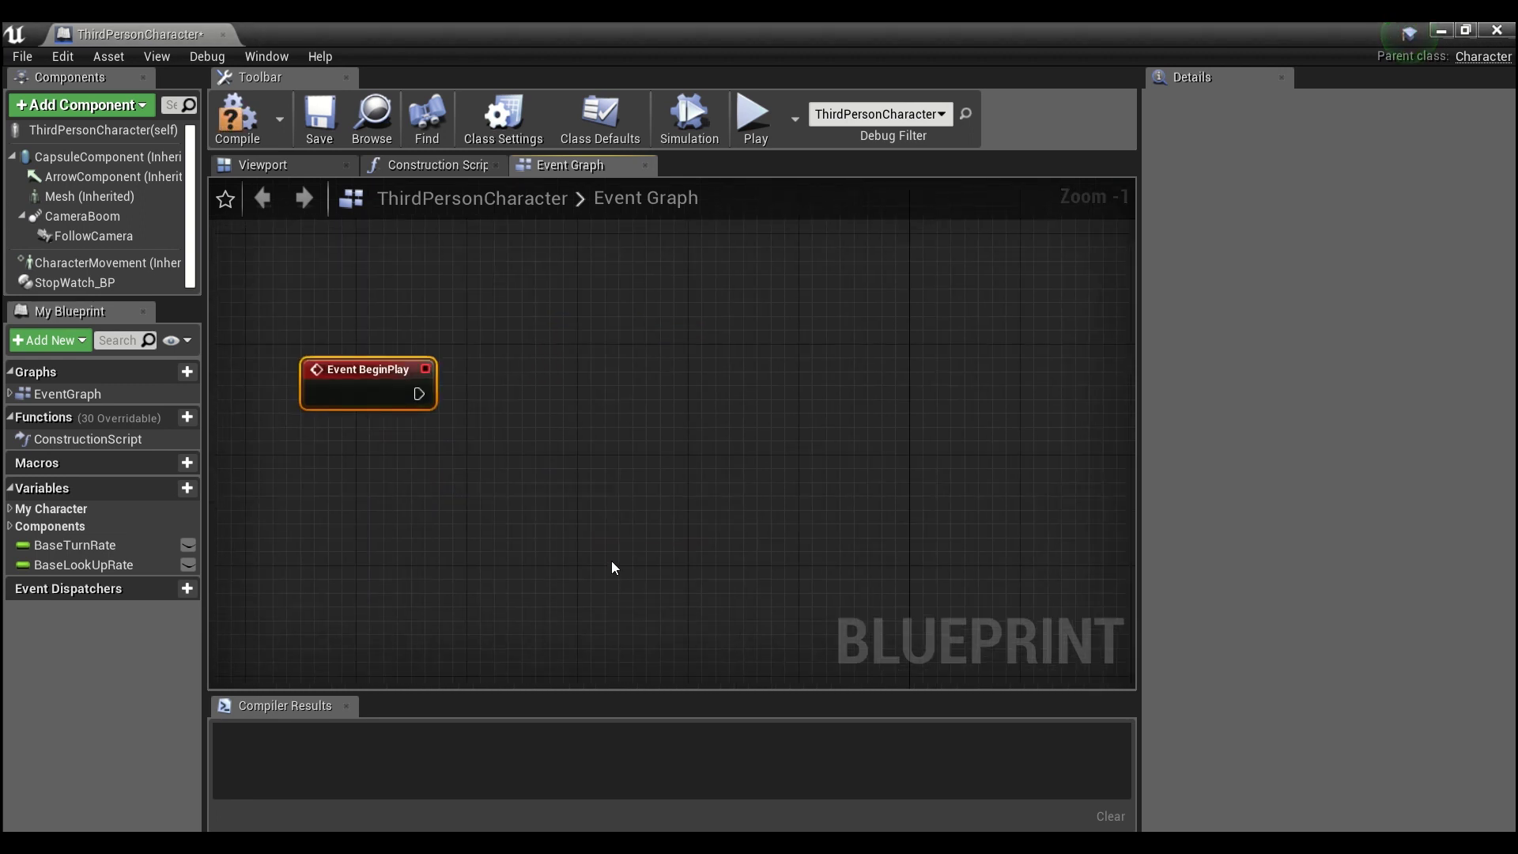
# Step: Search 'spend' in the action menu to add Spend Resources after Event BeginPlay
pyautogui.write('spe')
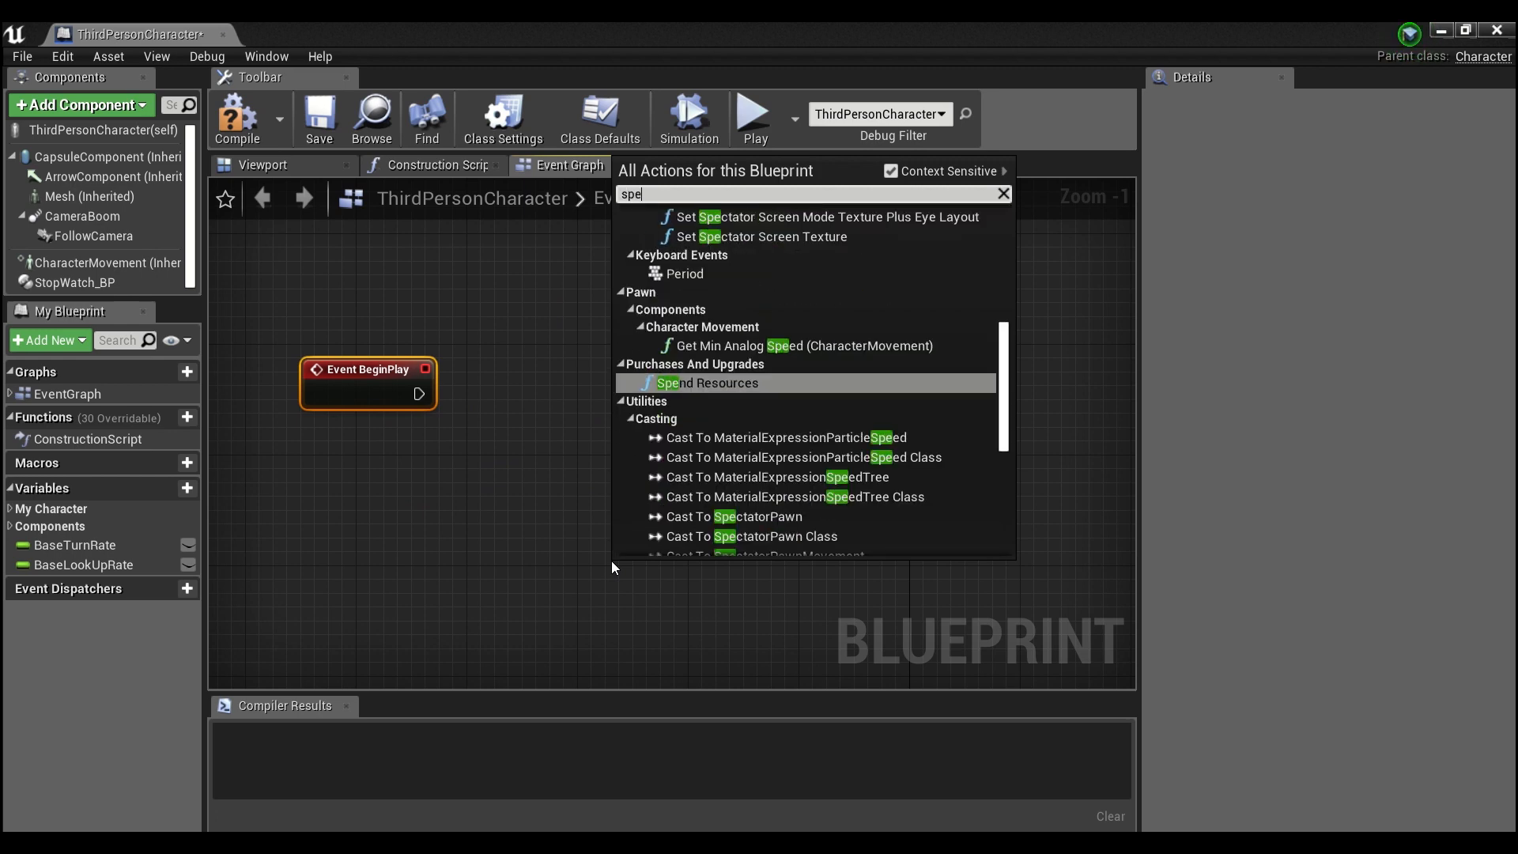
pyautogui.write('nd')
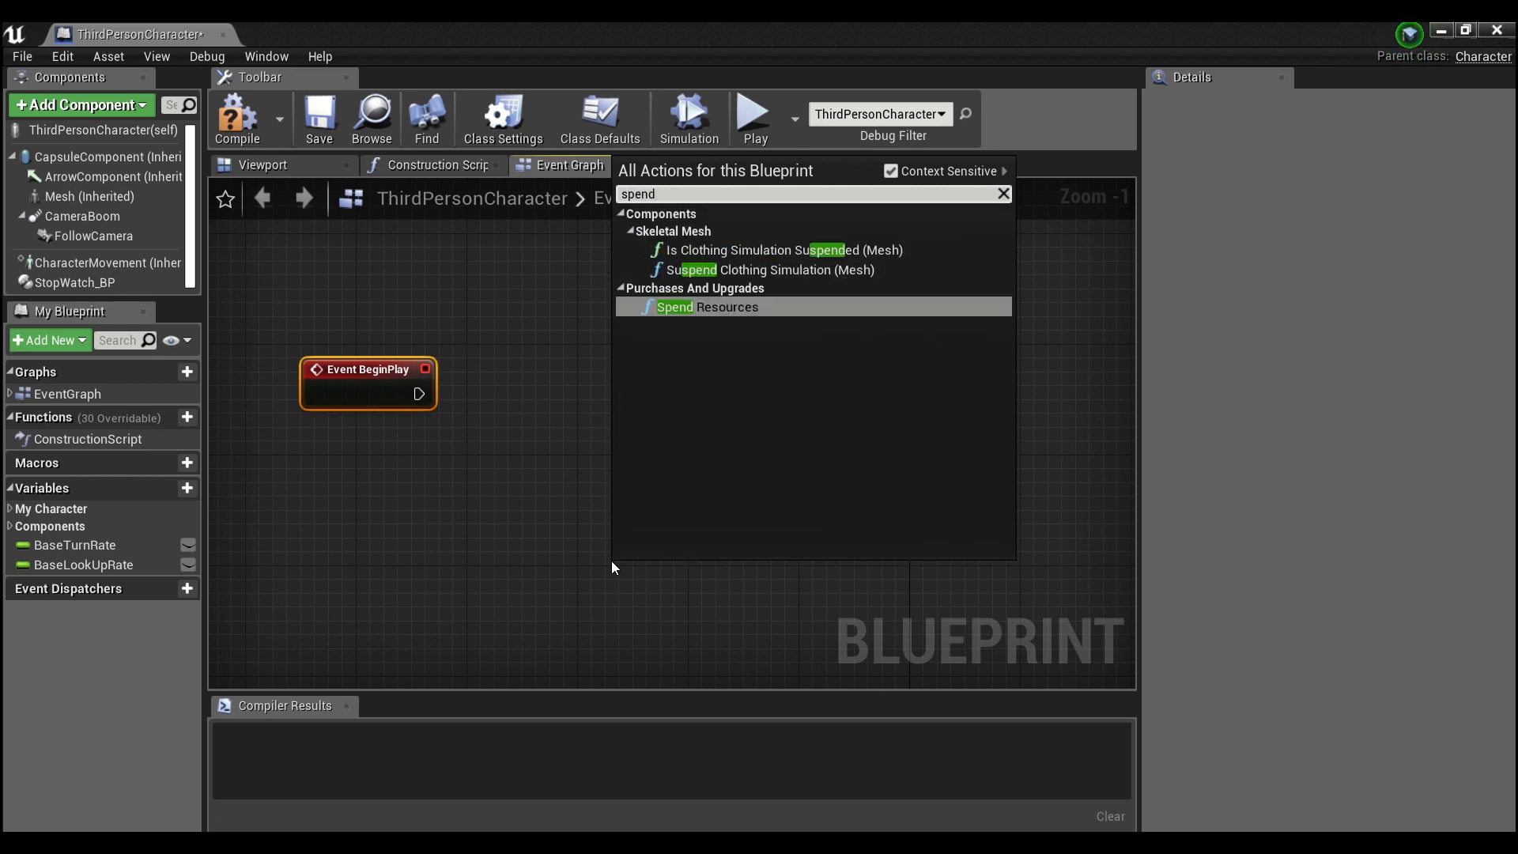
pyautogui.moveTo(706, 307)
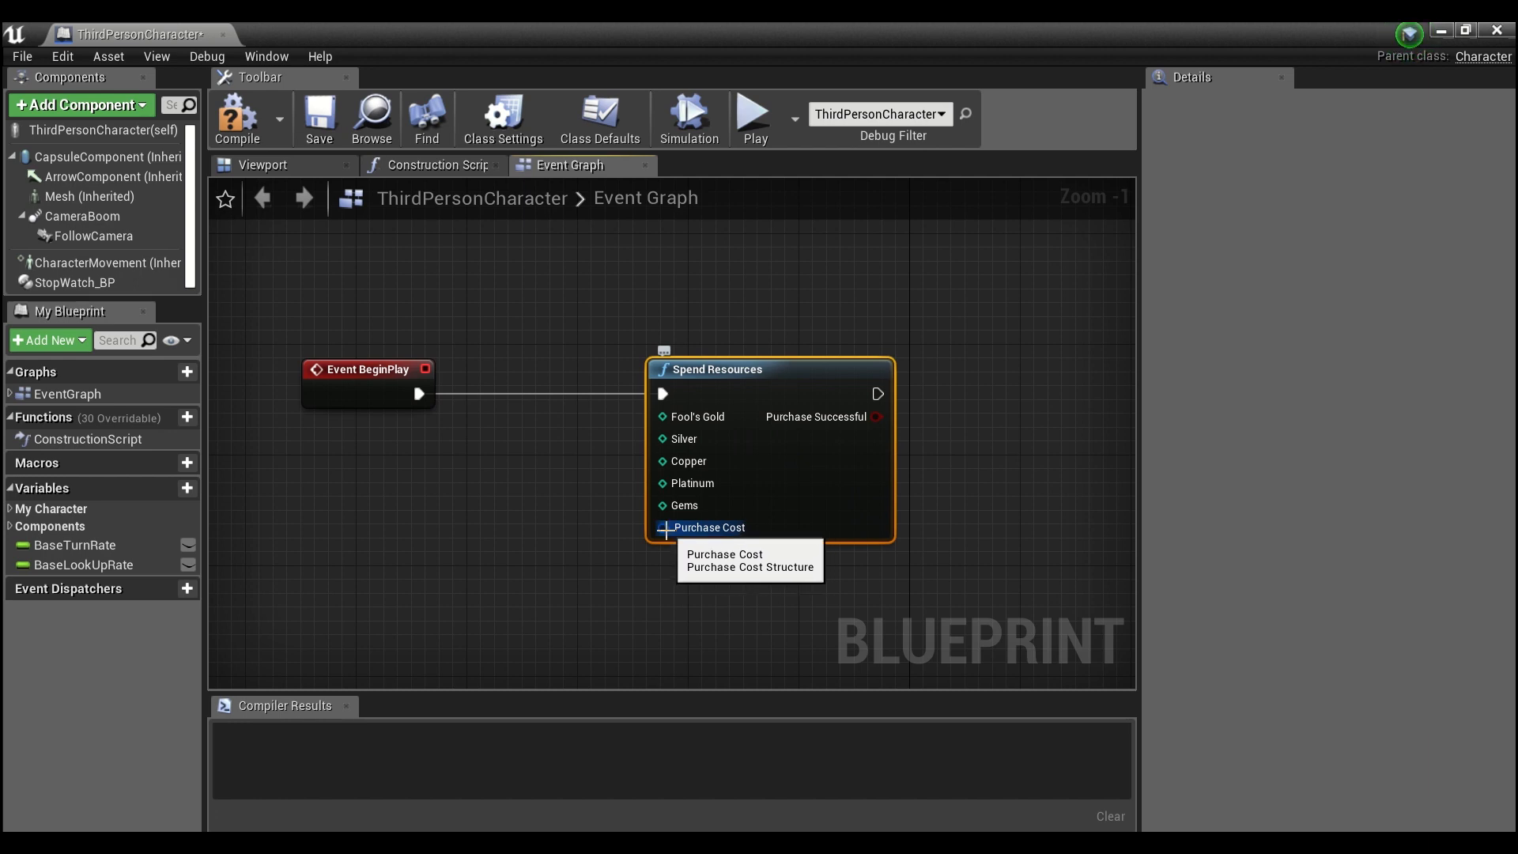
# Step: Promote the Purchase Cost pin to a variable named Purchase Cost and compile the blueprint
pyautogui.rightClick(664, 527)
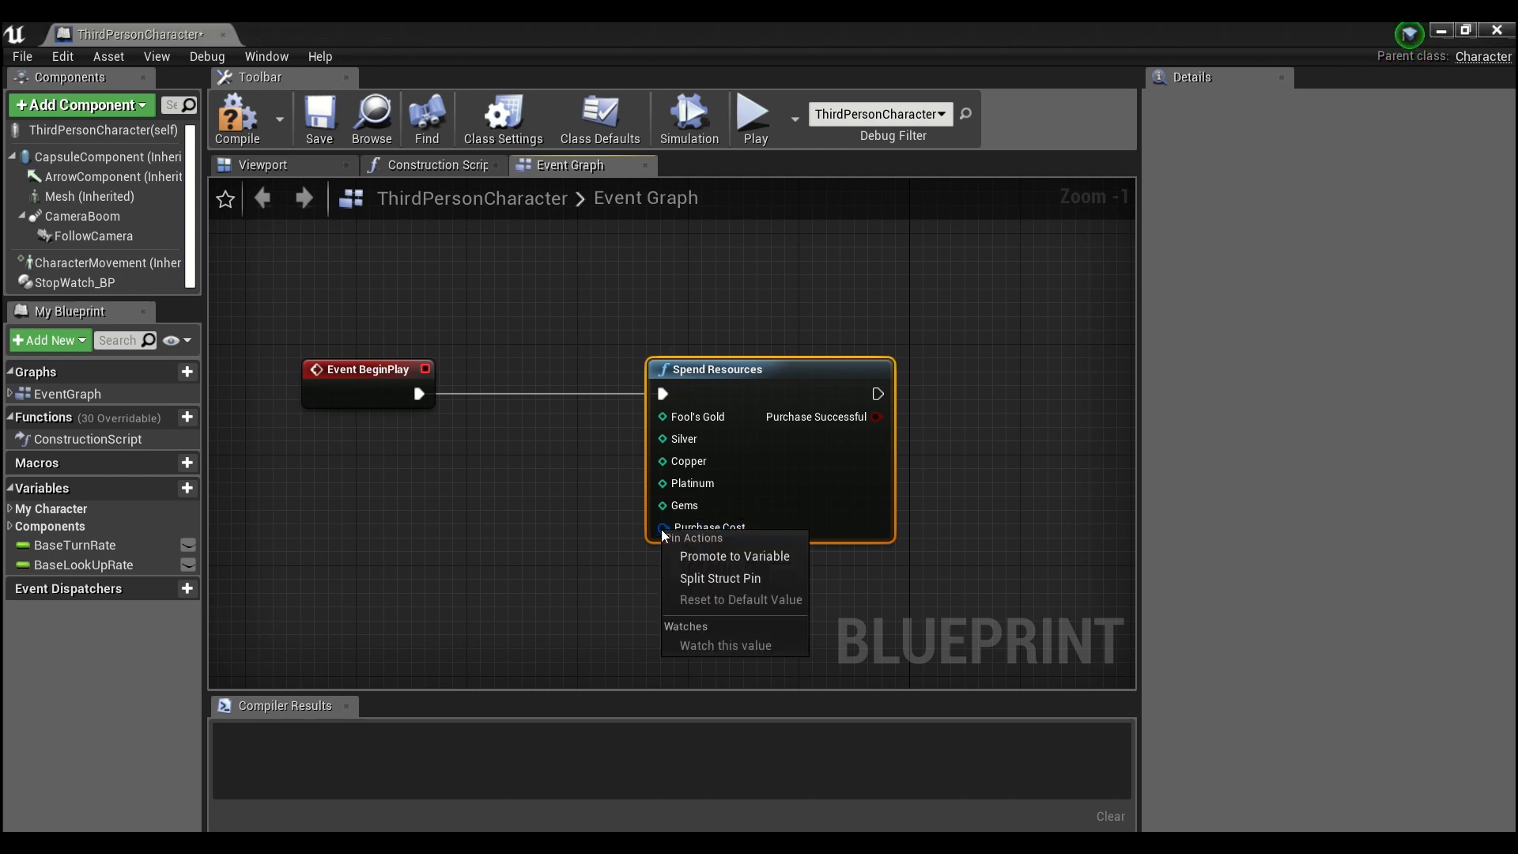
pyautogui.click(734, 555)
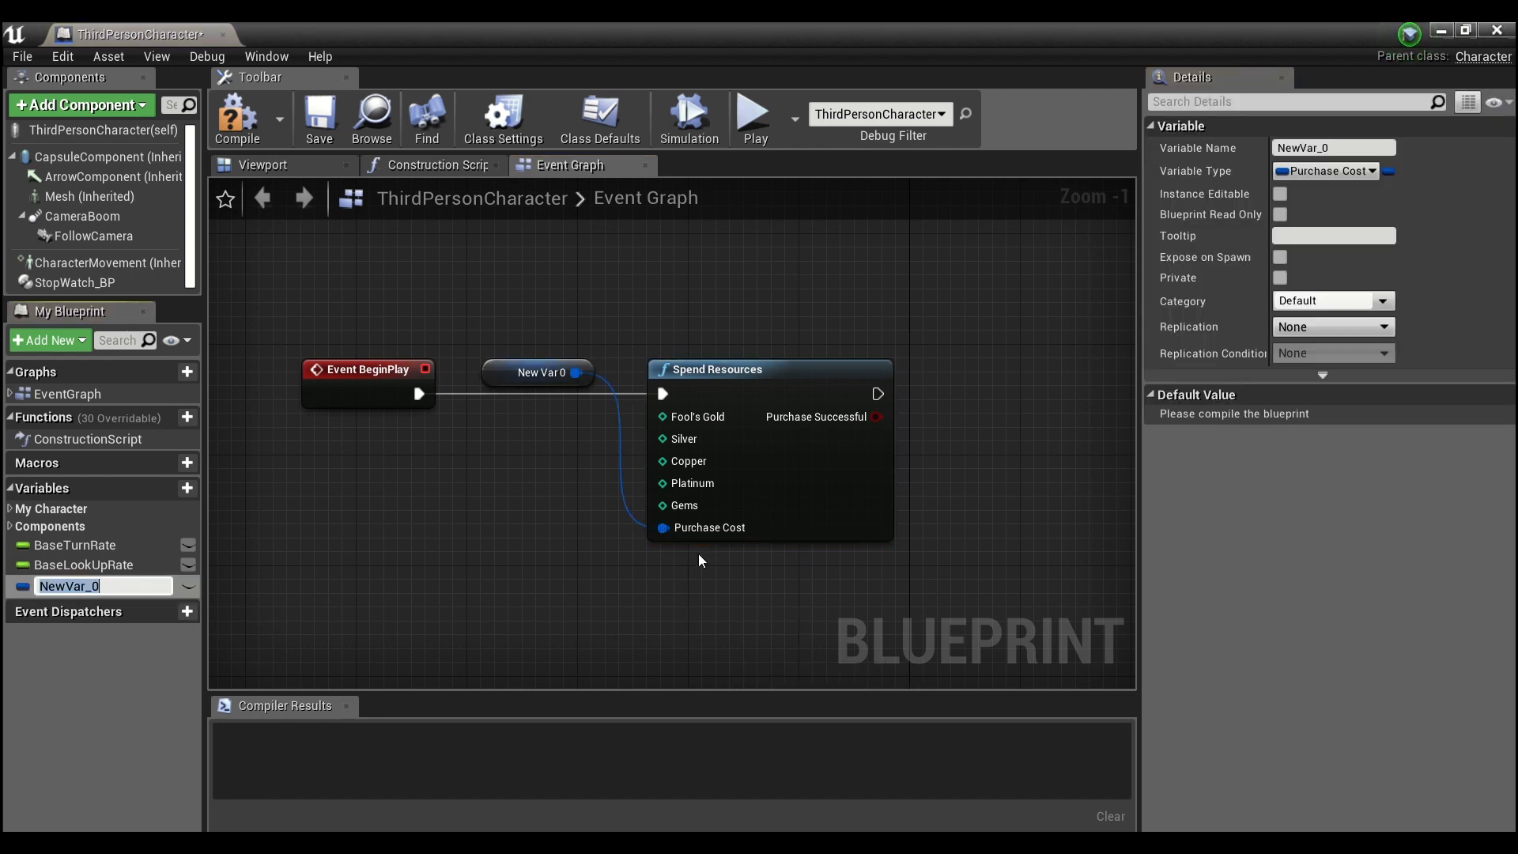
pyautogui.write('Purchase C')
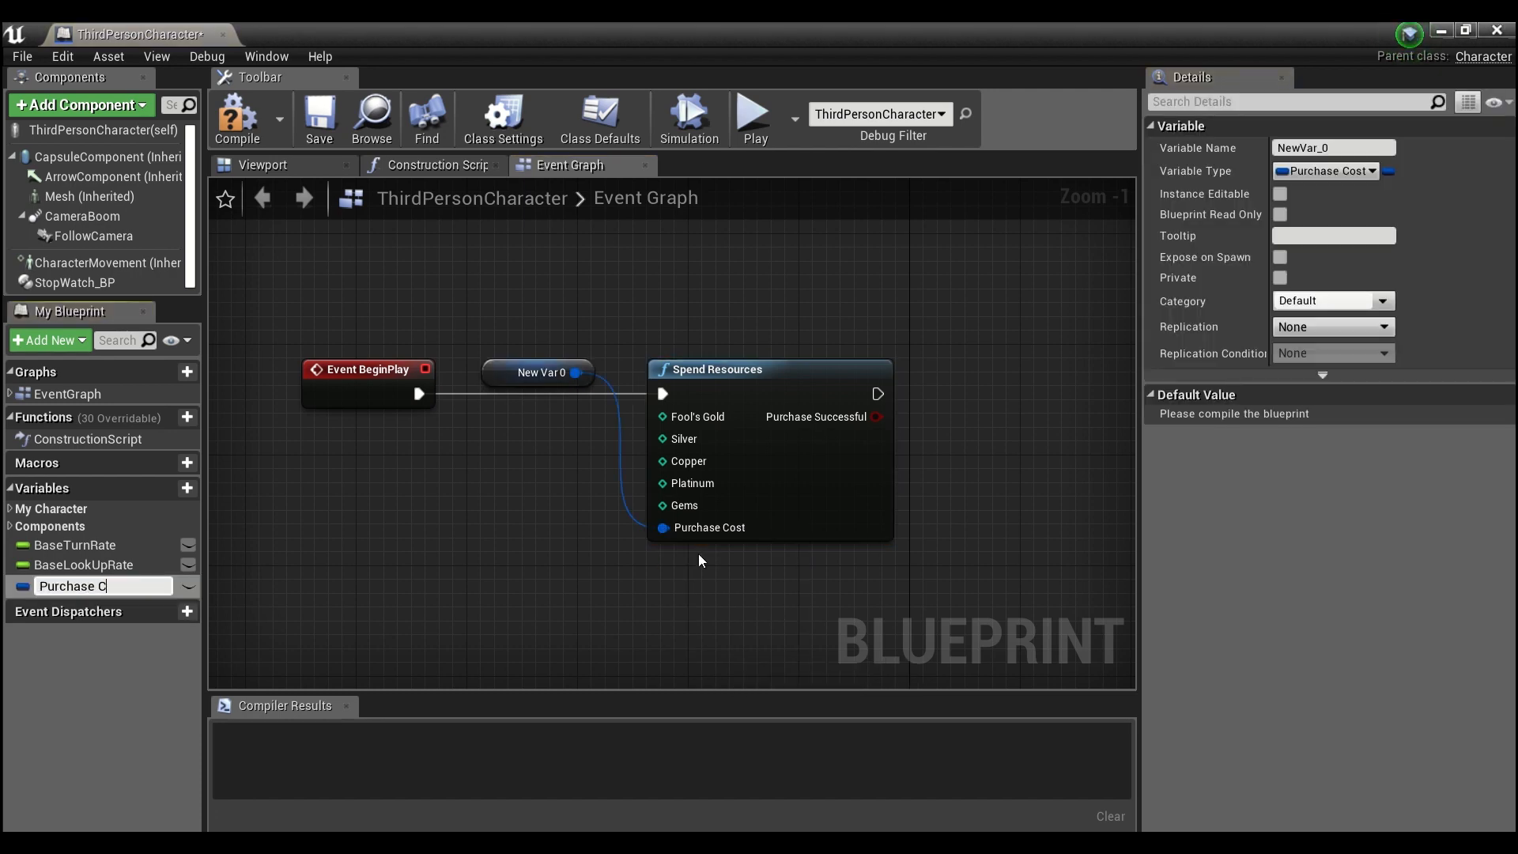
pyautogui.press('Return')
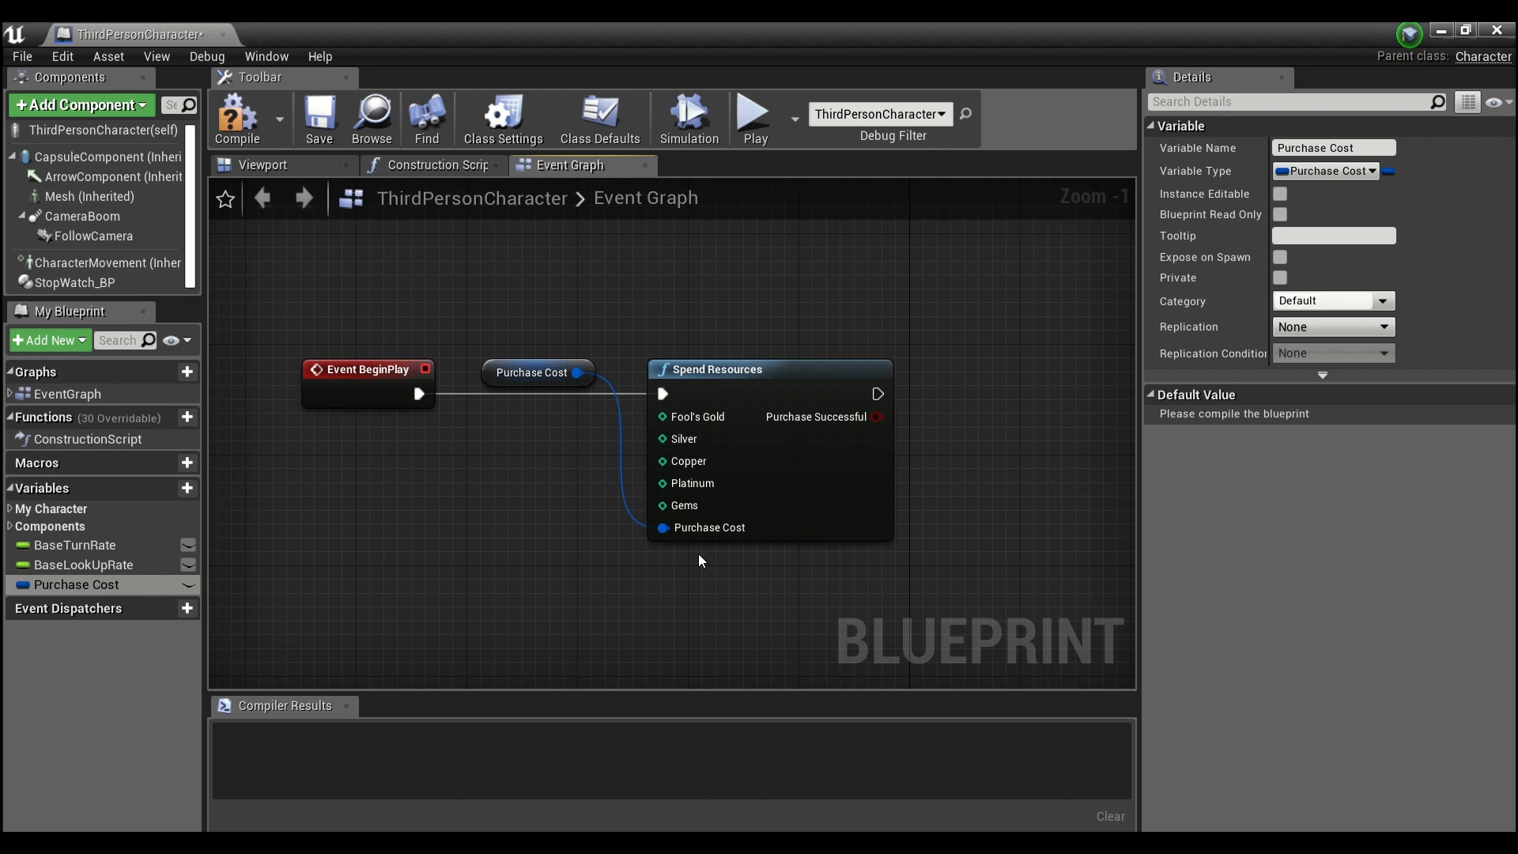
pyautogui.click(236, 119)
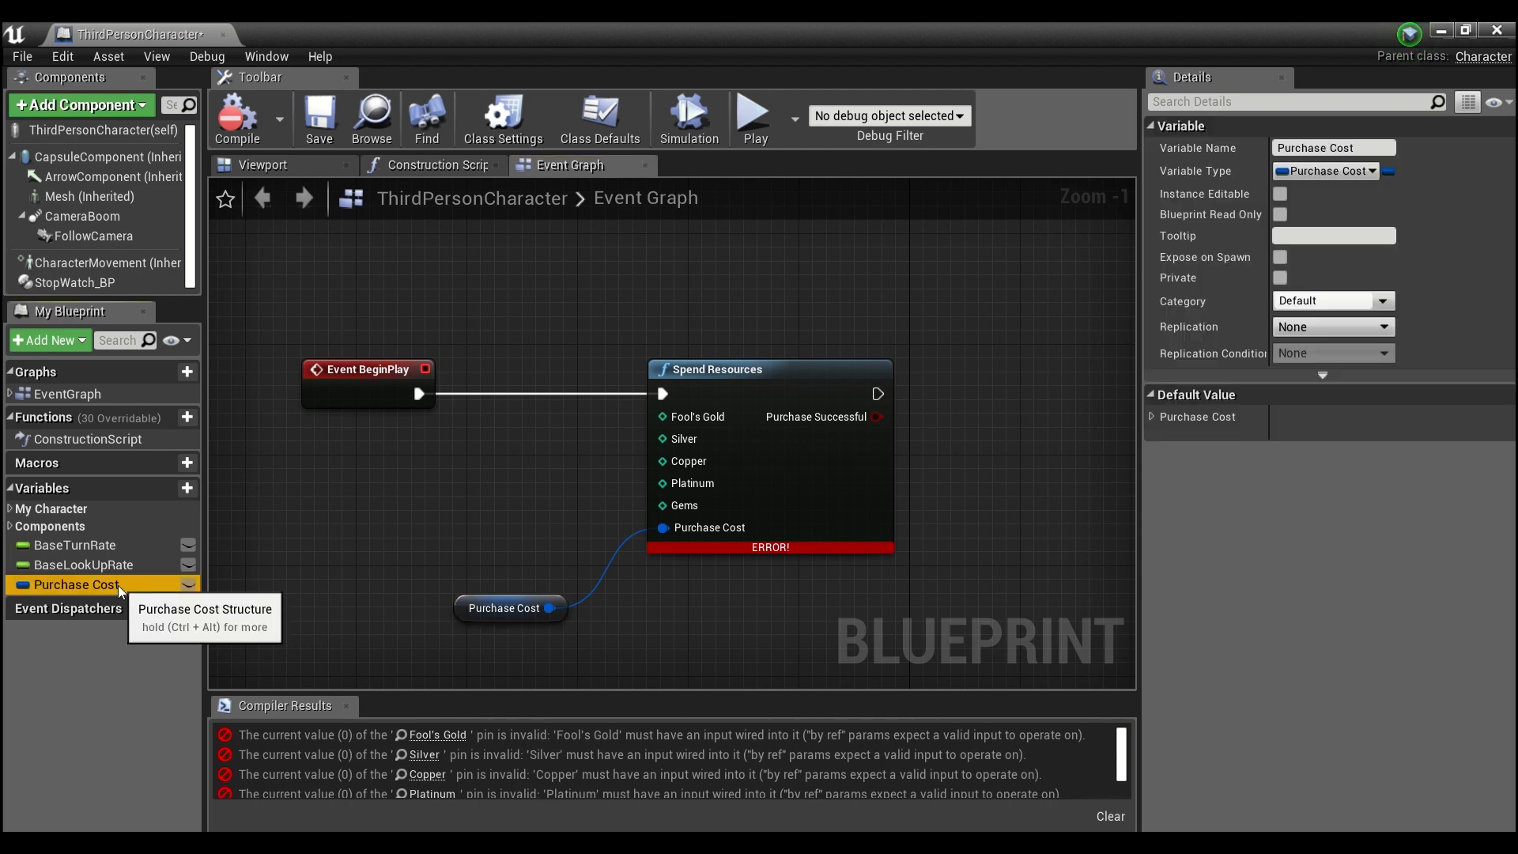
# Step: Set Purchase Cost defaults: Fool's Gold 1575, Silver 1200, Copper 900, Platinum 1000, Exchange Rate 100
pyautogui.click(1153, 416)
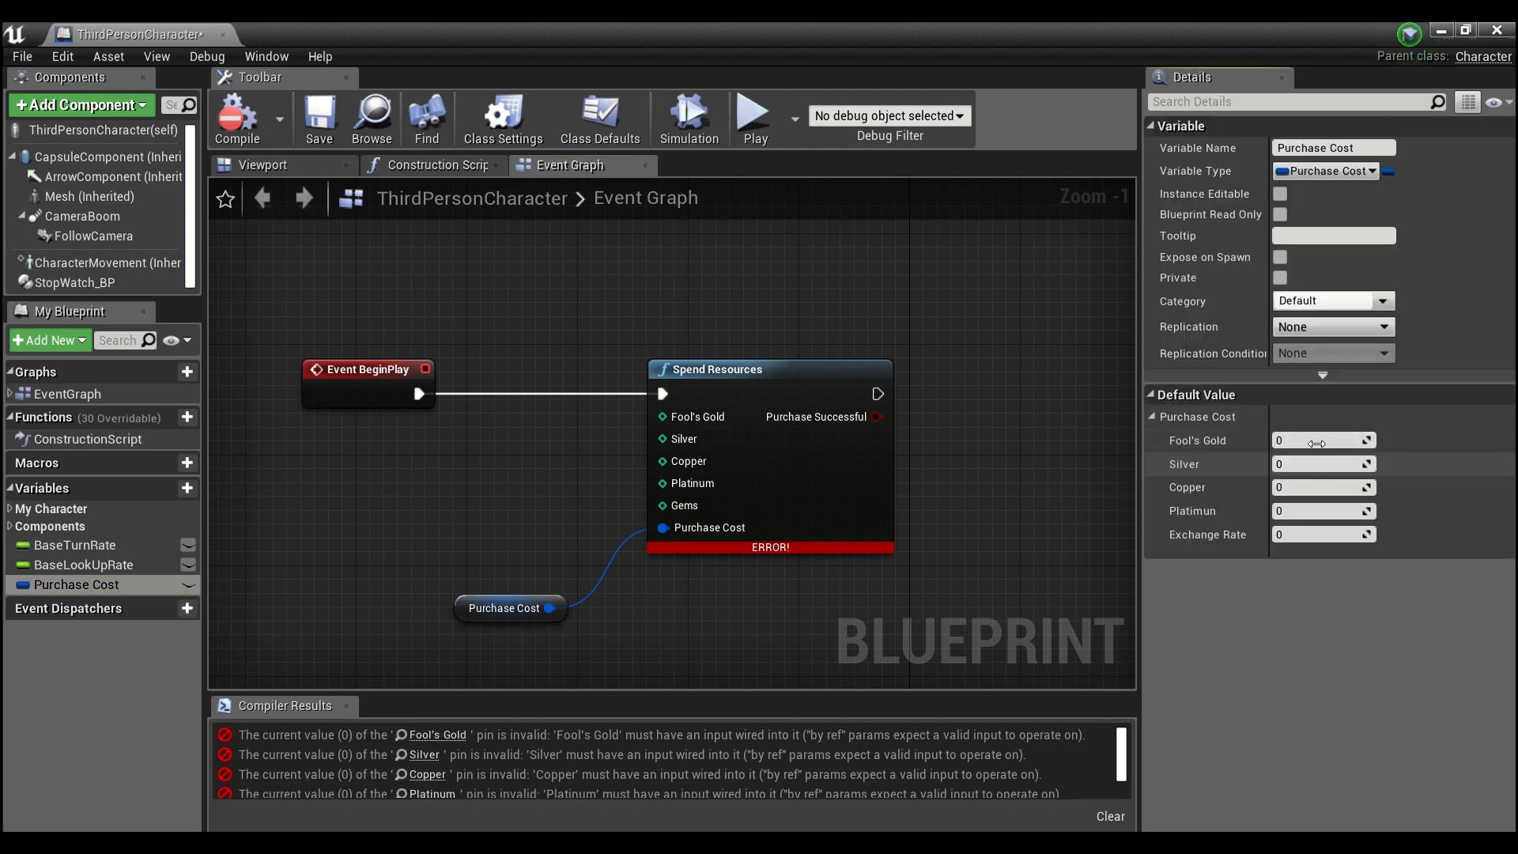
pyautogui.moveTo(1195, 441)
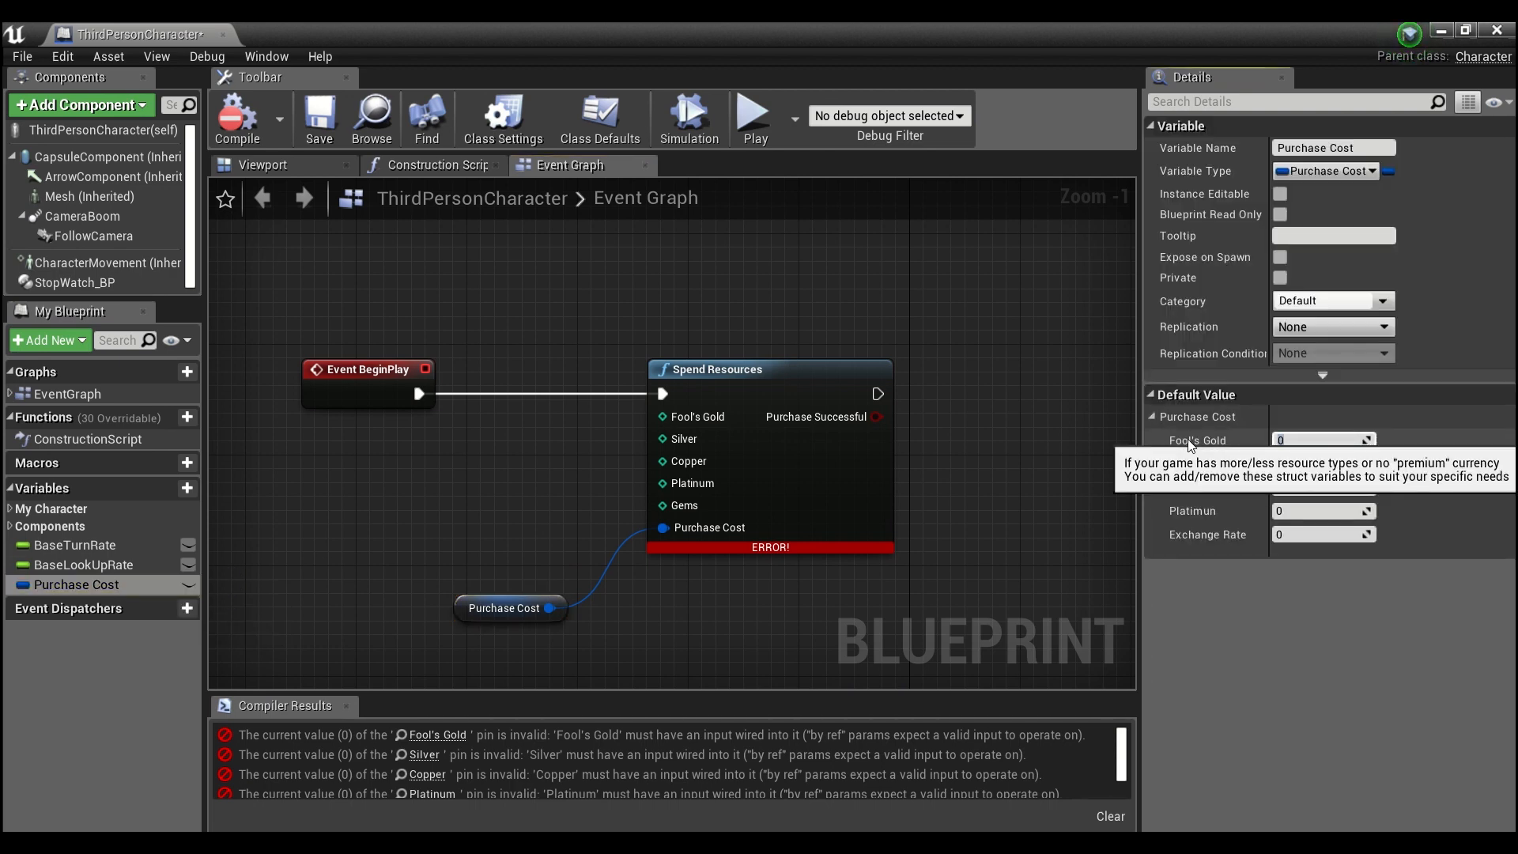
pyautogui.write('1575')
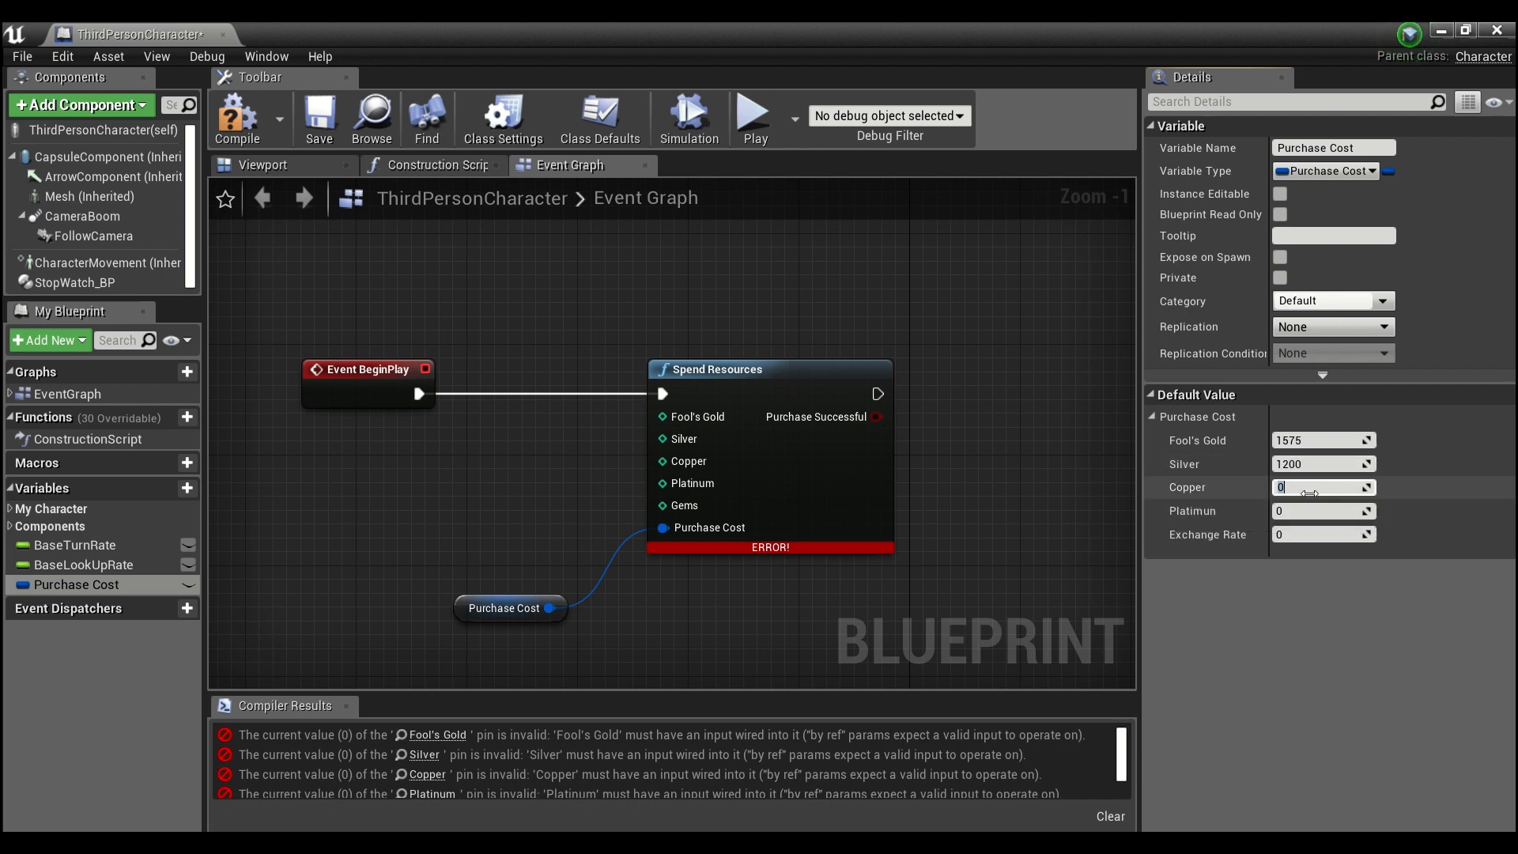
pyautogui.write('900')
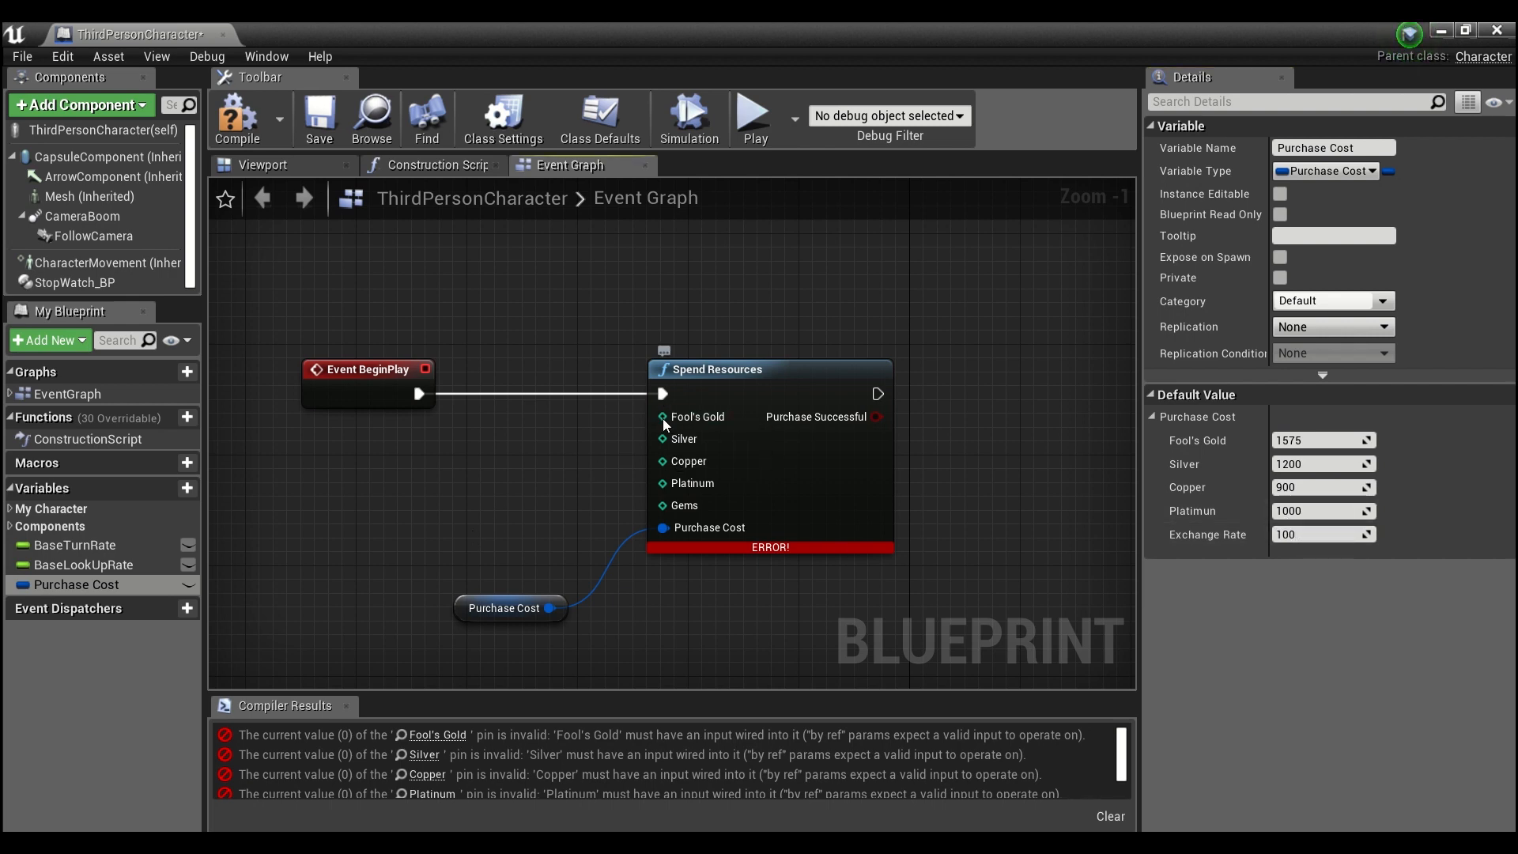
# Step: Promote the resource input pins to variables, compile, and give Fool Gold a default of 1000
pyautogui.click(186, 488)
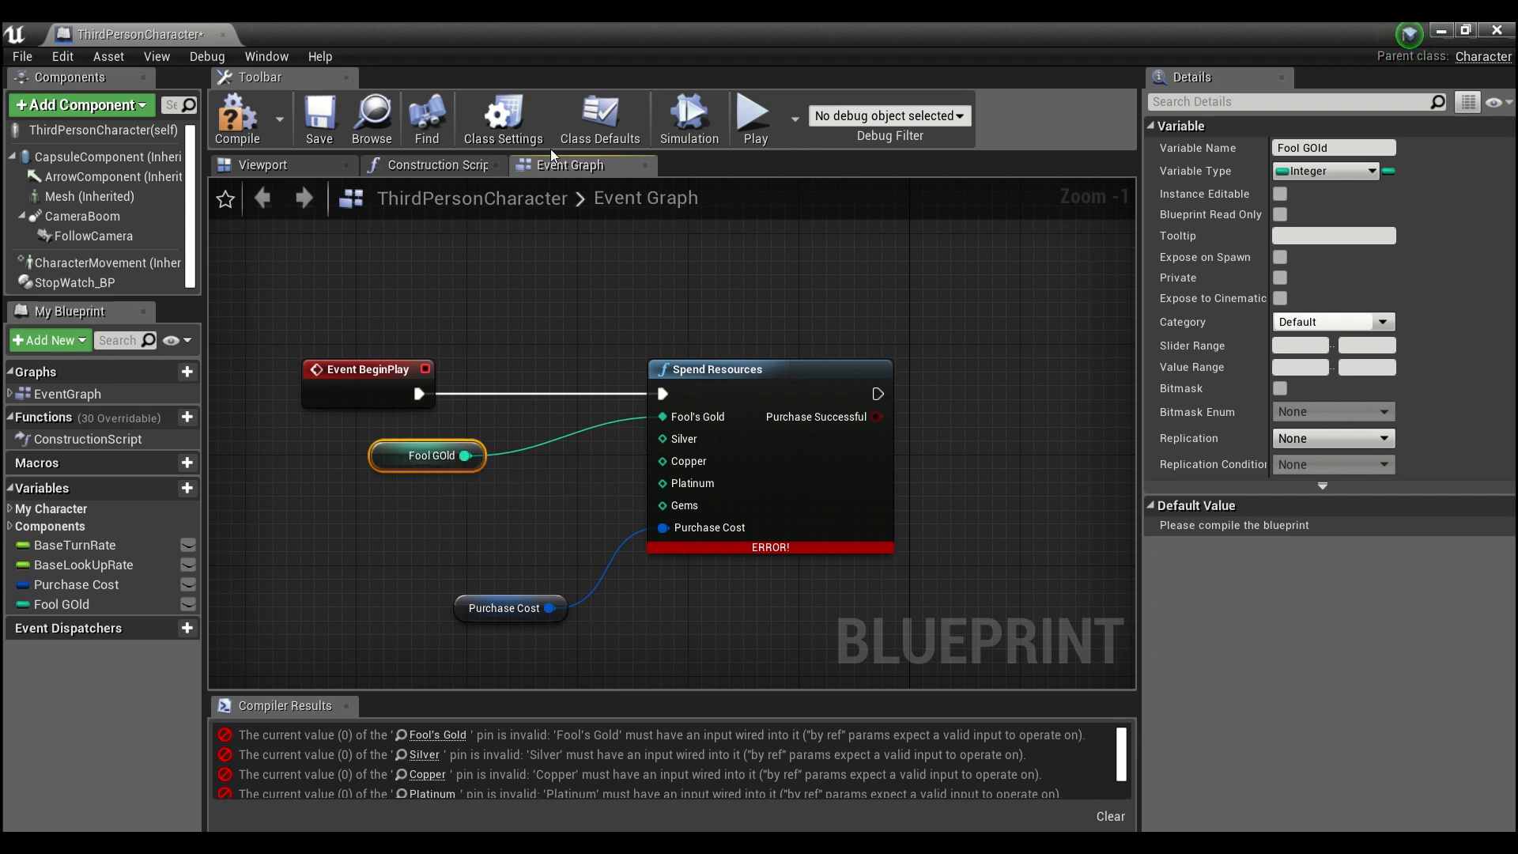
pyautogui.click(236, 115)
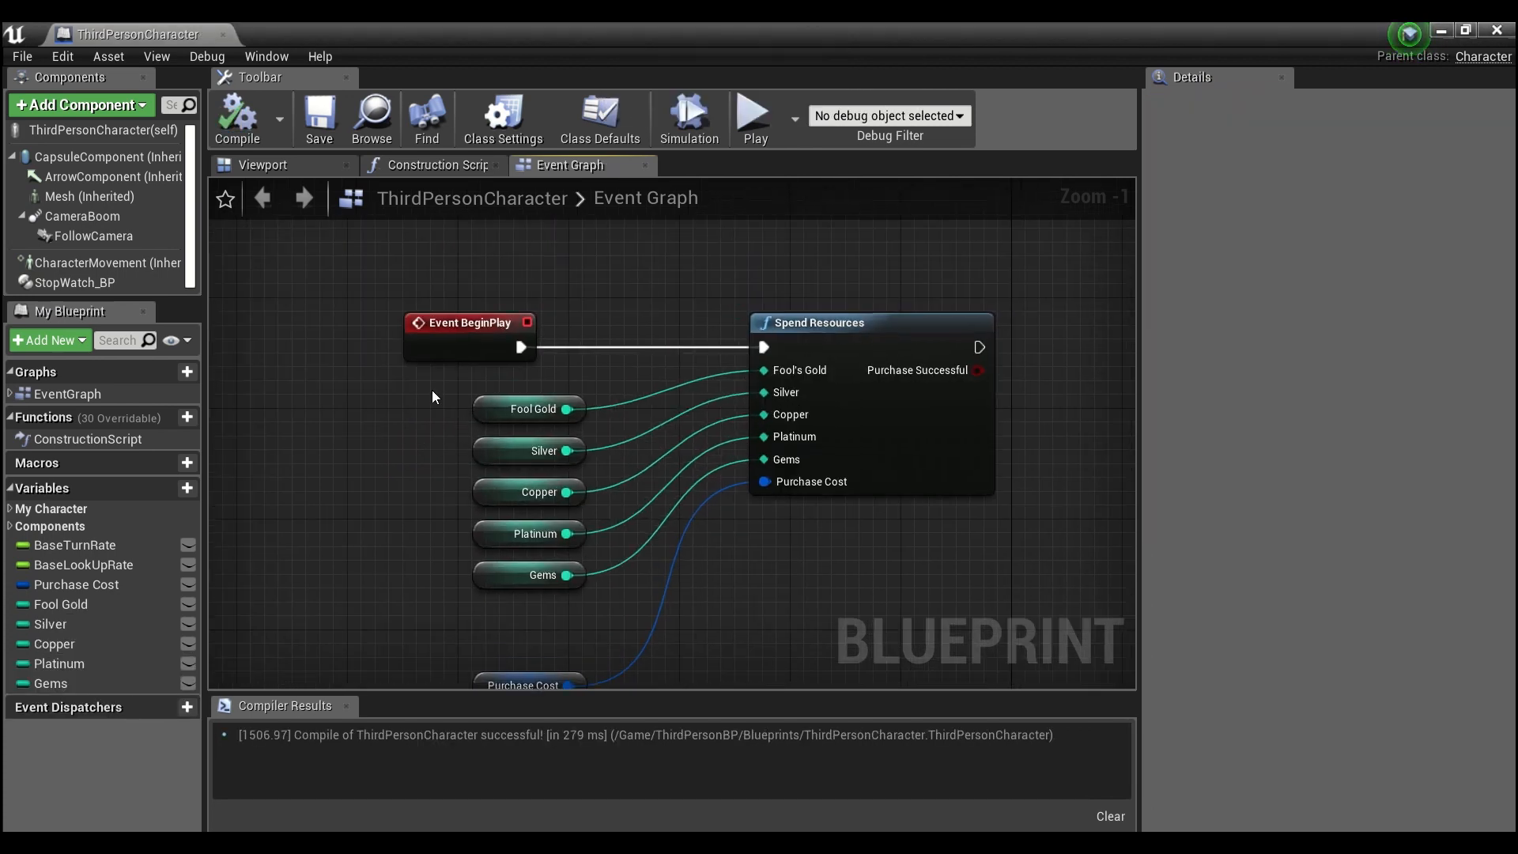
pyautogui.moveTo(511, 503)
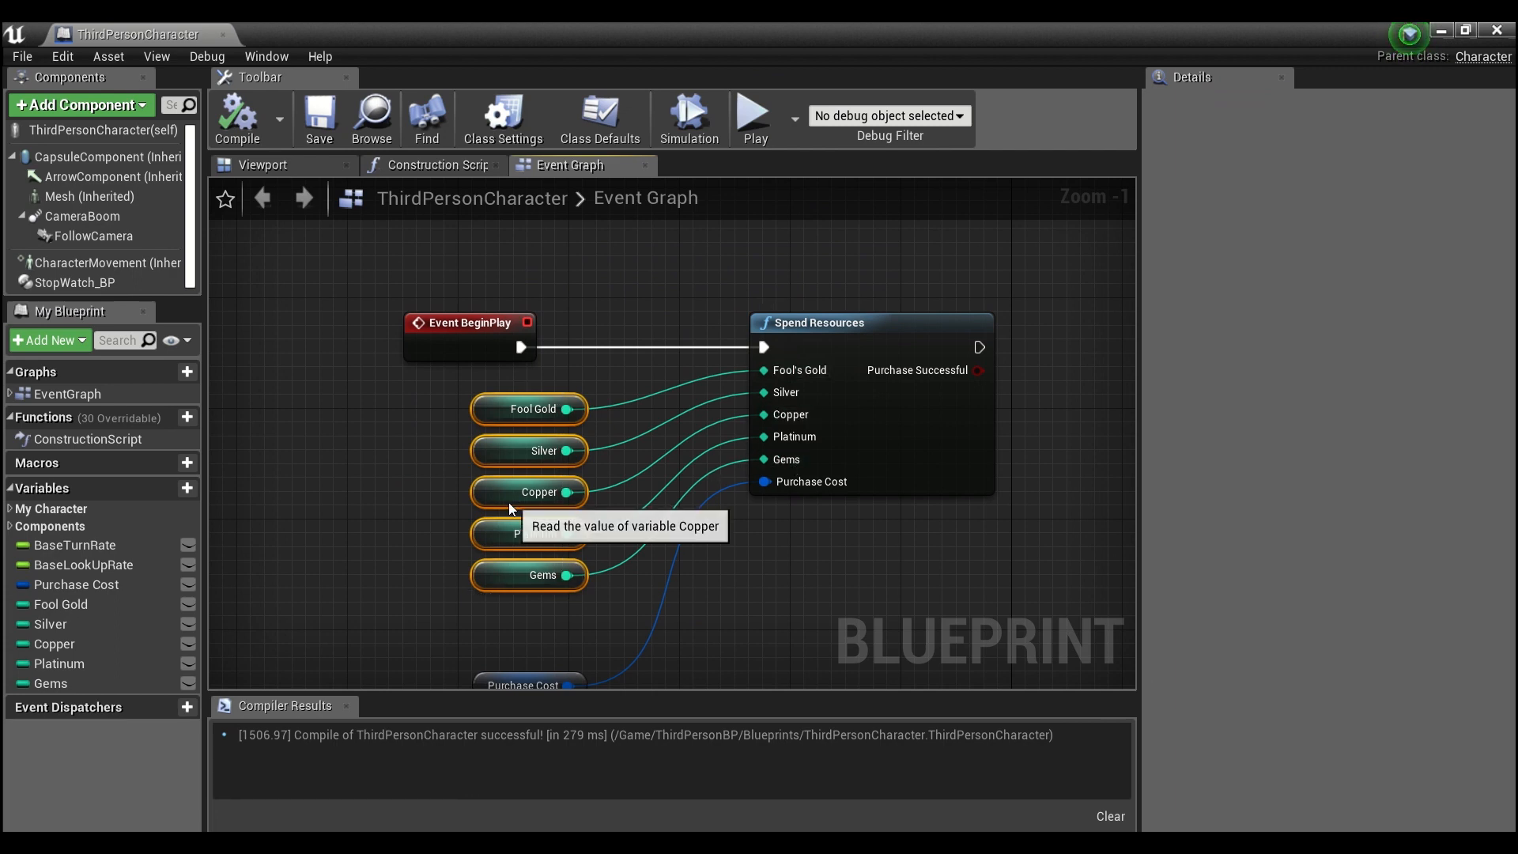
pyautogui.click(528, 408)
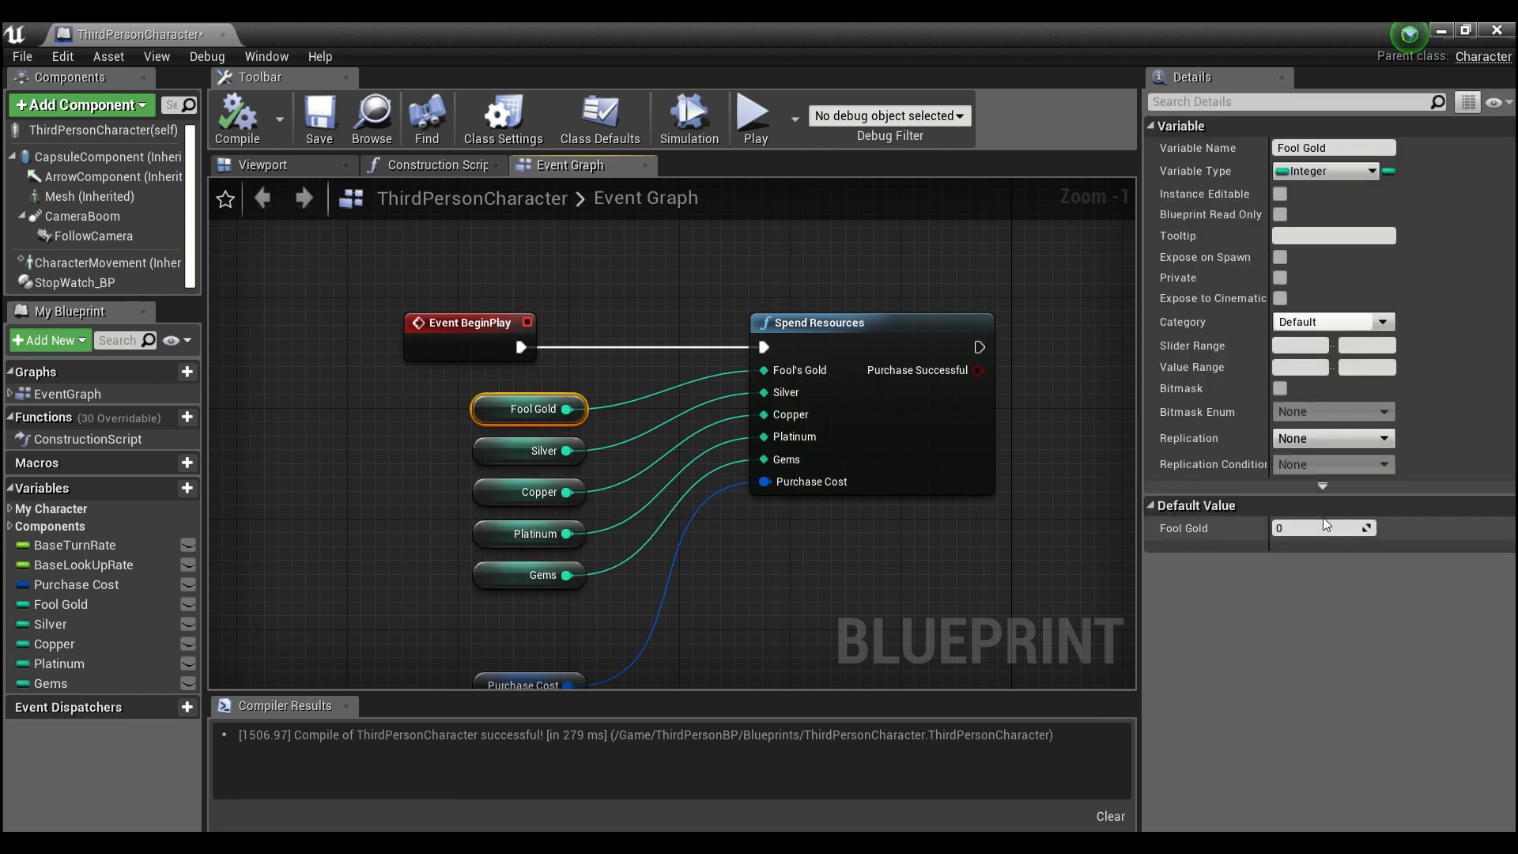
pyautogui.write('1000')
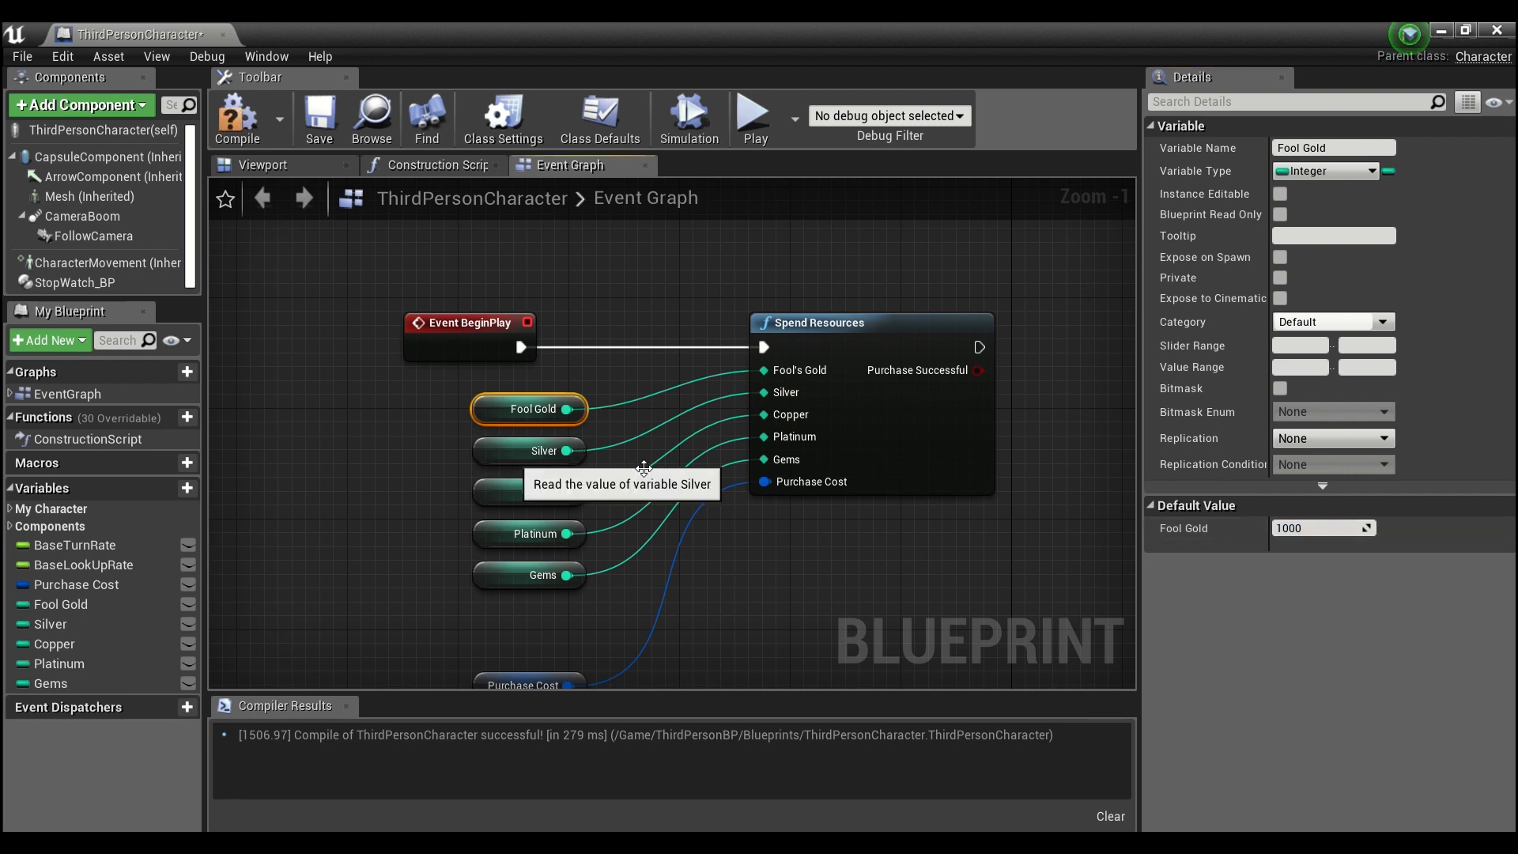
# Step: Set Copper and Platinum defaults to 1000 and Gems to 10
pyautogui.click(528, 450)
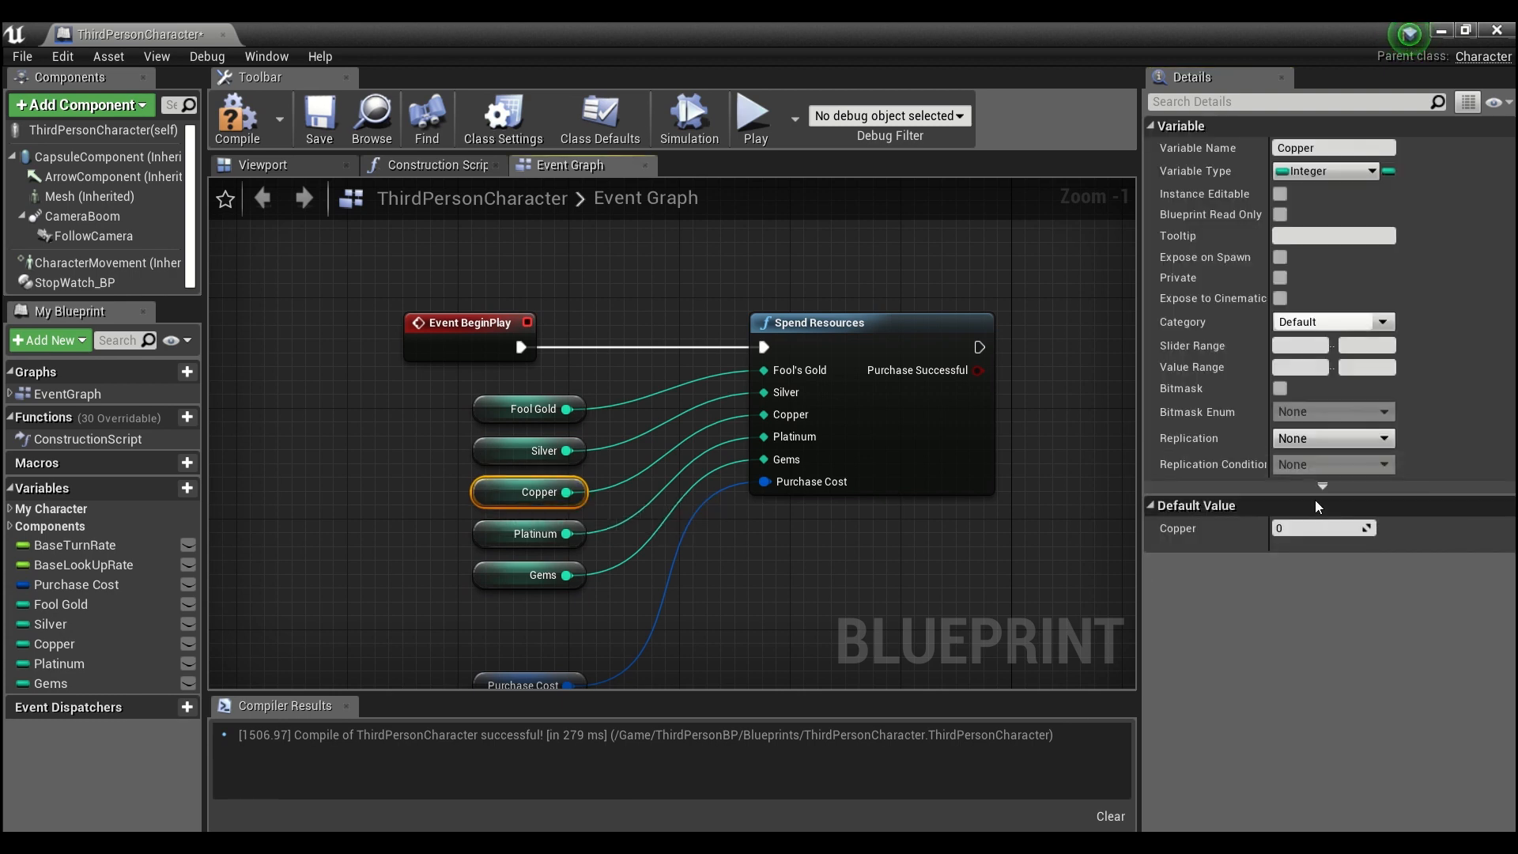
pyautogui.write('1000')
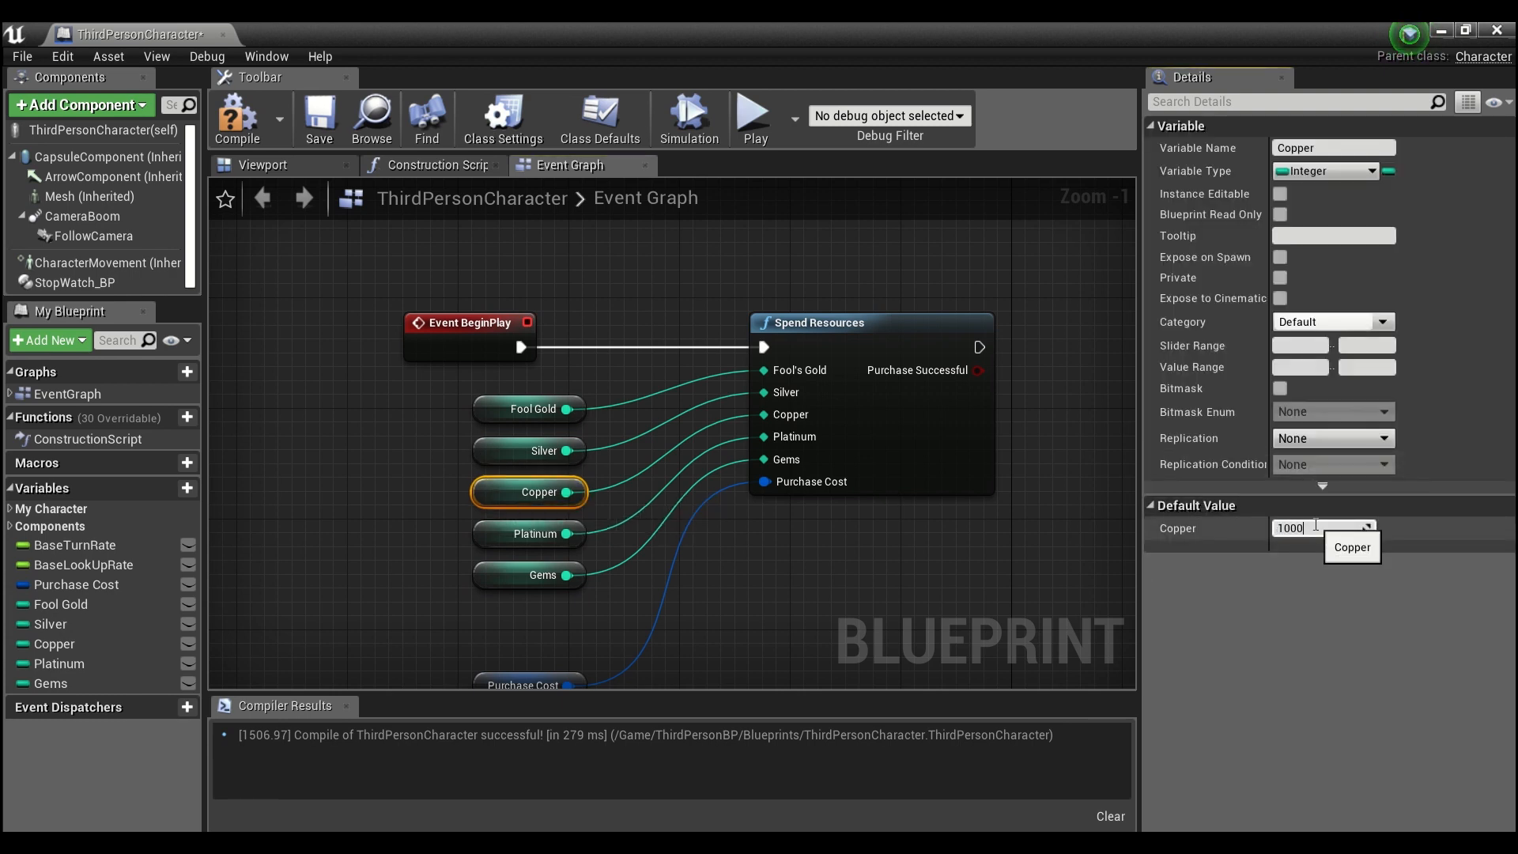
pyautogui.click(528, 532)
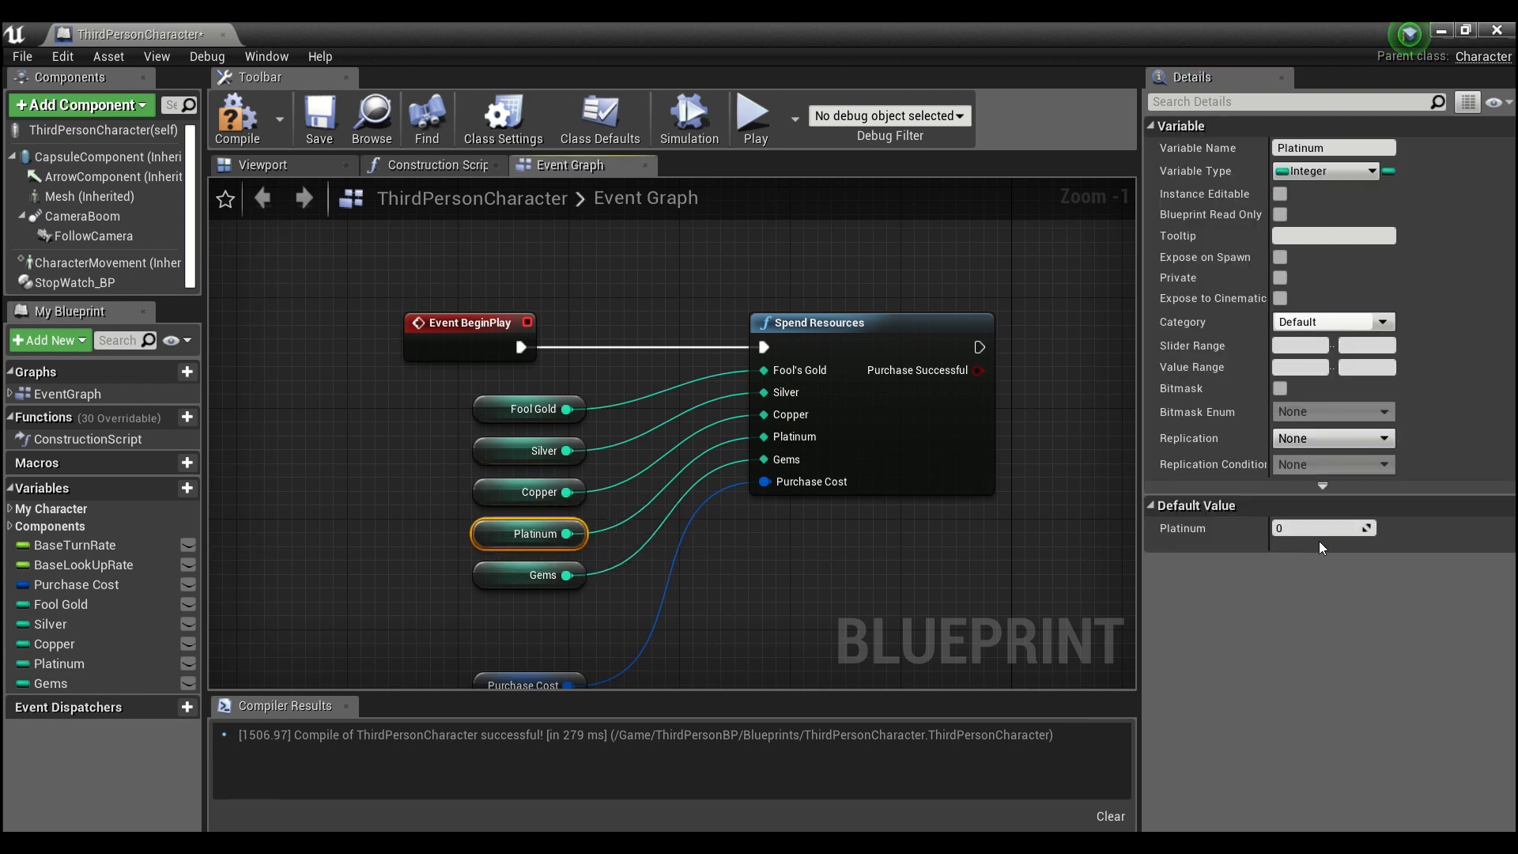
pyautogui.write('1000')
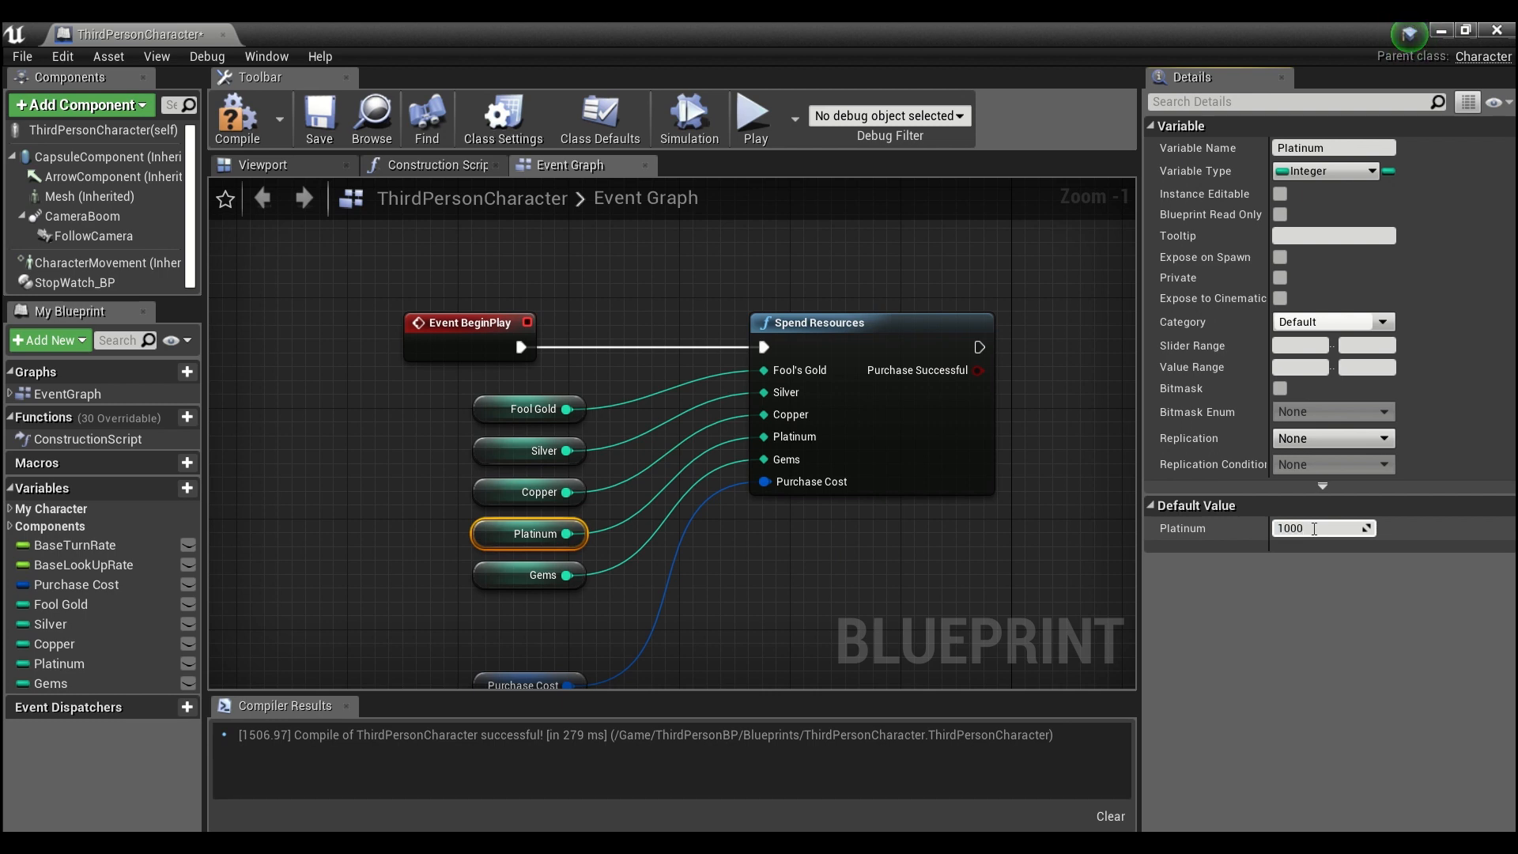
pyautogui.click(528, 574)
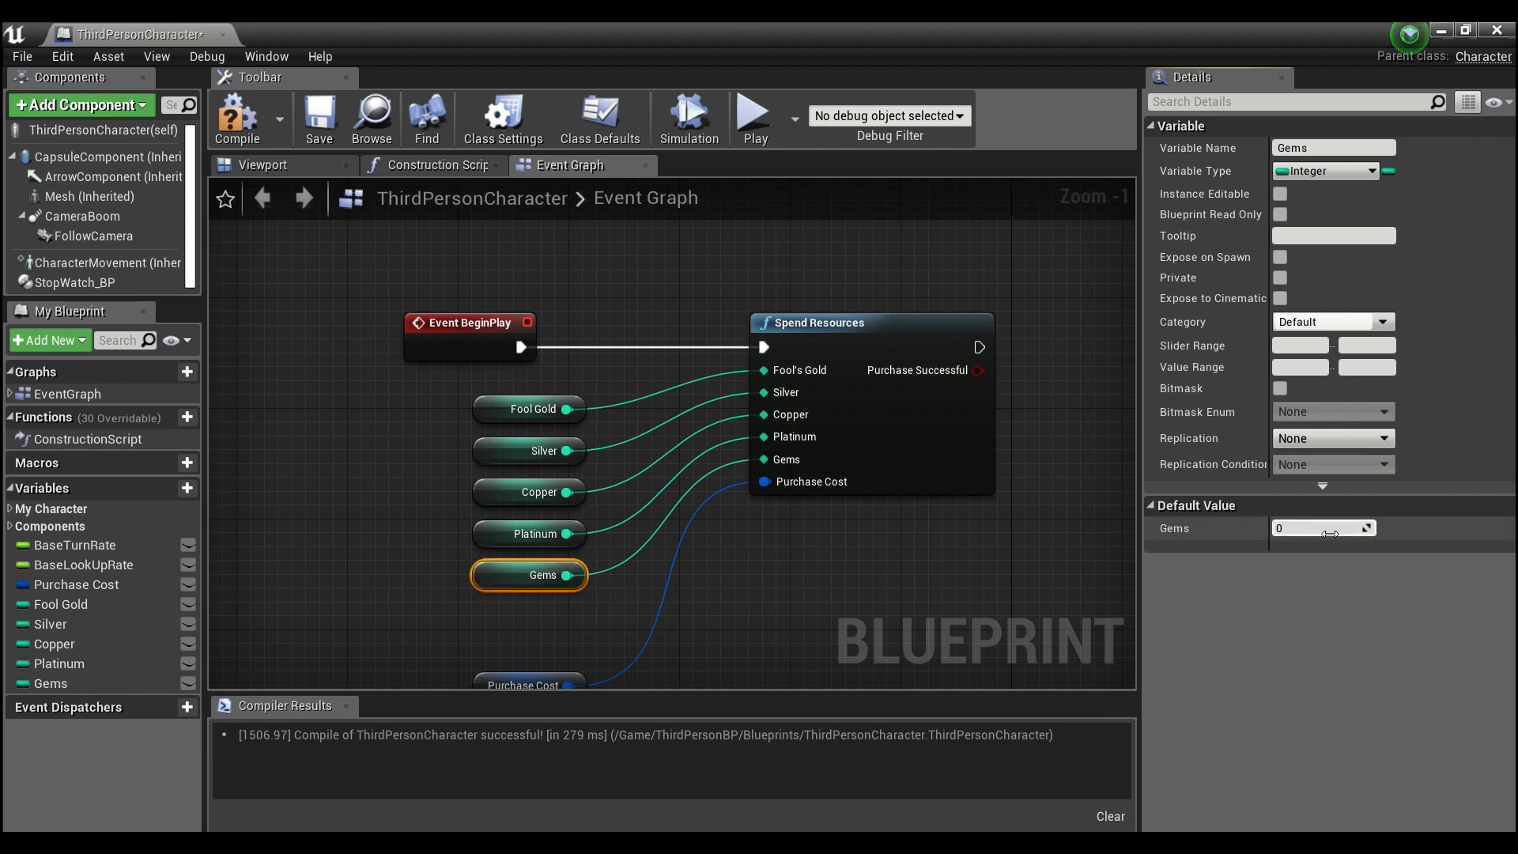
pyautogui.write('10')
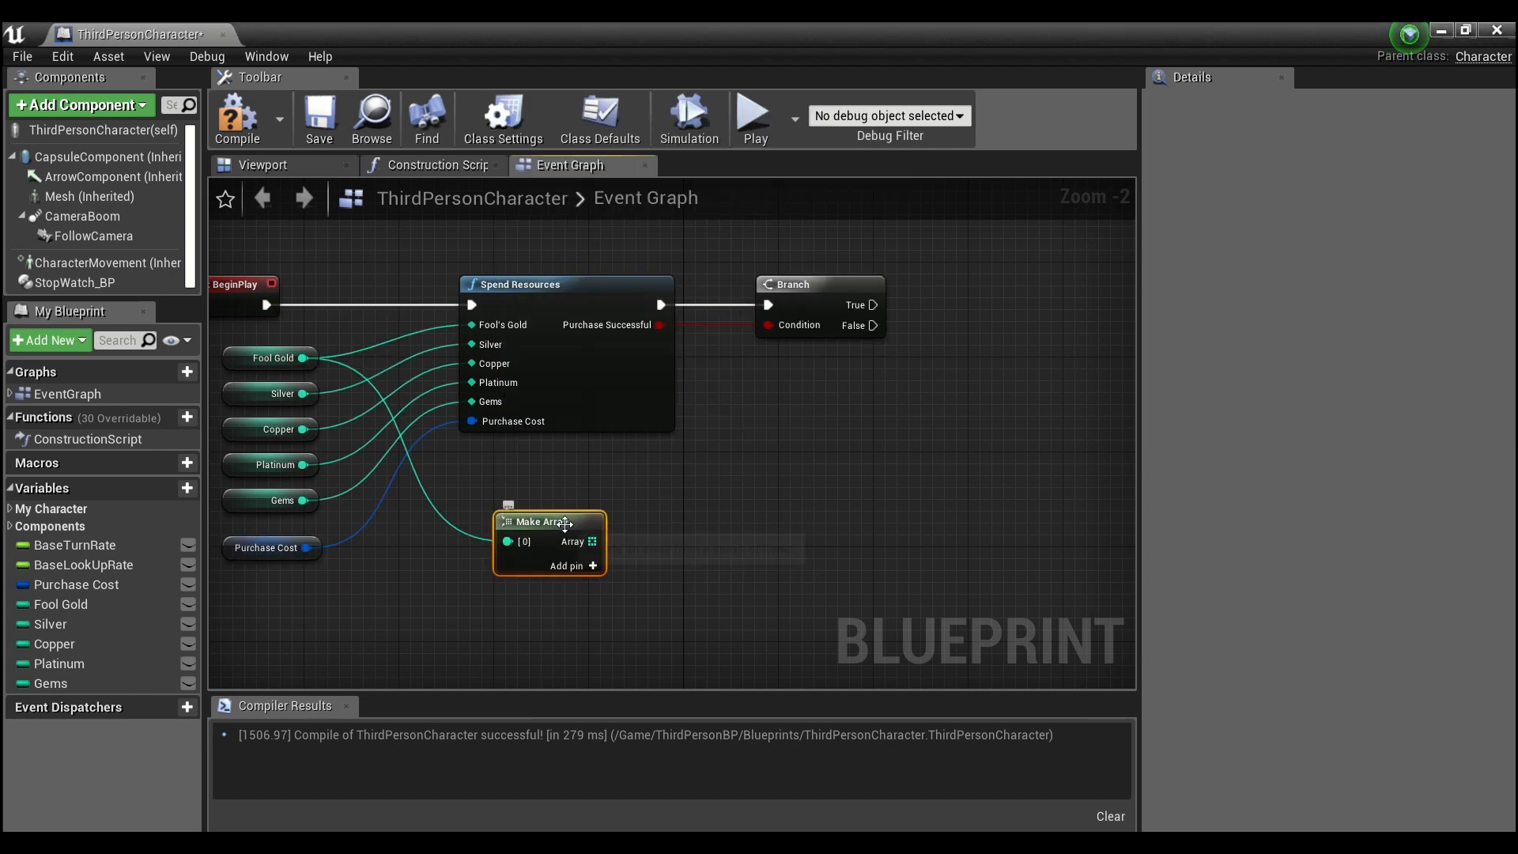
# Step: Give Make Array pins for all five resources, feed ForEachLoops from the Branch, and add Print String nodes
pyautogui.click(593, 566)
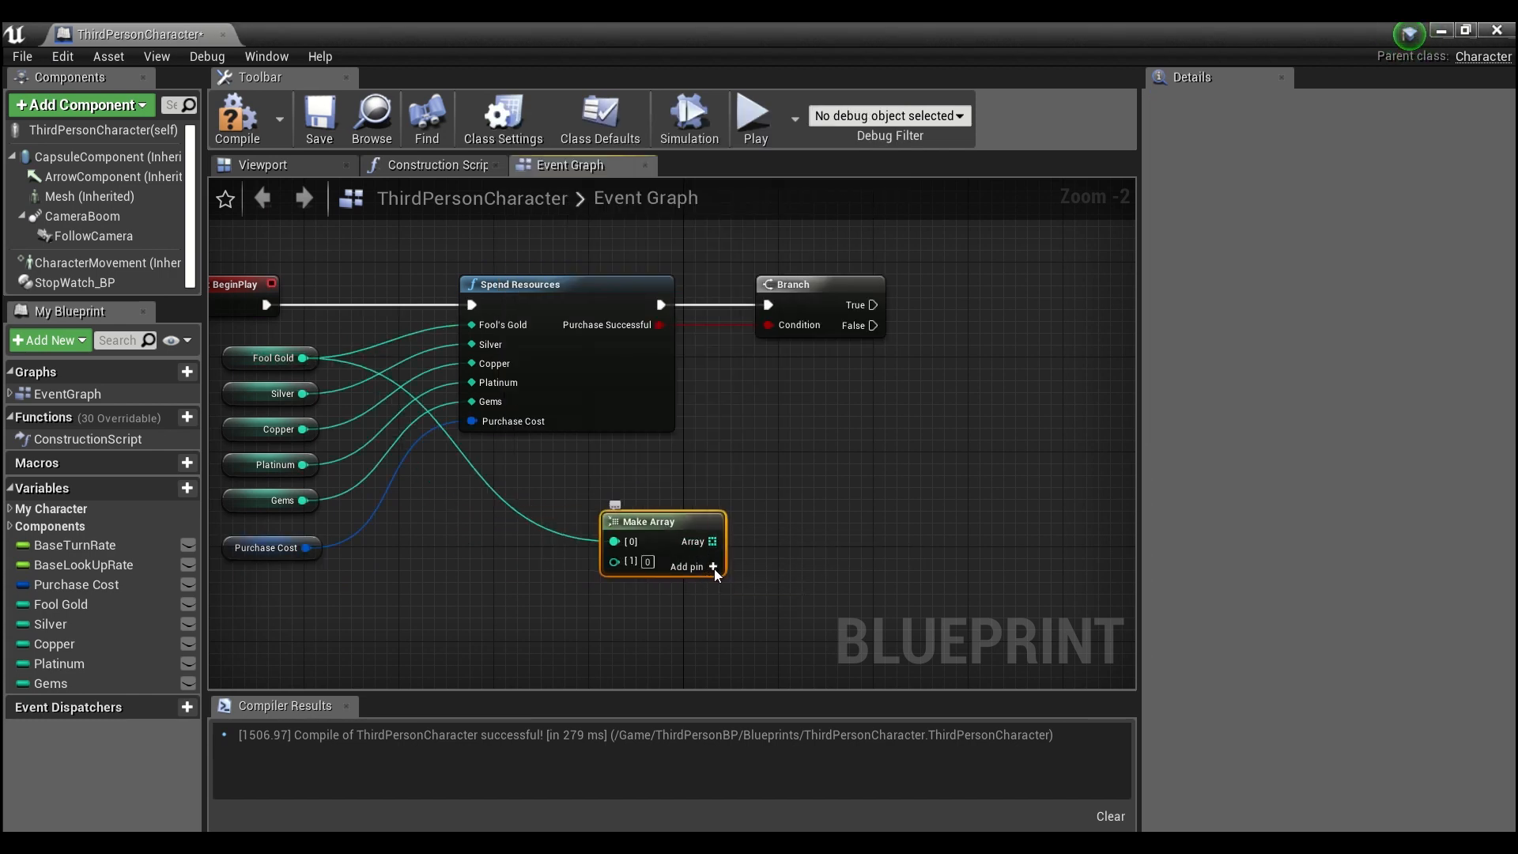
pyautogui.click(713, 566)
pyautogui.write('f')
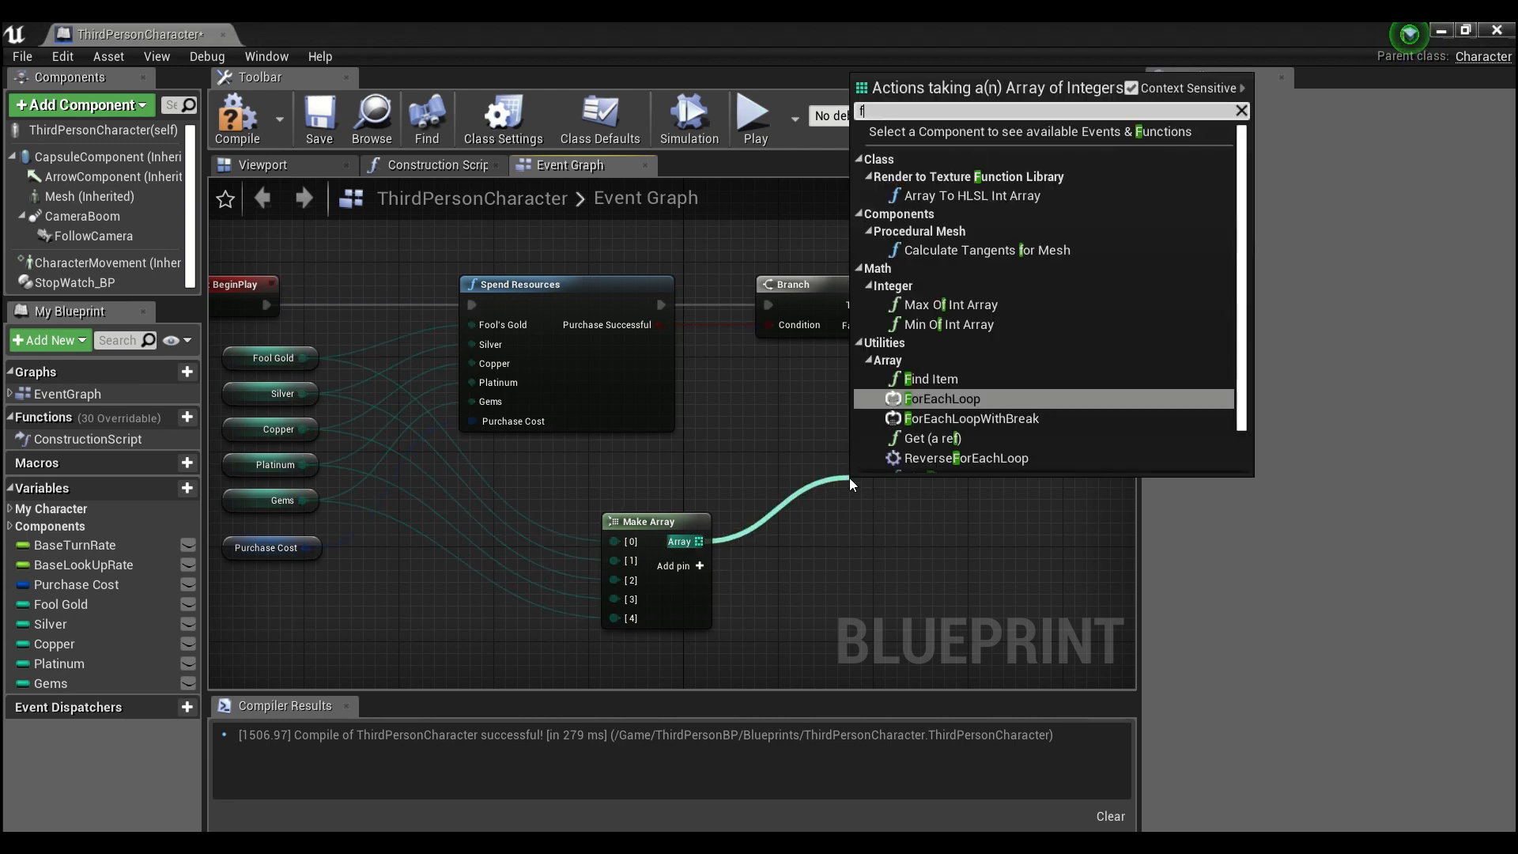
pyautogui.click(941, 398)
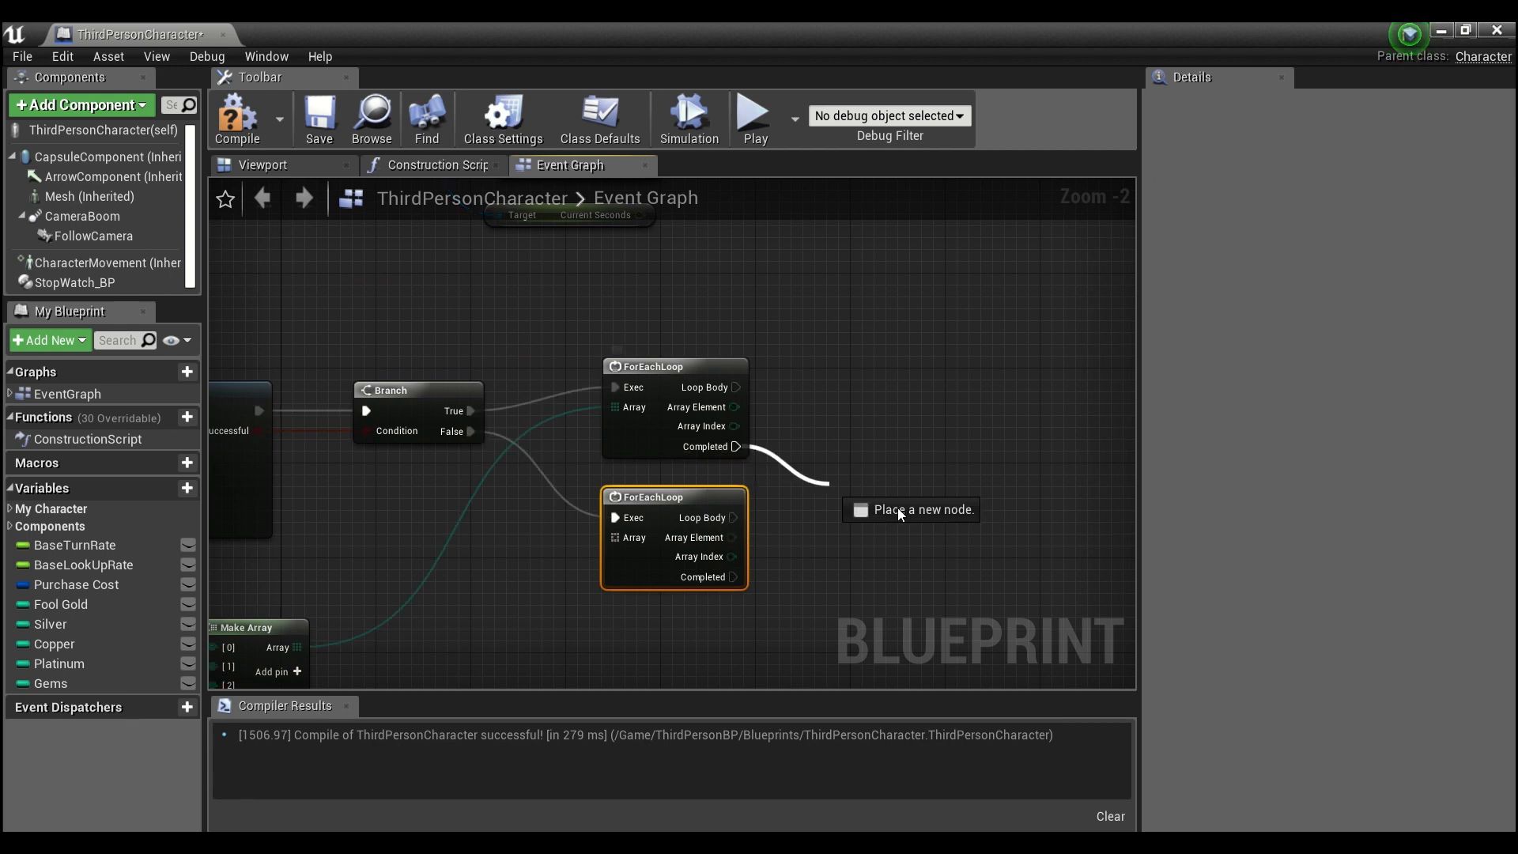
pyautogui.click(911, 509)
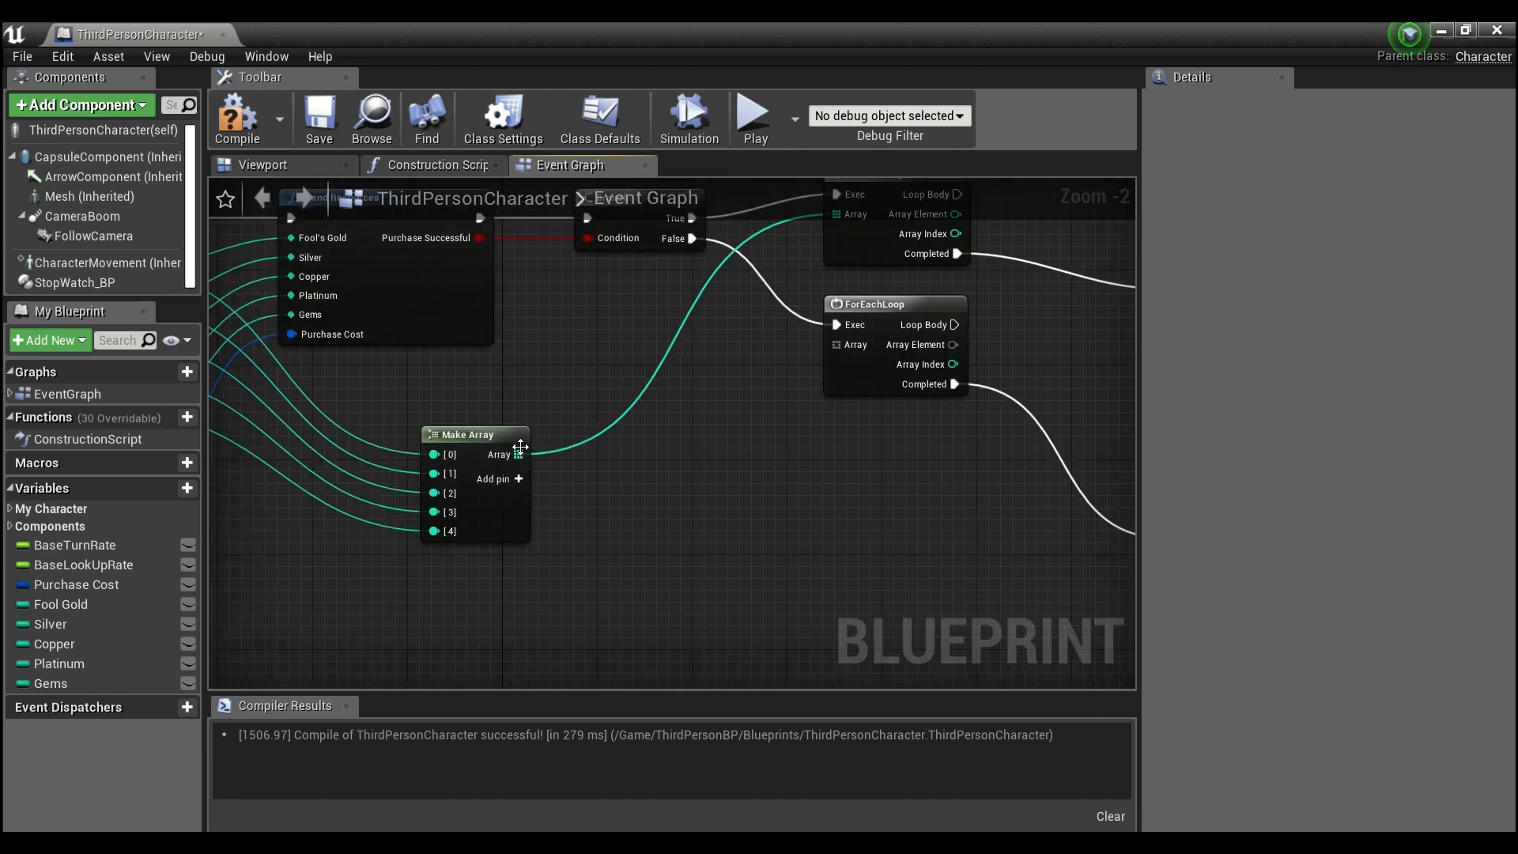
pyautogui.moveTo(855, 314)
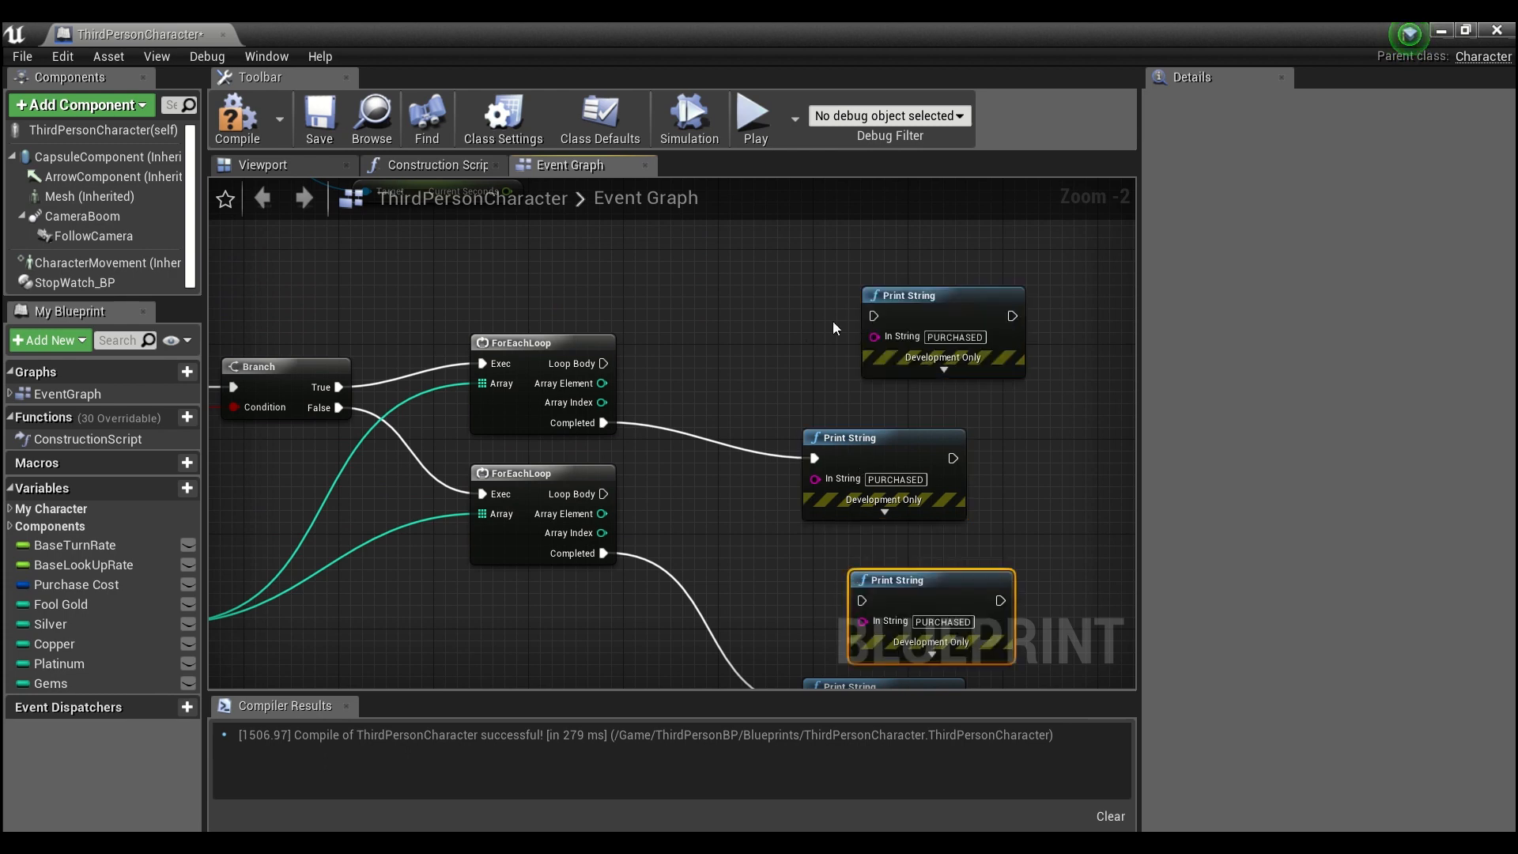
pyautogui.moveTo(911, 343)
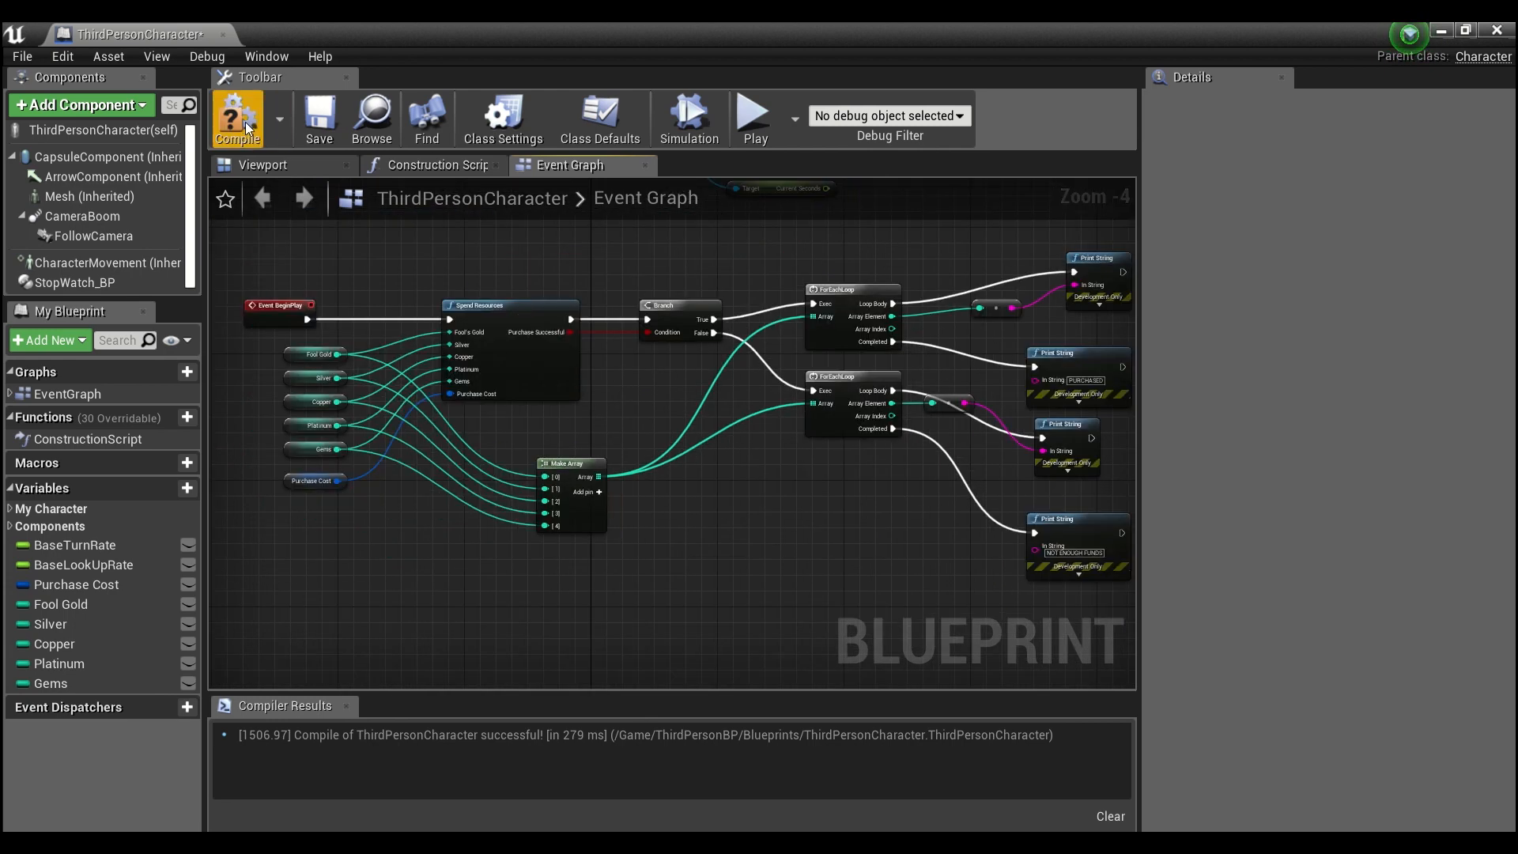
# Step: Compile the finished purchase logic and switch back to the third-person level map
pyautogui.click(237, 115)
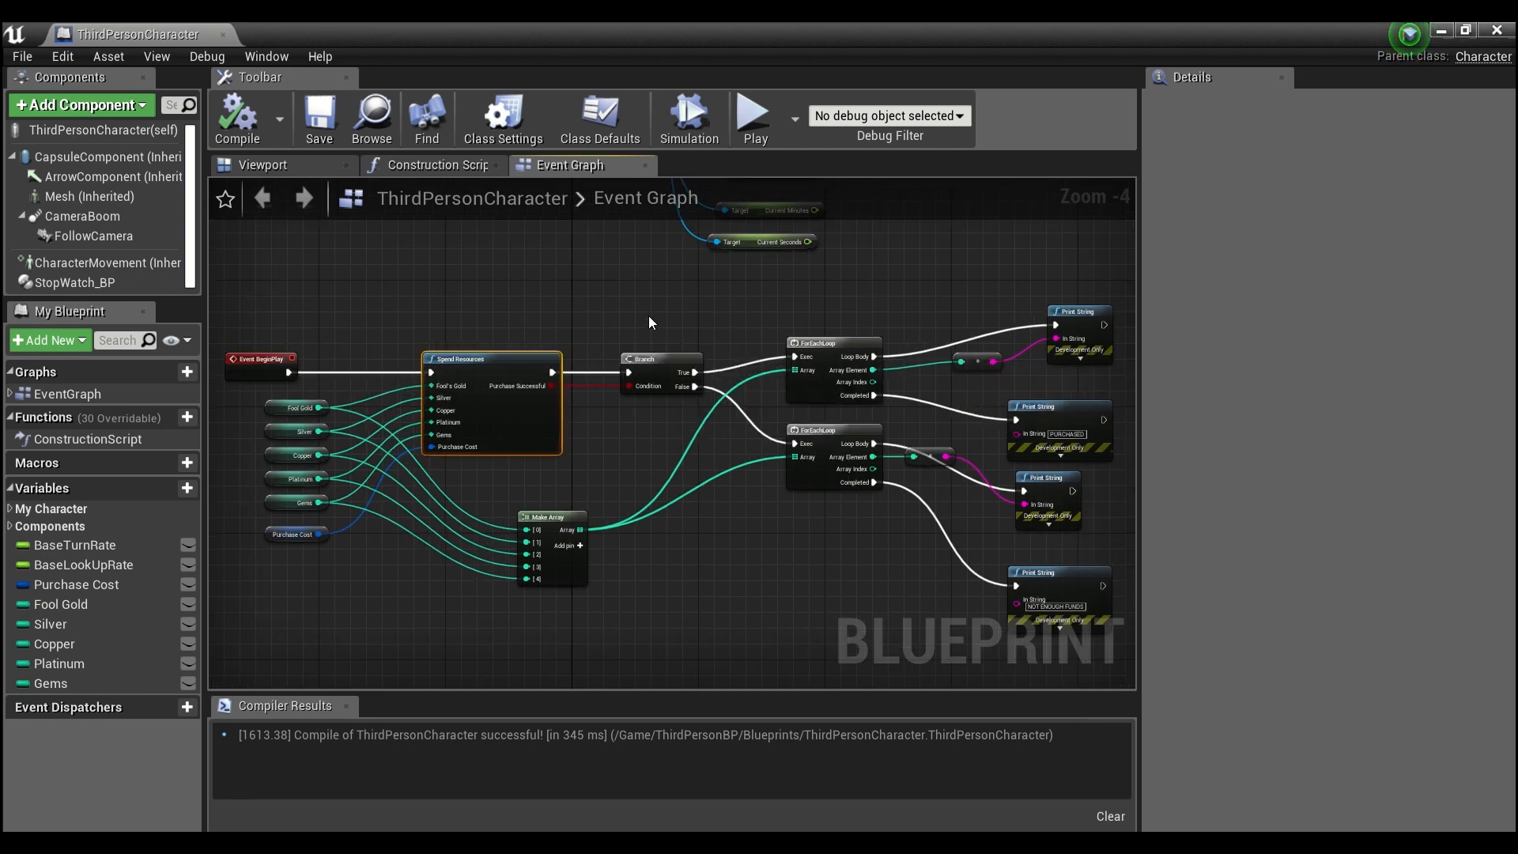
pyautogui.click(296, 533)
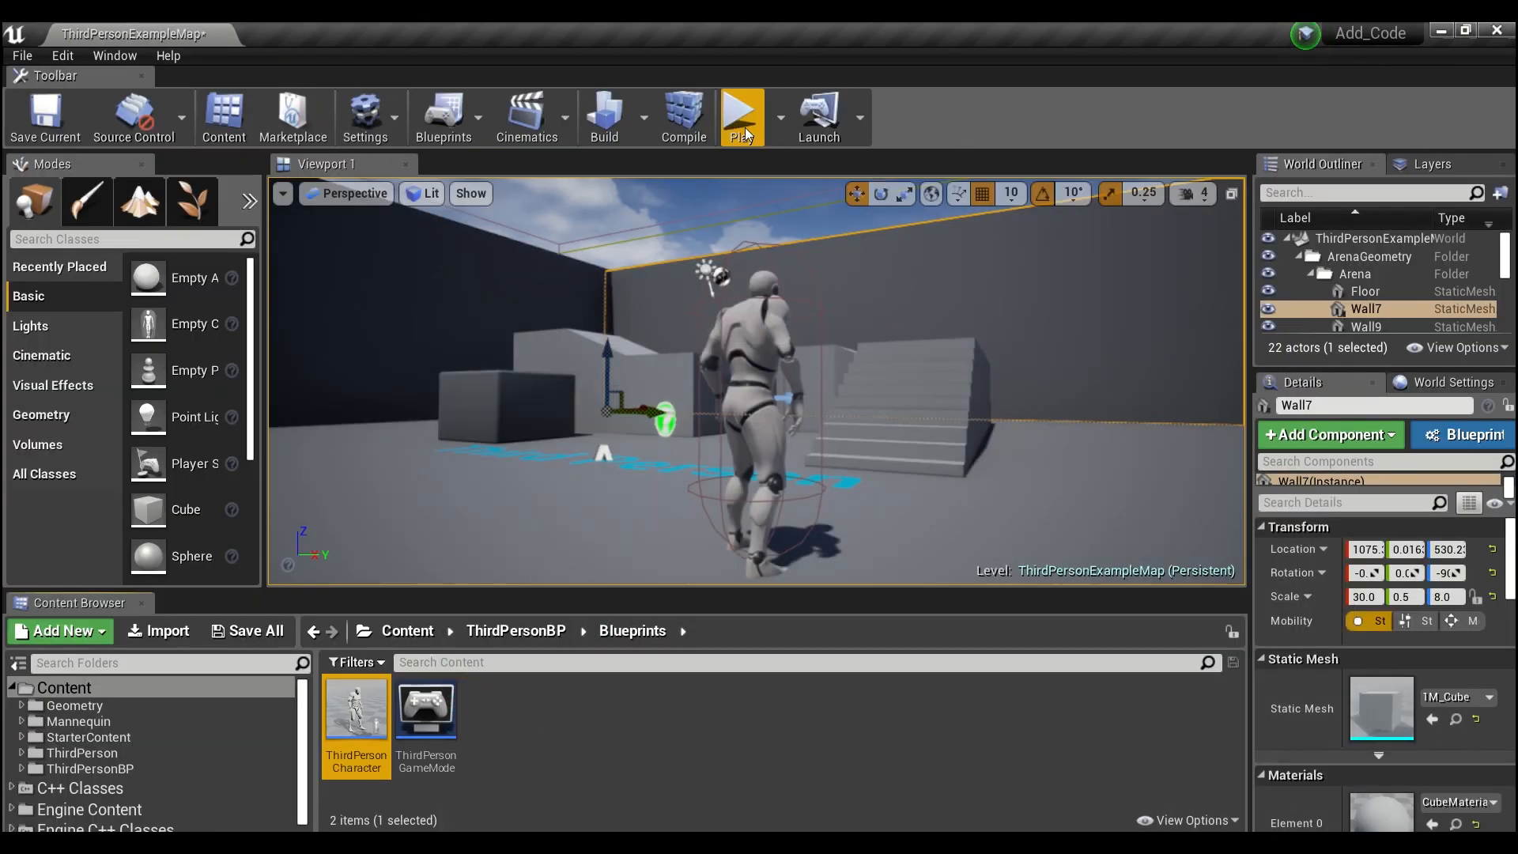
pyautogui.click(741, 114)
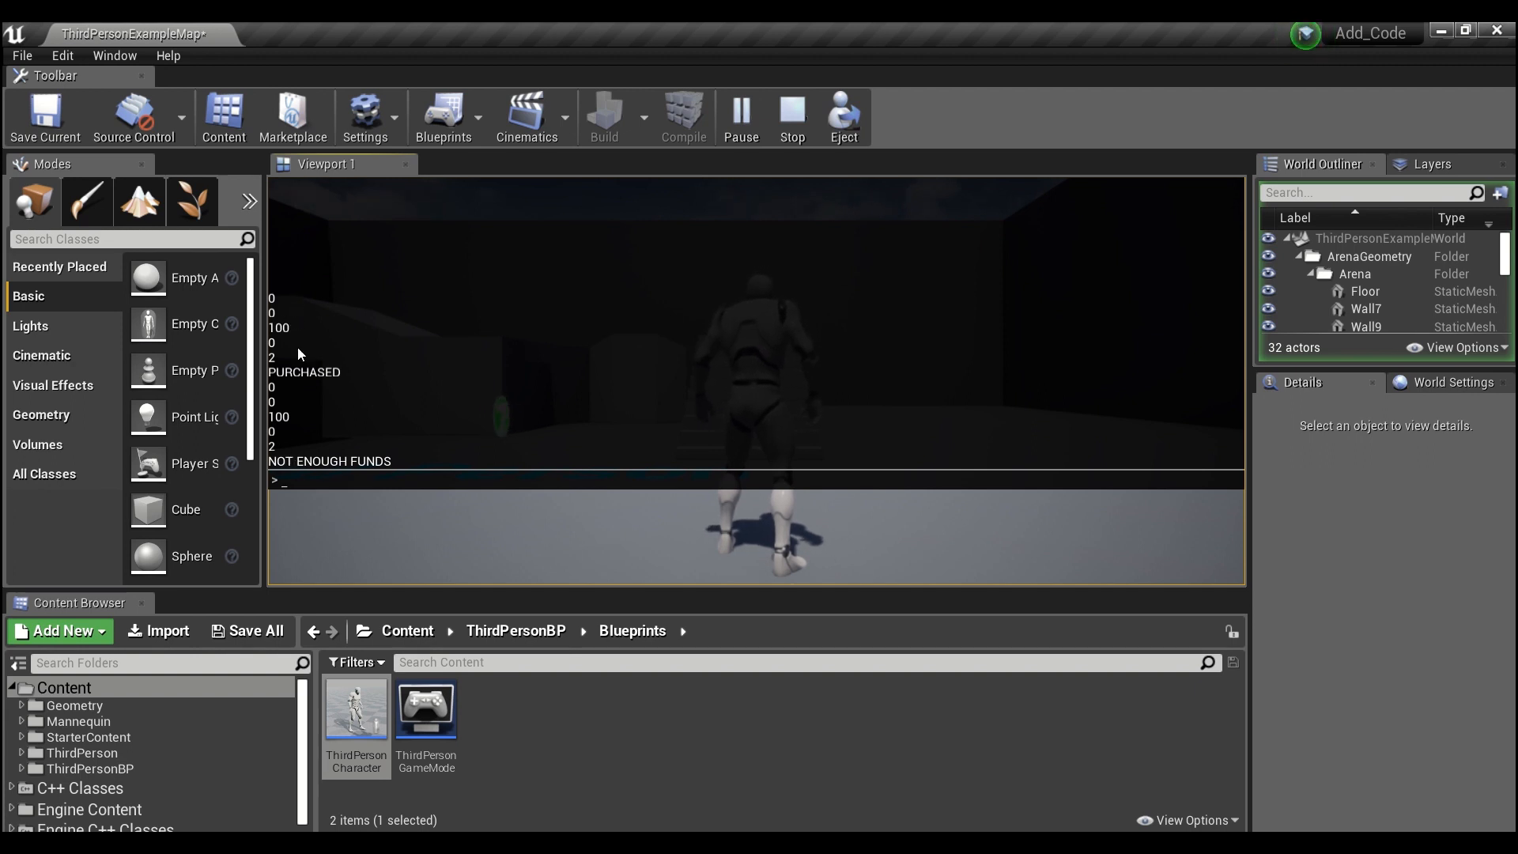
pyautogui.moveTo(493, 370)
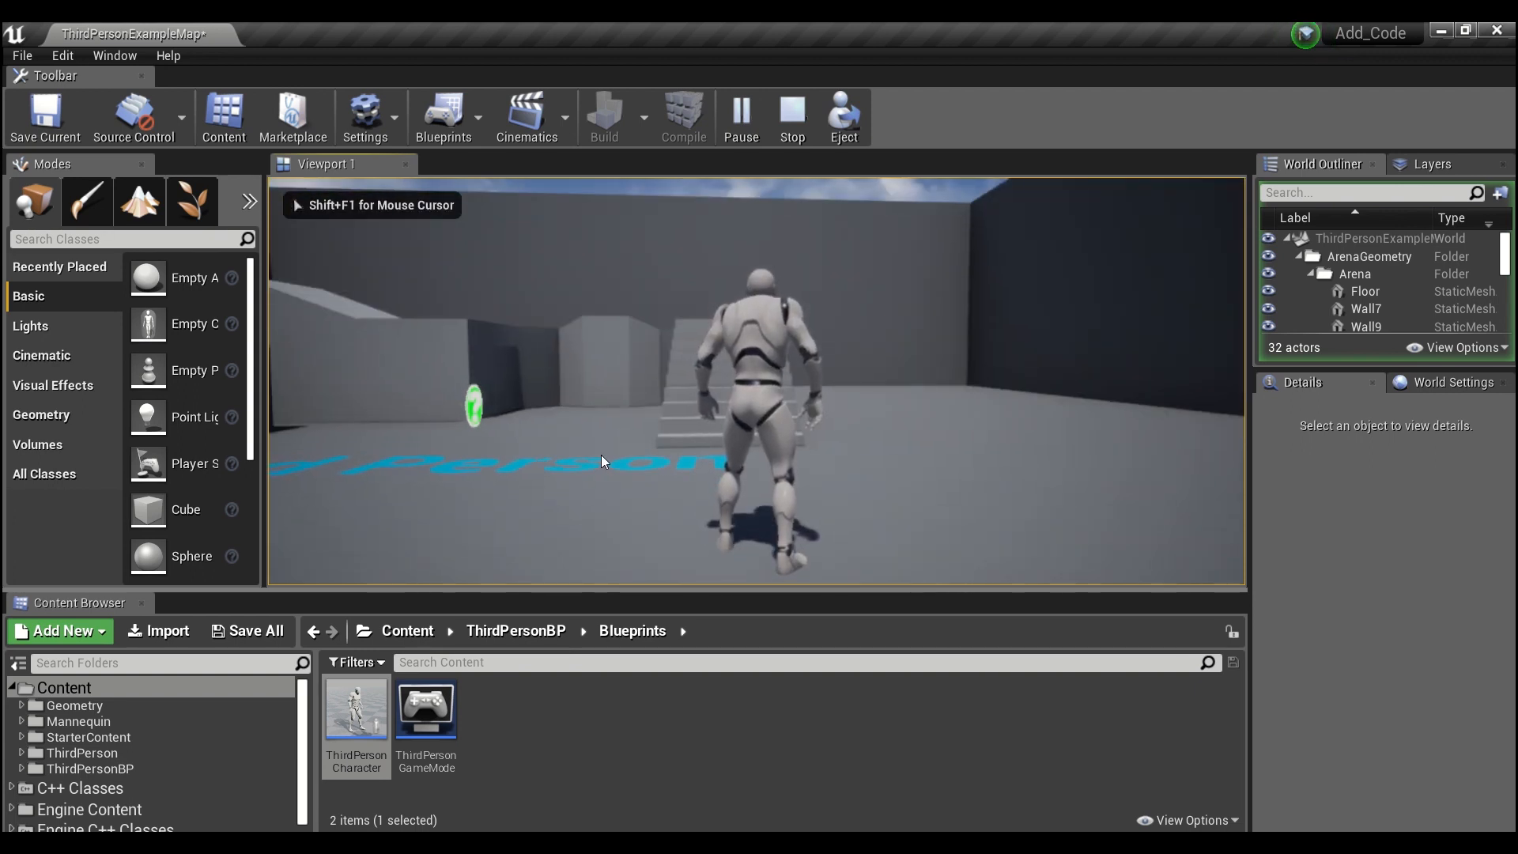
pyautogui.click(790, 116)
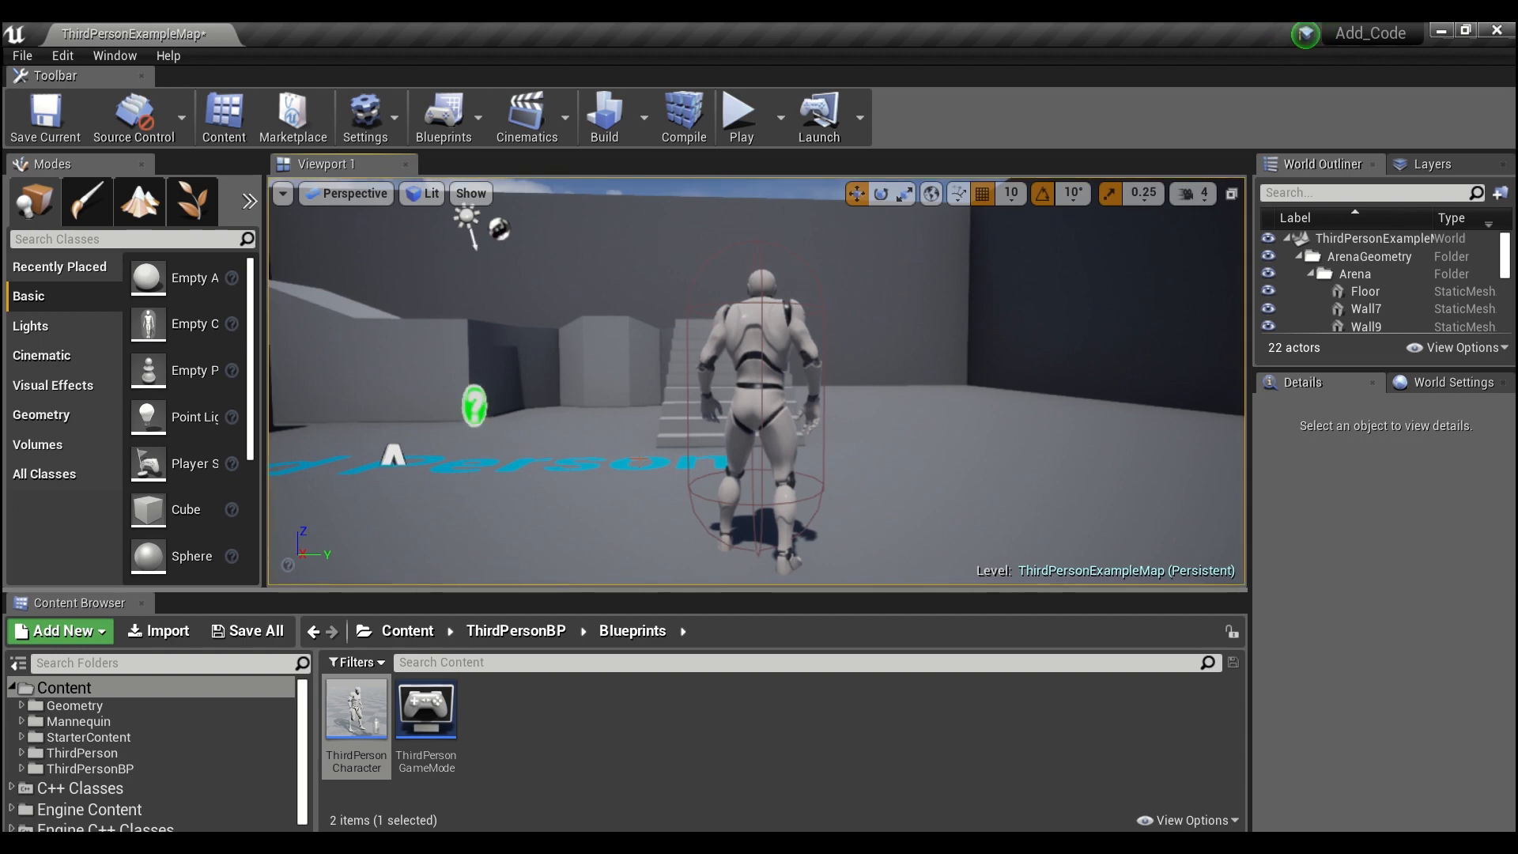